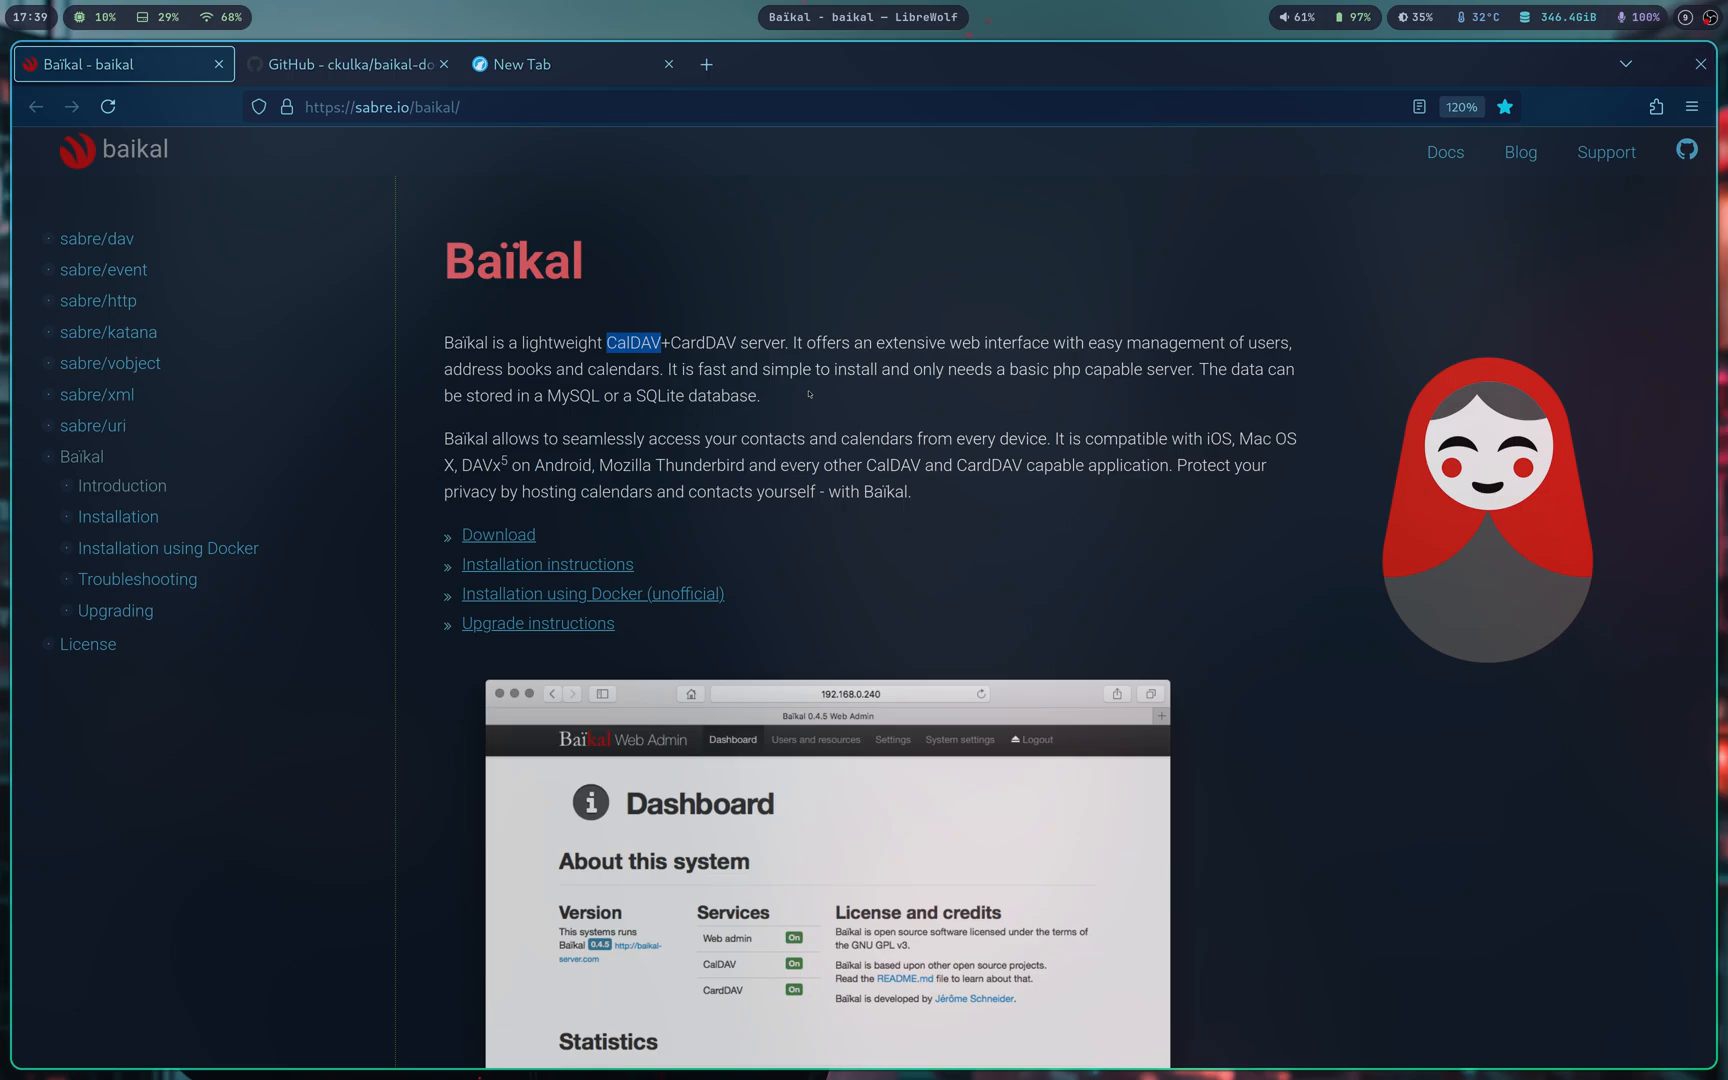
{"action": "mouse_move", "coordinate": [492, 326]}
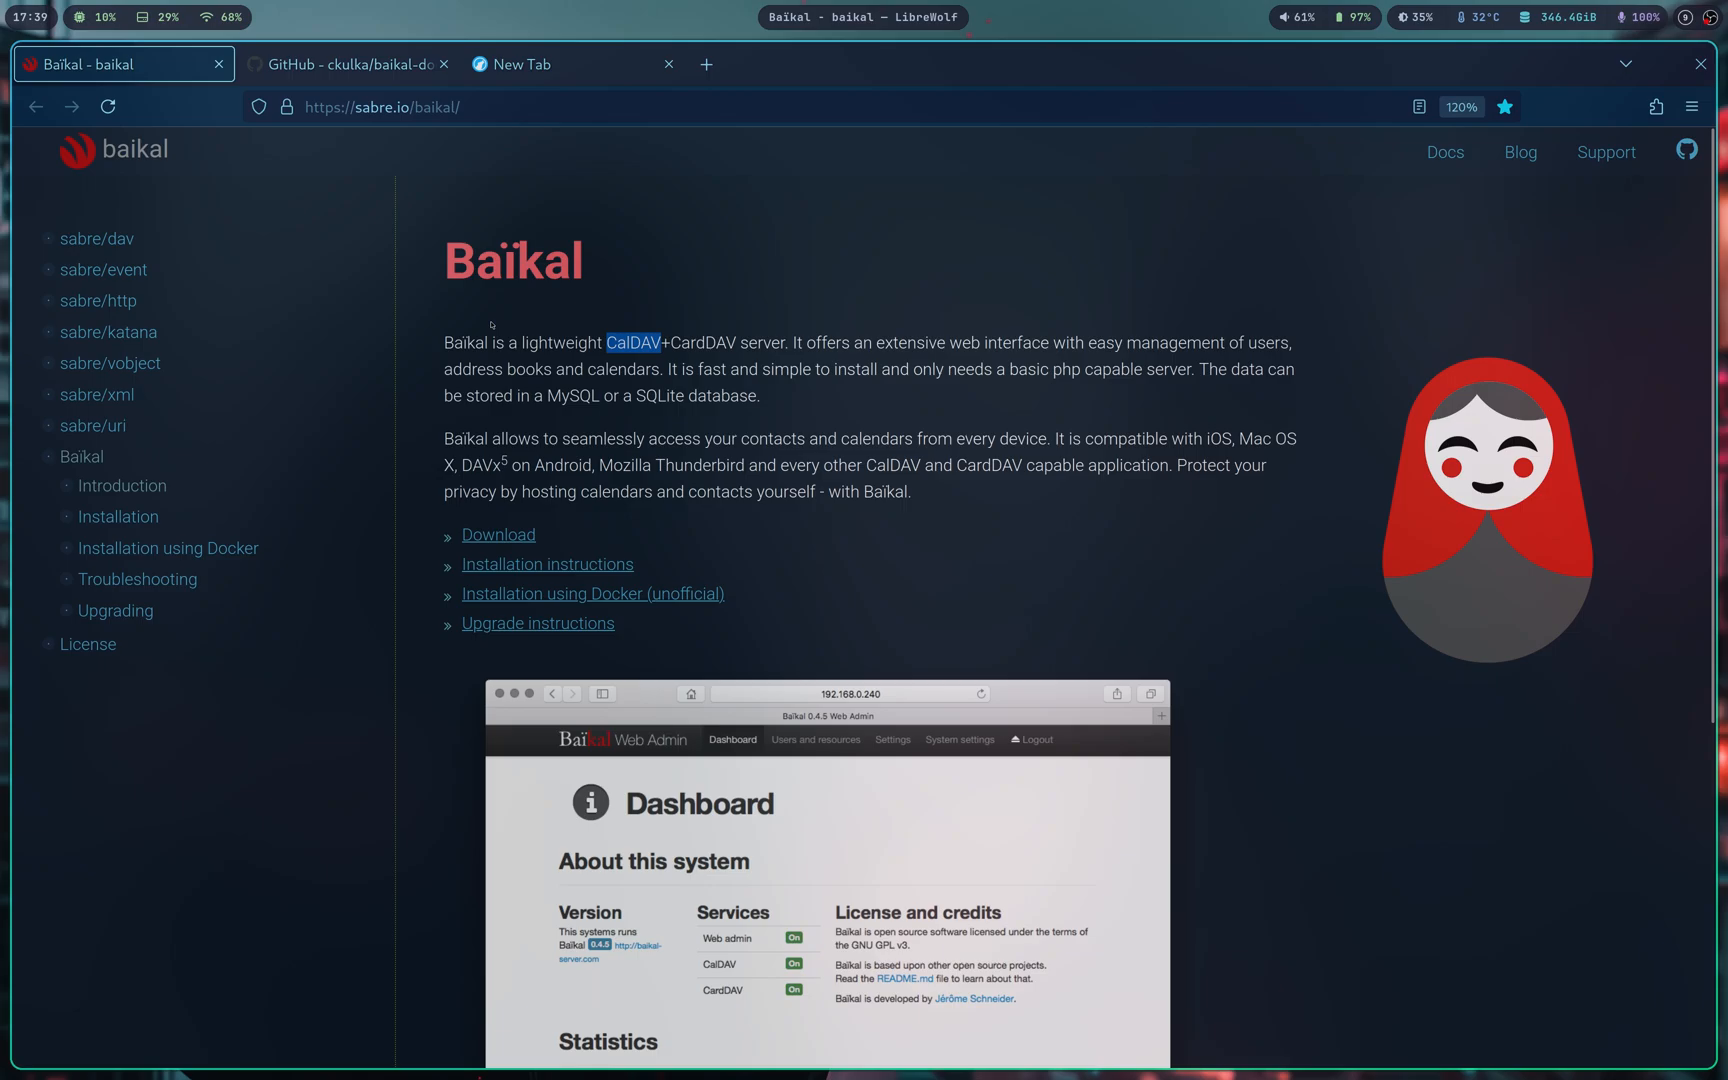
- From the baikal-docker README, open the examples/docker-compose.localvolumes.yaml file
{"action": "left_click", "coordinate": [350, 64]}
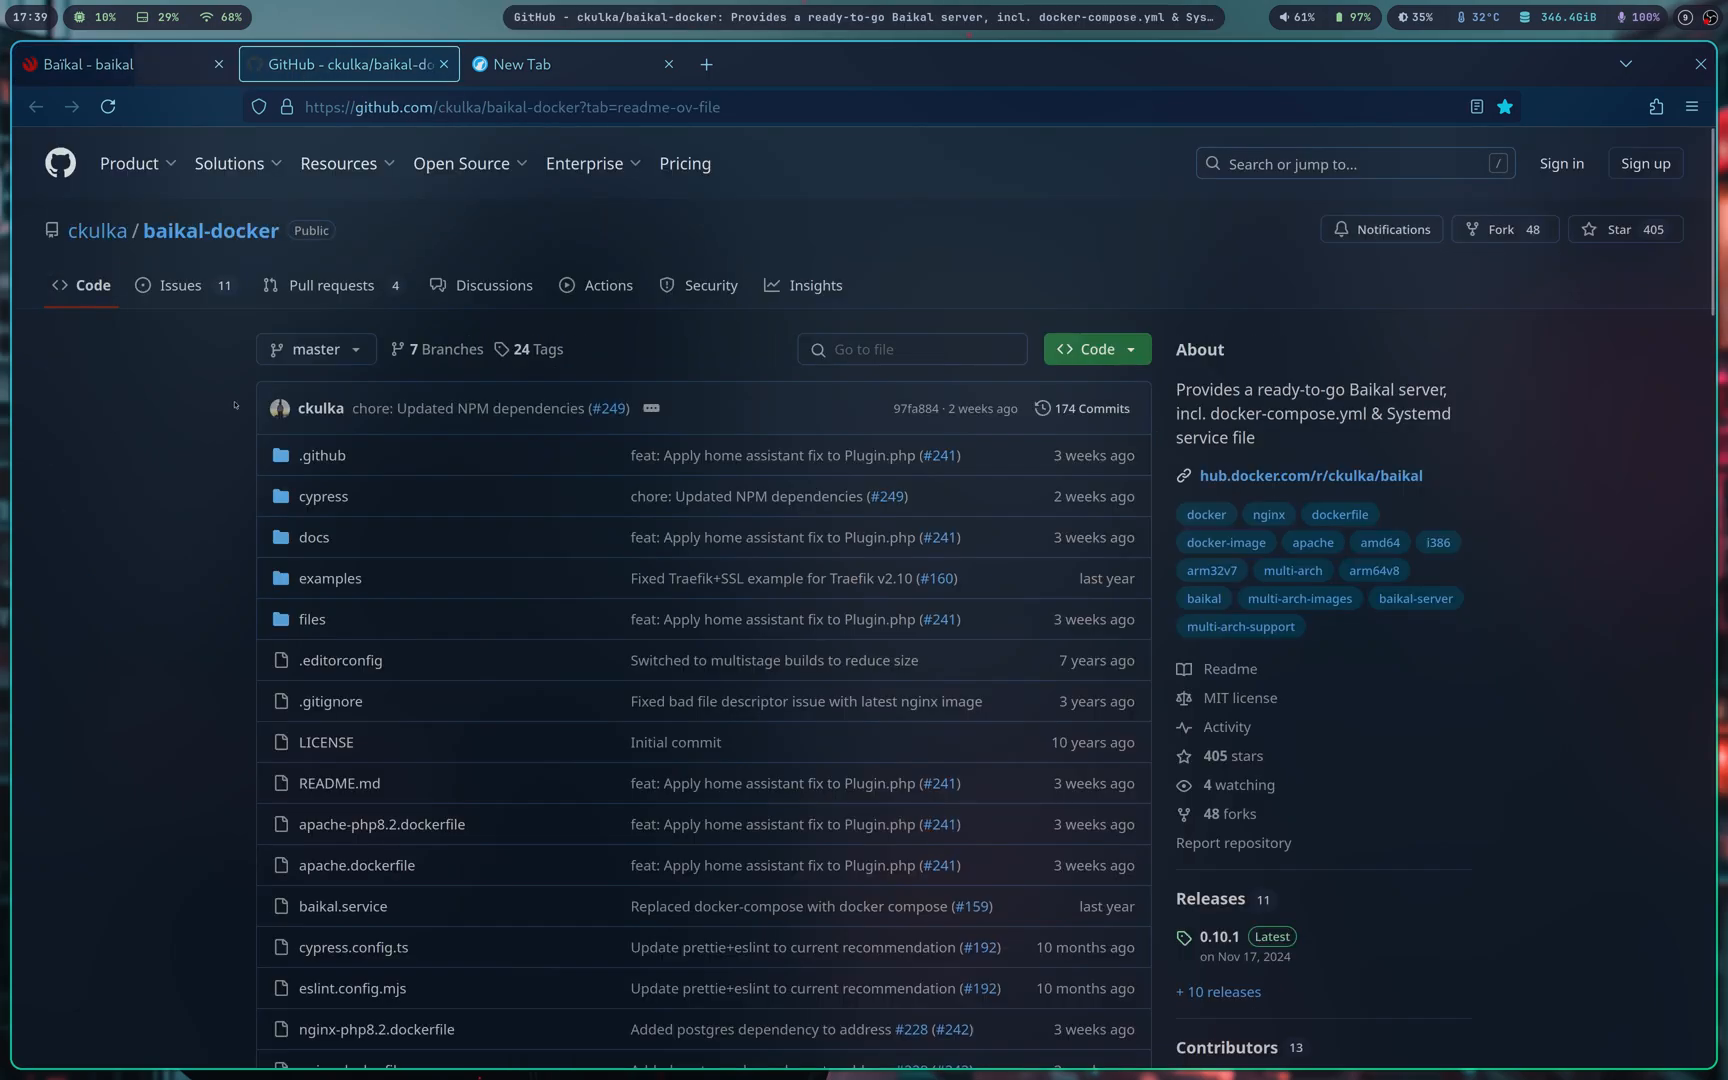
{"action": "scroll", "scroll_direction": "down", "scroll_amount": 3}
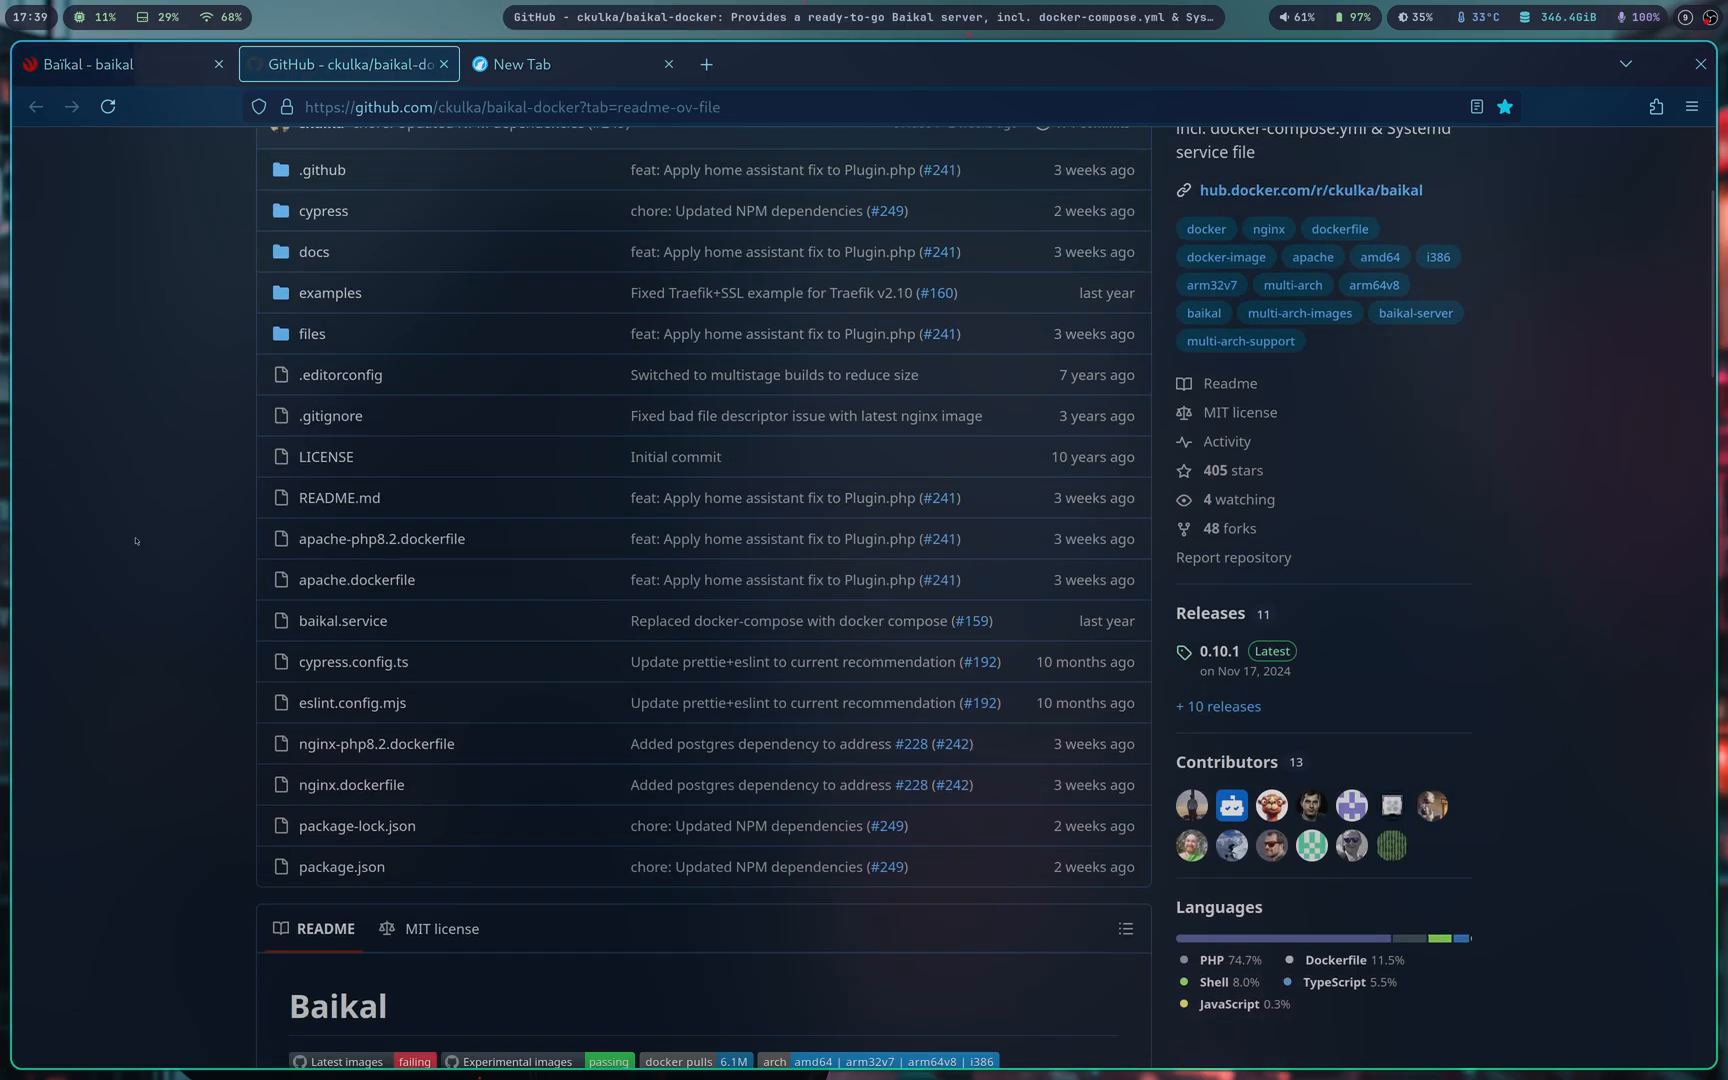
{"action": "scroll", "scroll_direction": "down", "scroll_amount": 3}
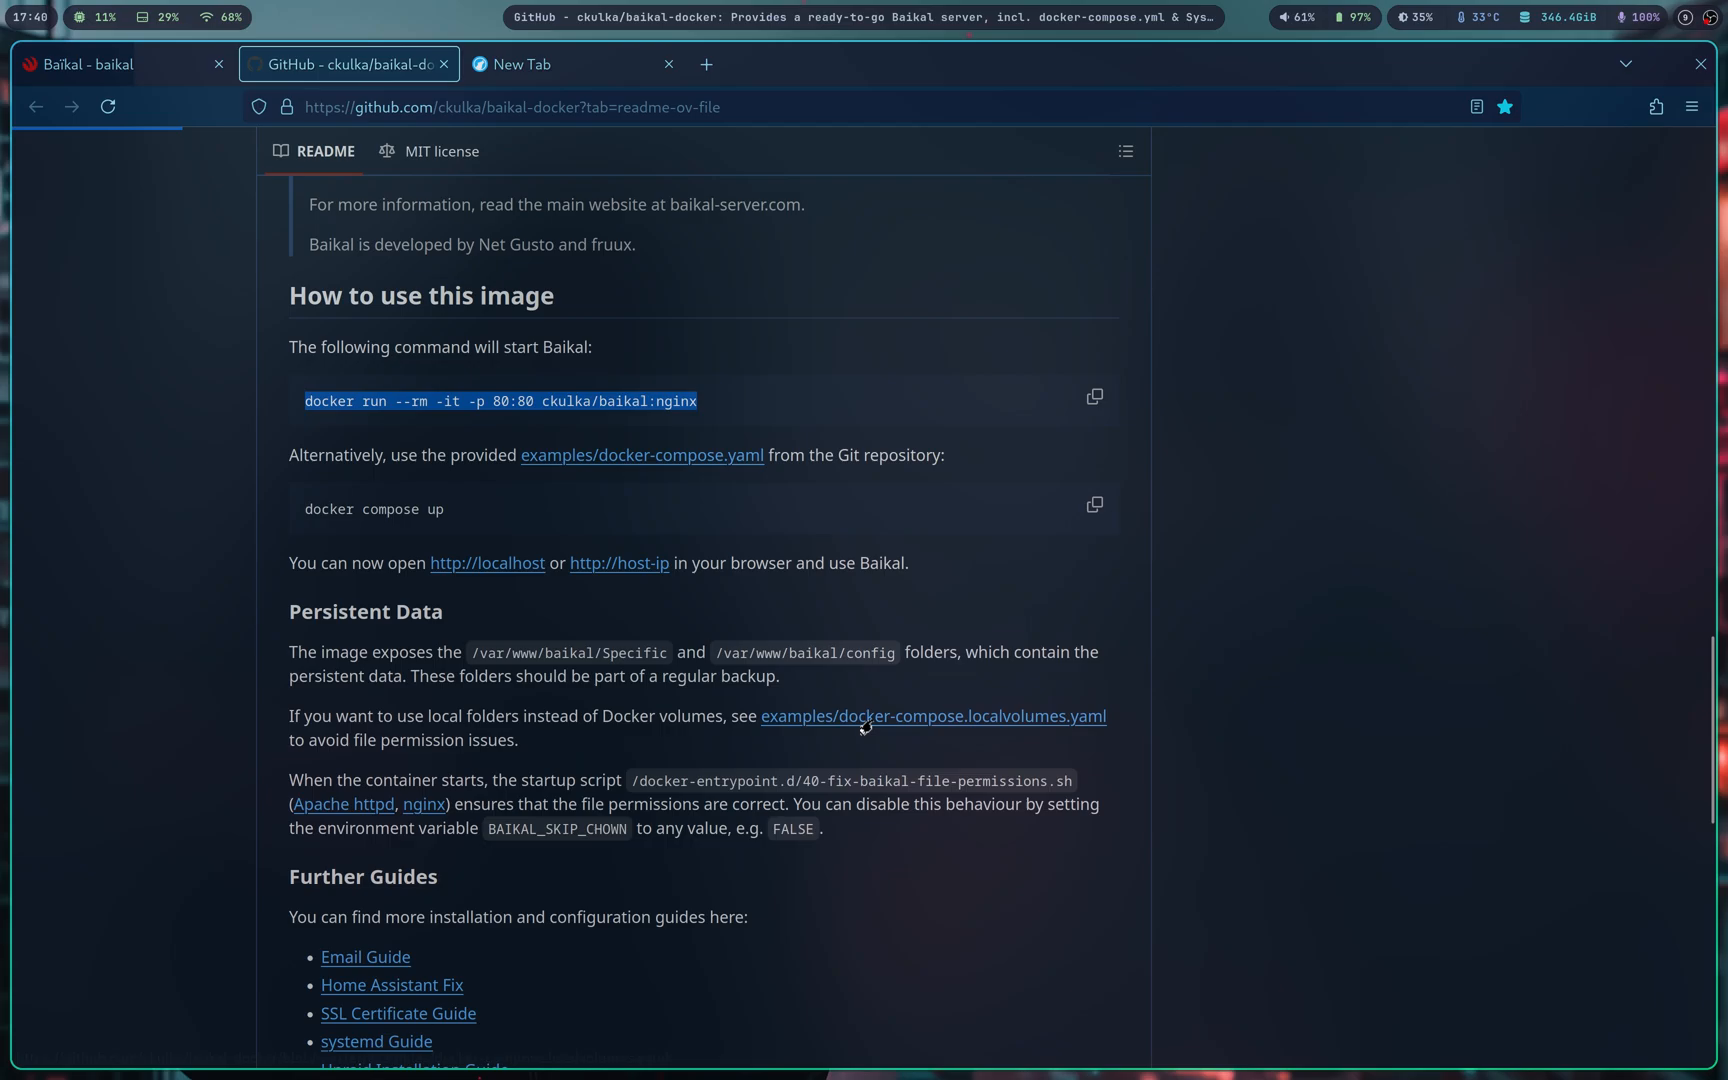
{"action": "left_click", "coordinate": [932, 716]}
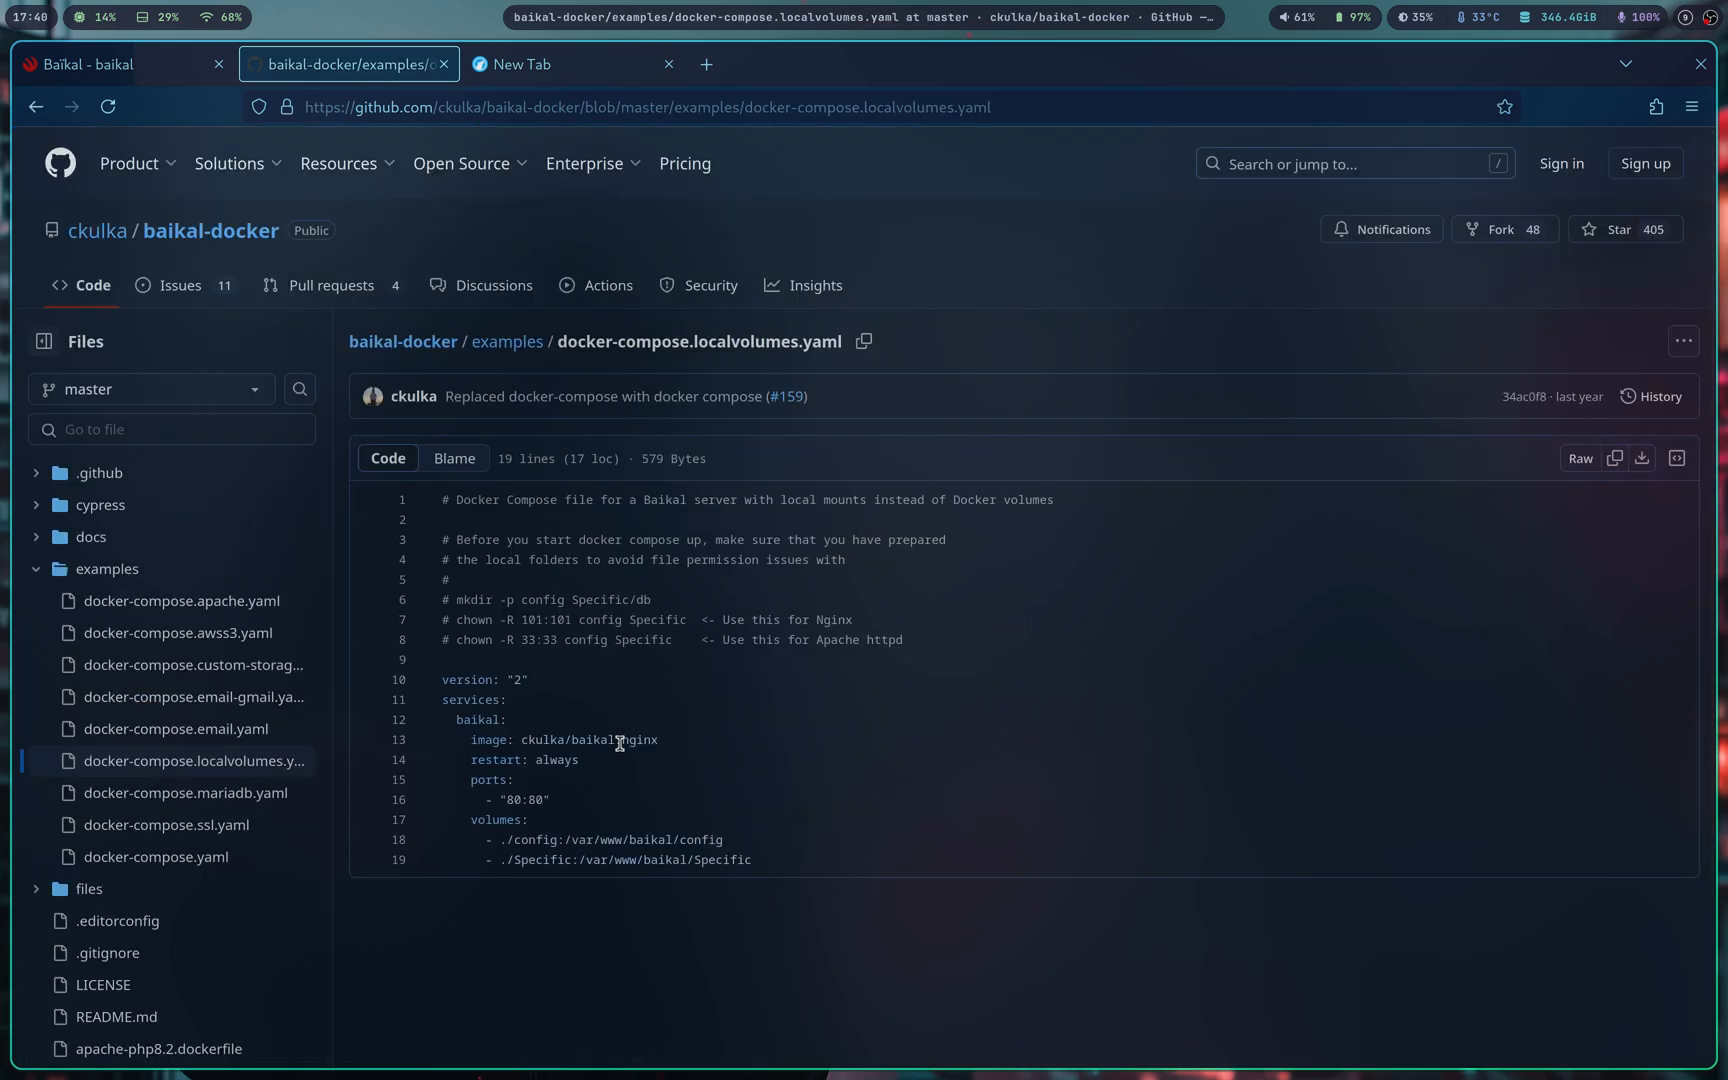
{"action": "mouse_move", "coordinate": [482, 680]}
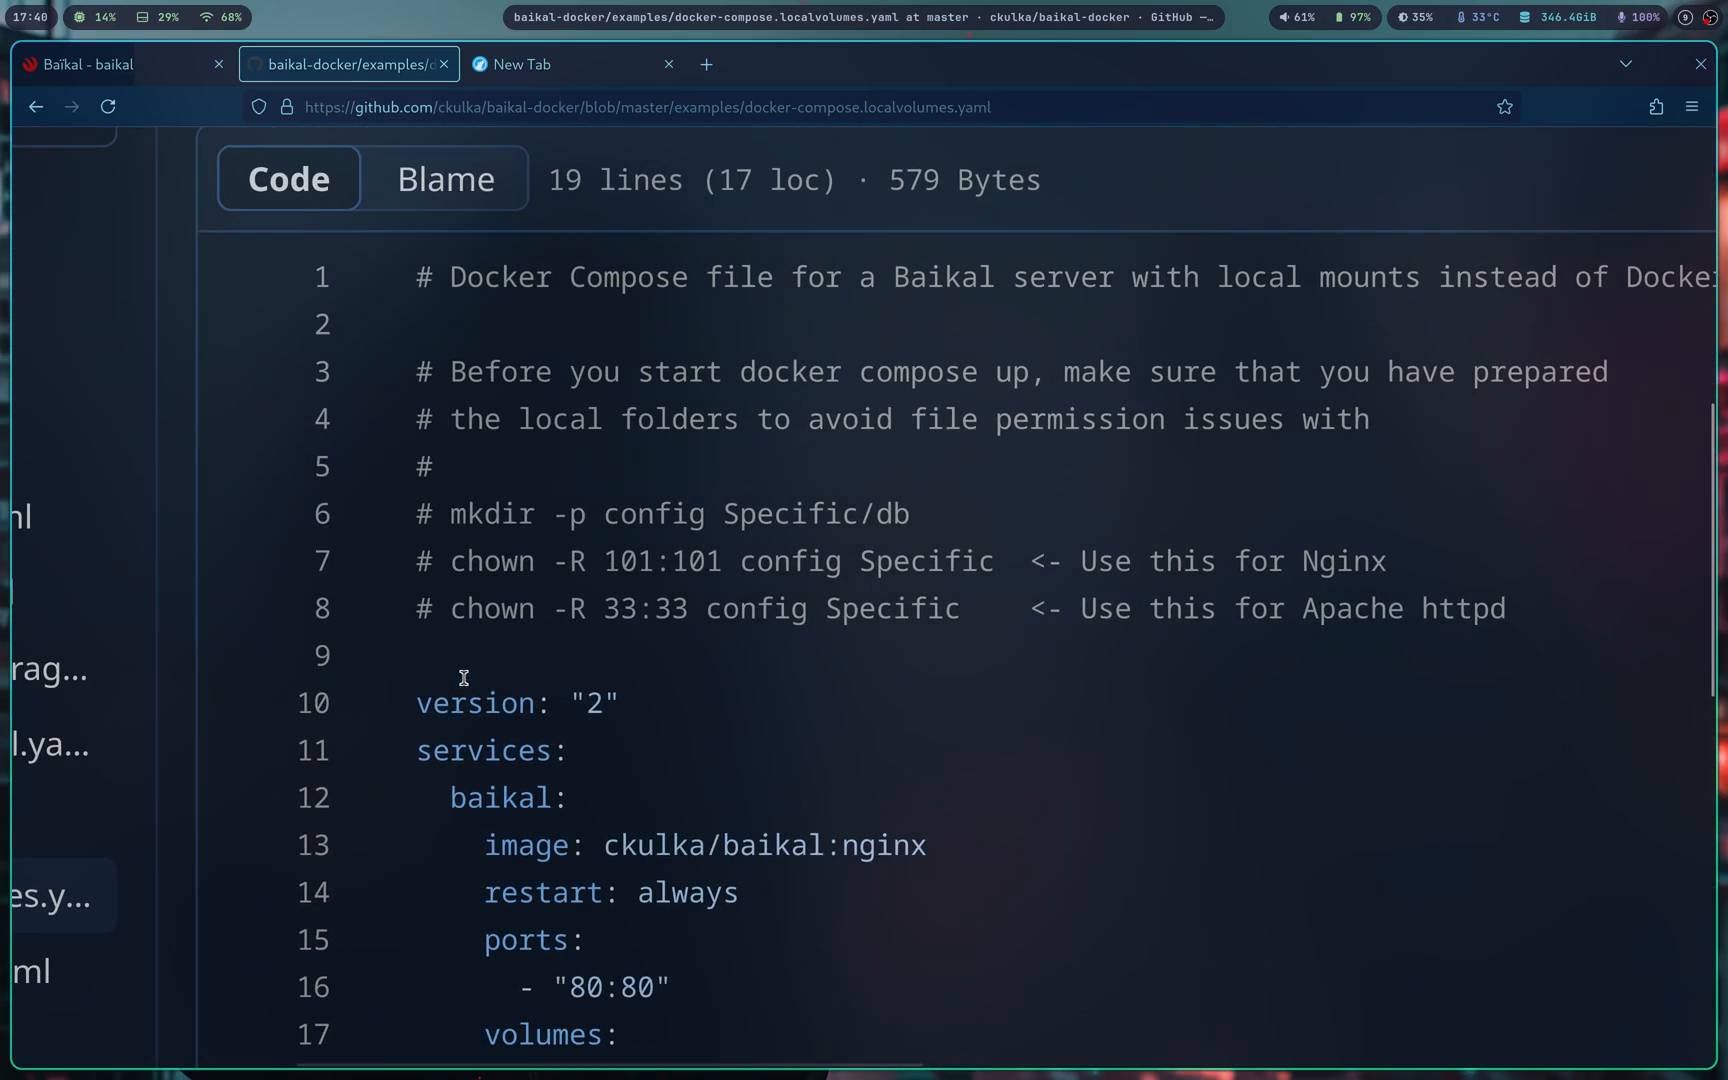
{"action": "scroll", "scroll_direction": "down", "scroll_amount": 3}
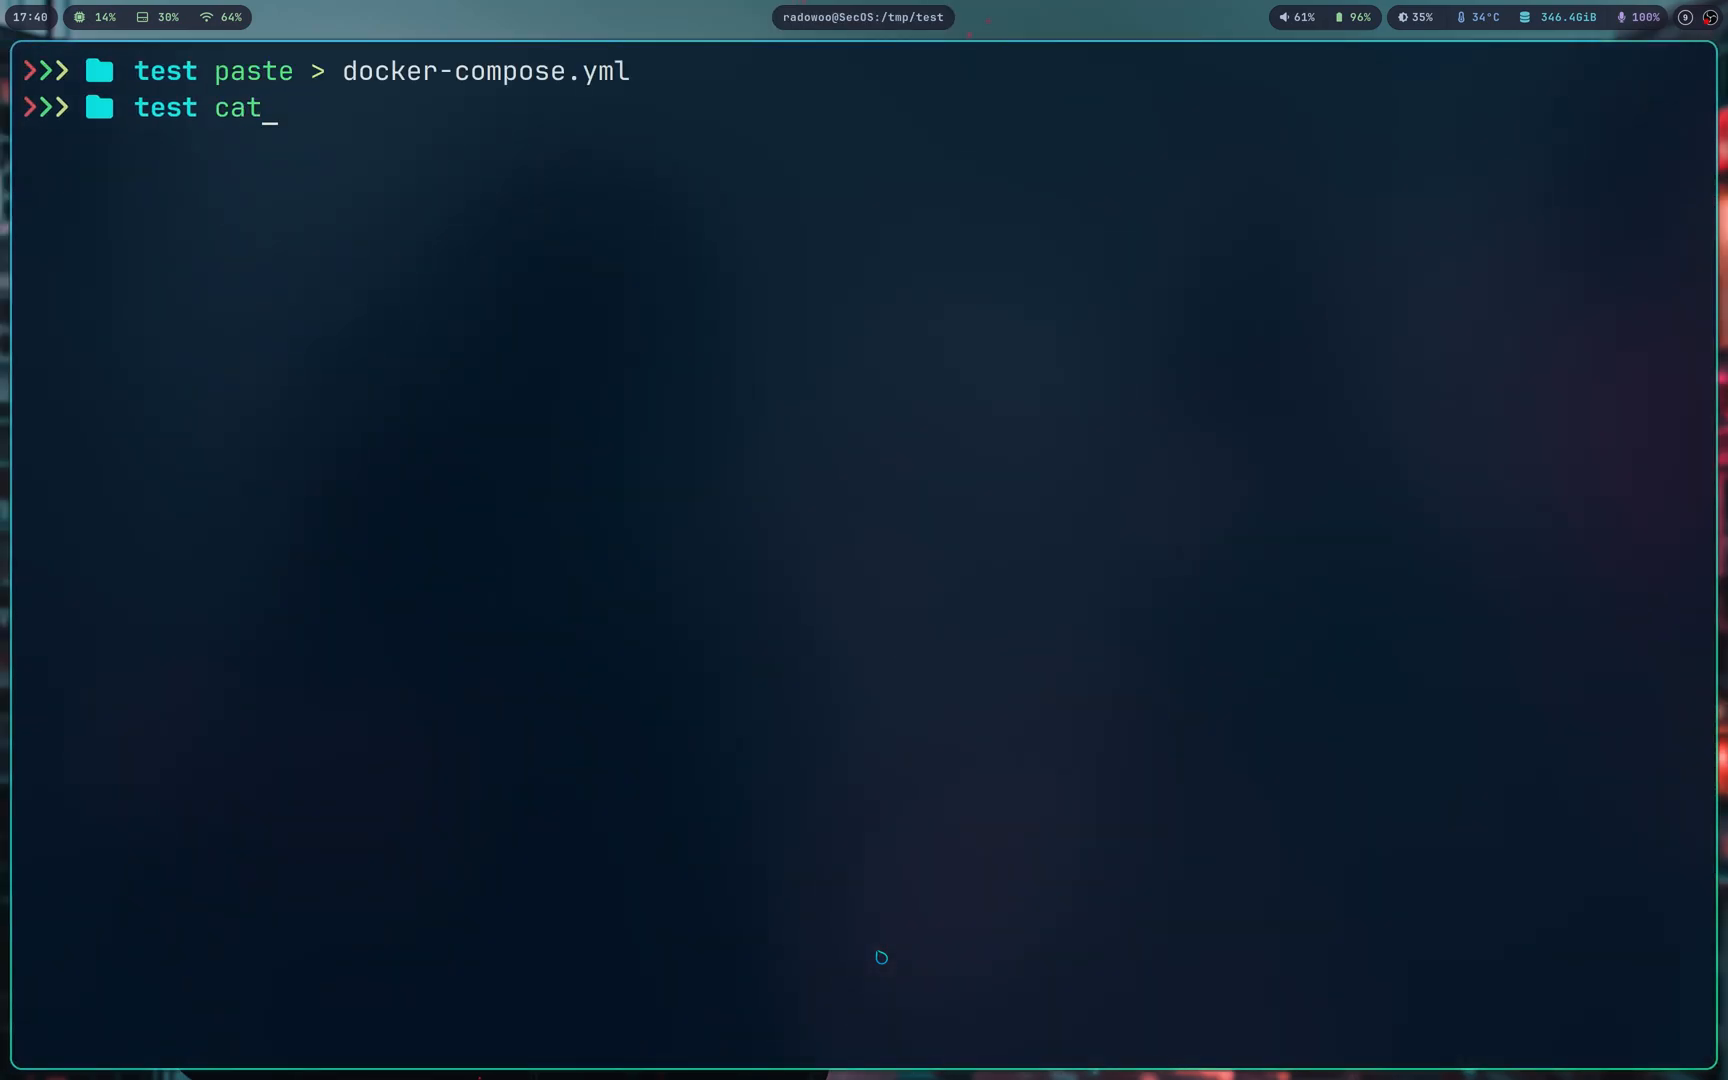
{"action": "type", "text": "nvim docker-compose.yml"}
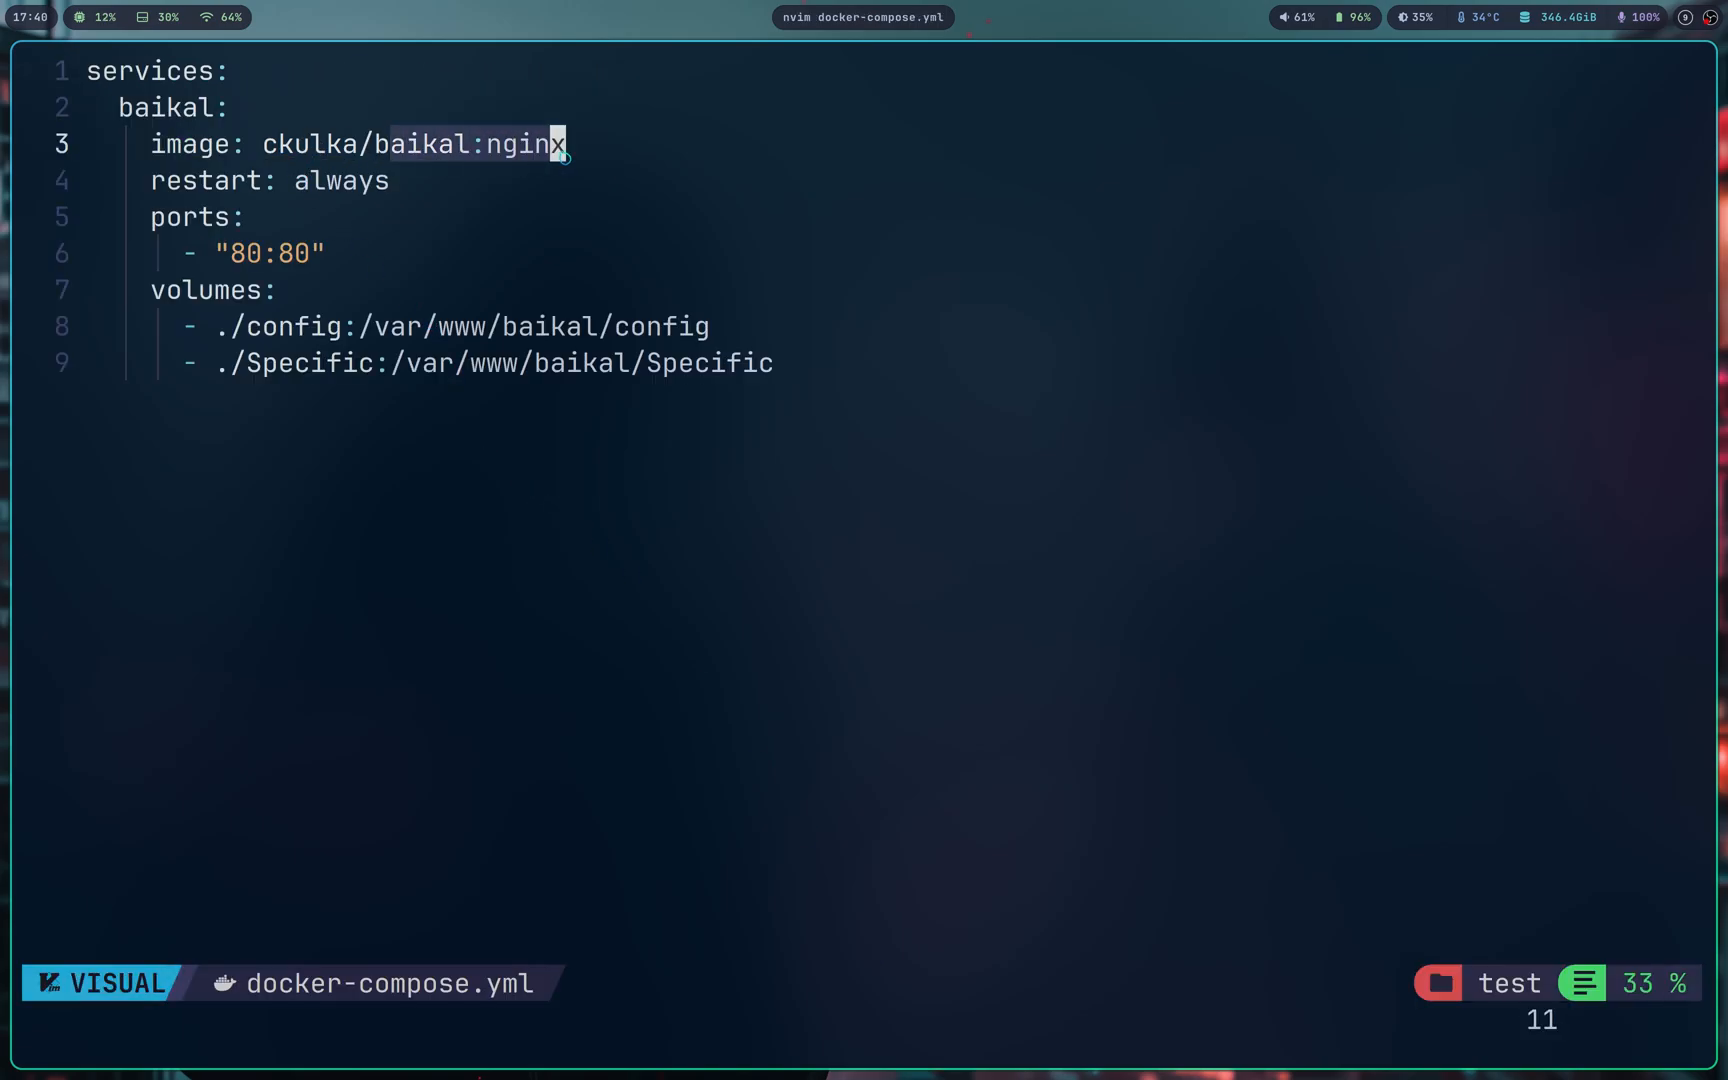
{"action": "key", "text": "j"}
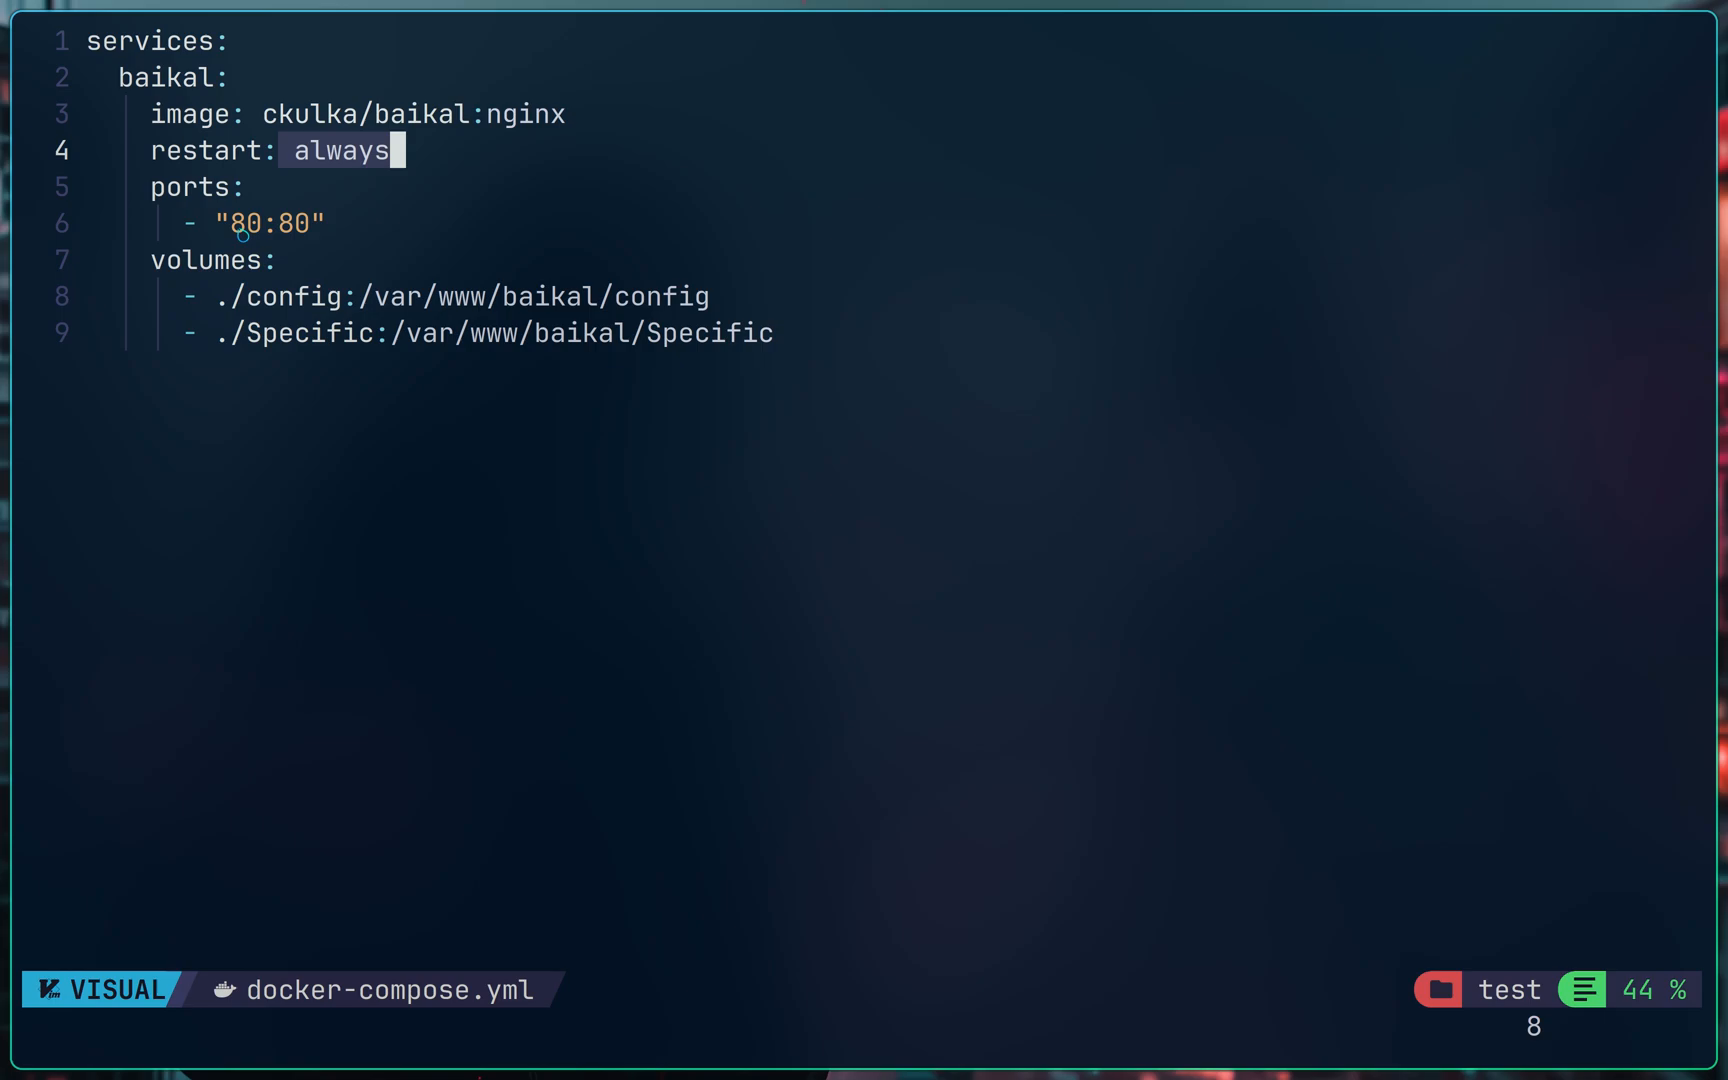
{"action": "key", "text": "Escape"}
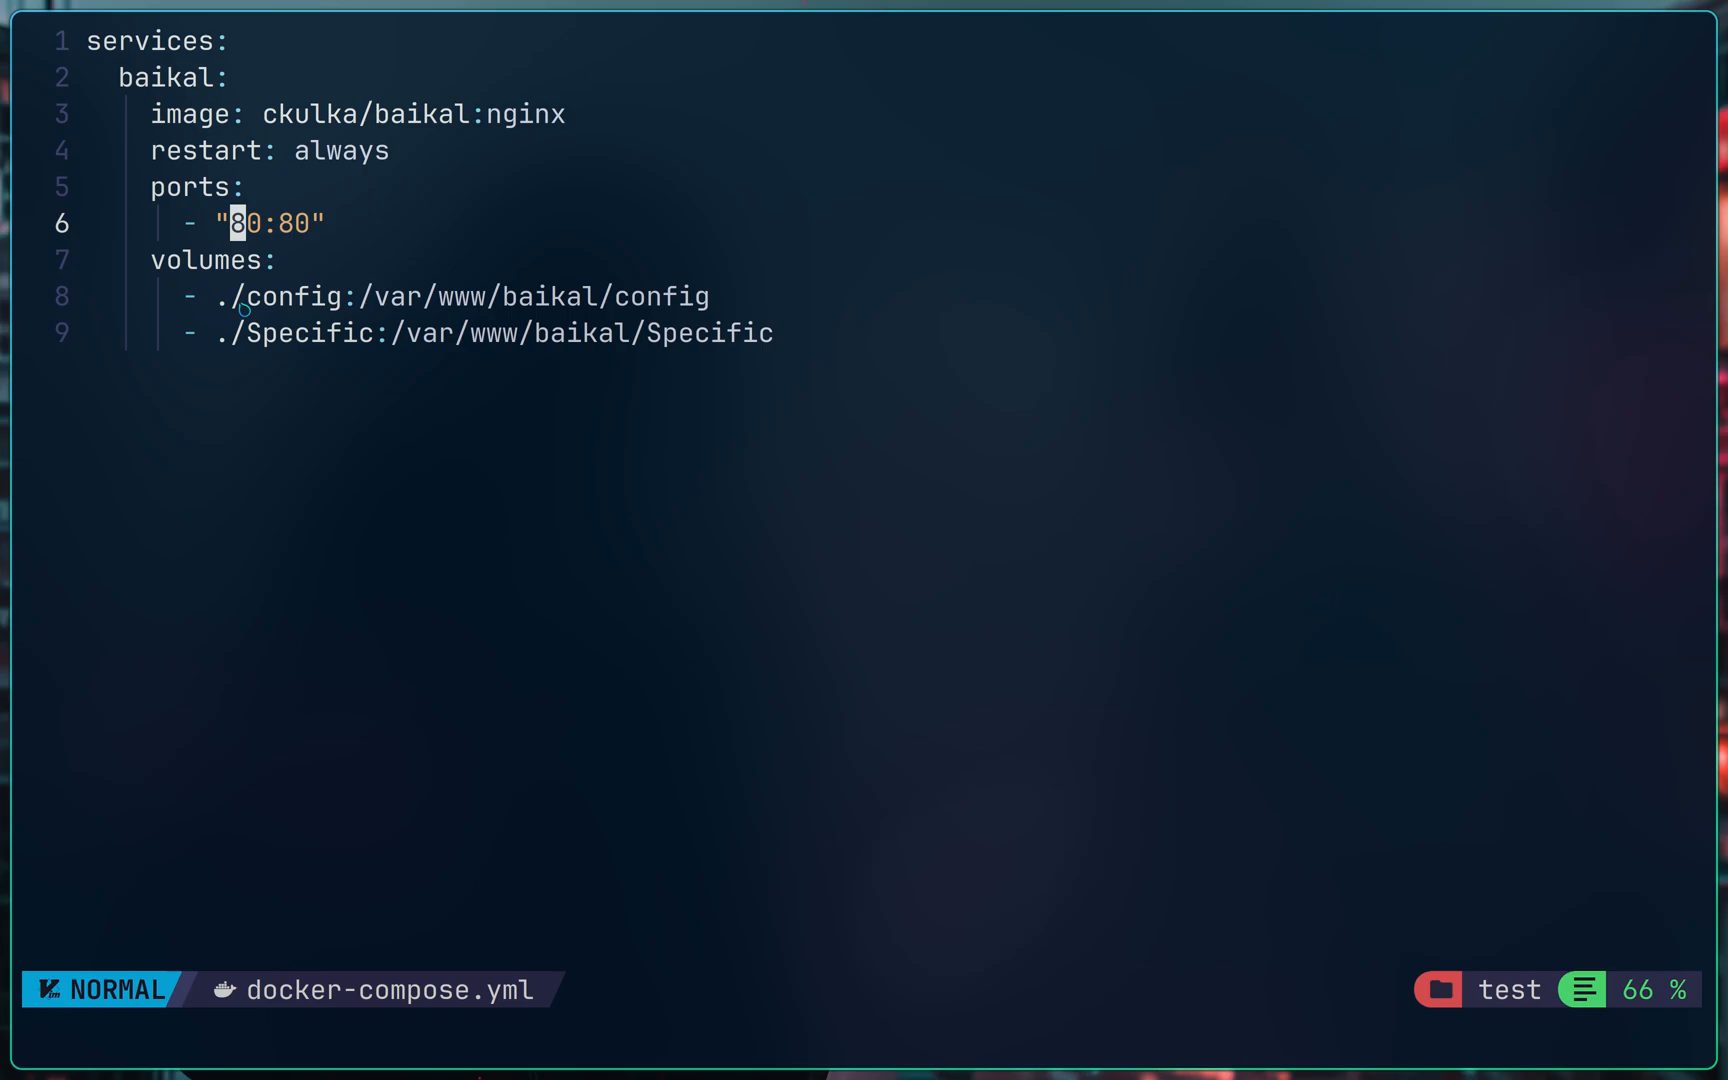
{"action": "mouse_move", "coordinate": [256, 356]}
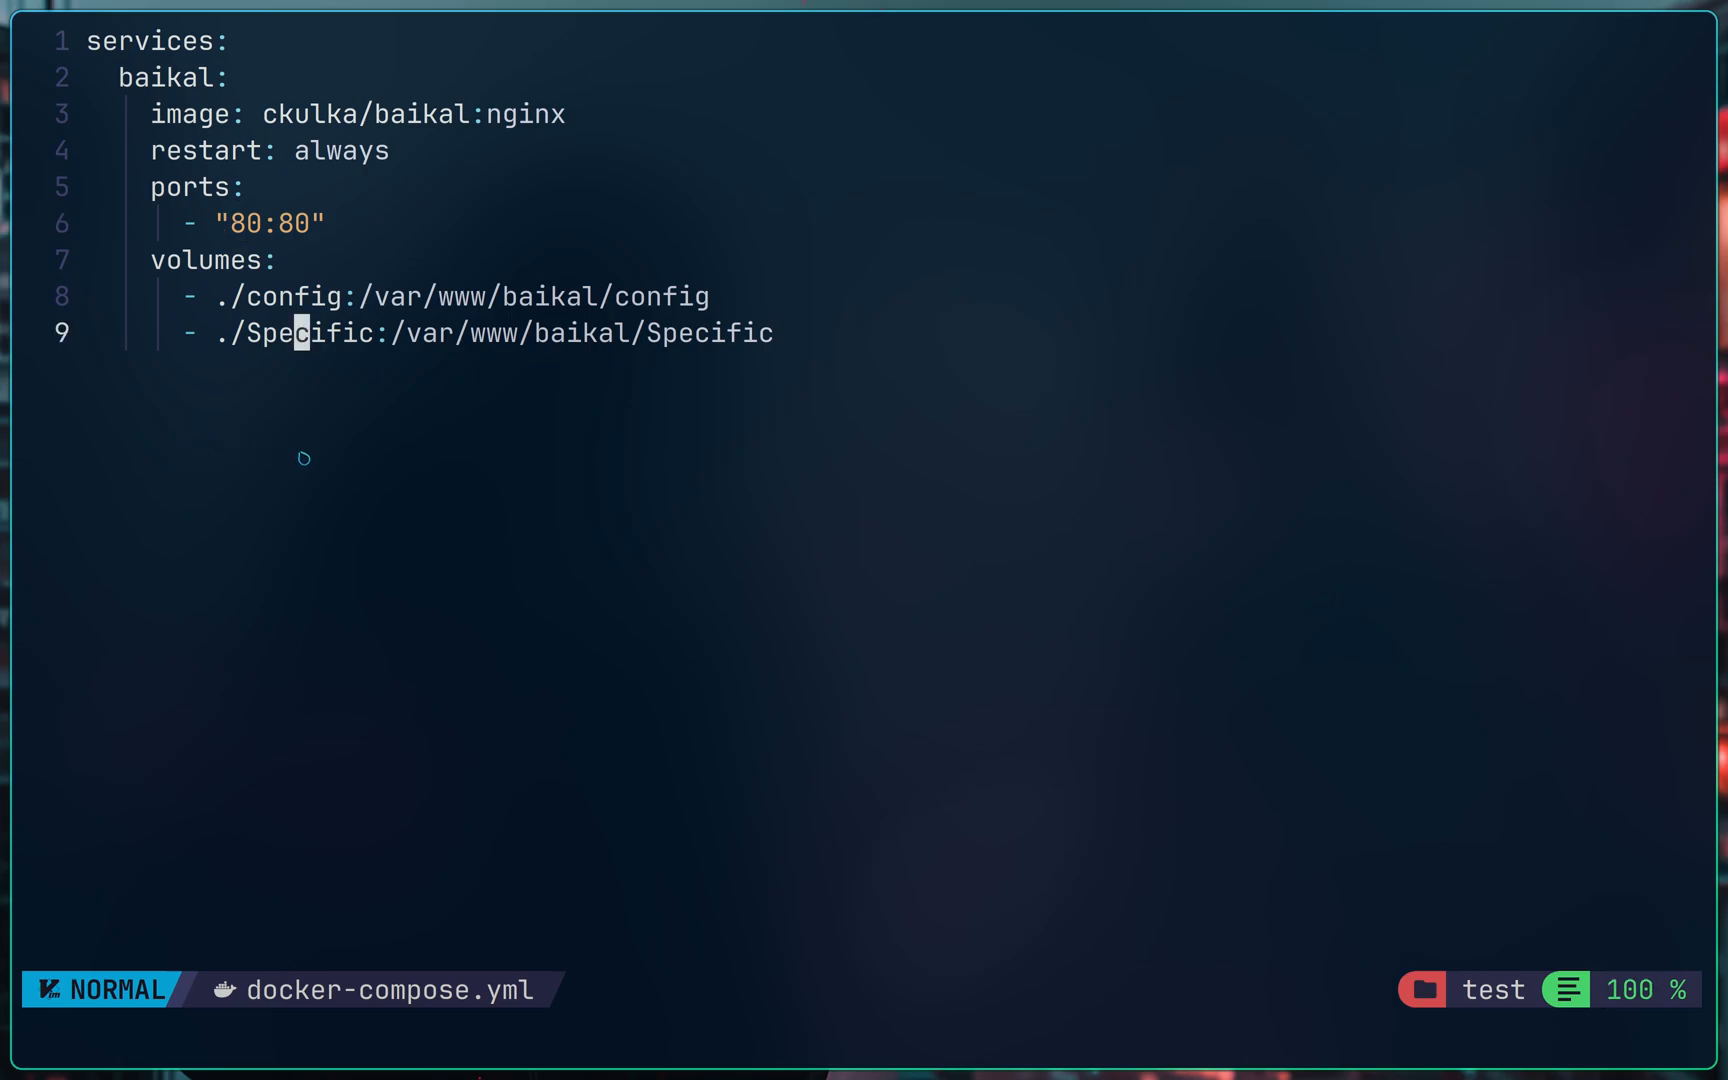
{"action": "type", "text": ":wq"}
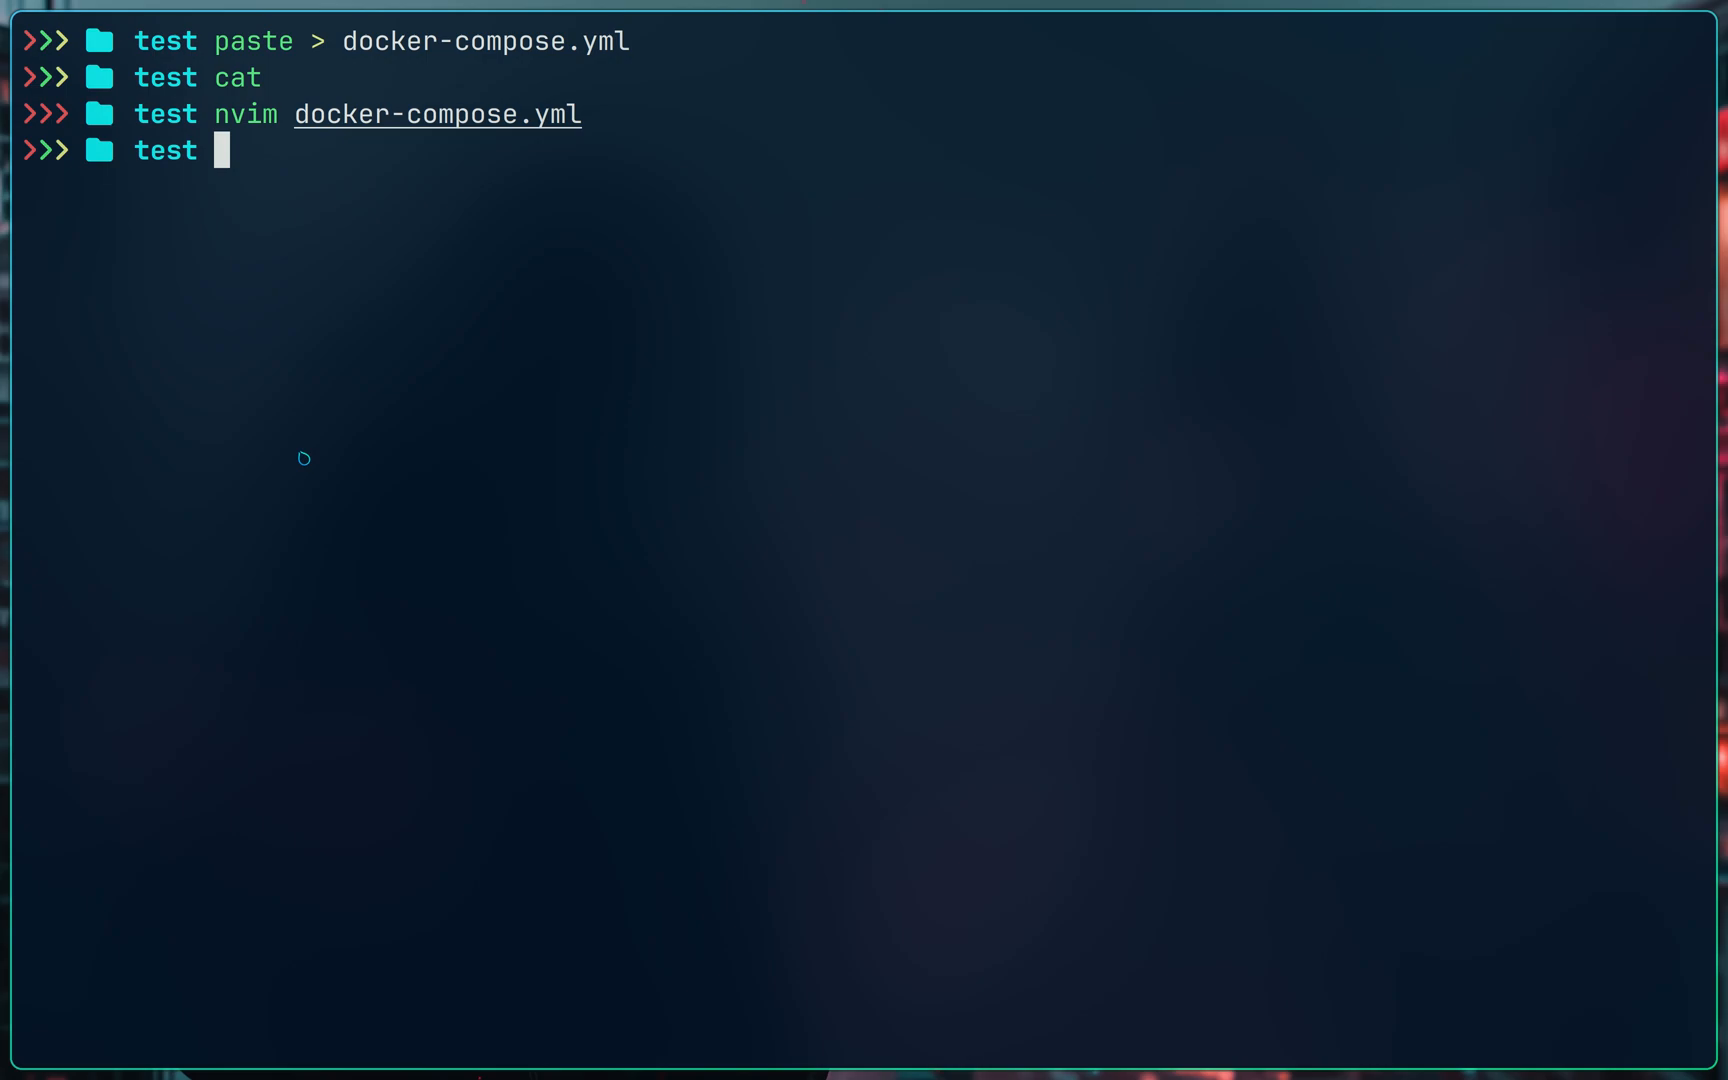
- Start a docker command in the terminal, then bring up a blank browser tab
{"action": "type", "text": "docker"}
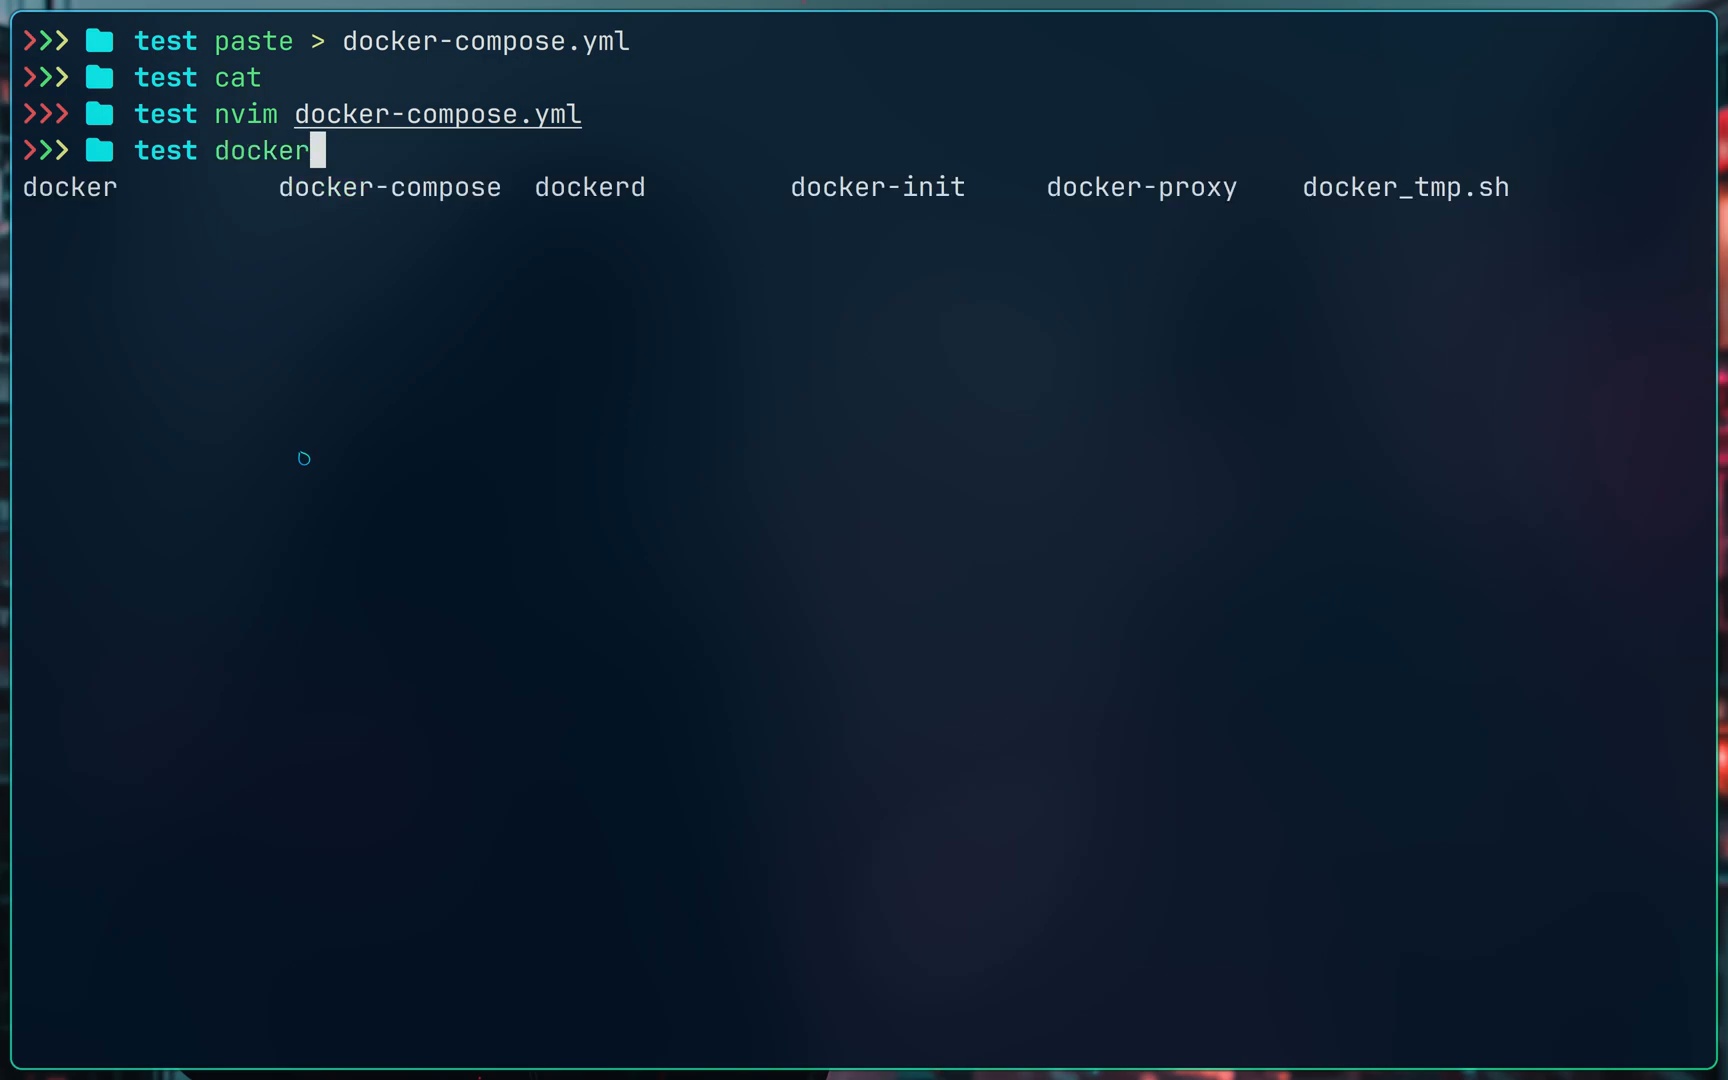
{"action": "type", "text": "commit"}
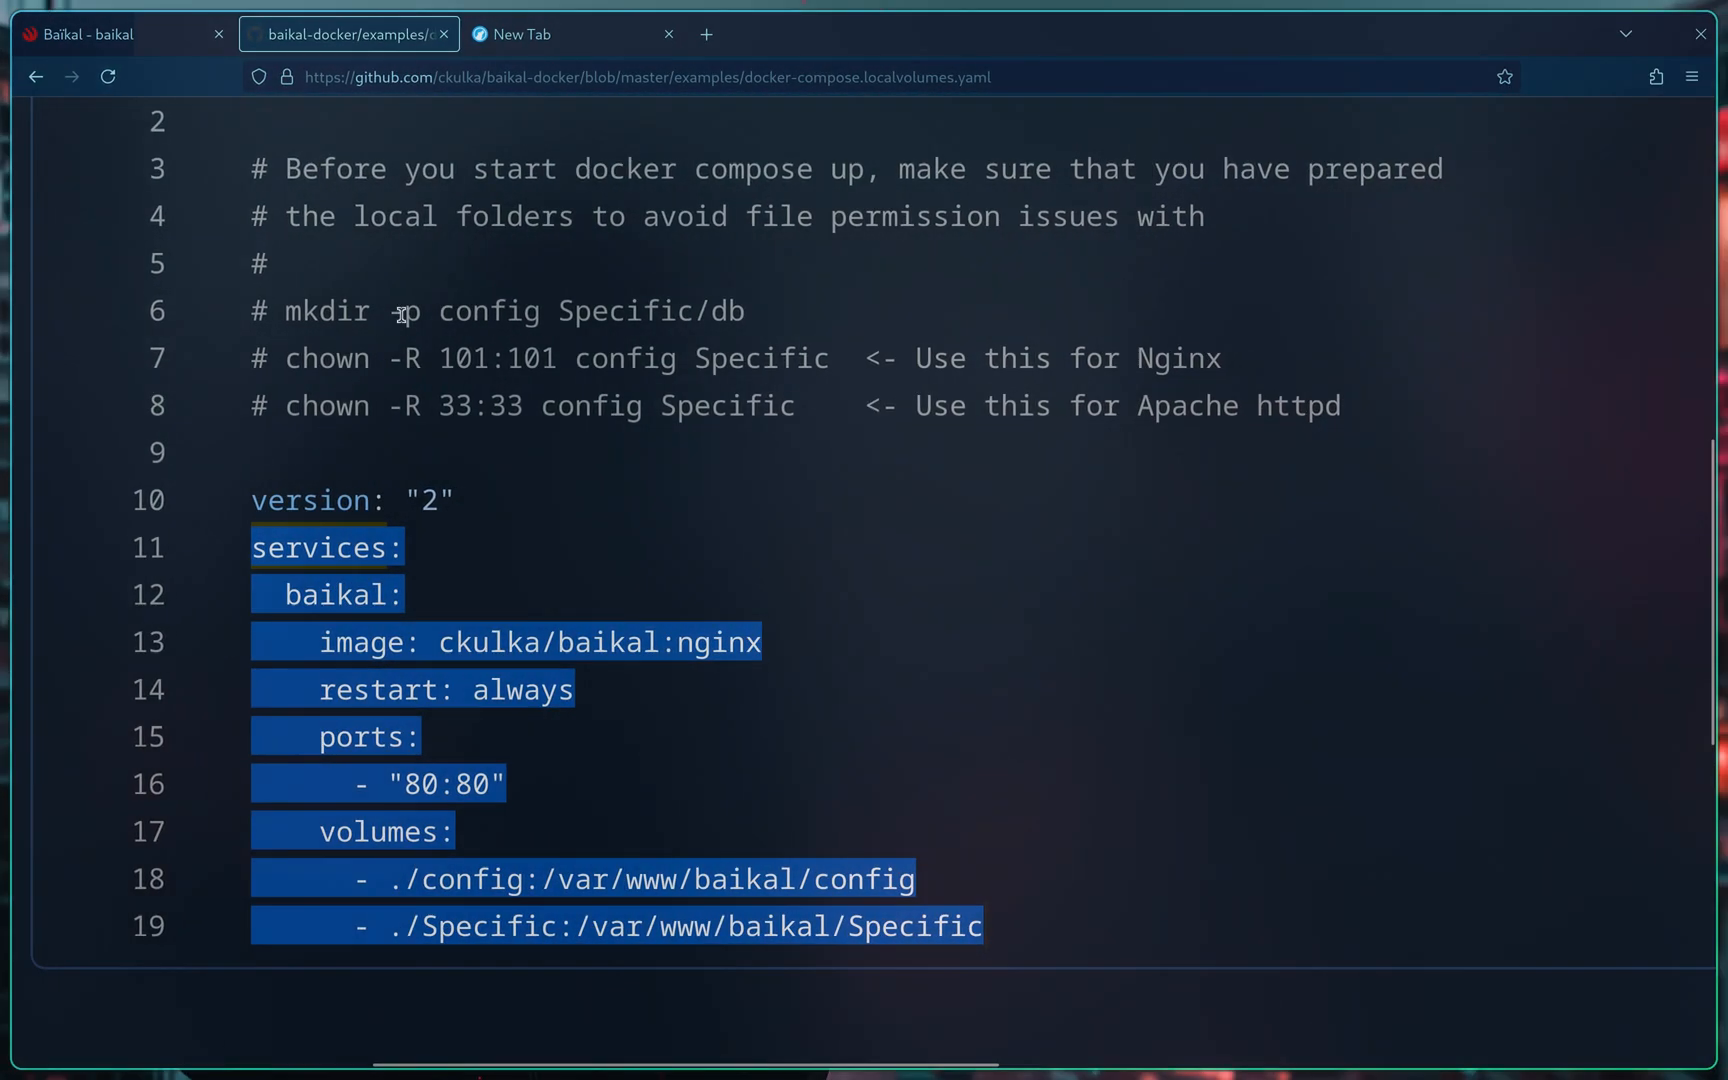
{"action": "left_click", "coordinate": [532, 32]}
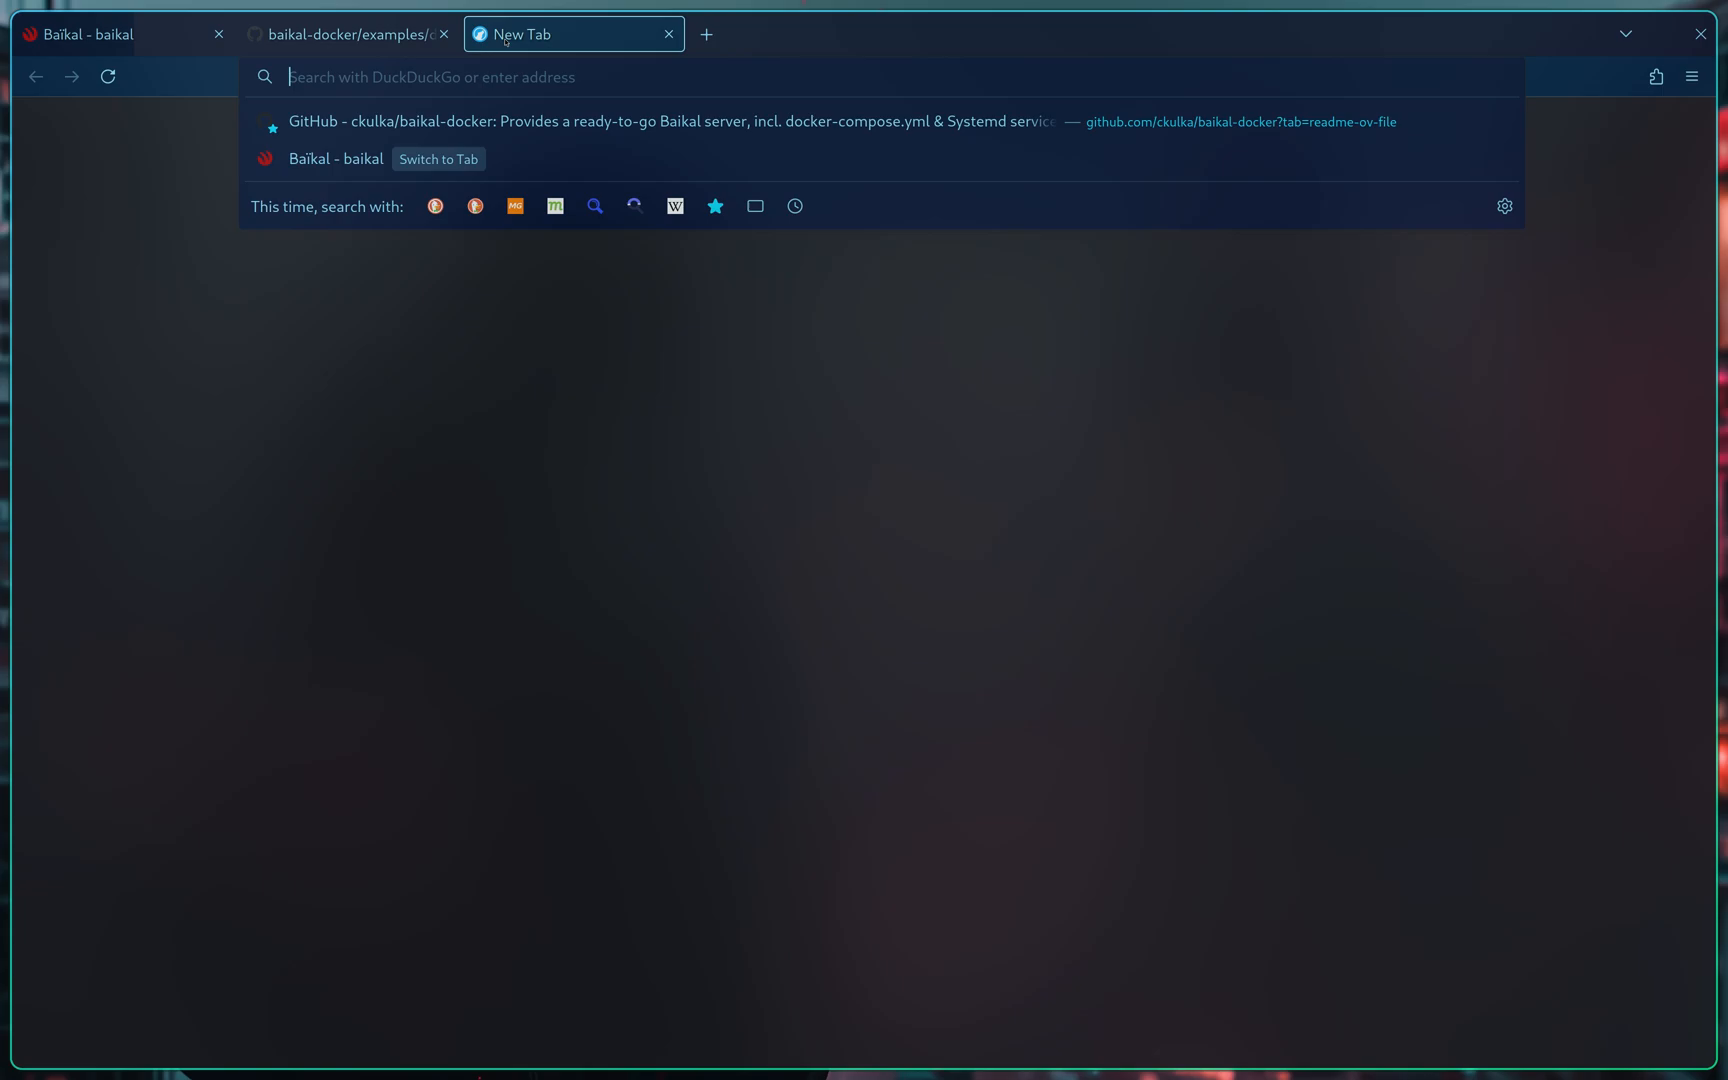
- Load the Baïkal install wizard at 127.0.0.1/admin/install/
{"action": "type", "text": "127.0.0.1/admin/install/"}
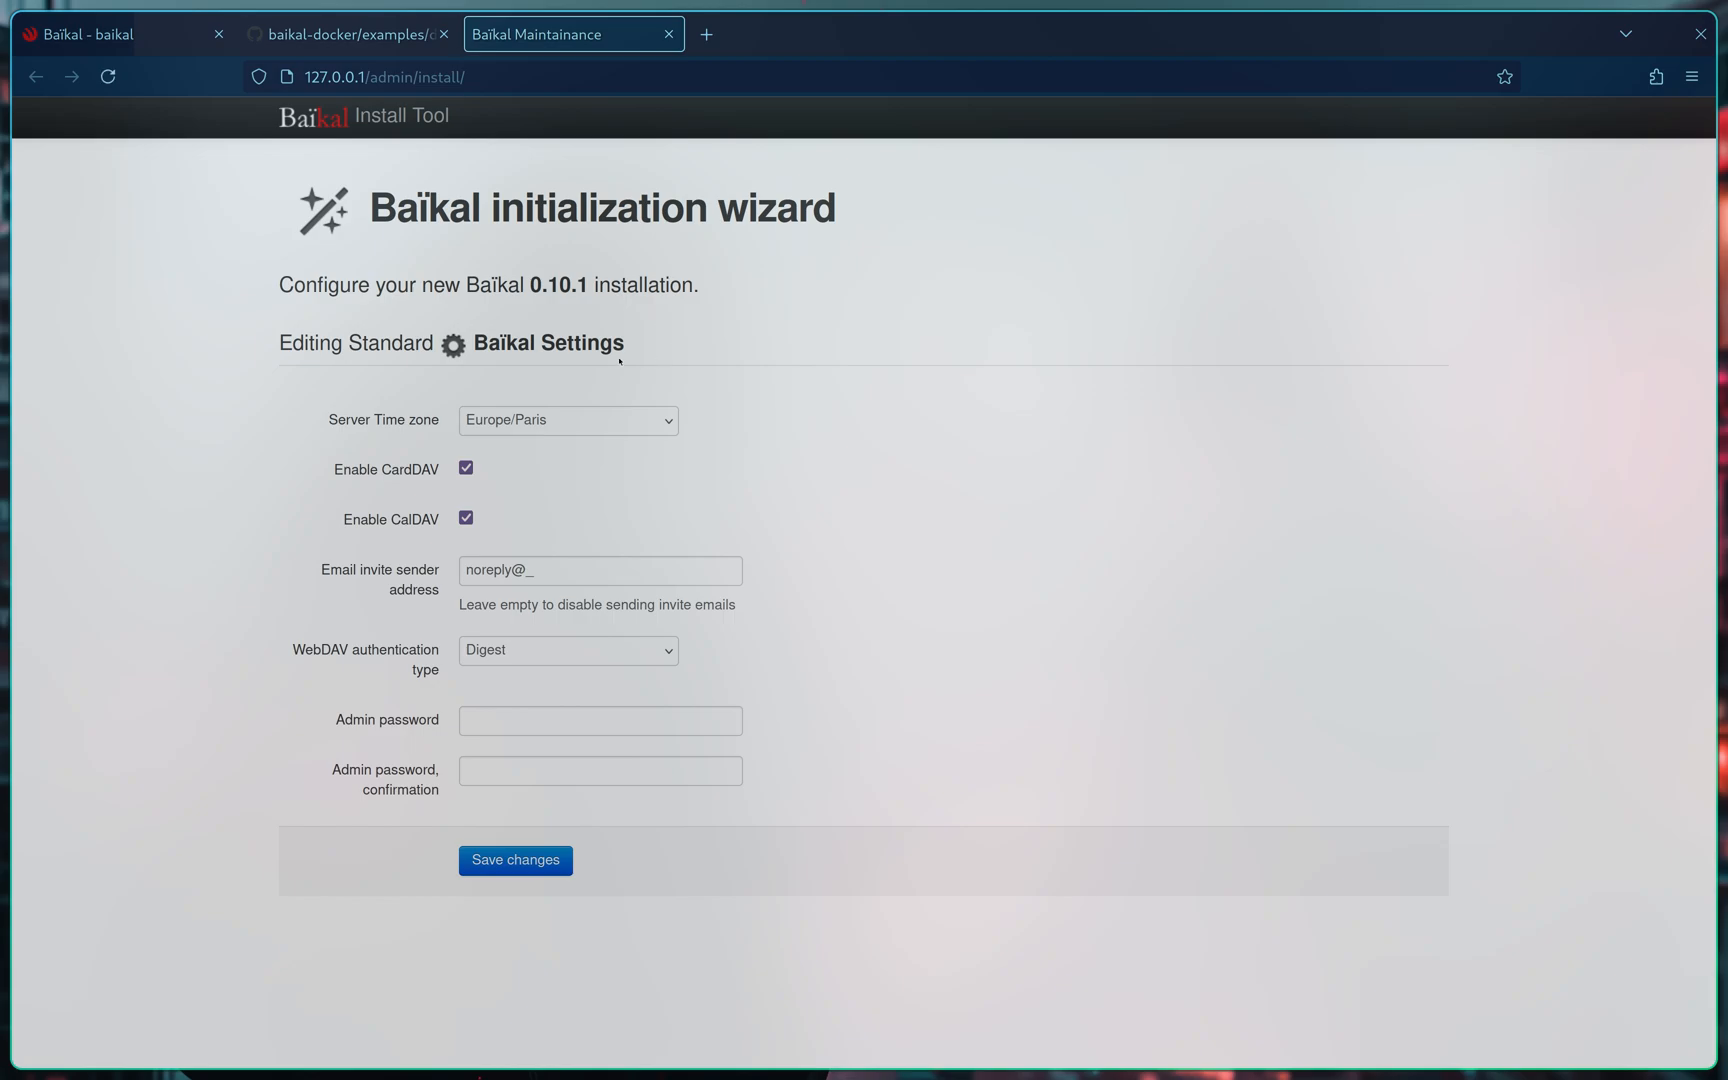
{"action": "mouse_move", "coordinate": [410, 470]}
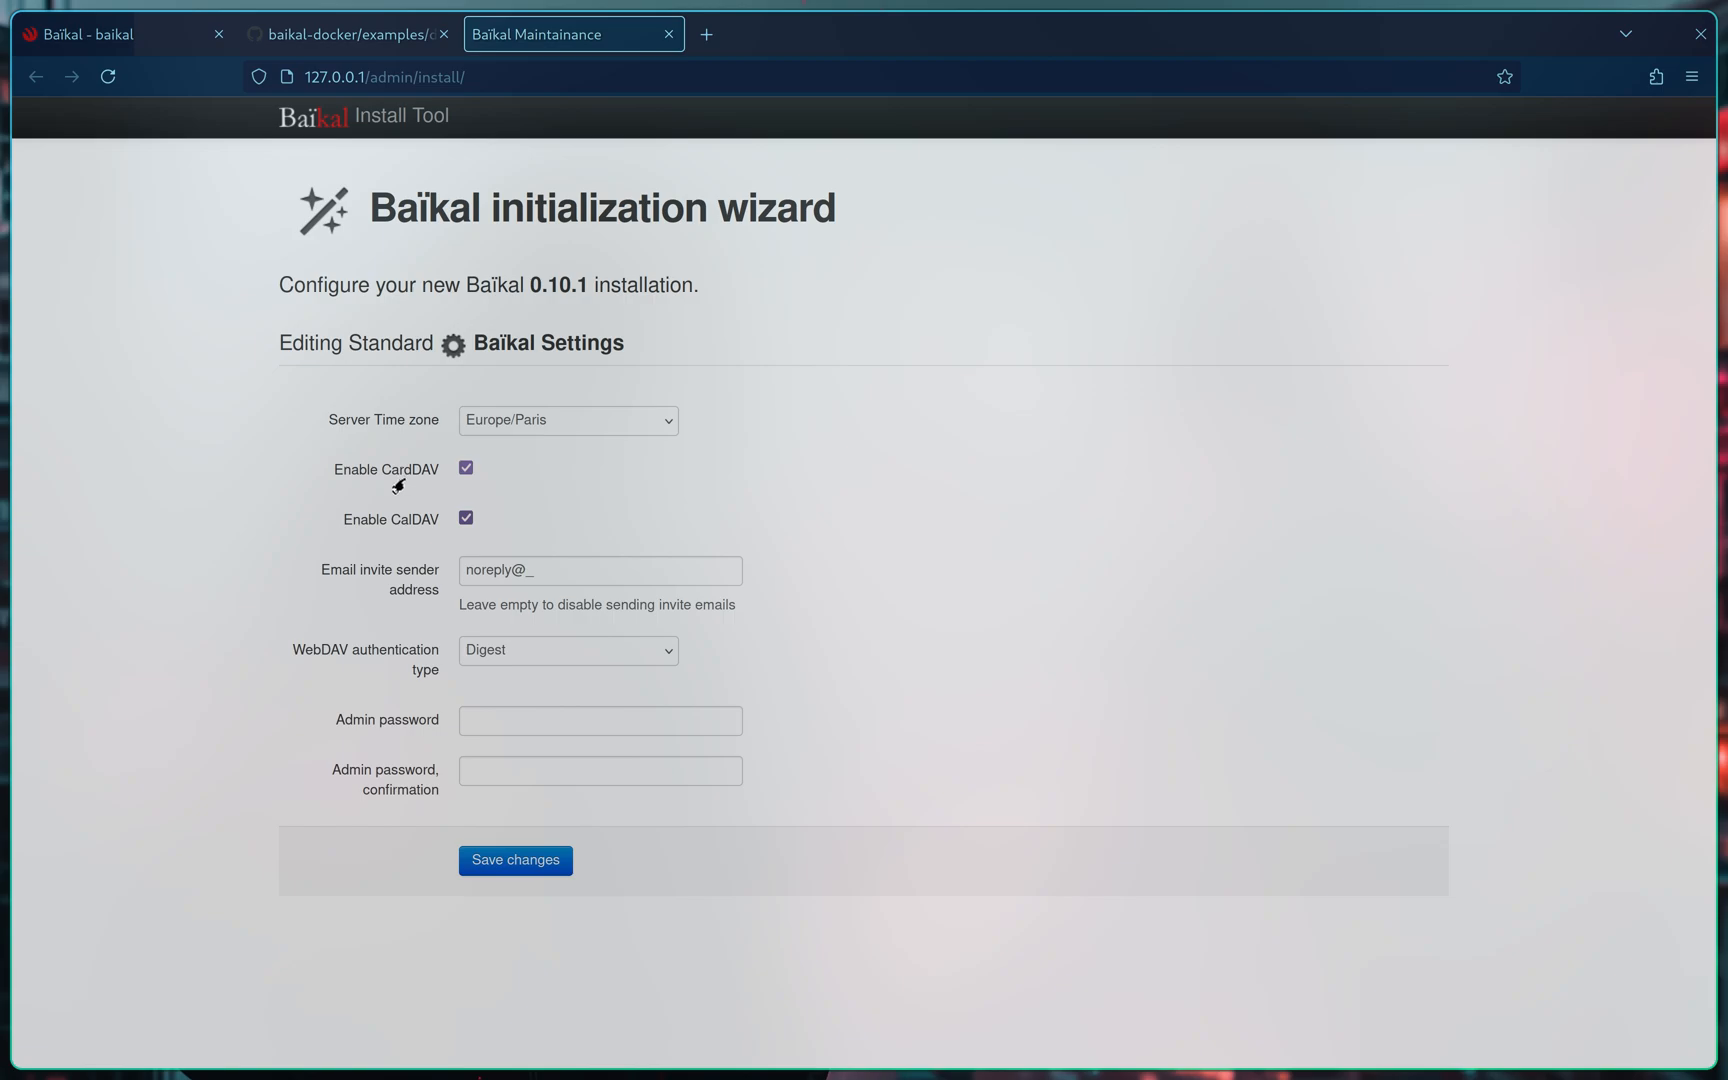
{"action": "mouse_move", "coordinate": [426, 528]}
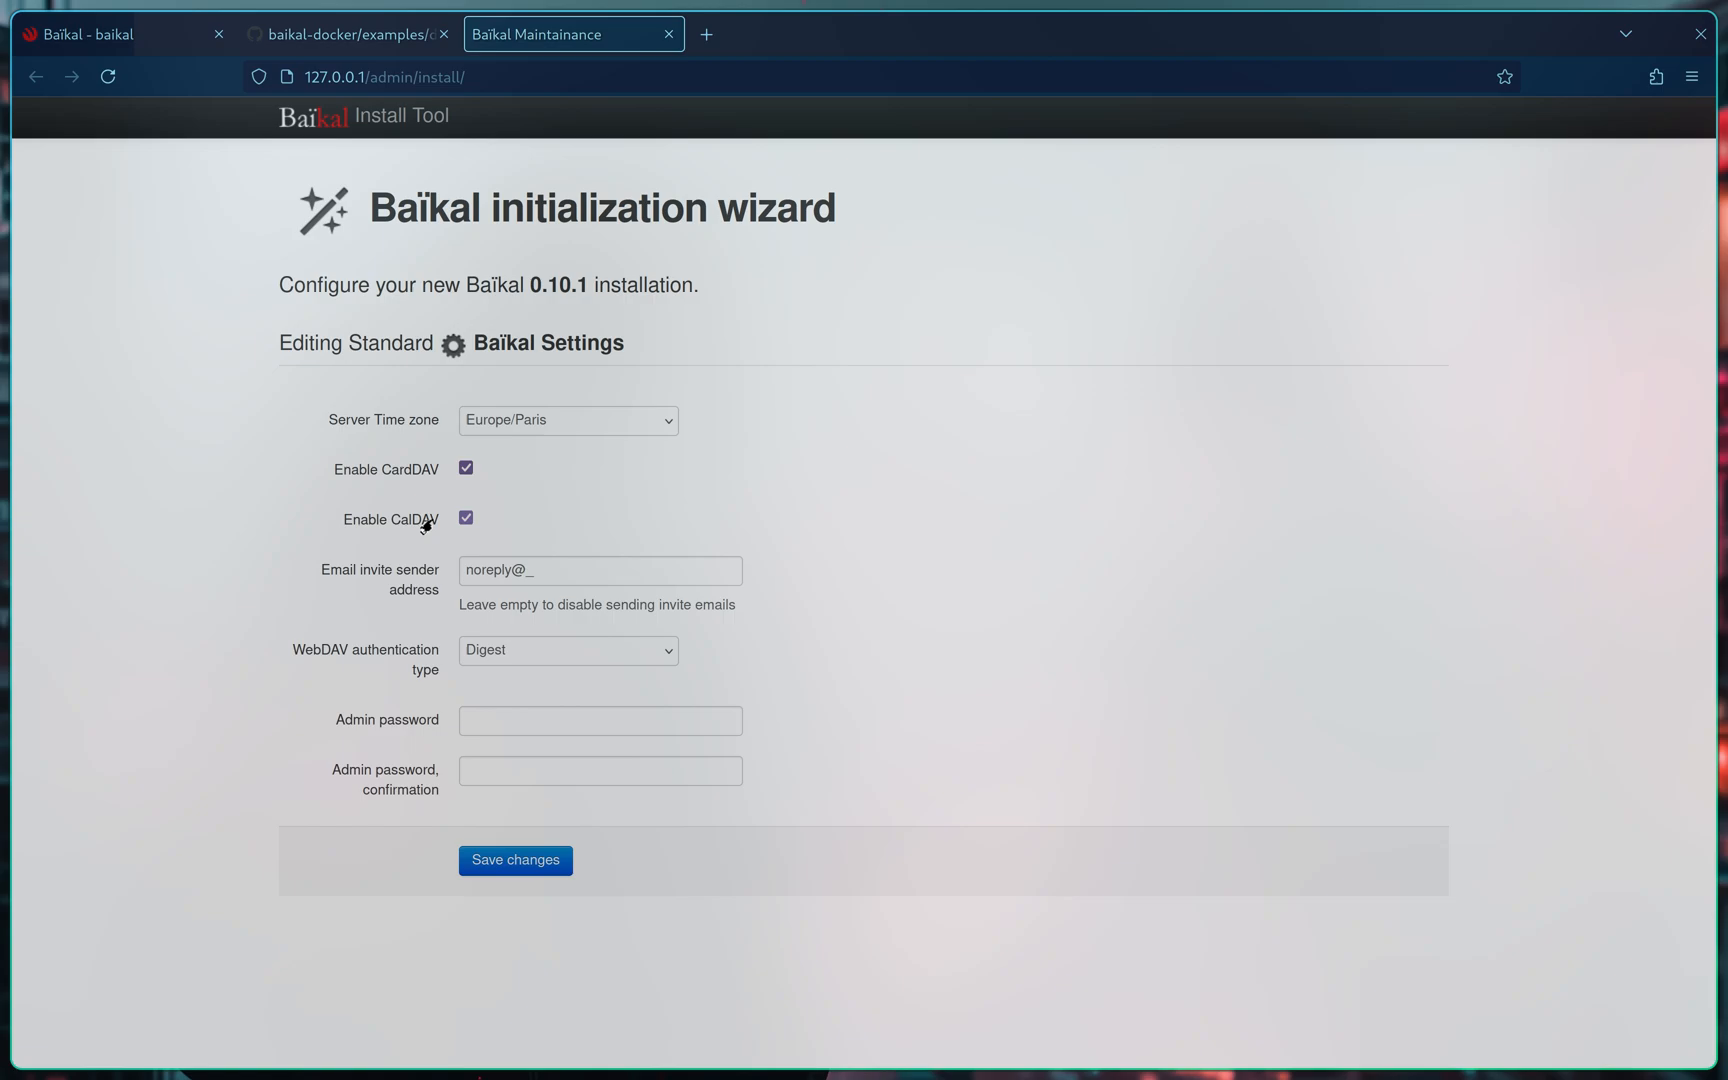
{"action": "mouse_move", "coordinate": [348, 524]}
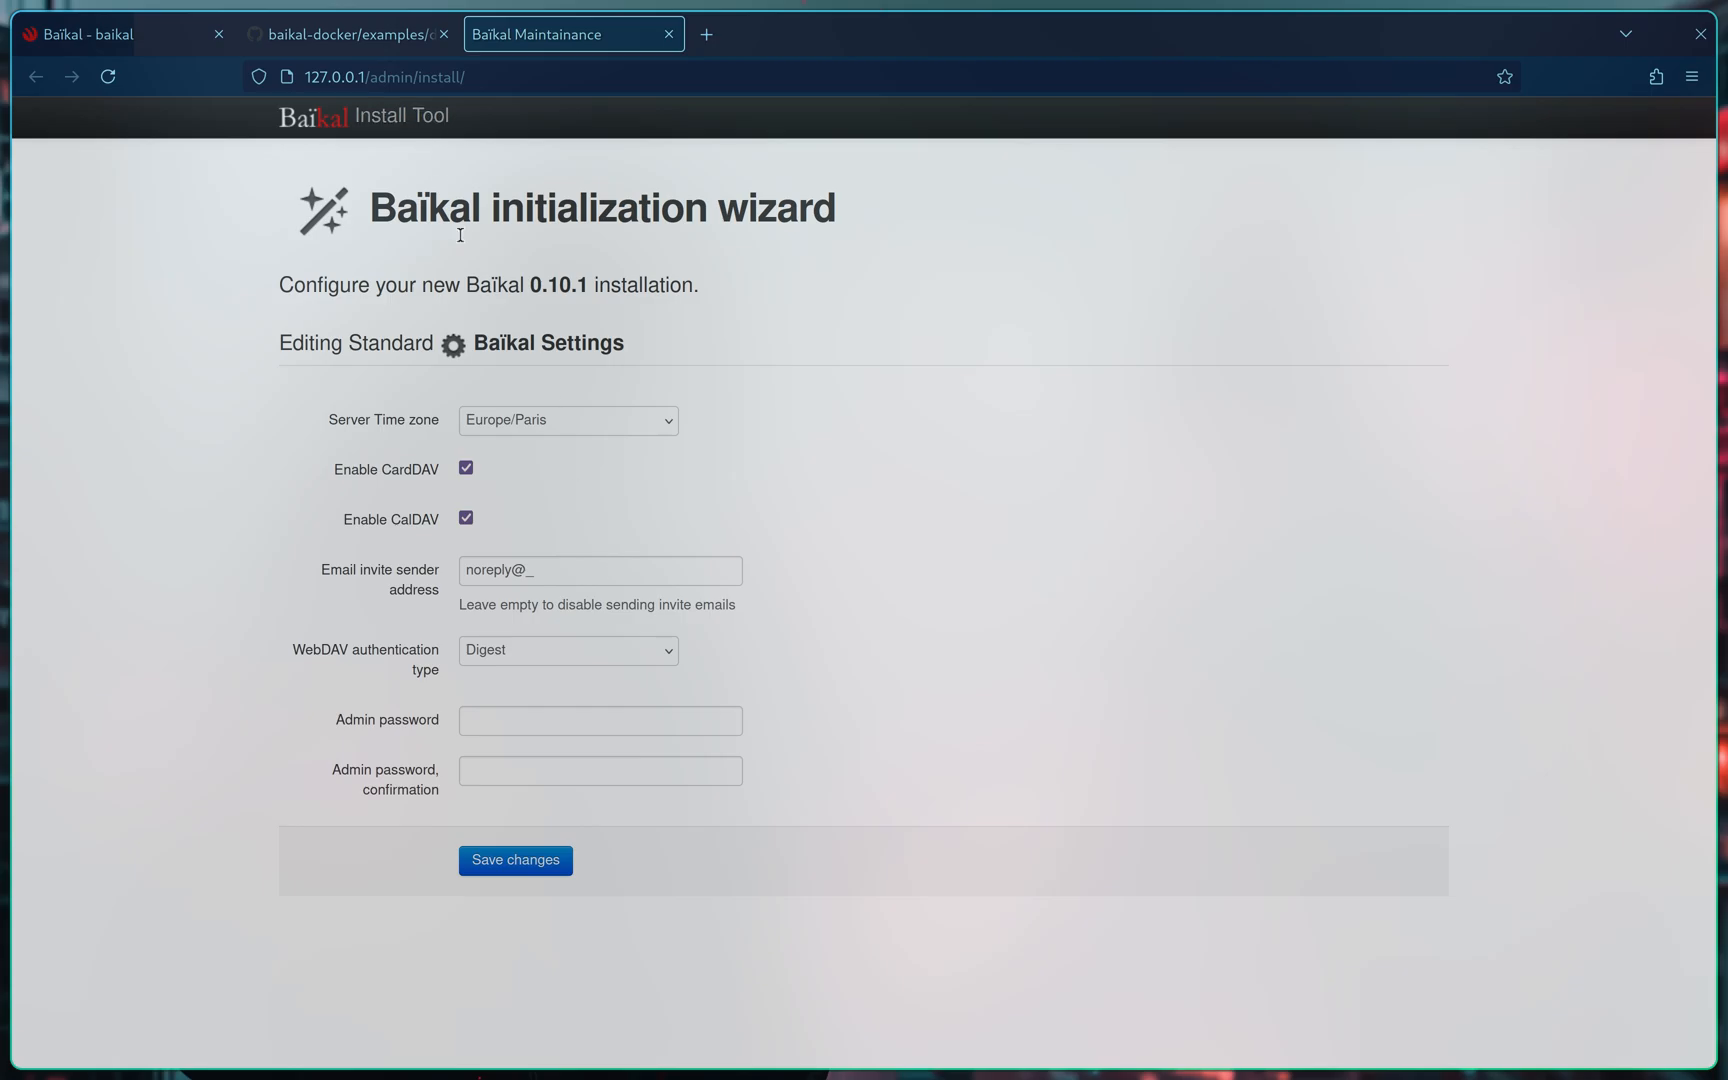
- Review the email-gmail and awss3 backup compose examples, then return to the Baïkal wizard
{"action": "left_click", "coordinate": [350, 32]}
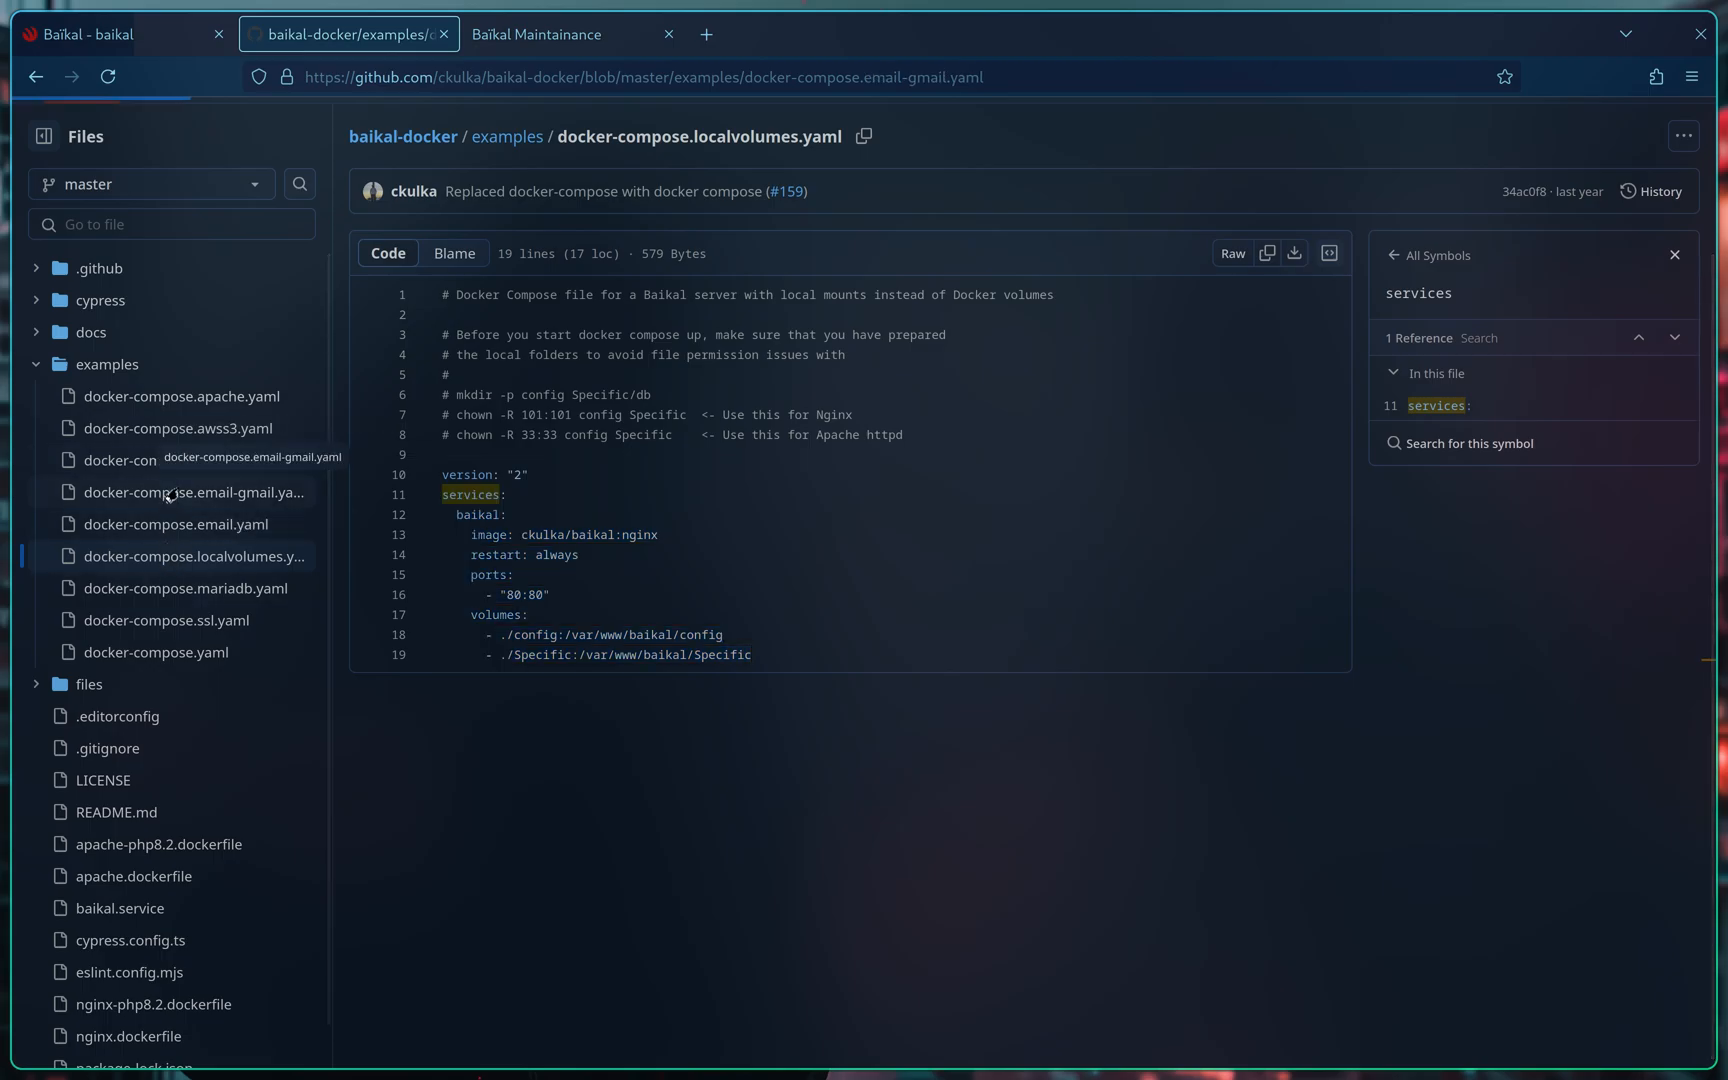
{"action": "left_click", "coordinate": [194, 492]}
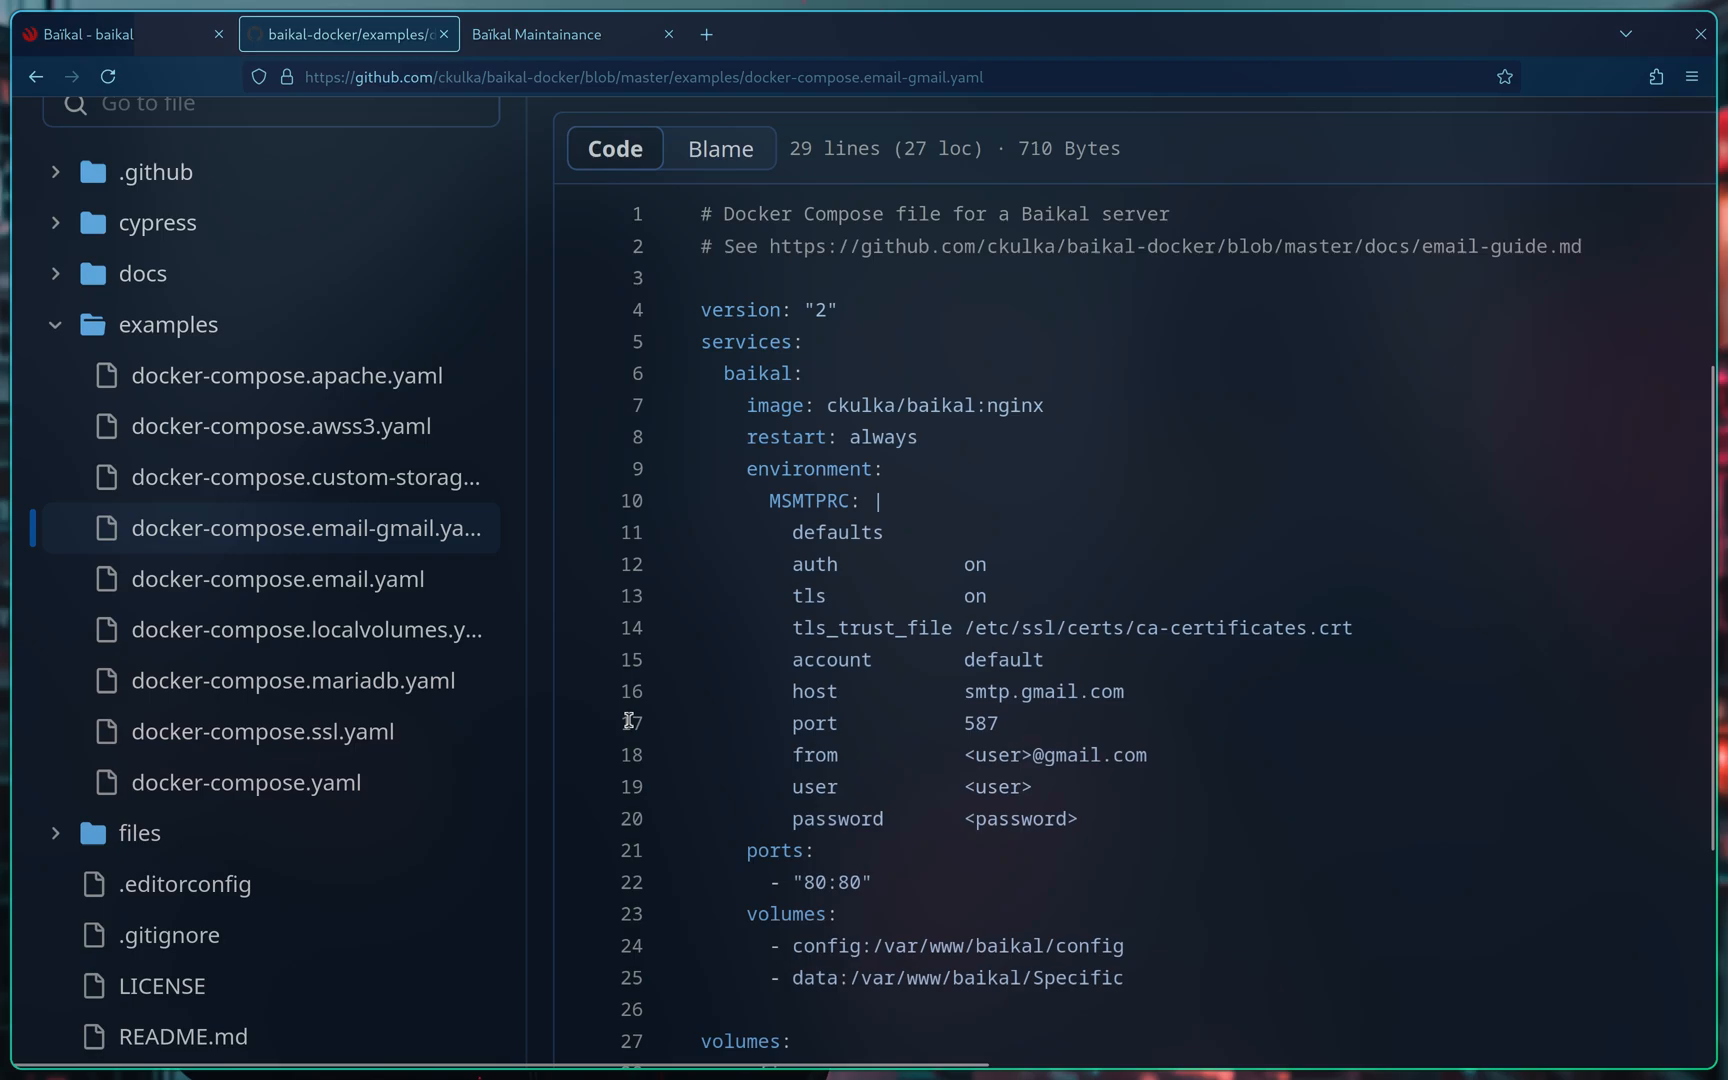
{"action": "left_click", "coordinate": [280, 426]}
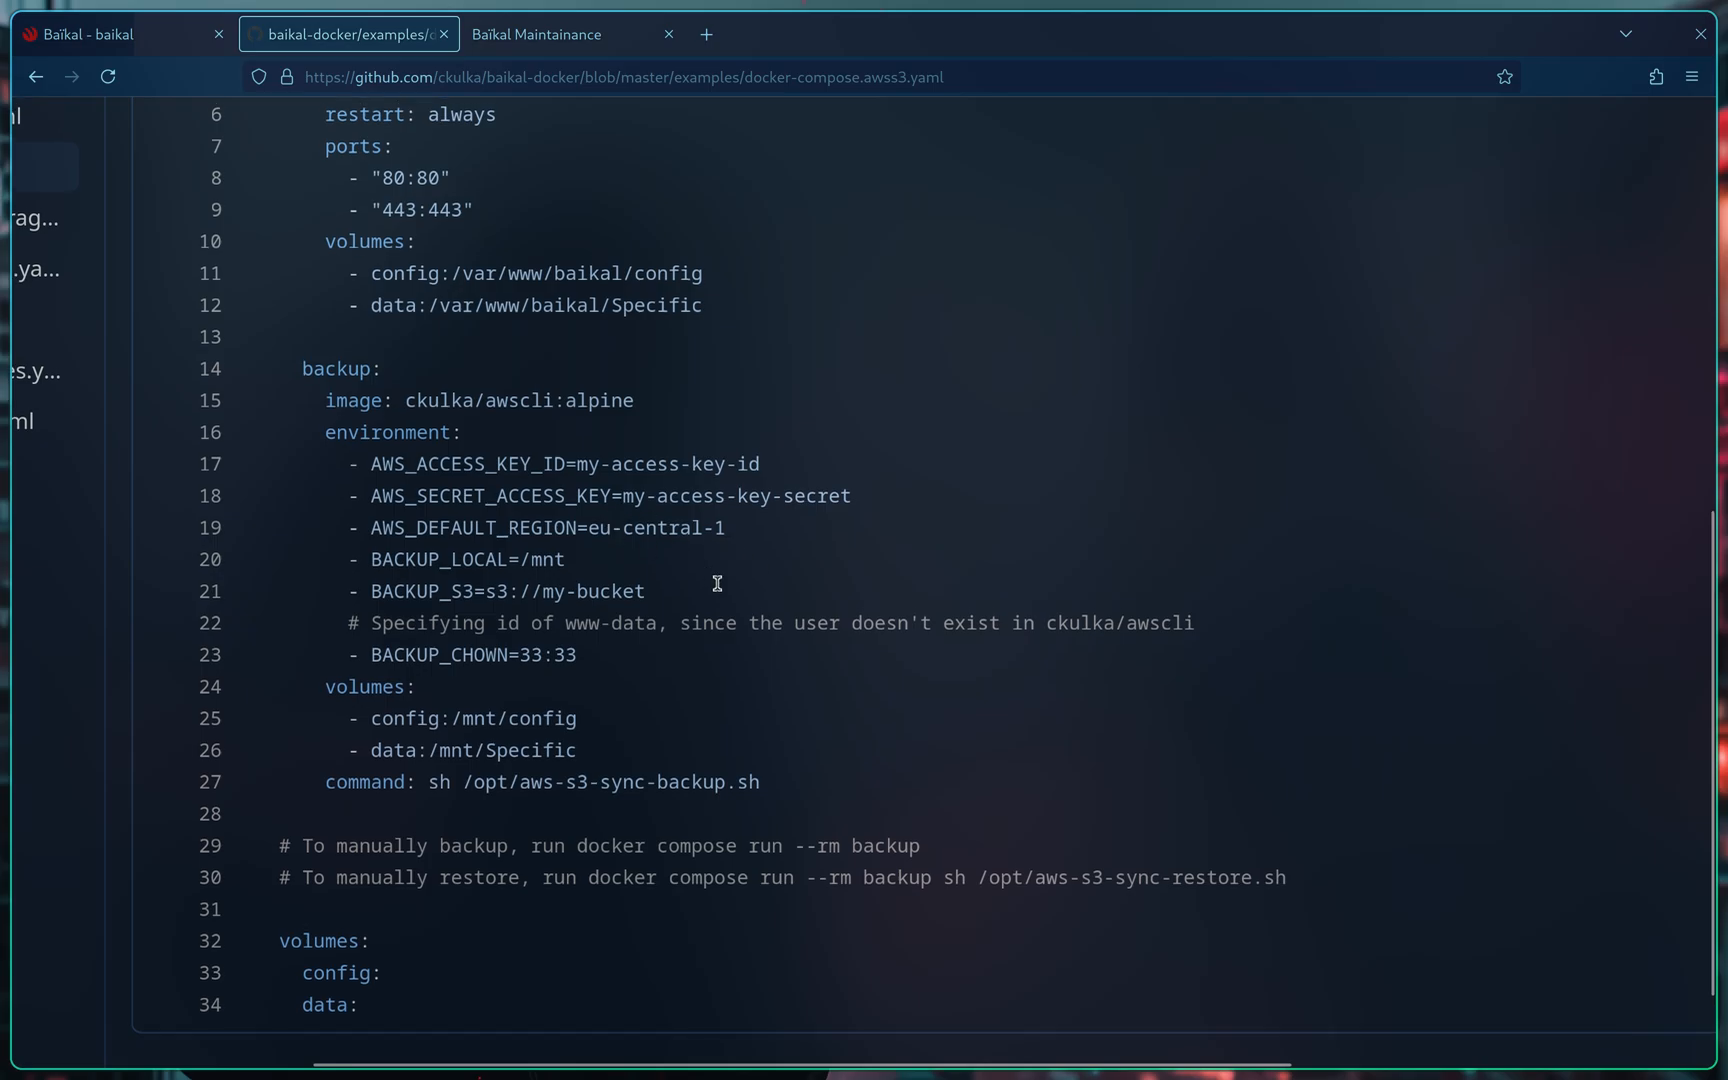
{"action": "left_click_drag", "start_coordinate": [326, 400], "coordinate": [644, 590]}
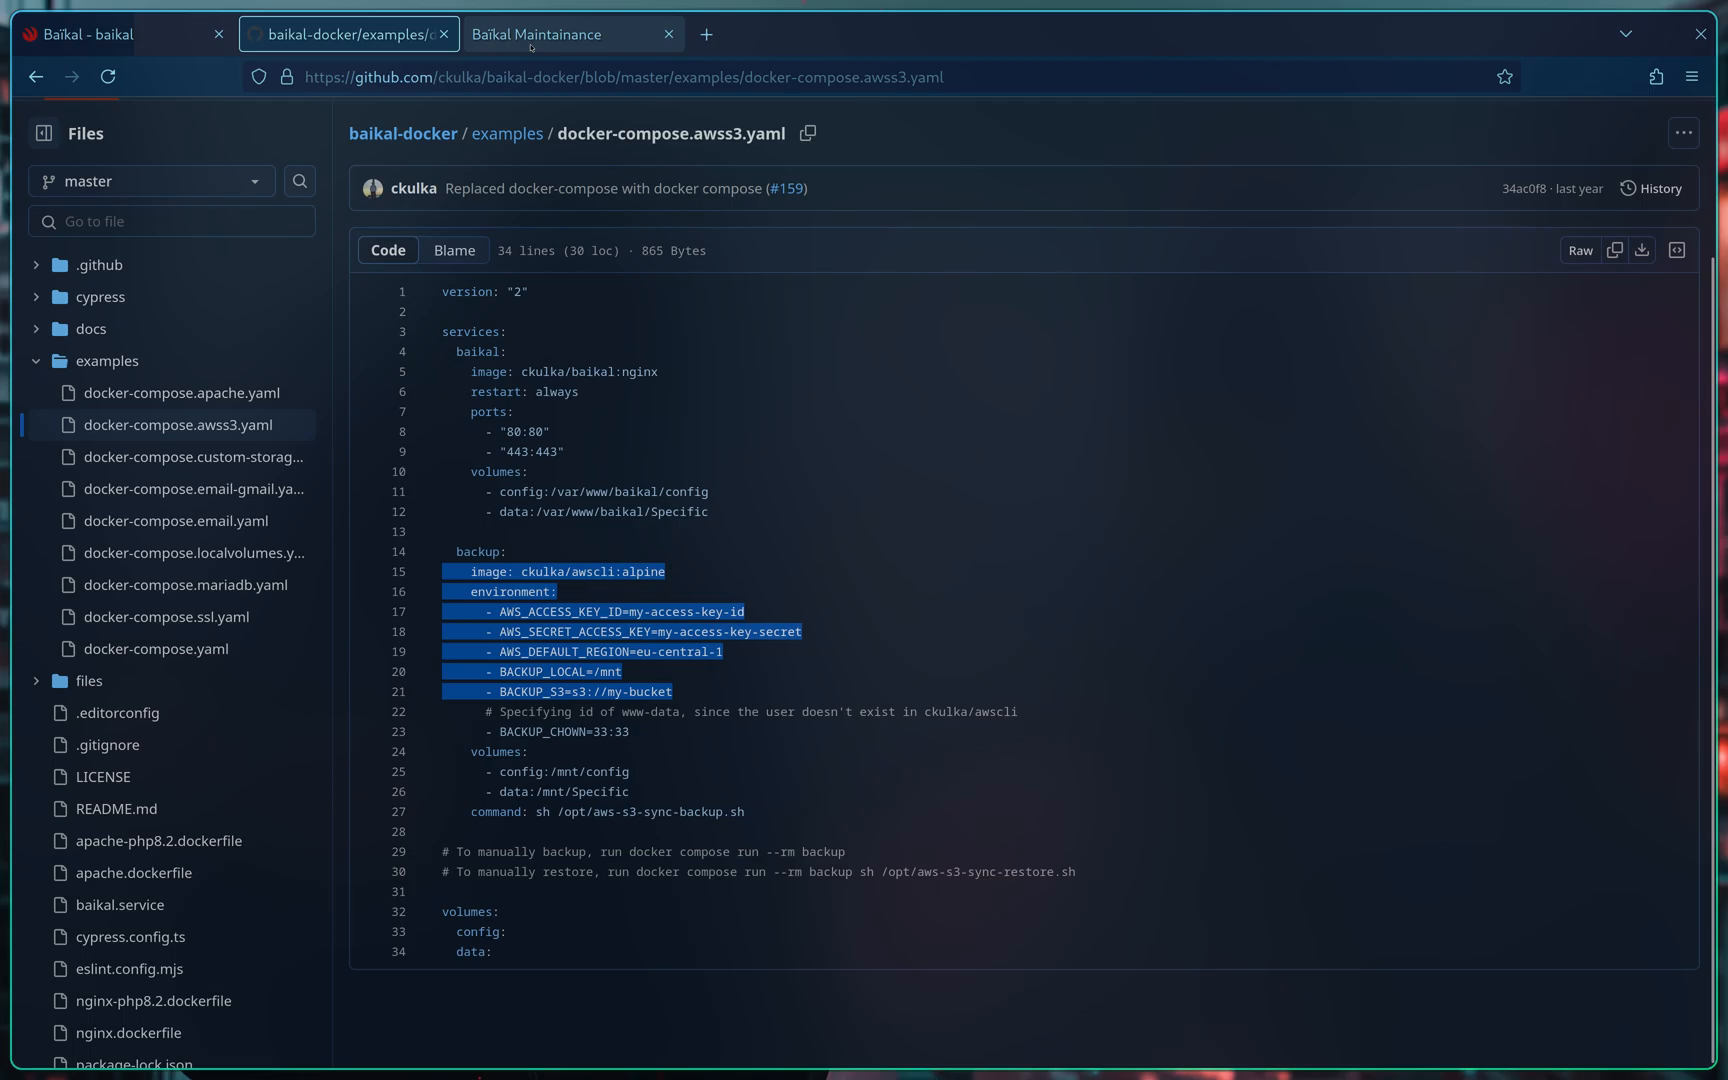
{"action": "left_click", "coordinate": [560, 32]}
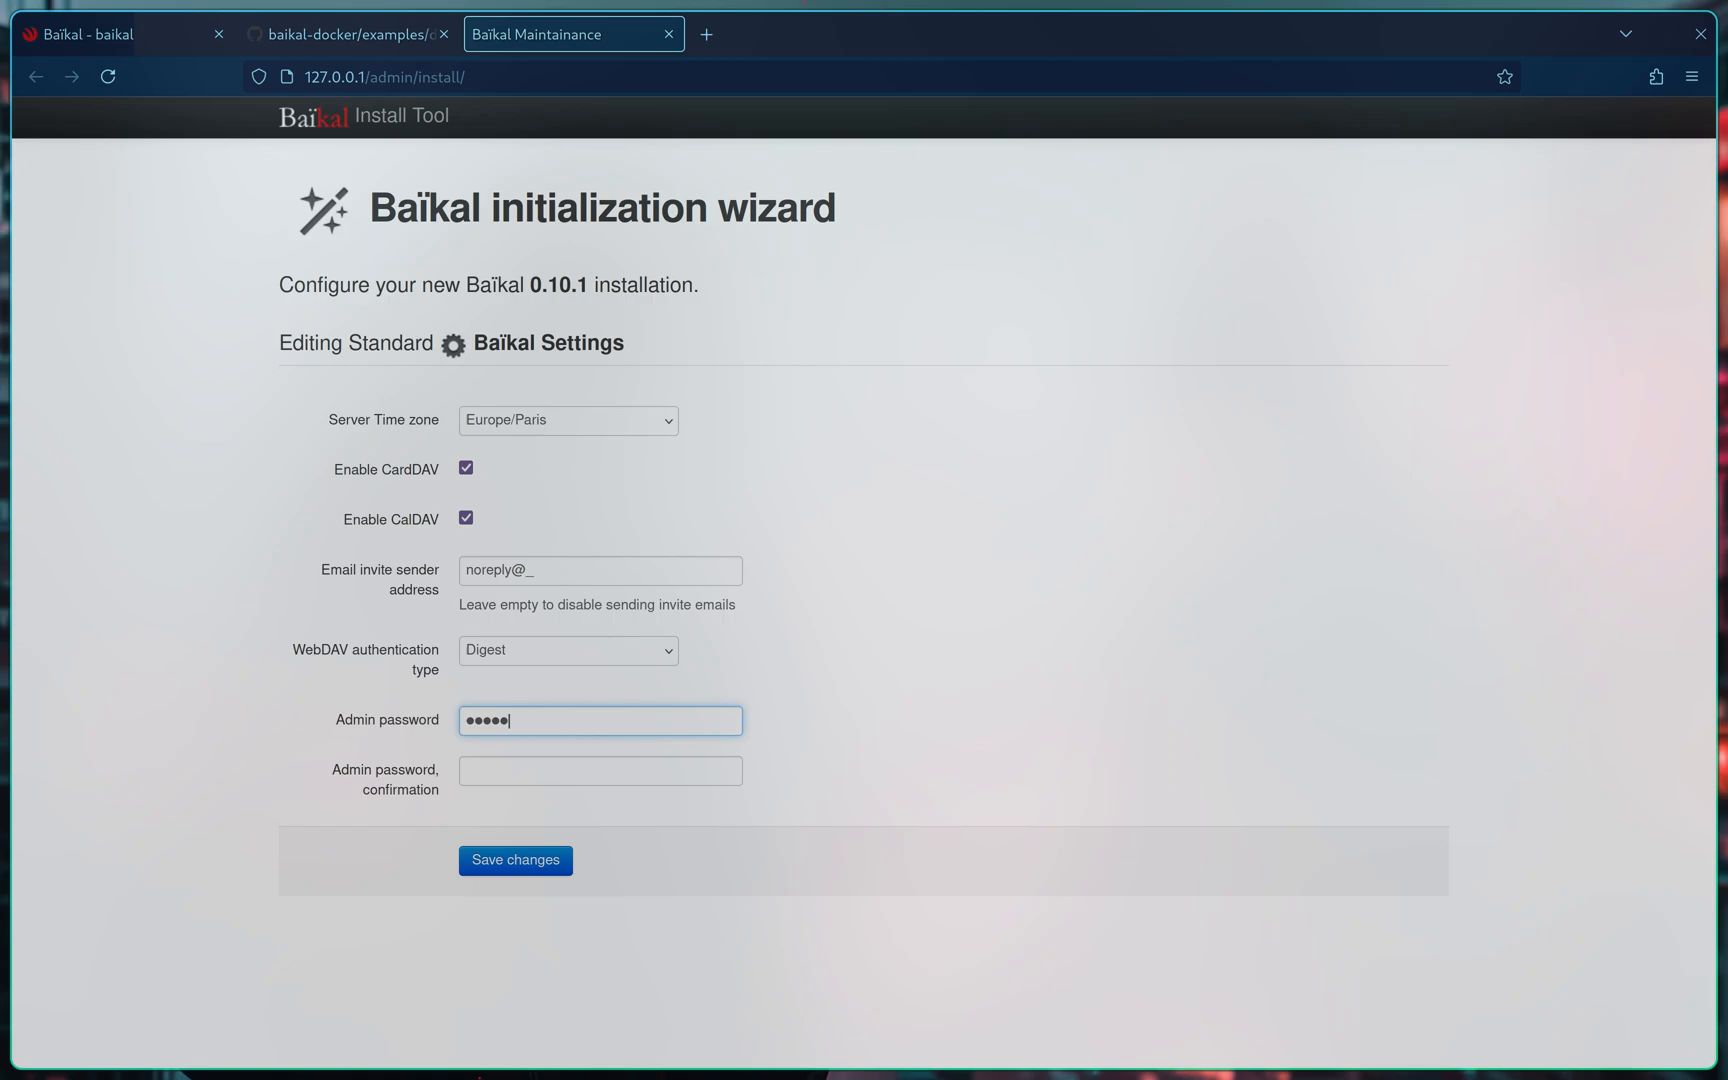
- Confirm the admin password and submit the initialization wizard settings
{"action": "type", "text": "•••••"}
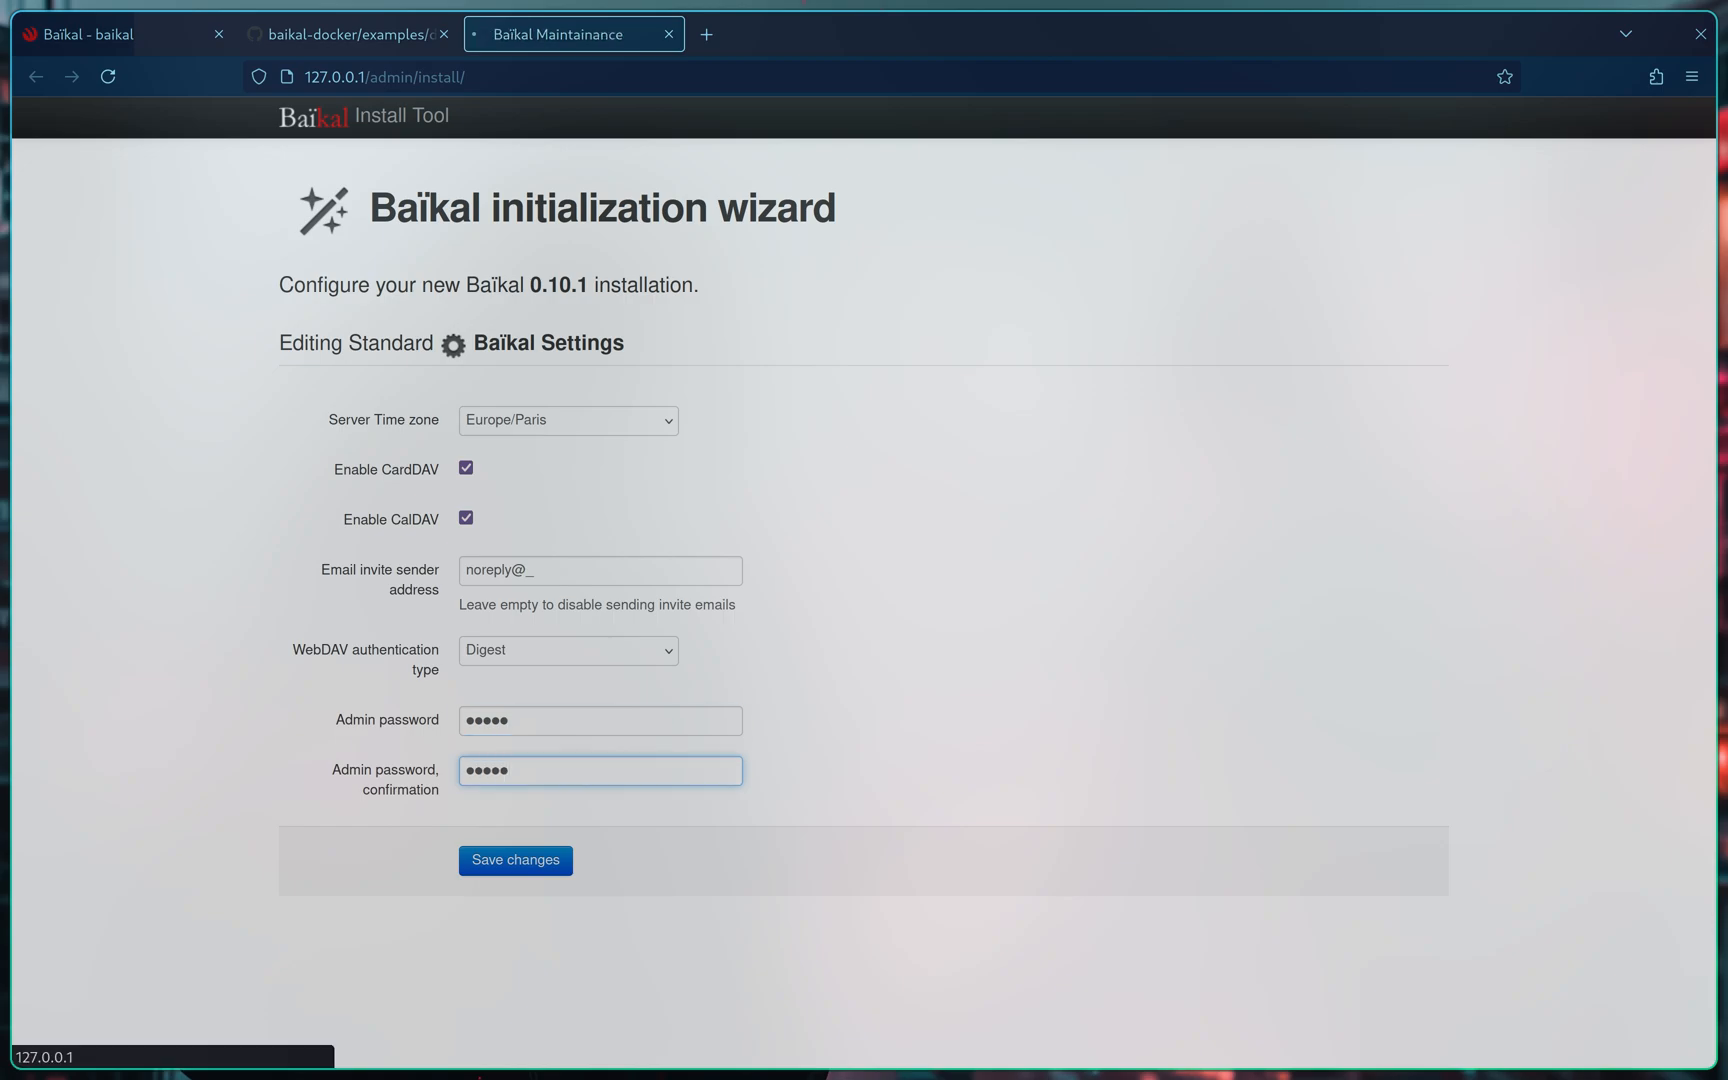
{"action": "left_click", "coordinate": [516, 860]}
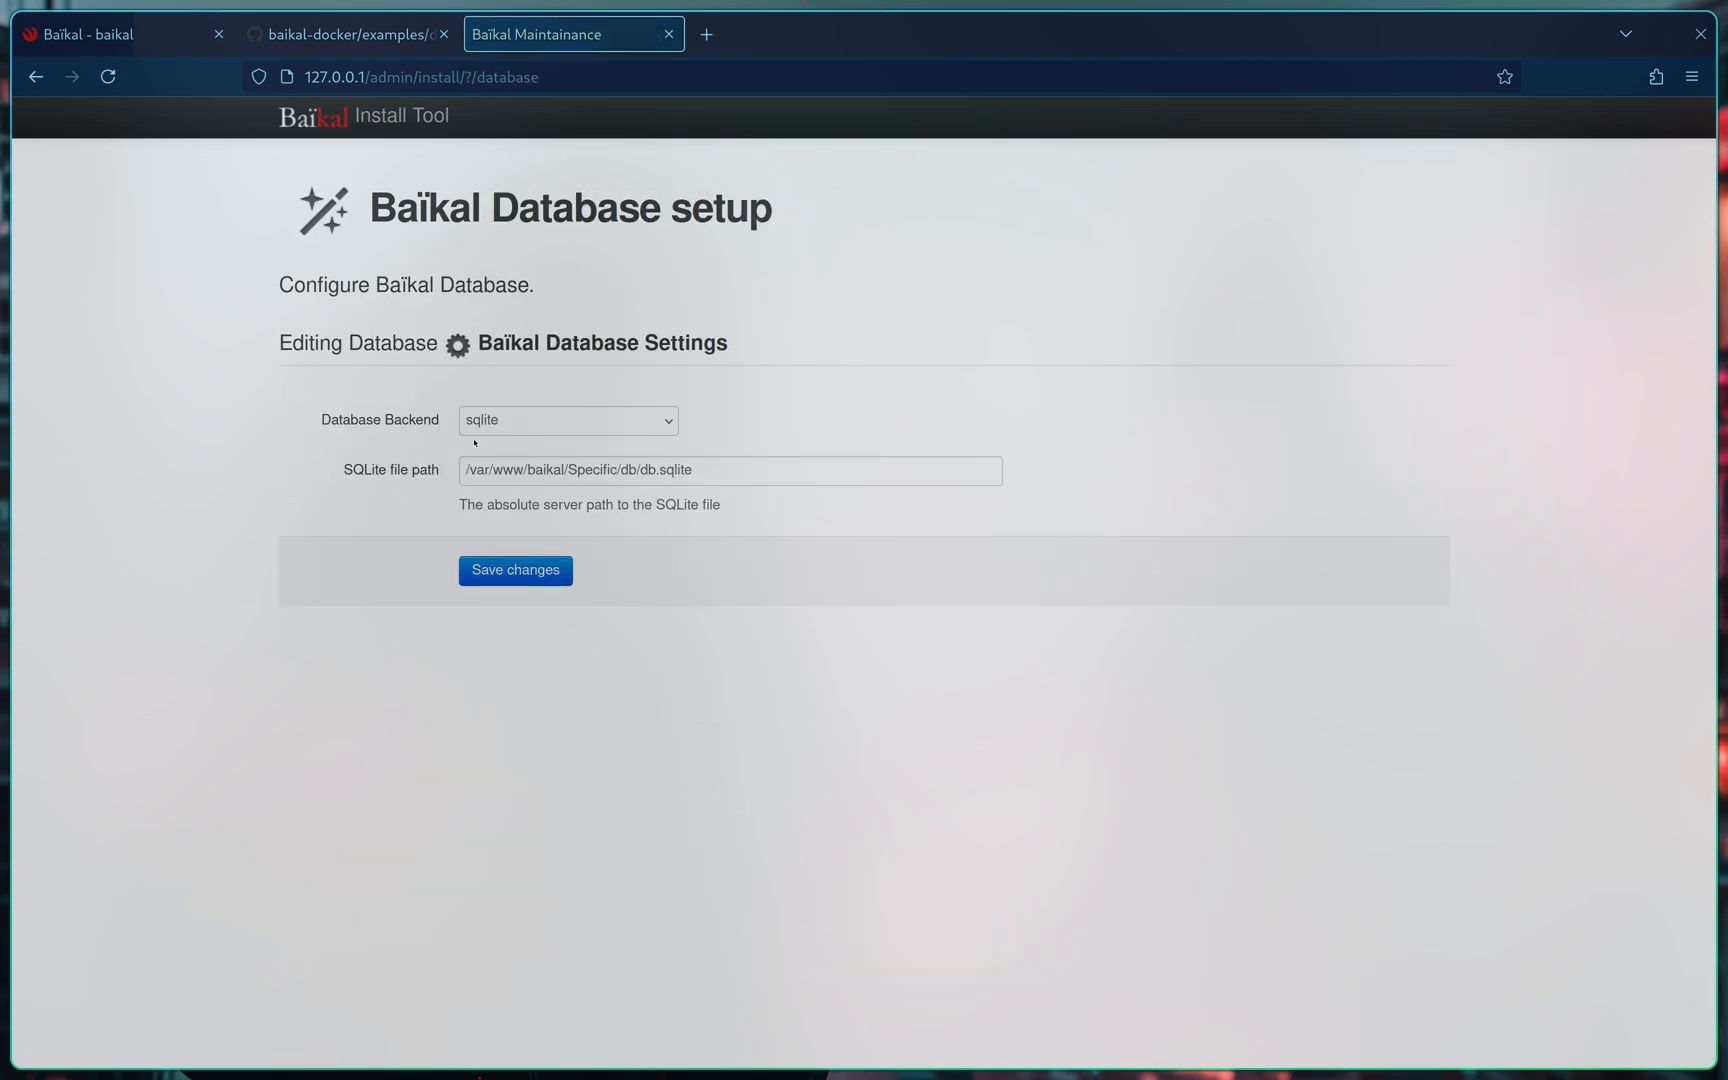
{"action": "mouse_move", "coordinate": [442, 438]}
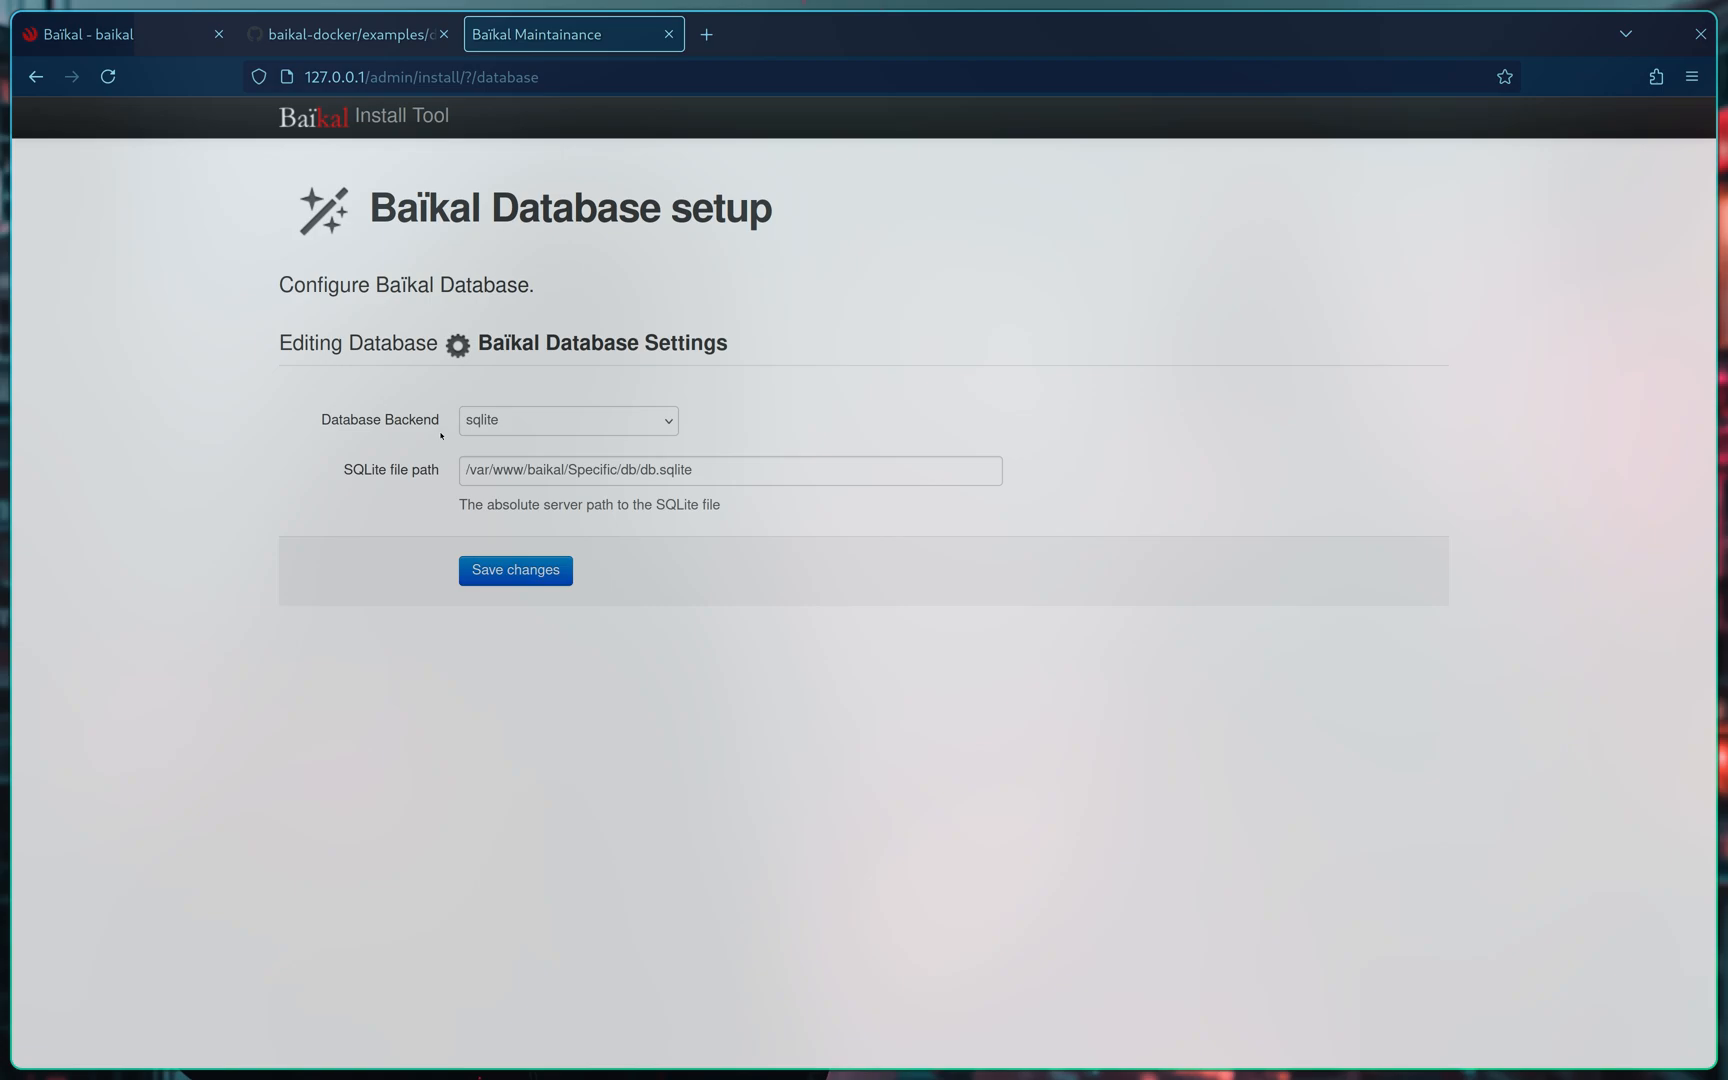
- Keep SQLite as the database backend and save to complete the installation
{"action": "left_click", "coordinate": [568, 420]}
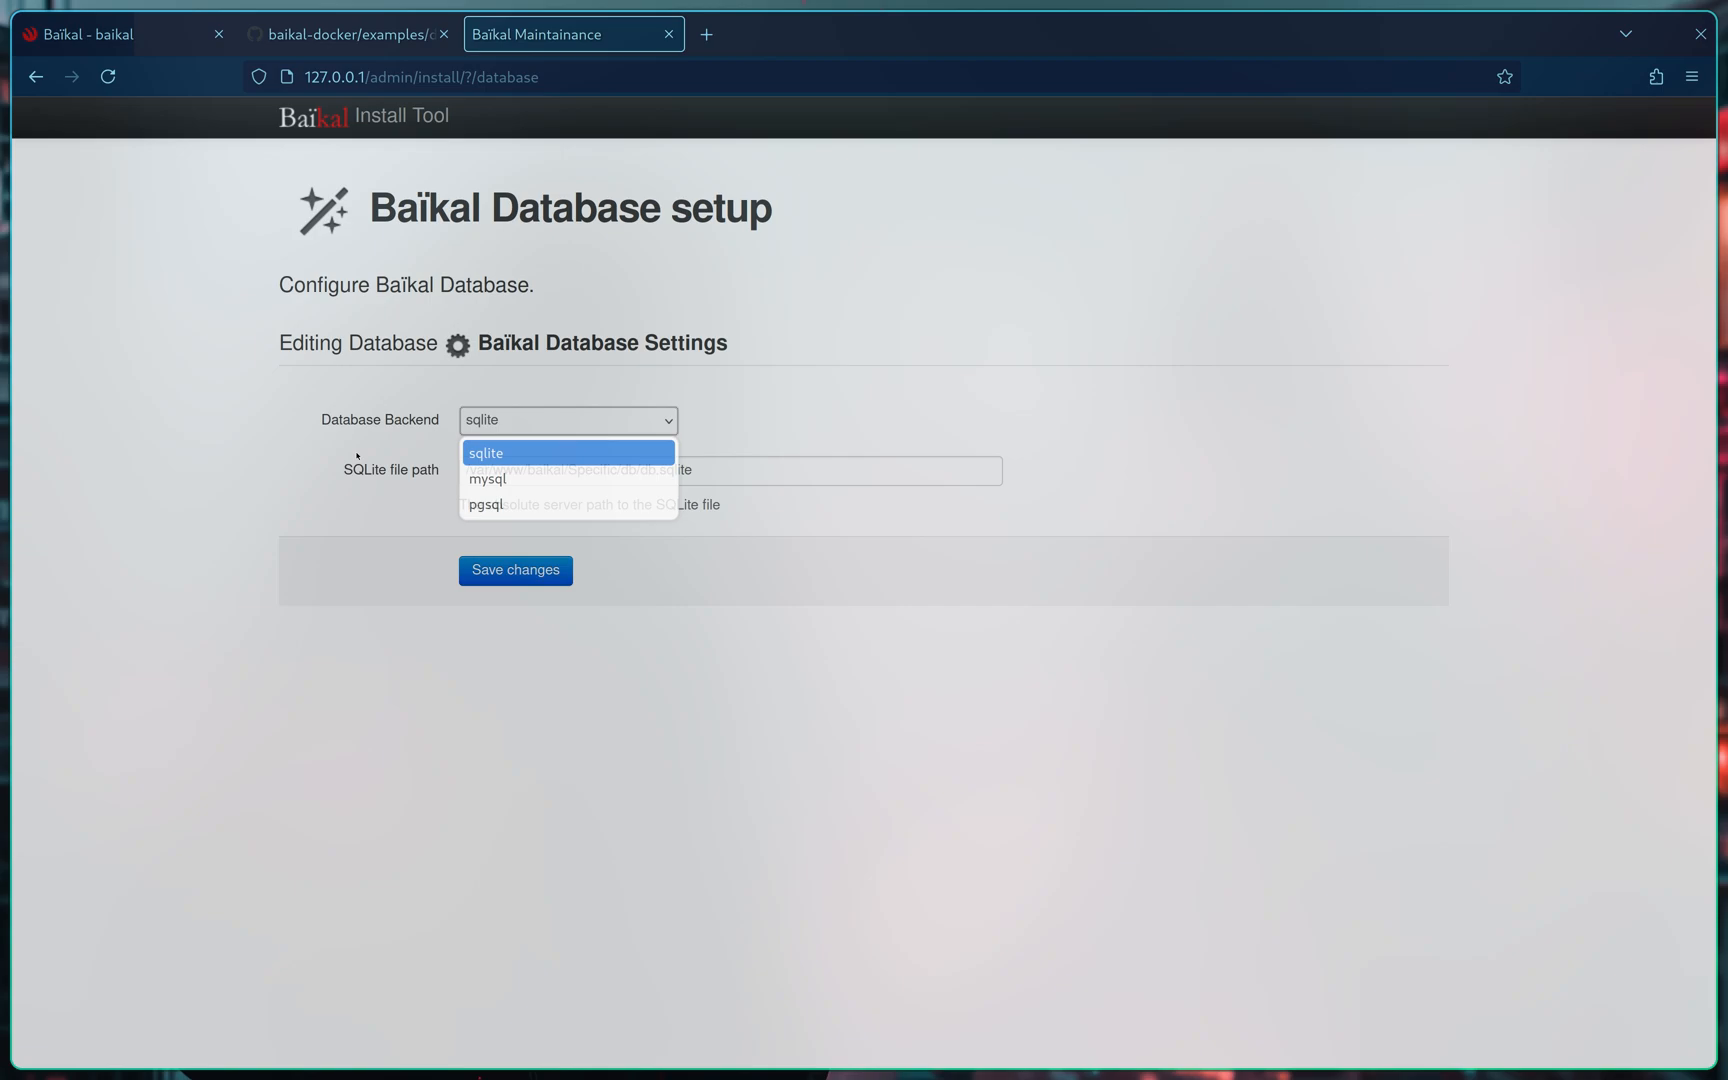
{"action": "left_click", "coordinate": [486, 454]}
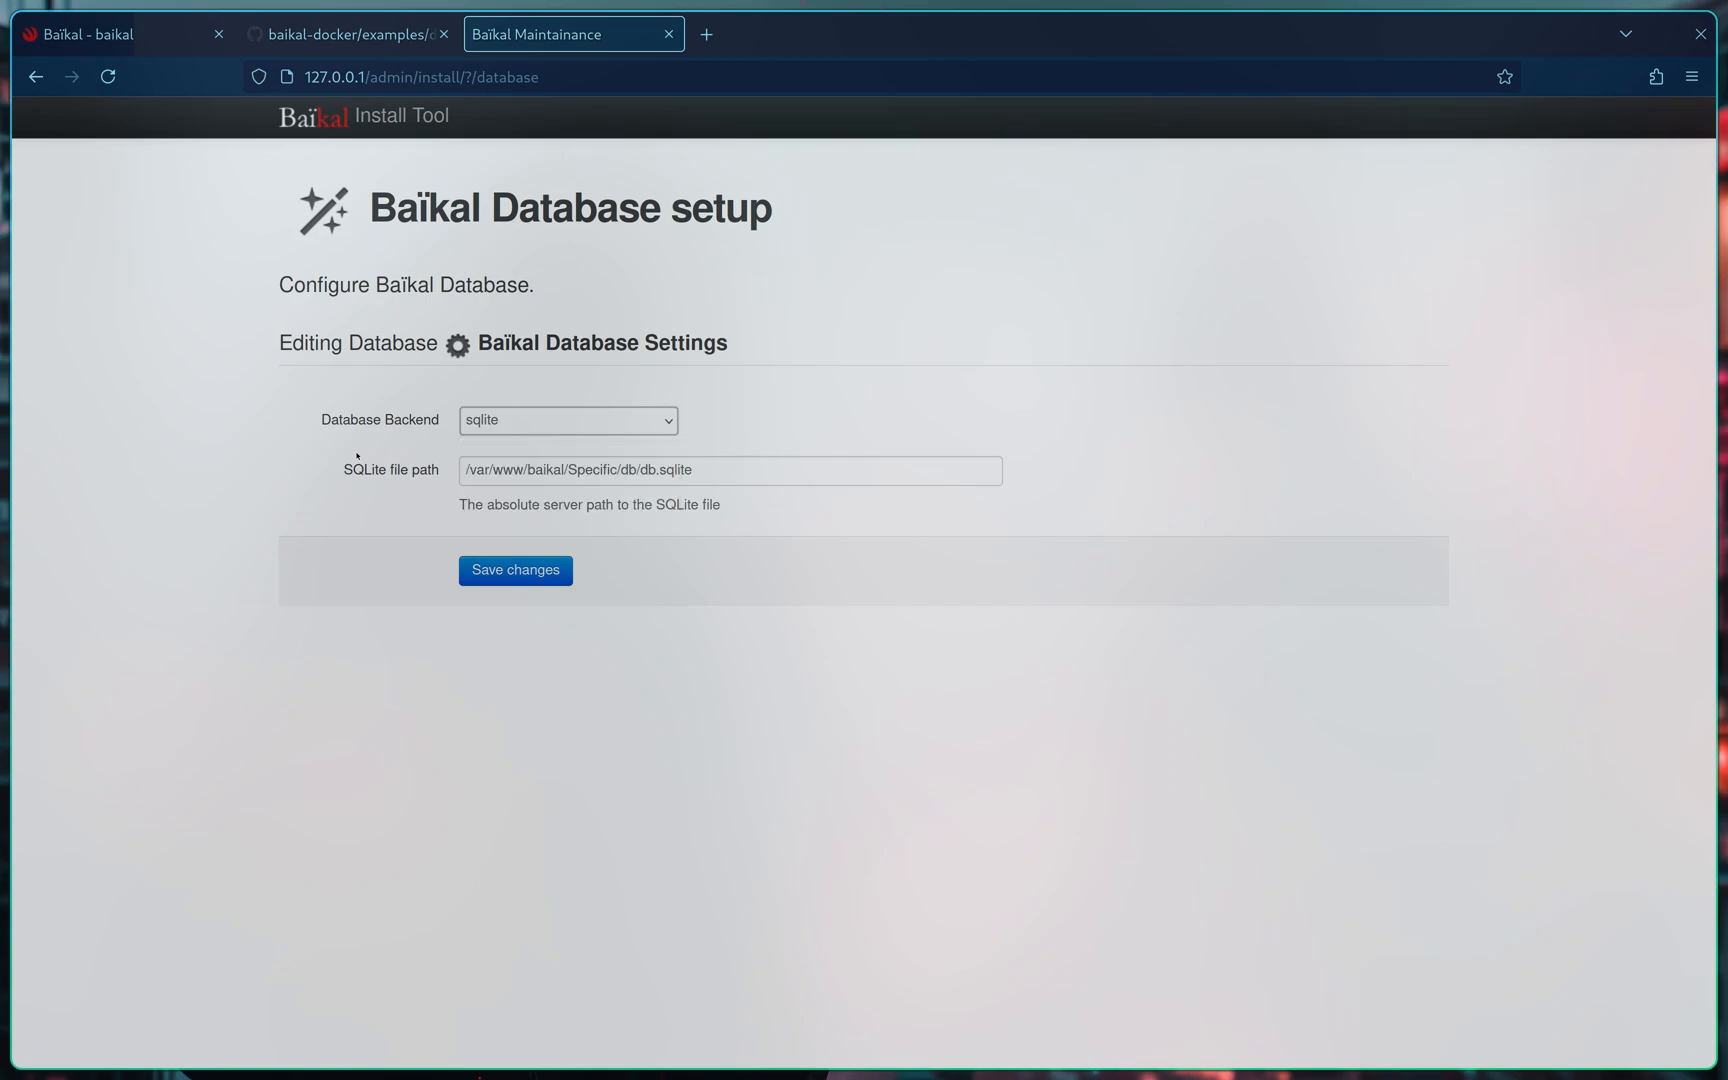
{"action": "left_click", "coordinate": [568, 420]}
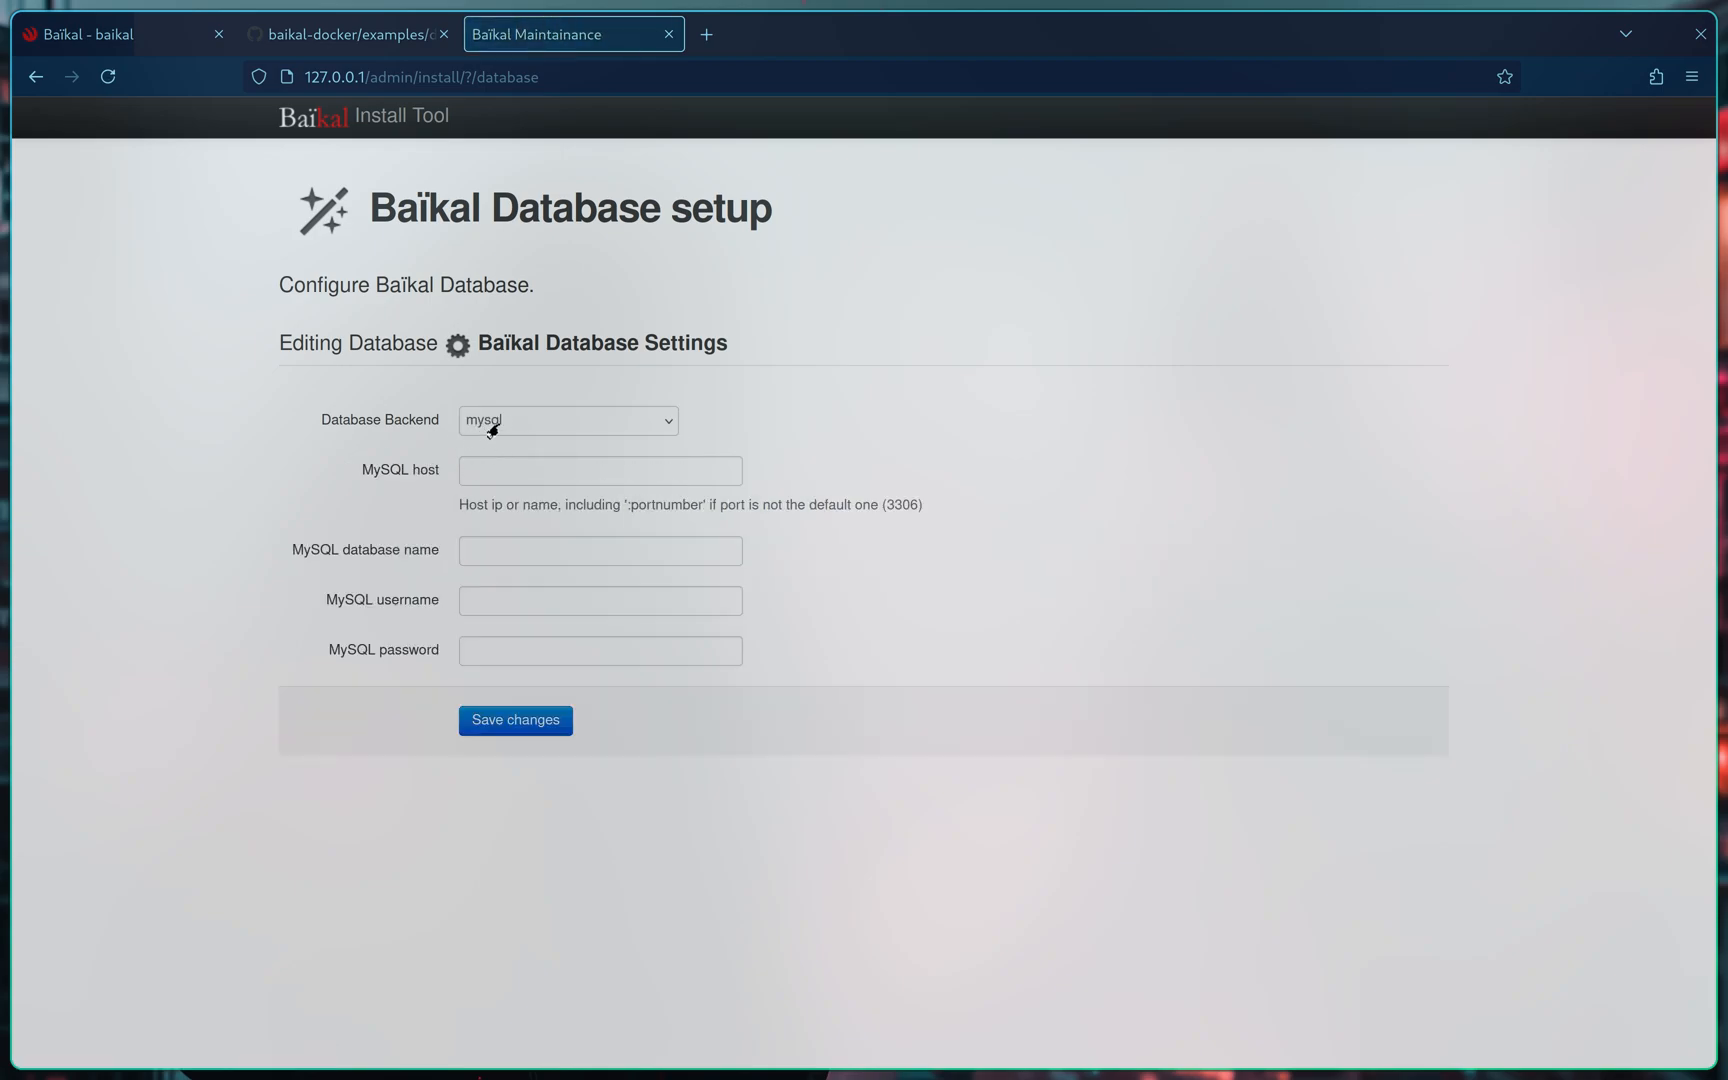
{"action": "left_click", "coordinate": [568, 420]}
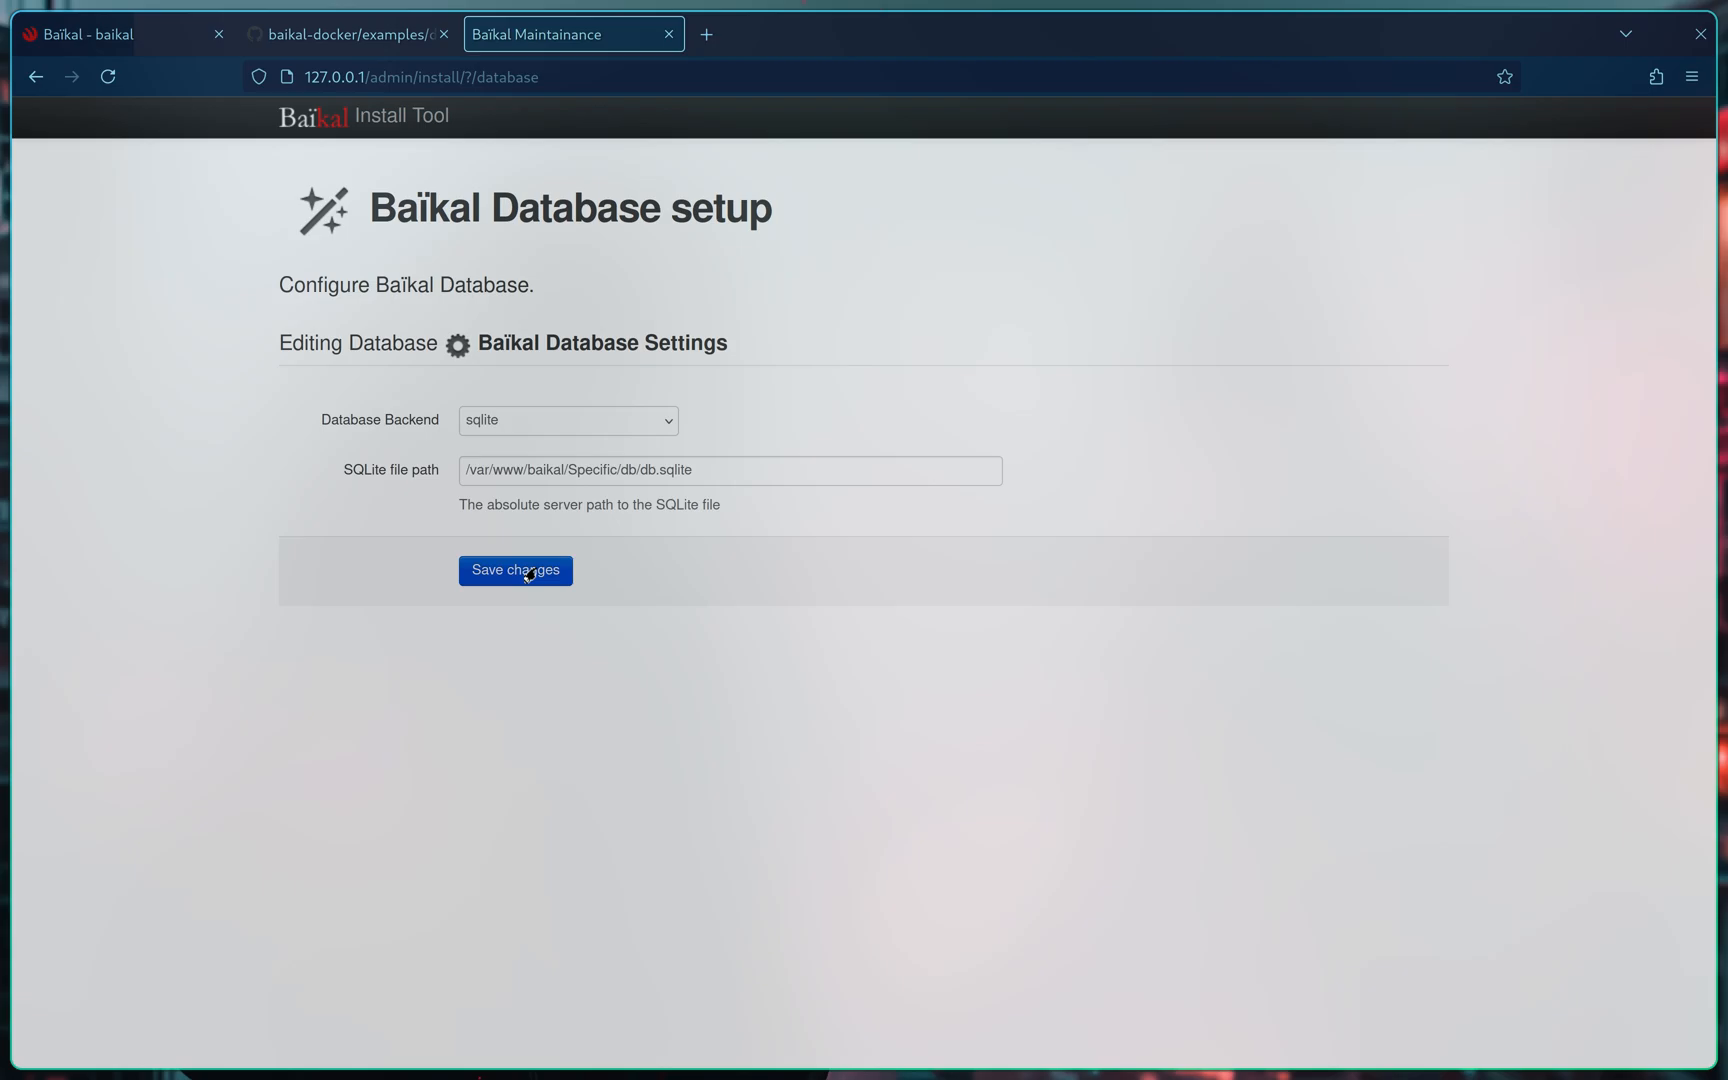
{"action": "left_click", "coordinate": [516, 570]}
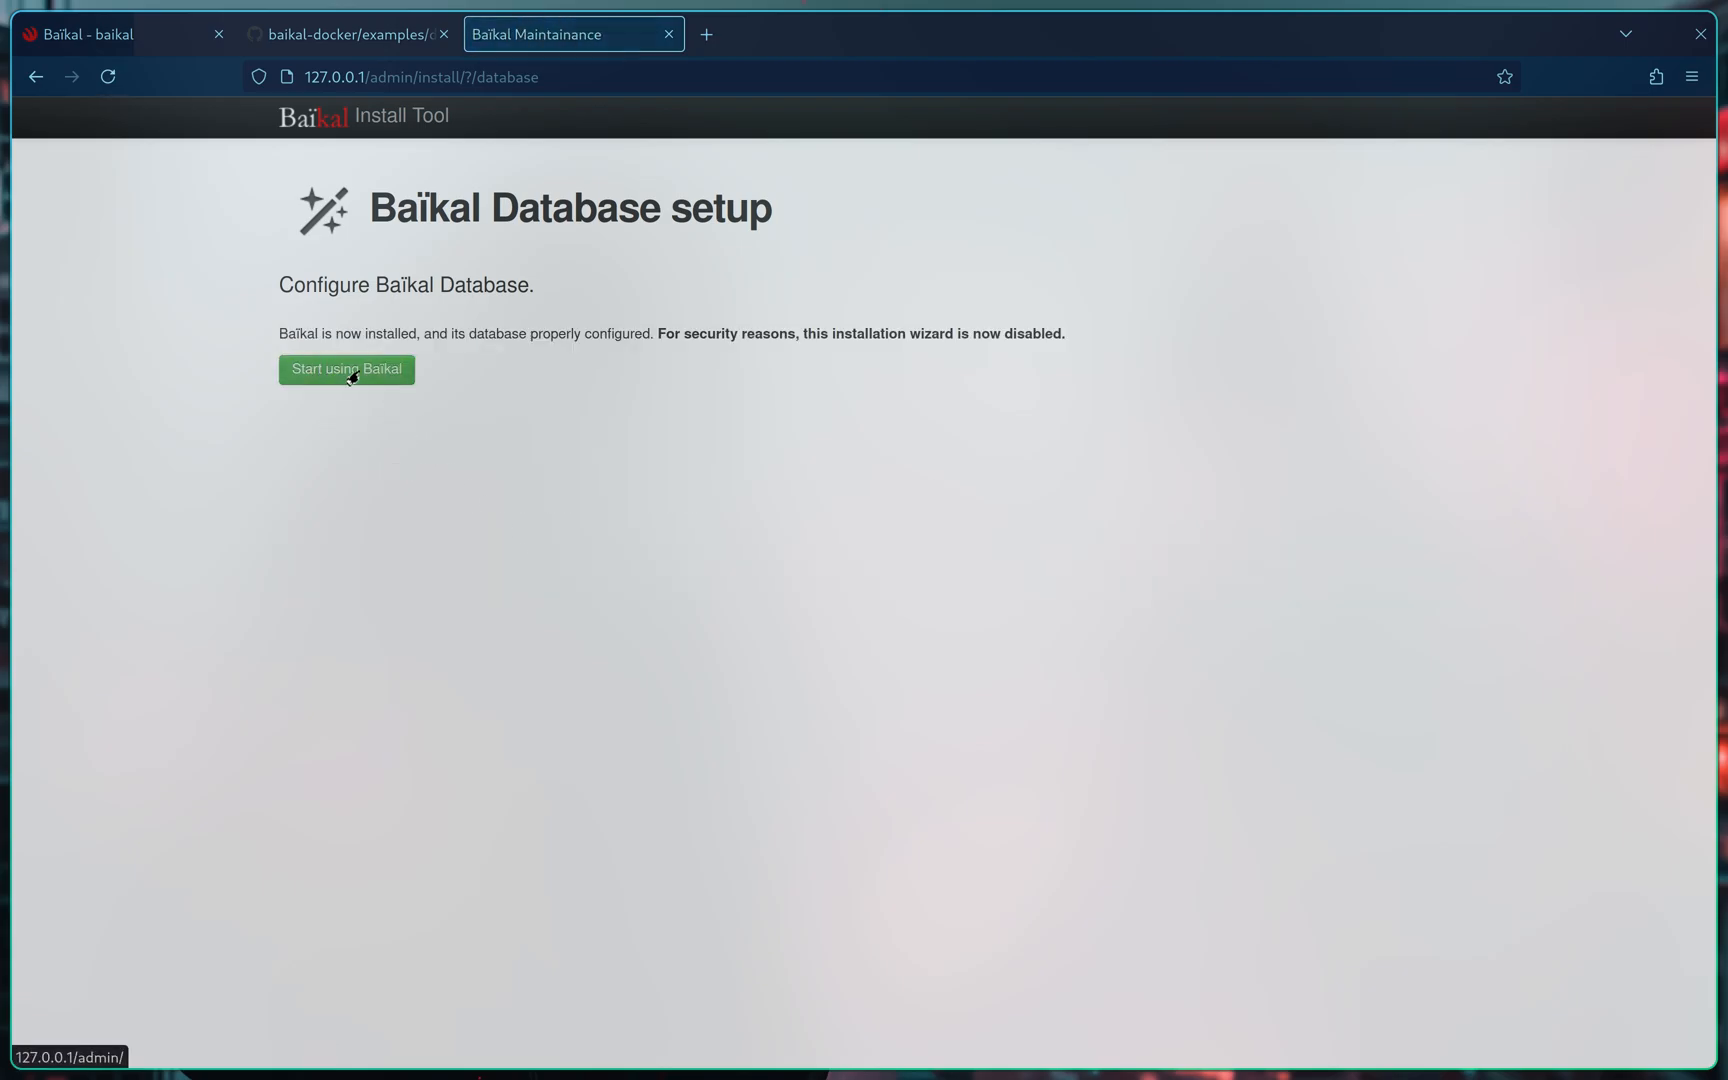
- Start using Baïkal, authenticate as admin and go to Users and resources
{"action": "left_click", "coordinate": [346, 370]}
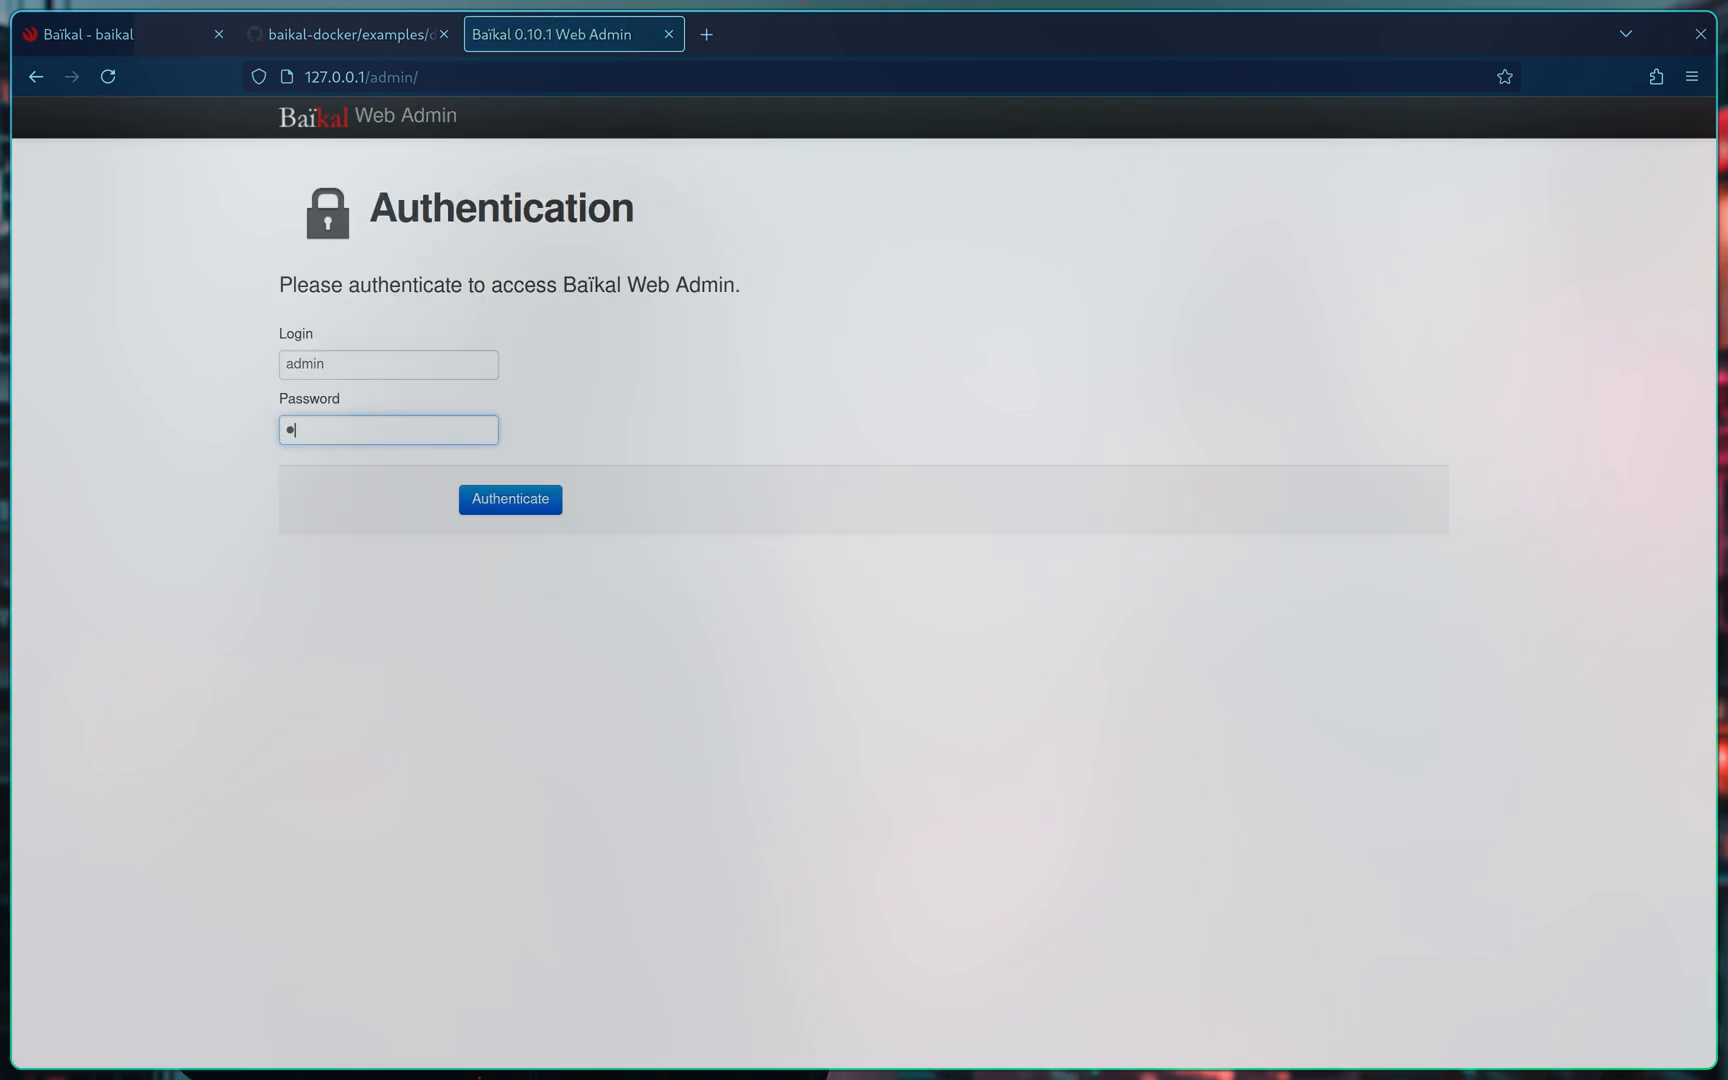
{"action": "left_click", "coordinate": [510, 500]}
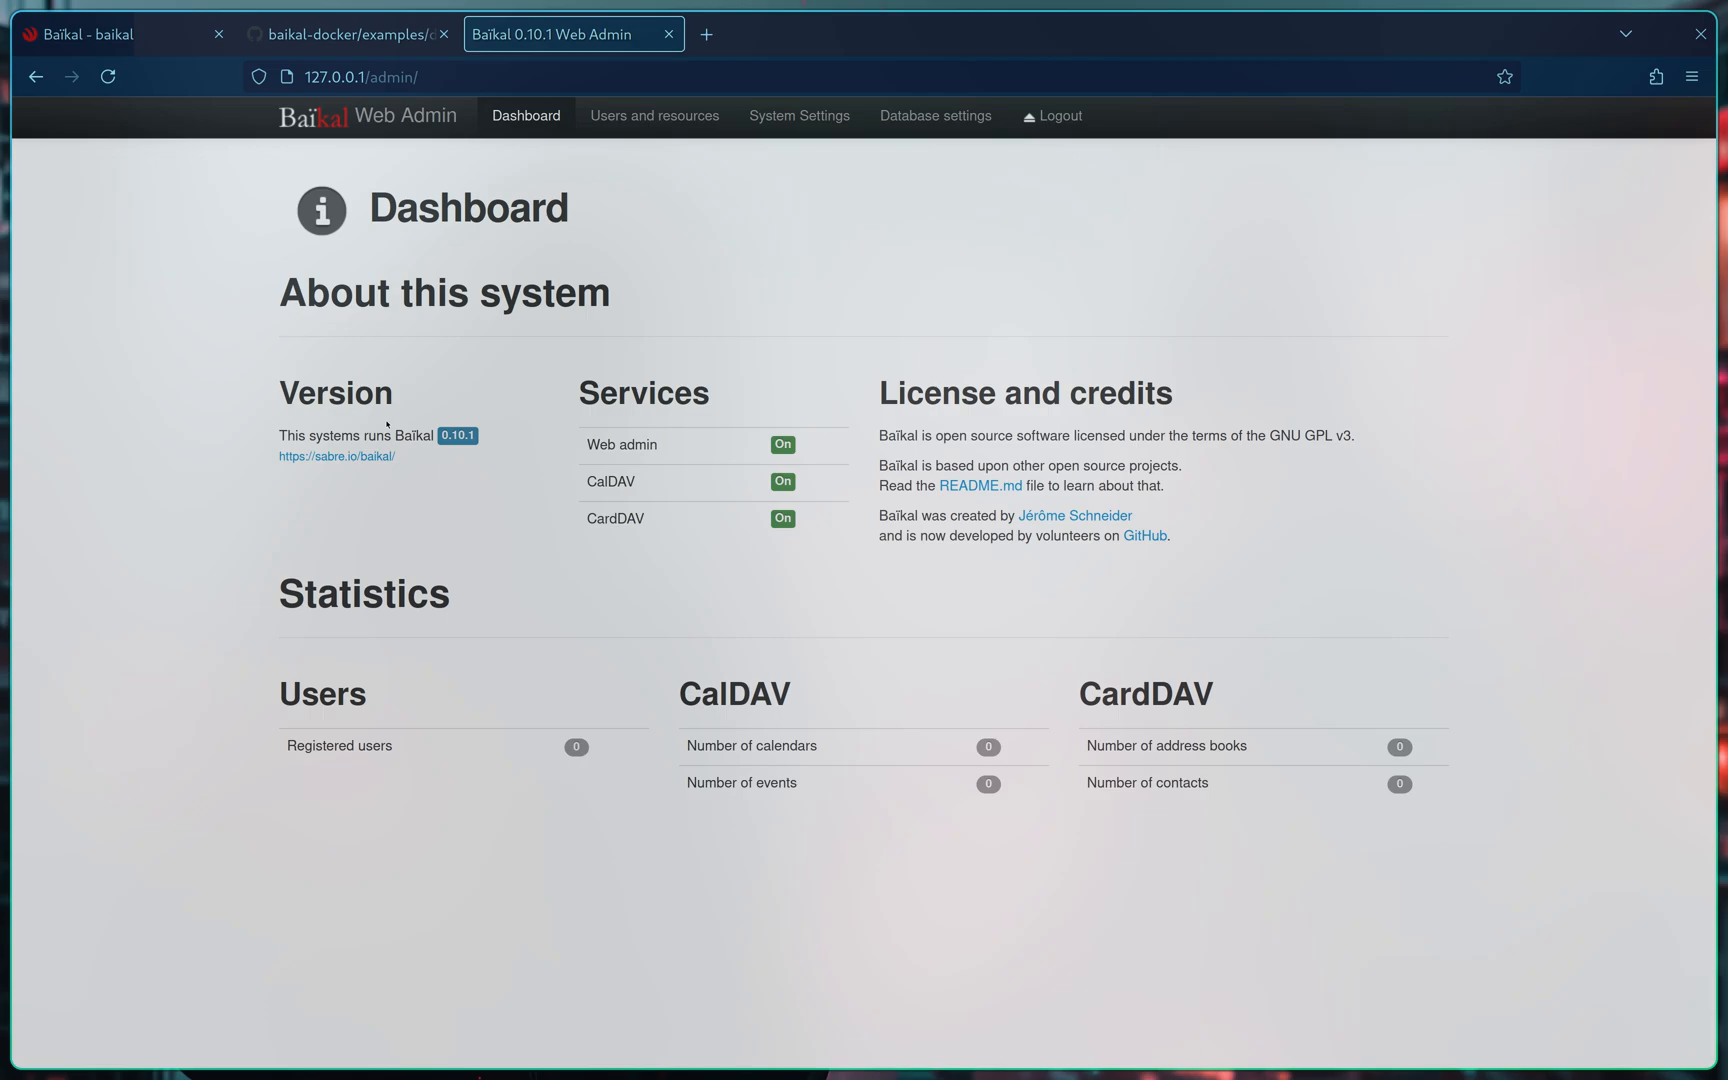
{"action": "mouse_move", "coordinate": [774, 686]}
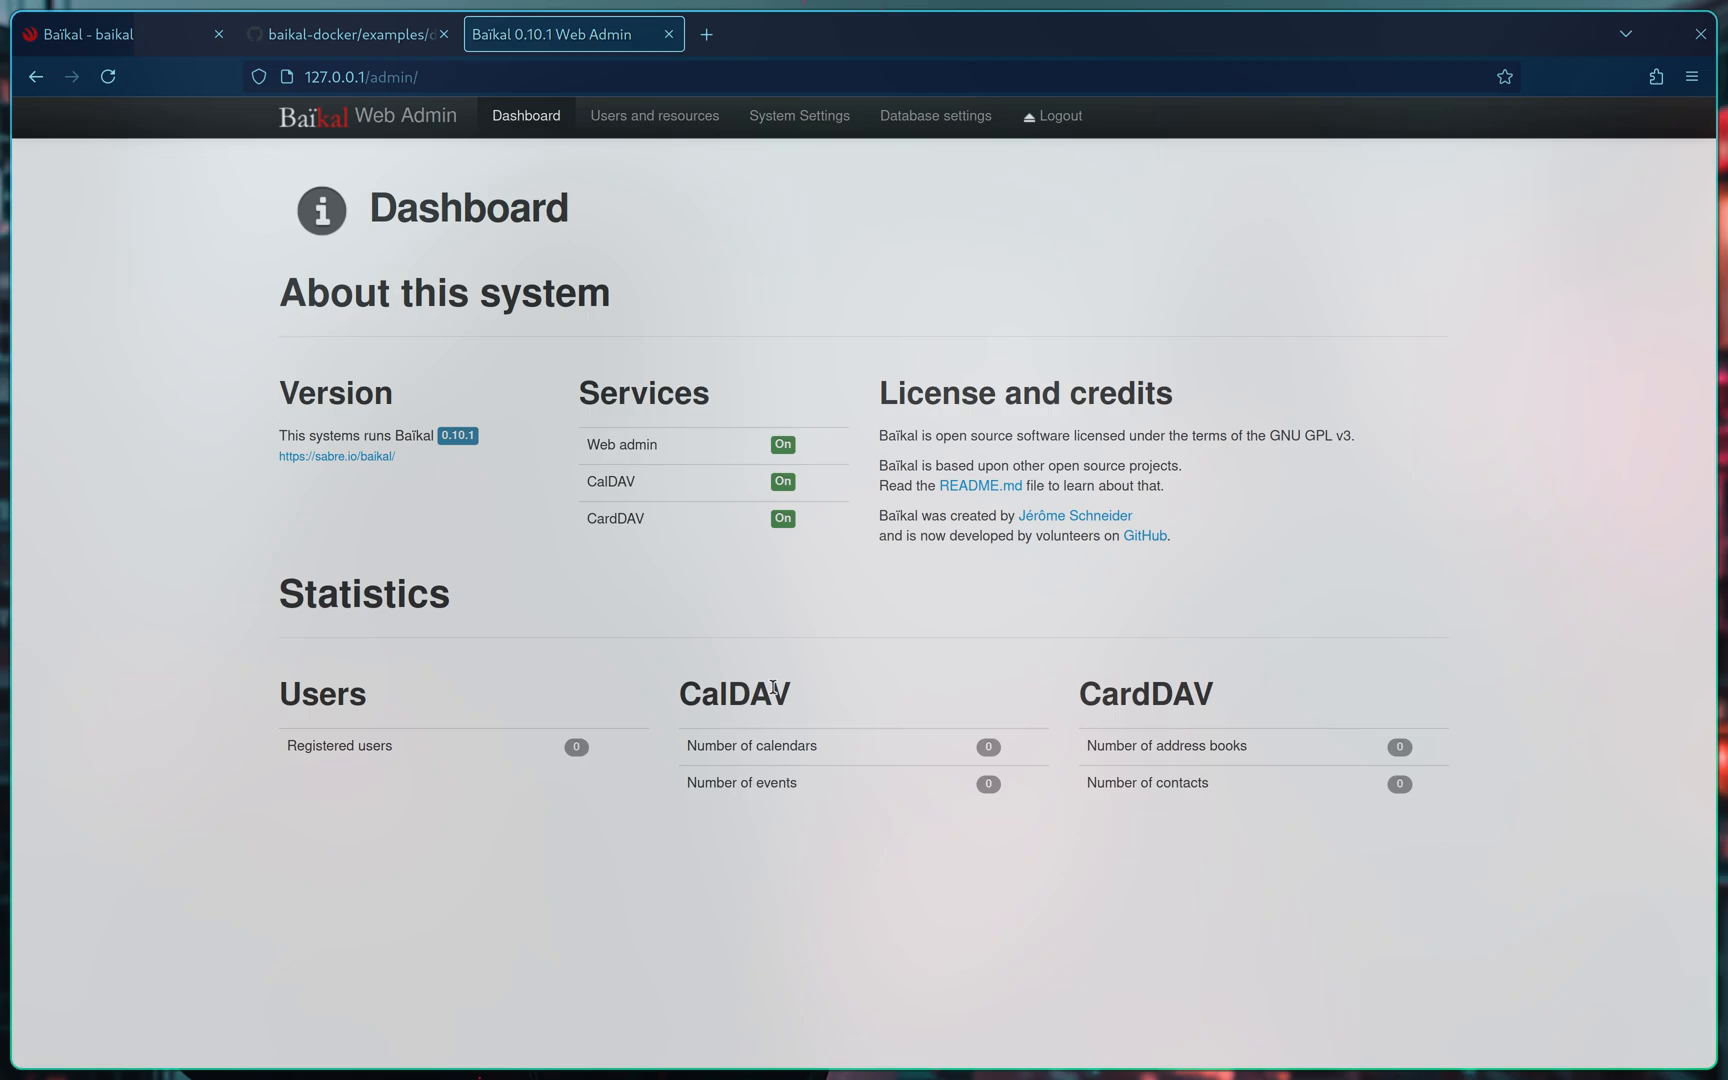
{"action": "mouse_move", "coordinate": [1126, 760]}
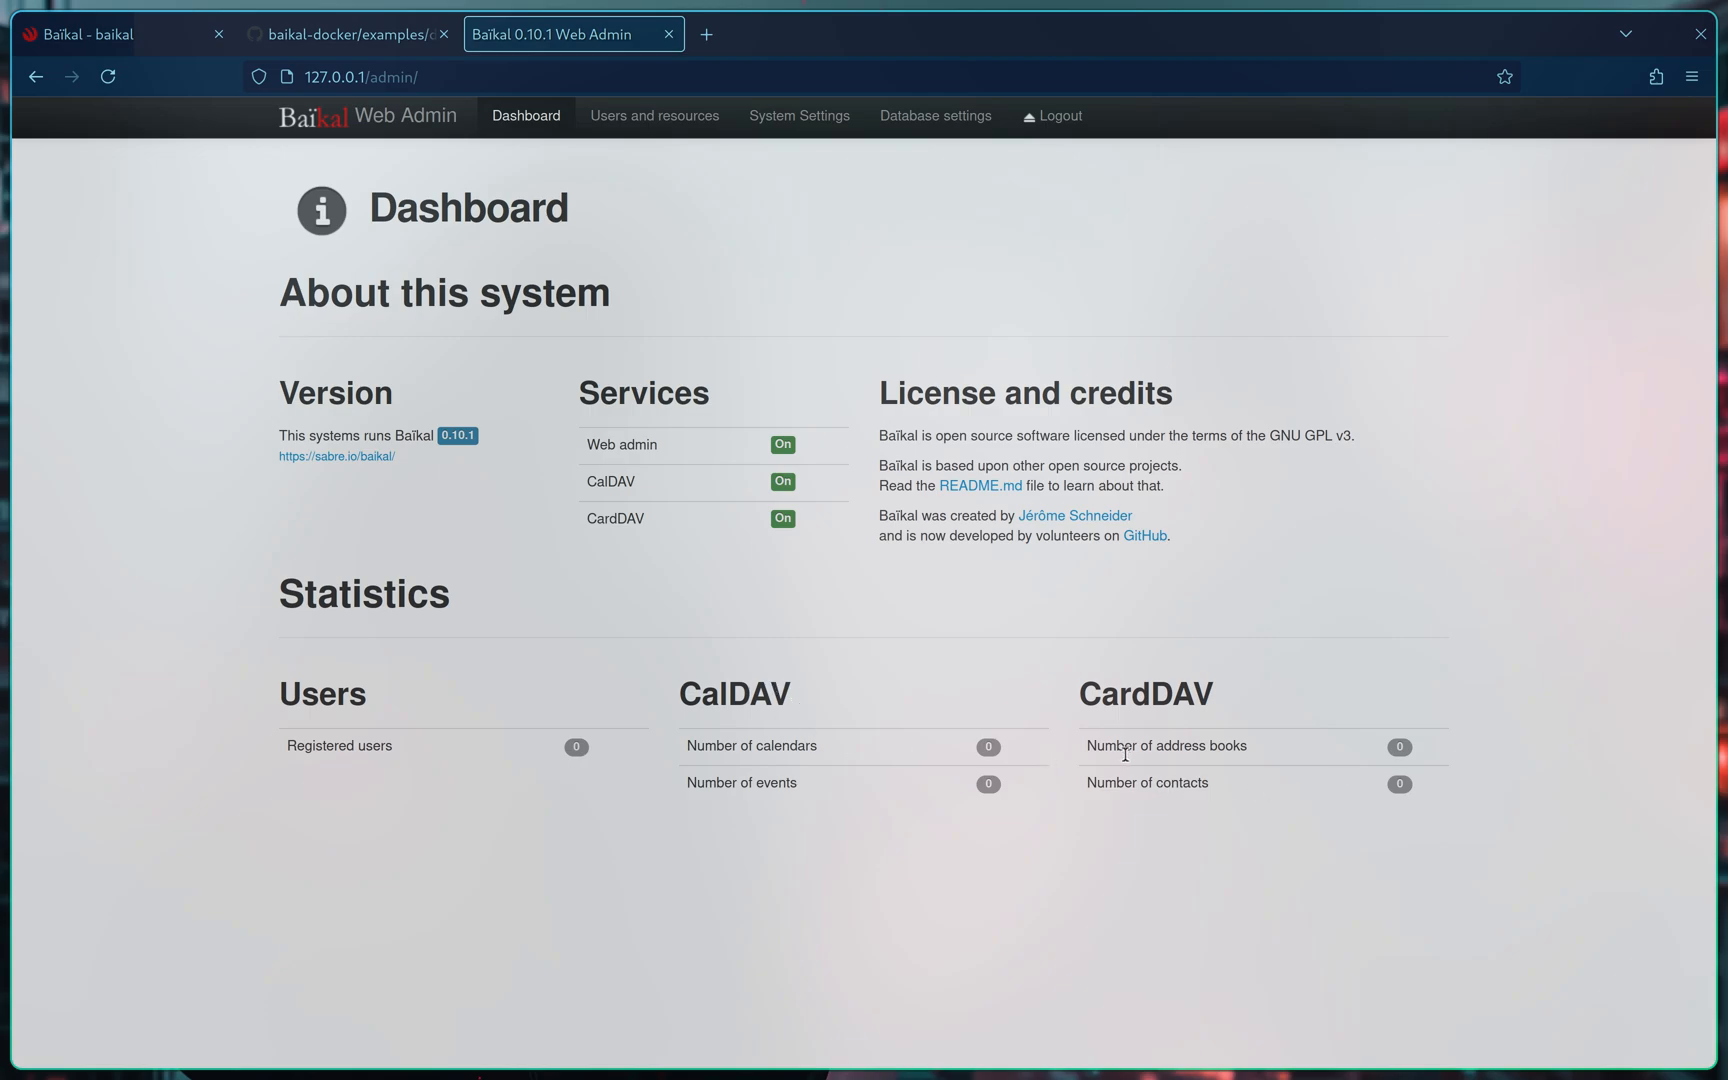
{"action": "mouse_move", "coordinate": [818, 212]}
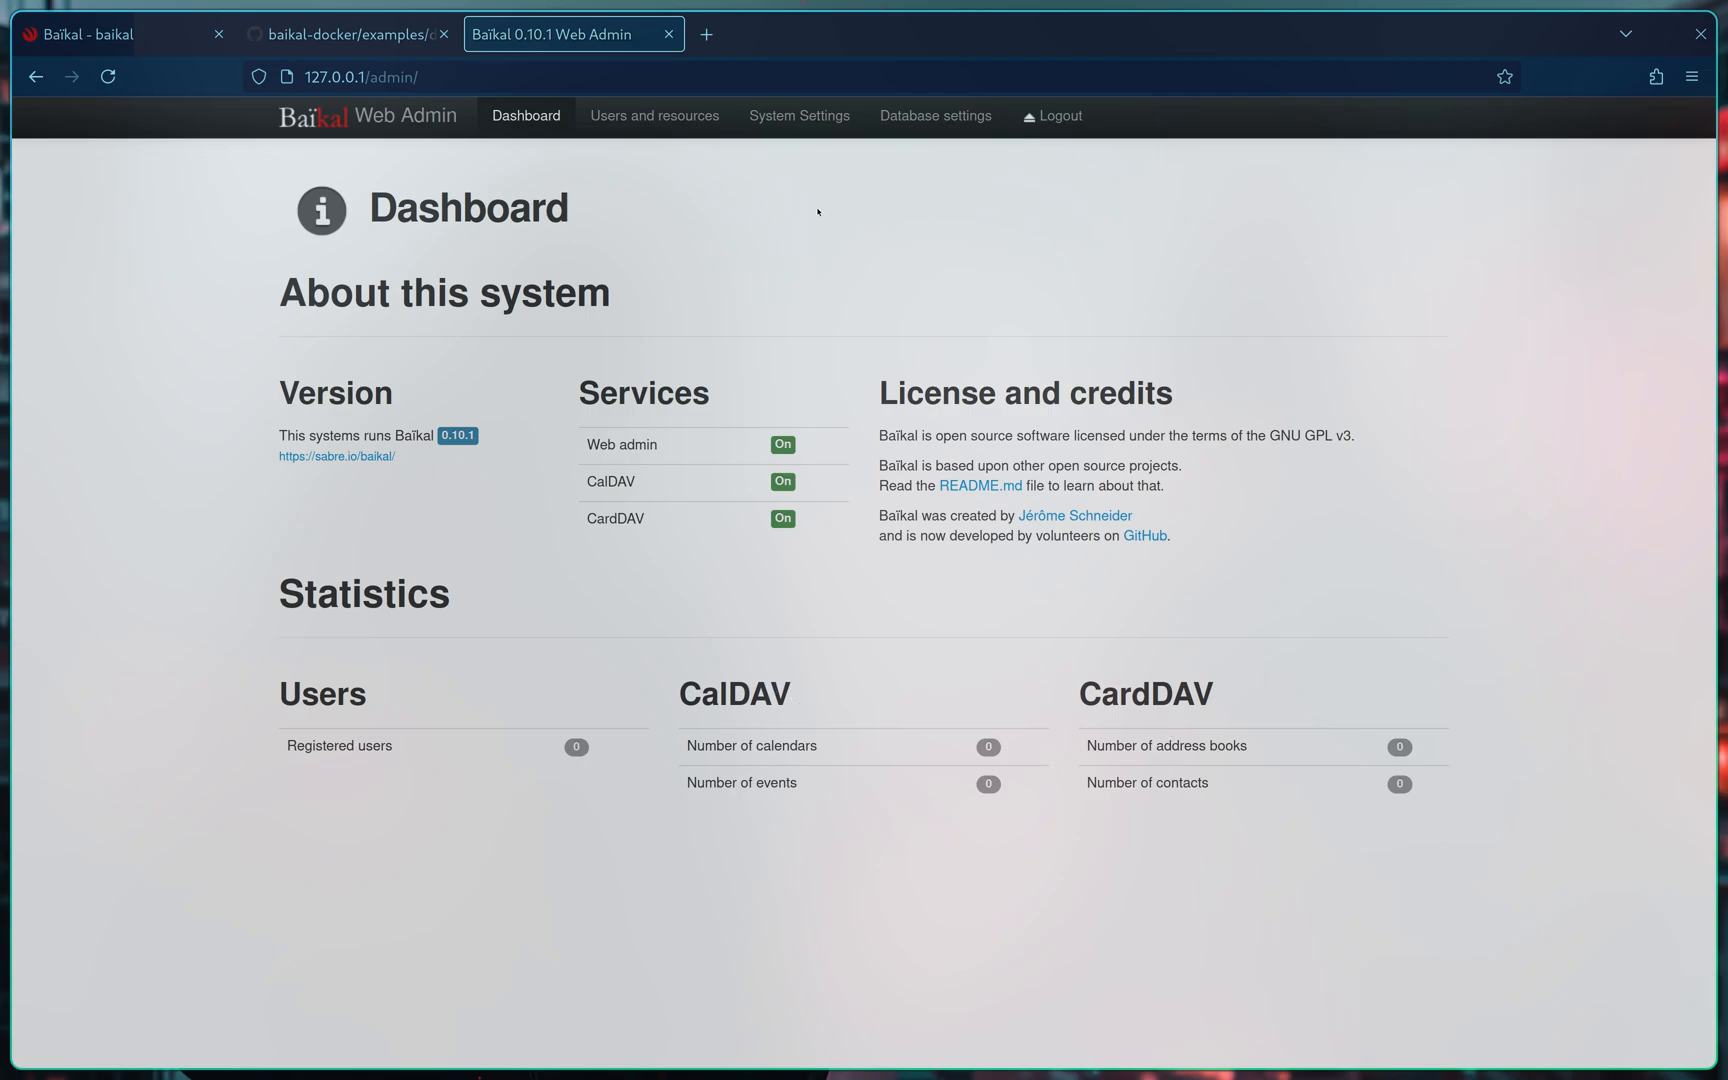
{"action": "left_click", "coordinate": [654, 116]}
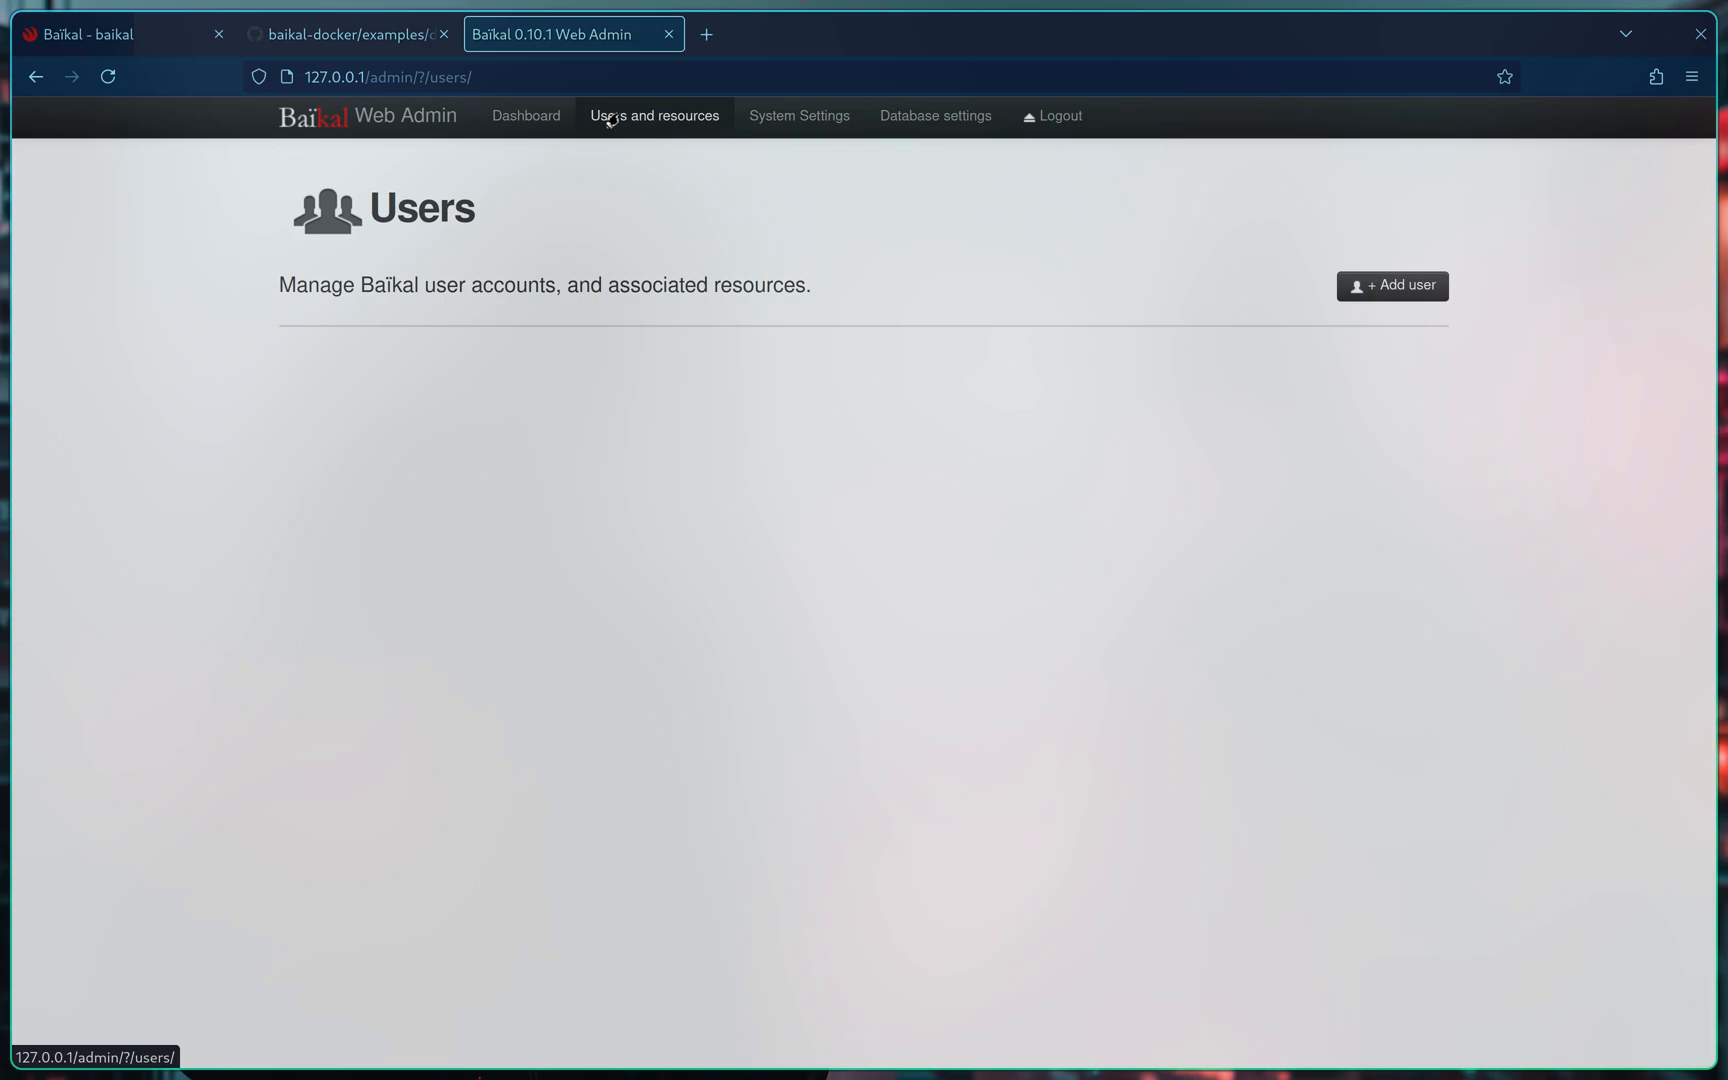
{"action": "left_click", "coordinate": [1392, 284]}
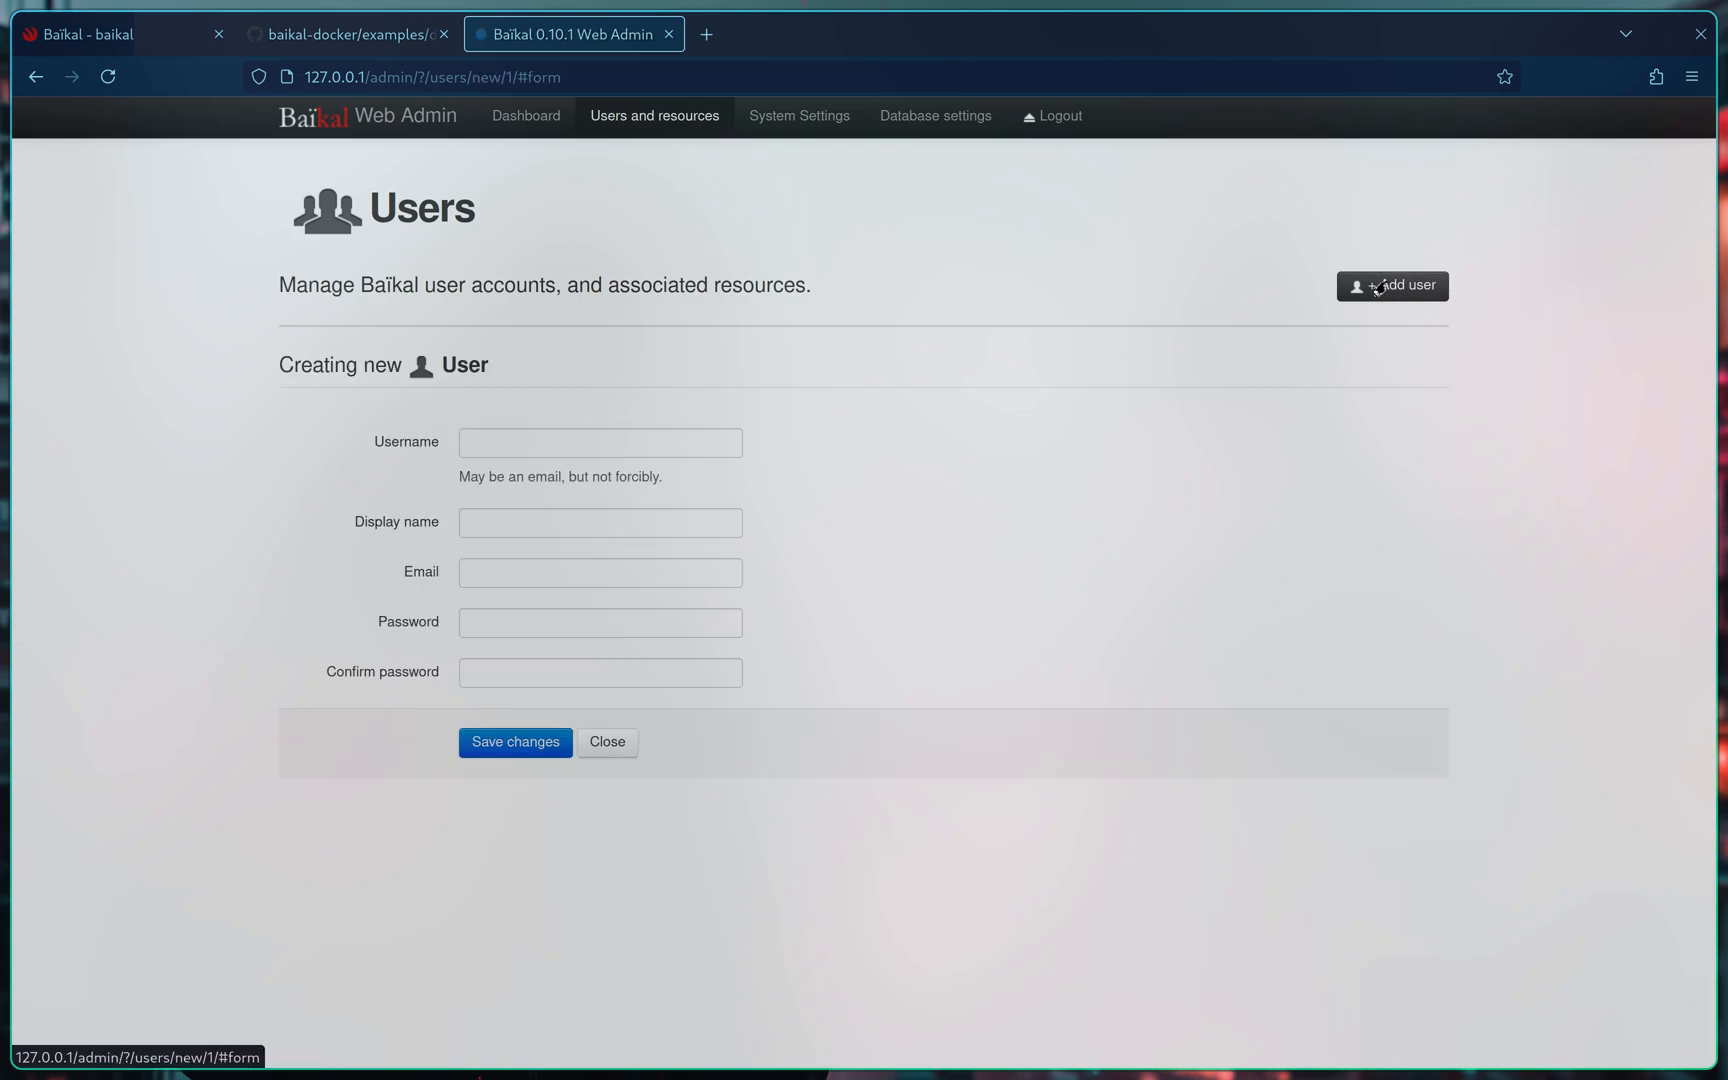
{"action": "type", "text": "jo"}
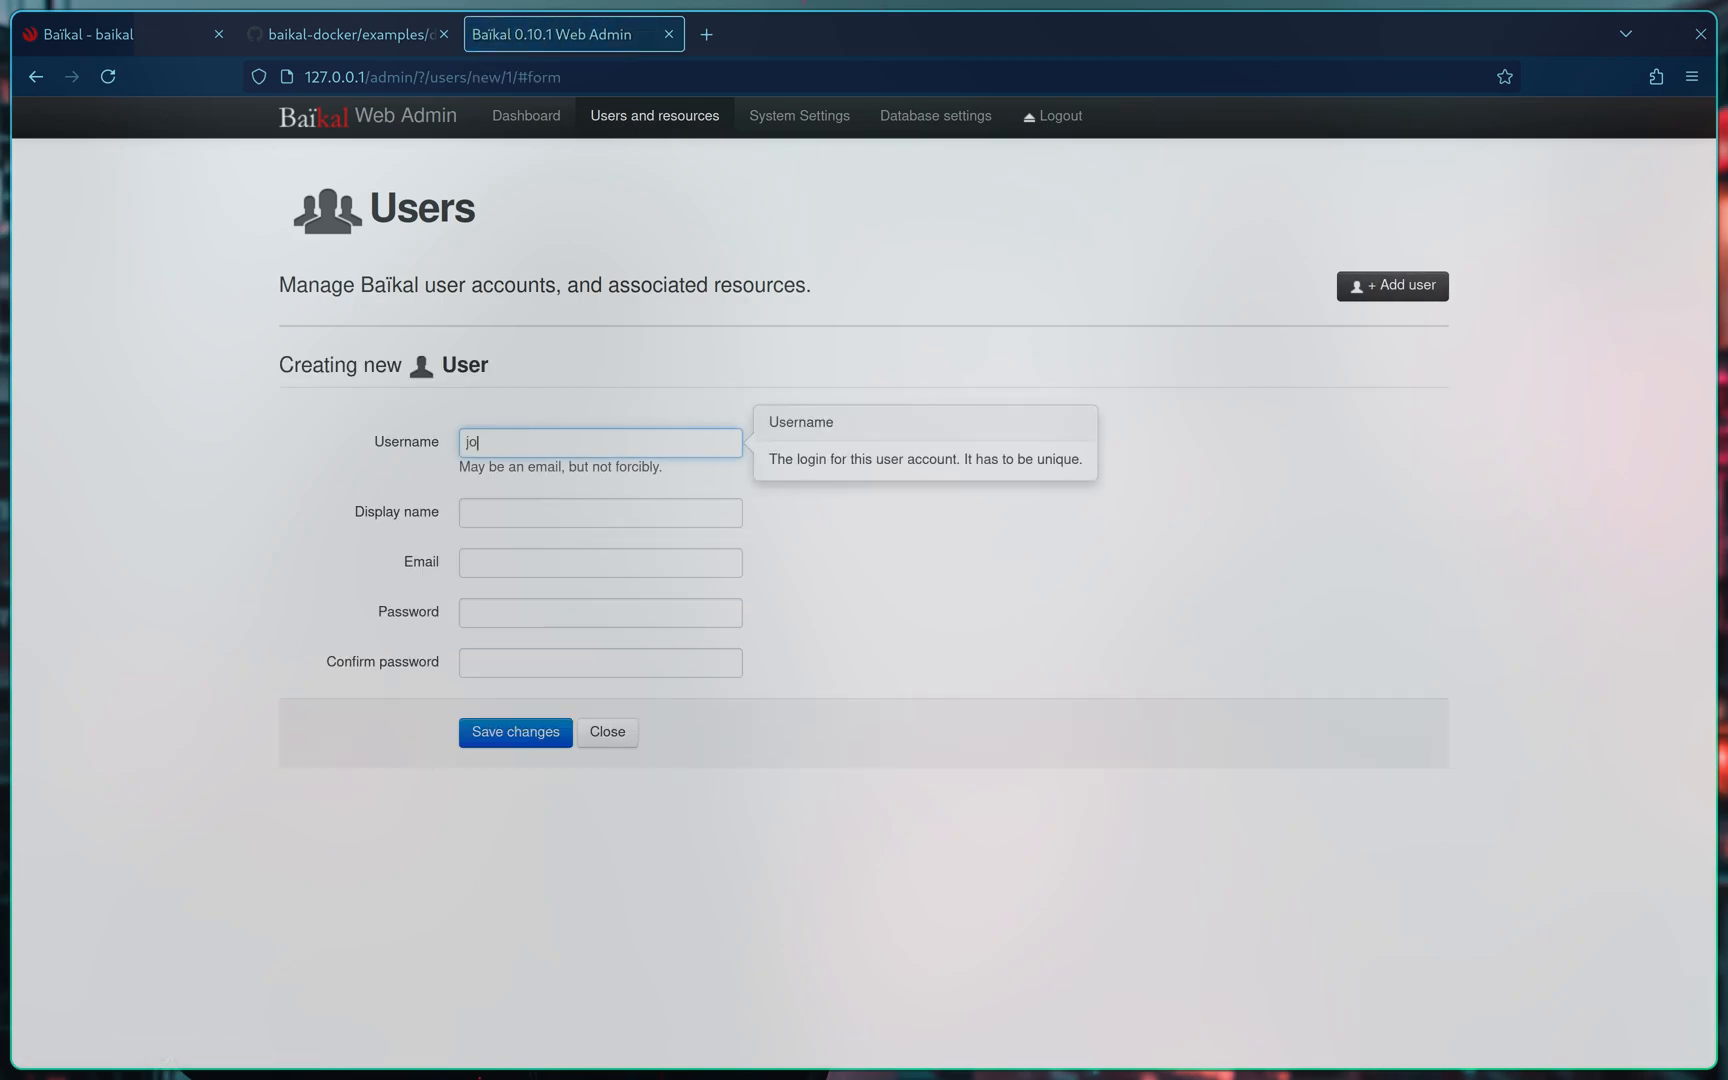
{"action": "left_click", "coordinate": [600, 522]}
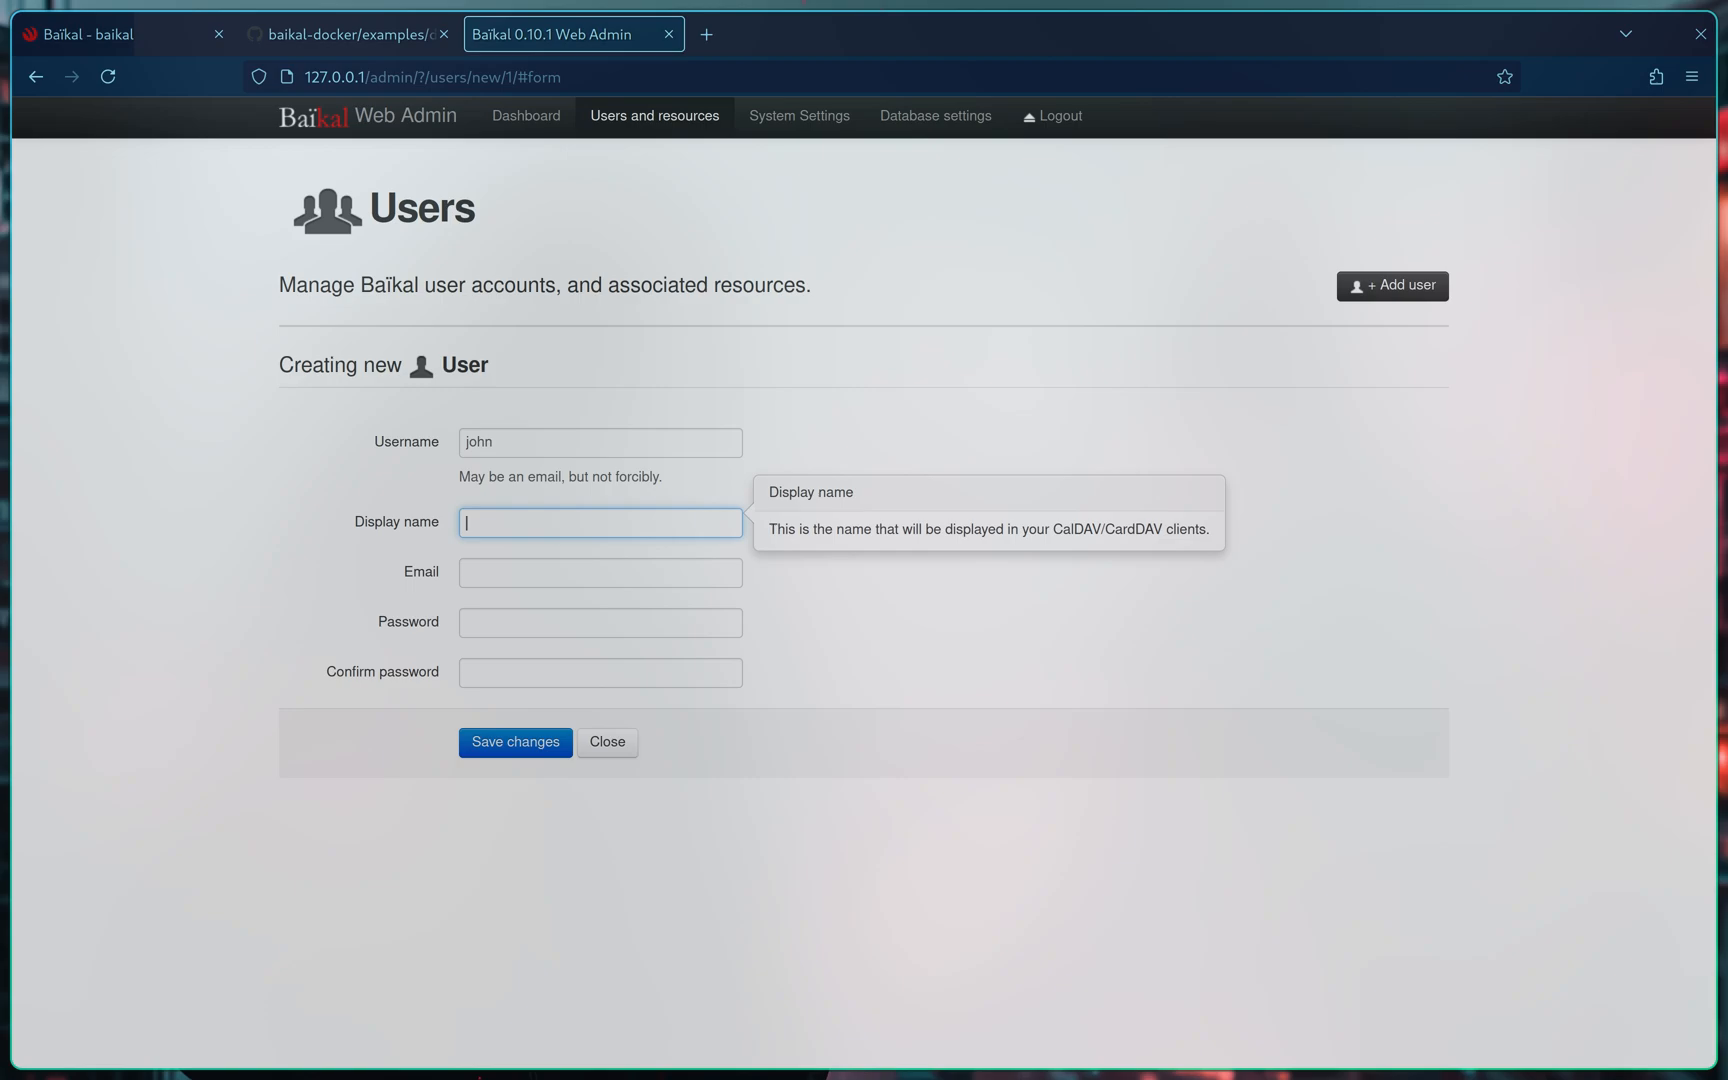
{"action": "type", "text": "John Hammond"}
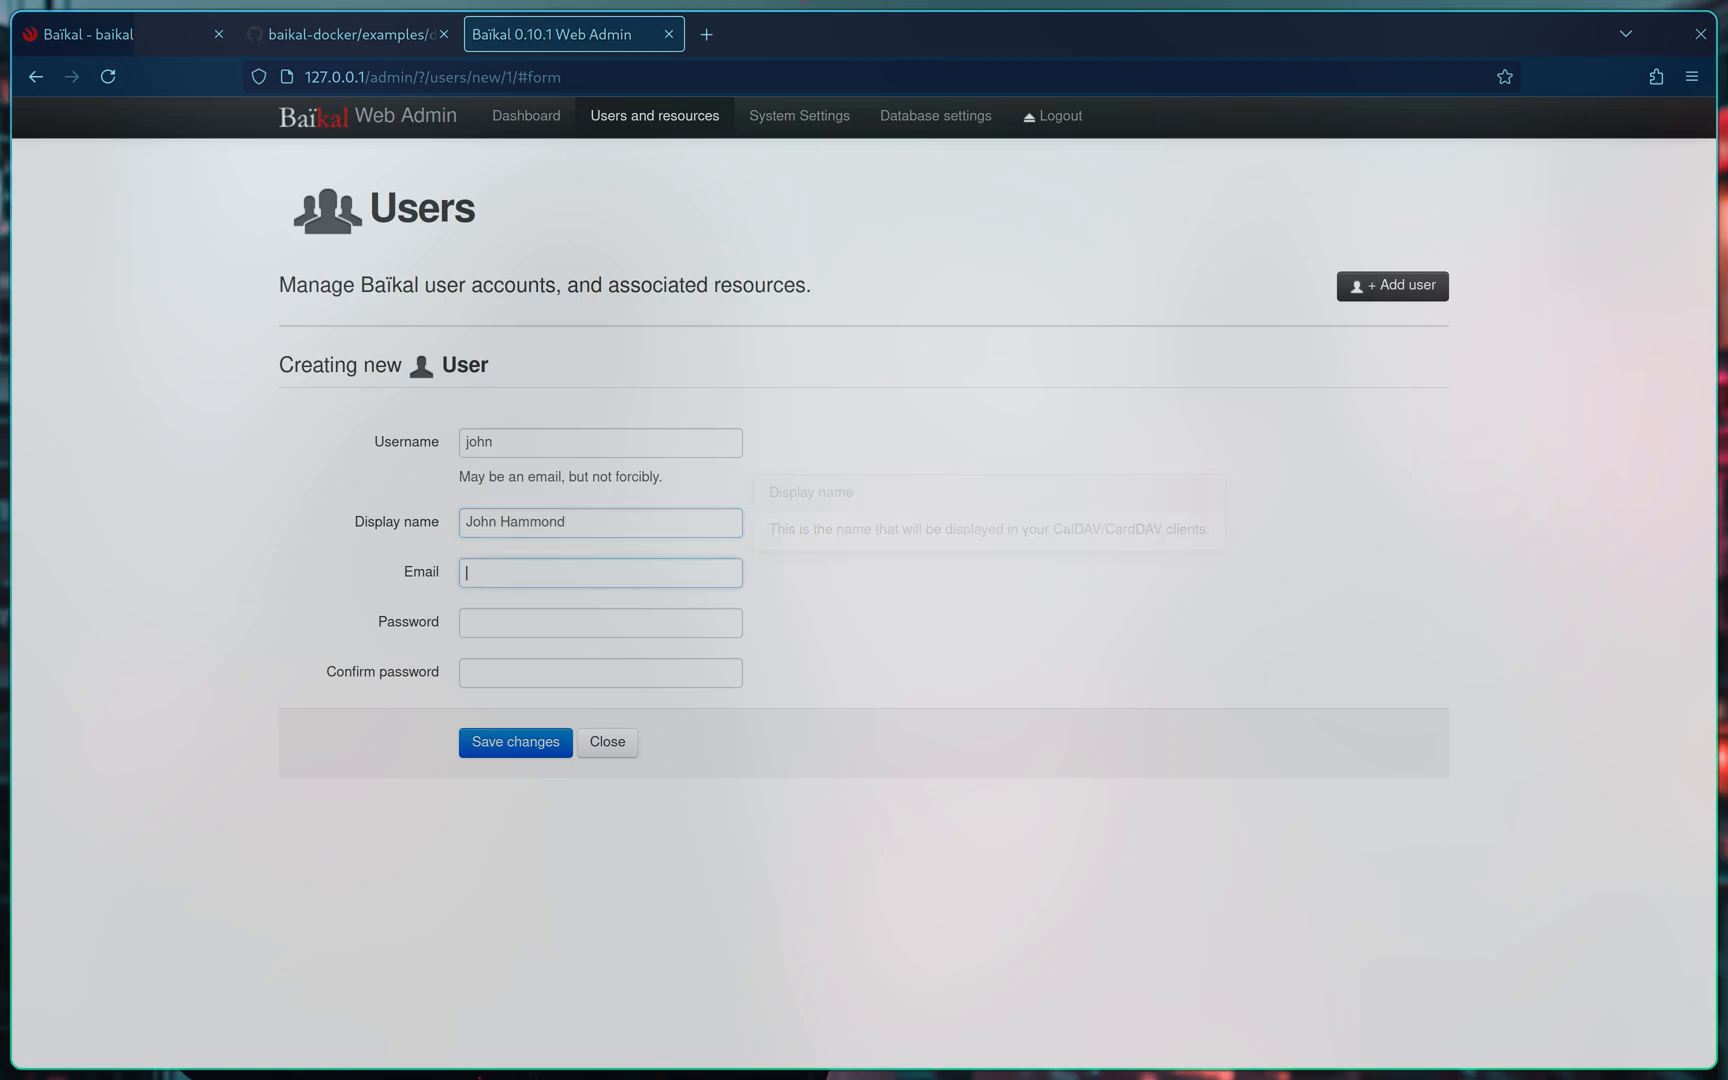
{"action": "type", "text": "john"}
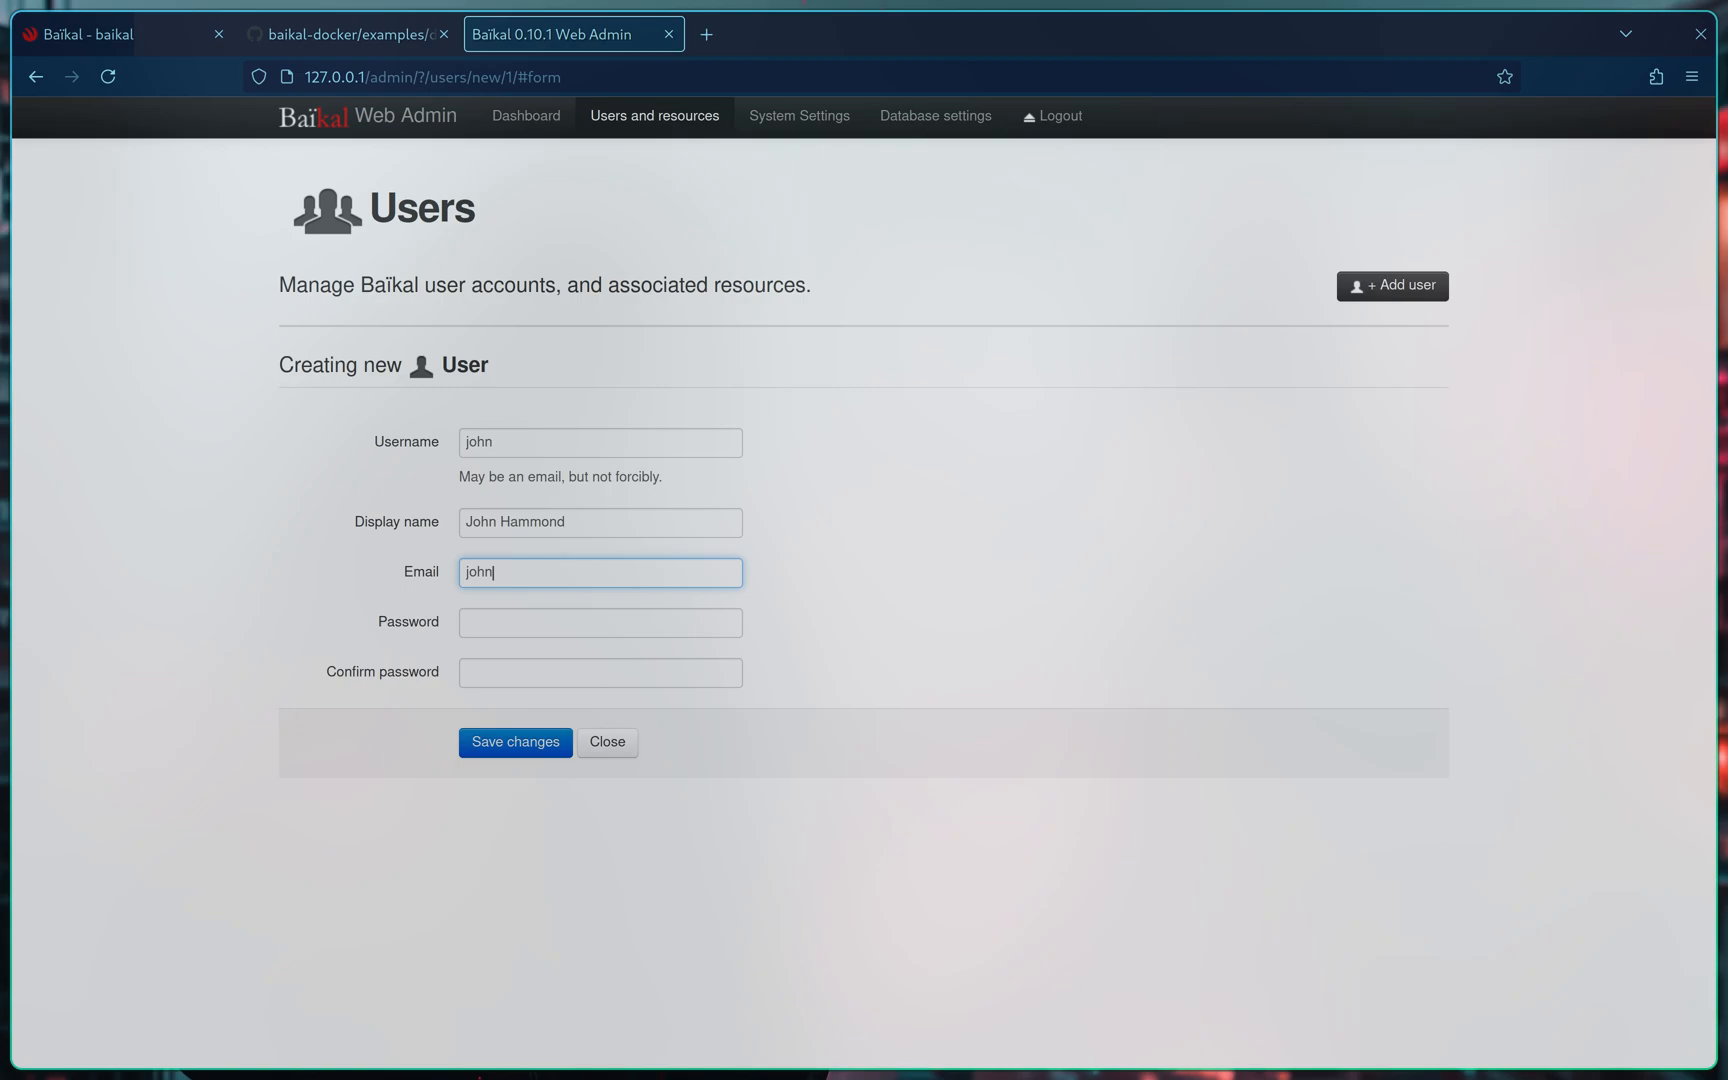
{"action": "type", "text": "@test.com"}
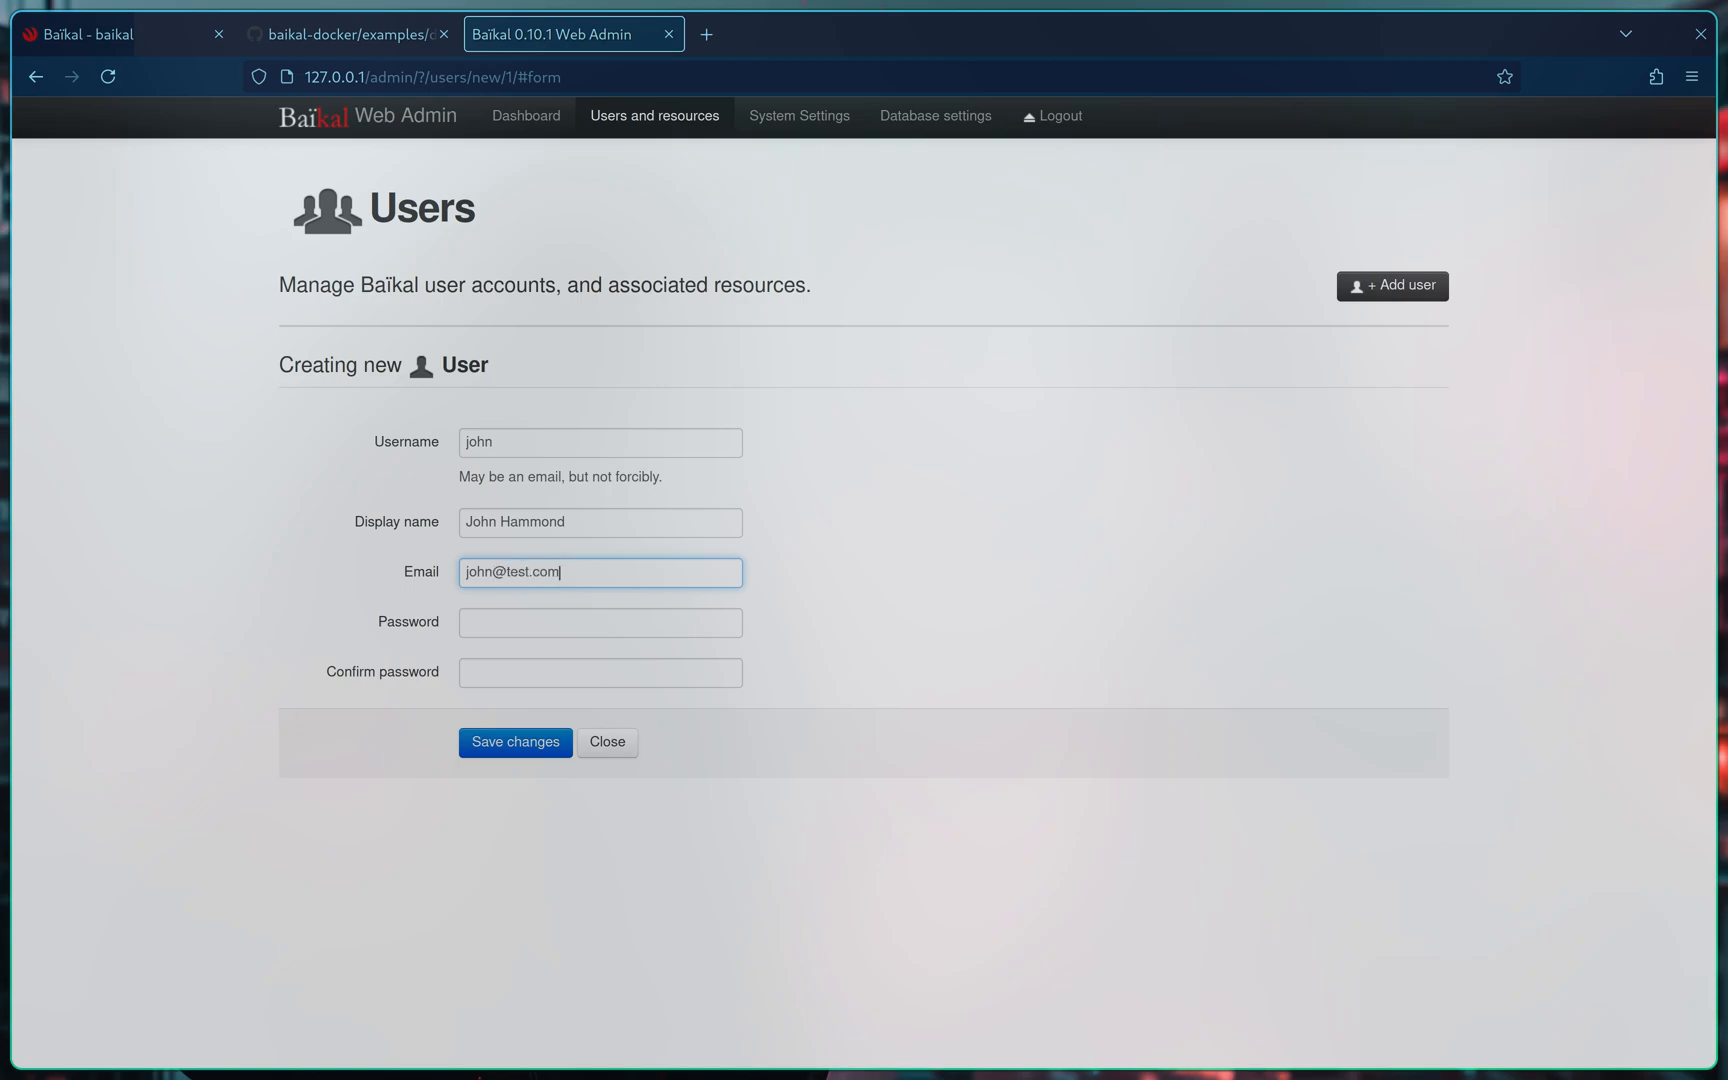
{"action": "left_click", "coordinate": [600, 624]}
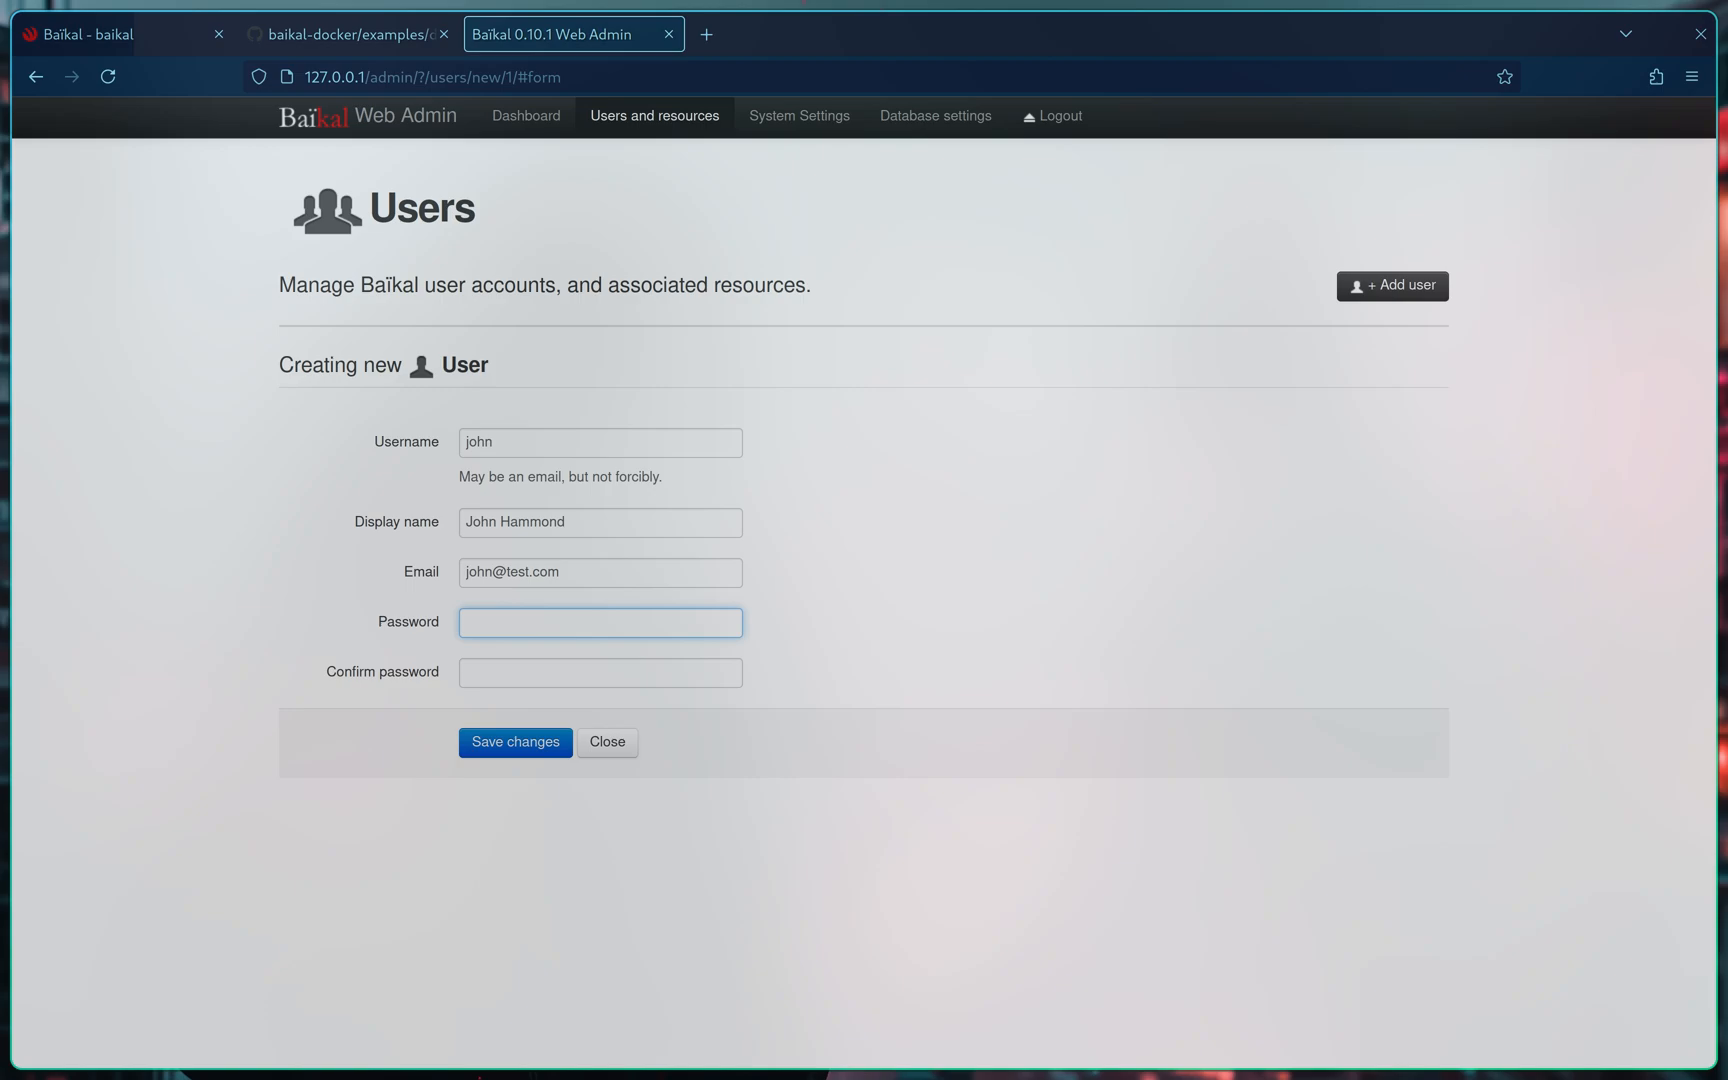
{"action": "left_click", "coordinate": [600, 624]}
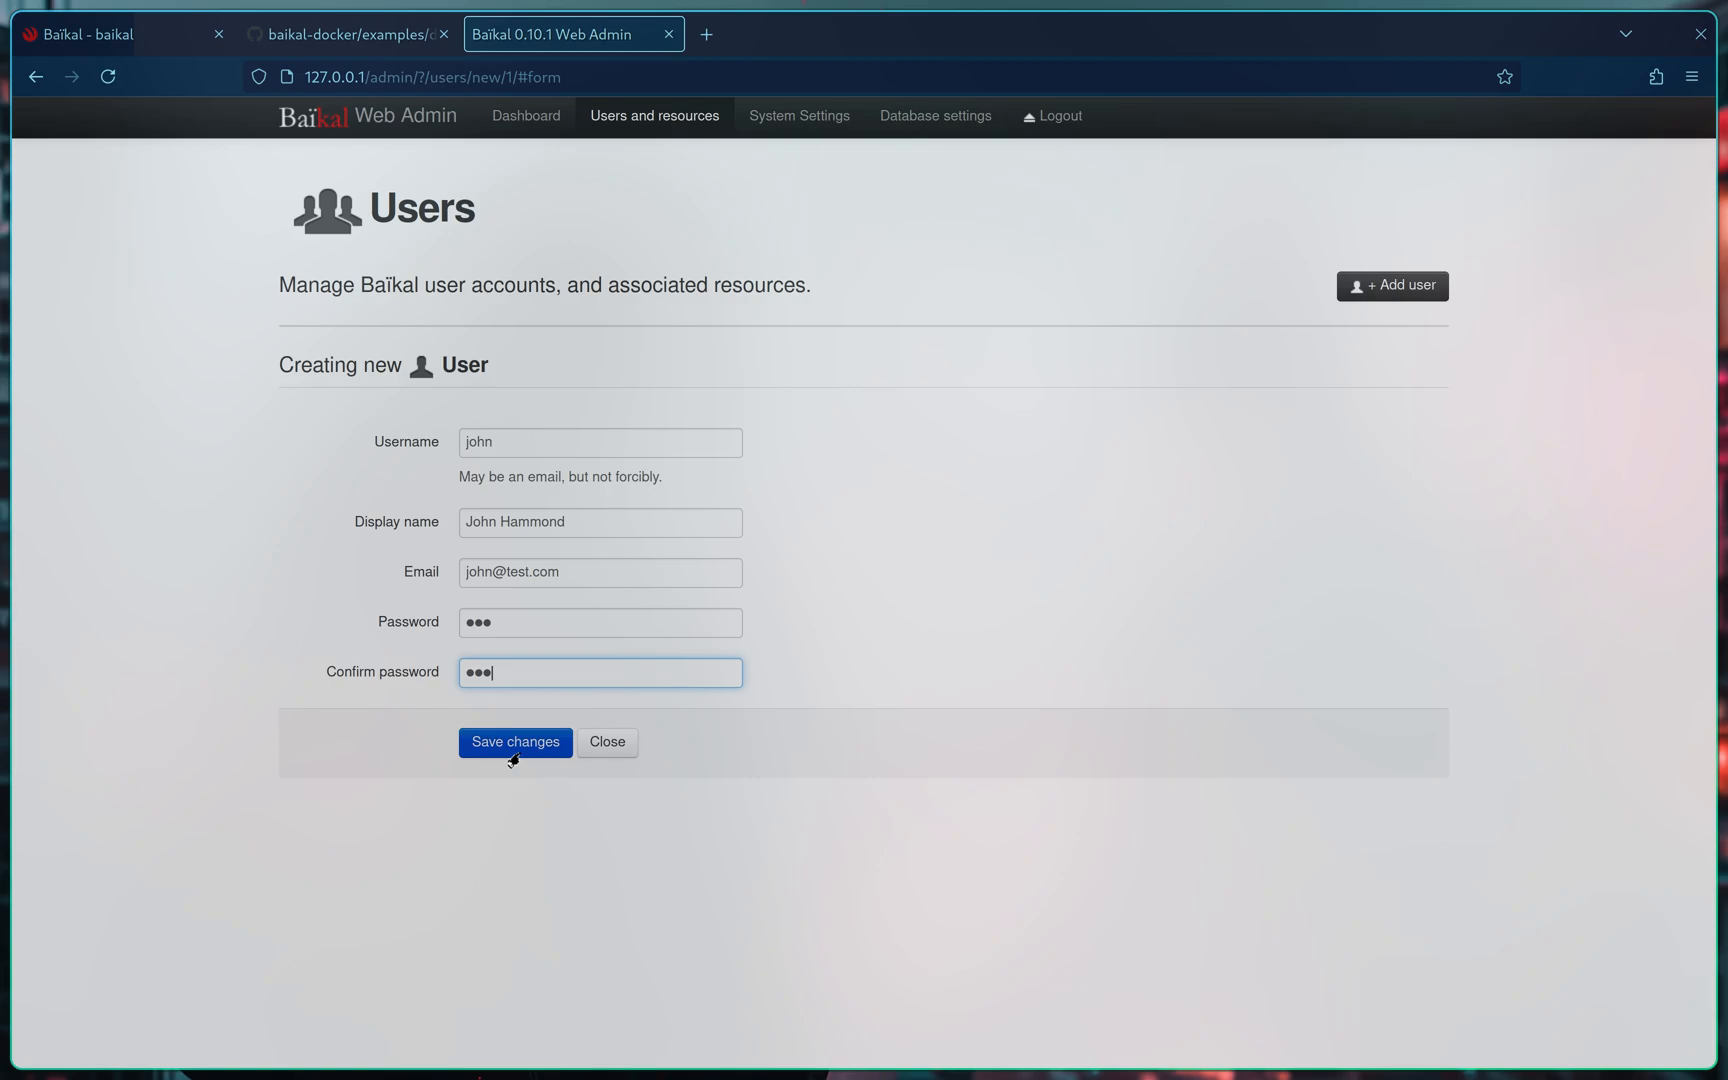
{"action": "left_click", "coordinate": [516, 742]}
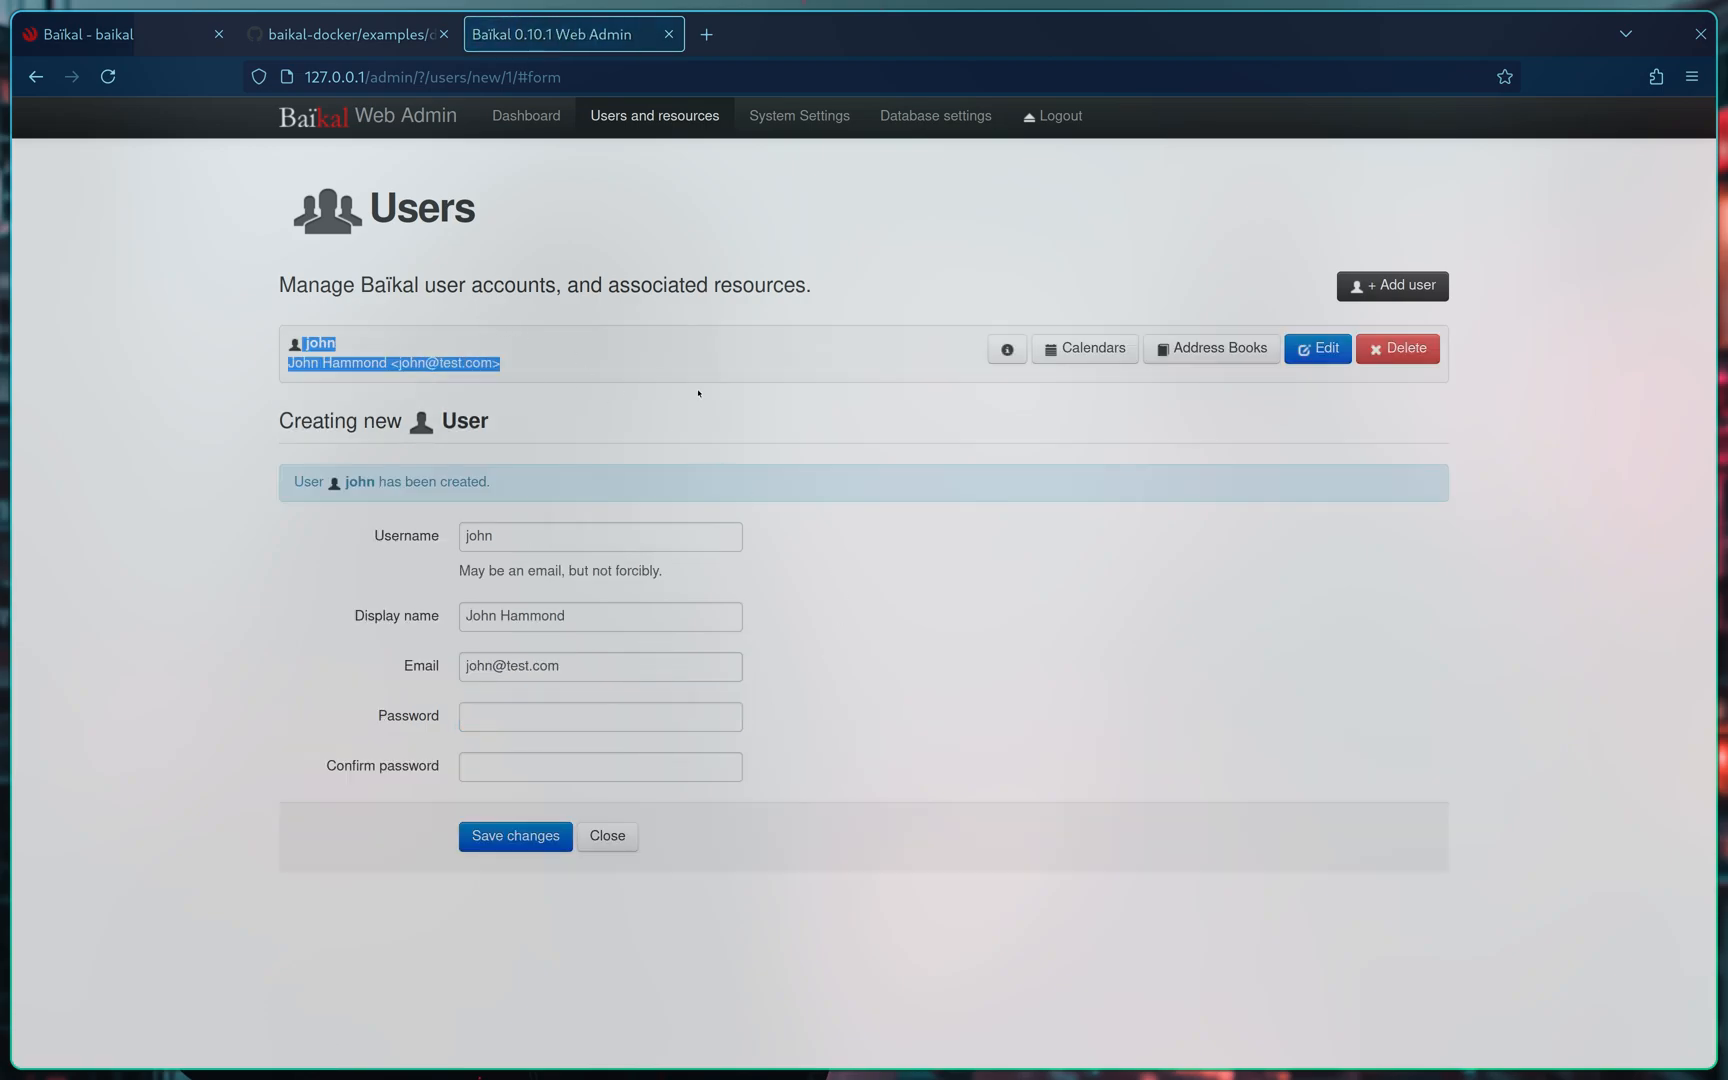
- Check the dashboard now counts one user, then view john's calendars list
{"action": "left_click", "coordinate": [1086, 348]}
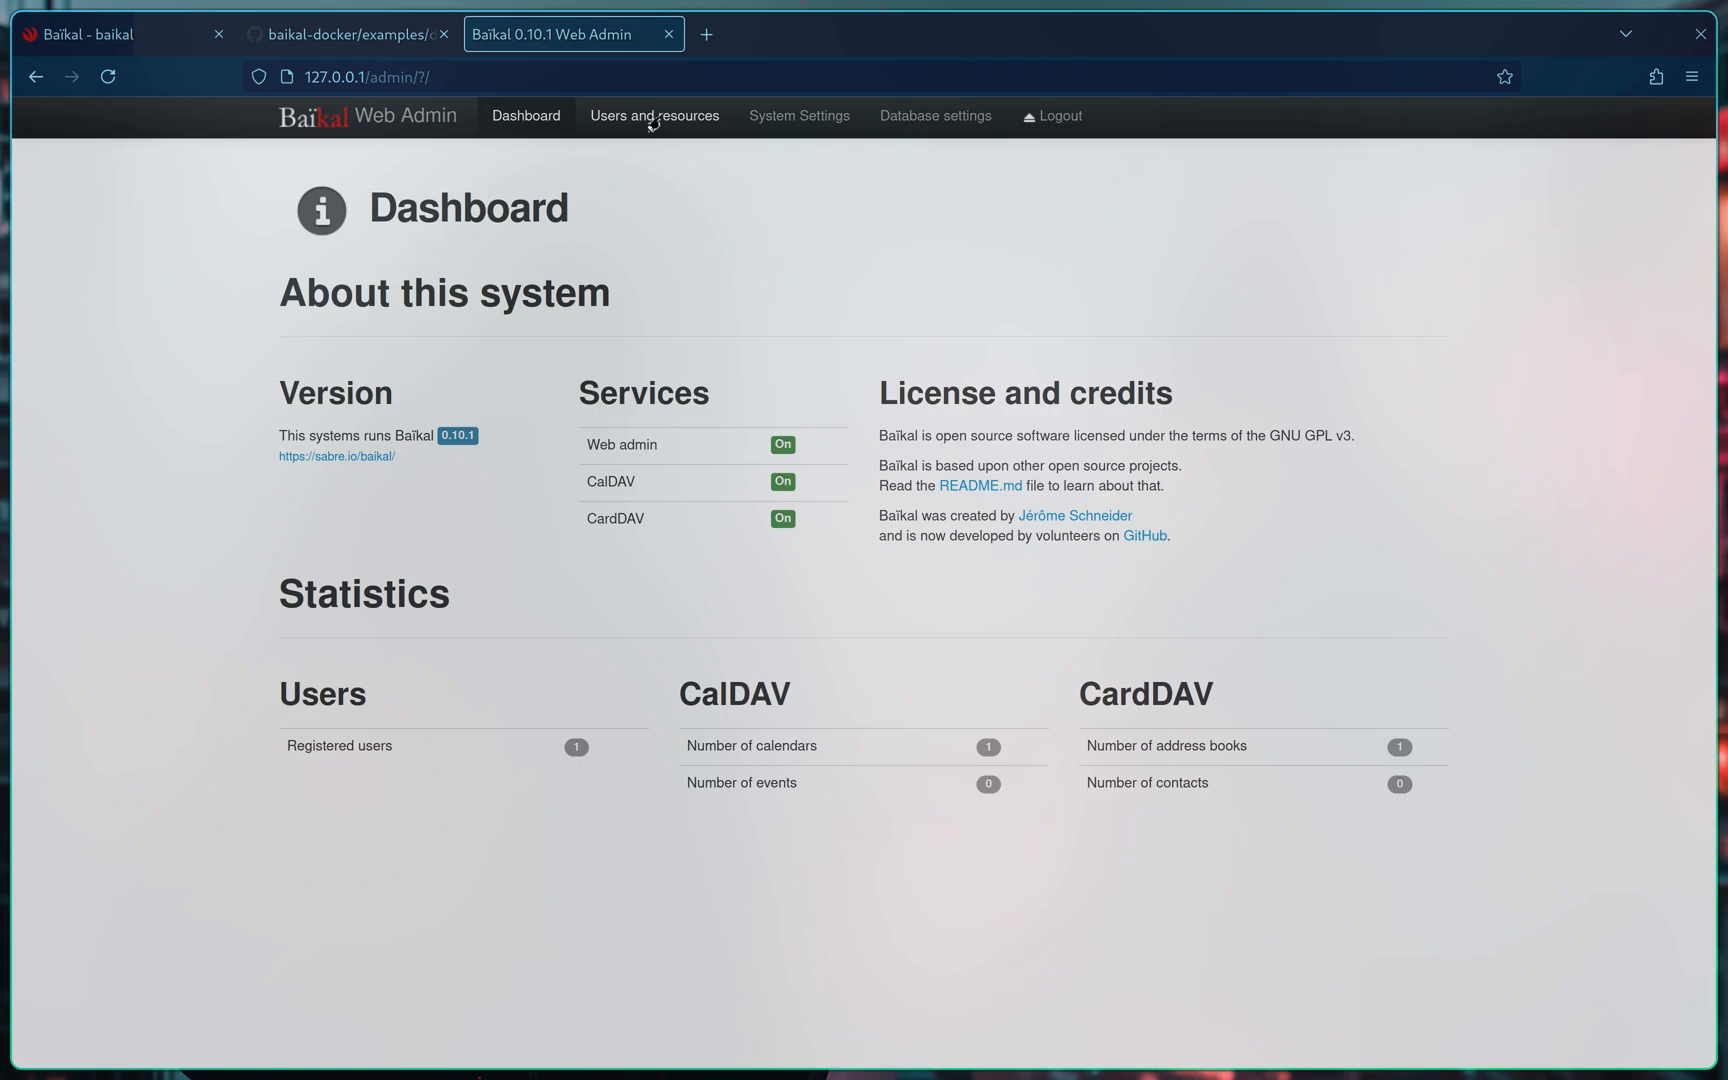
{"action": "left_click", "coordinate": [656, 116]}
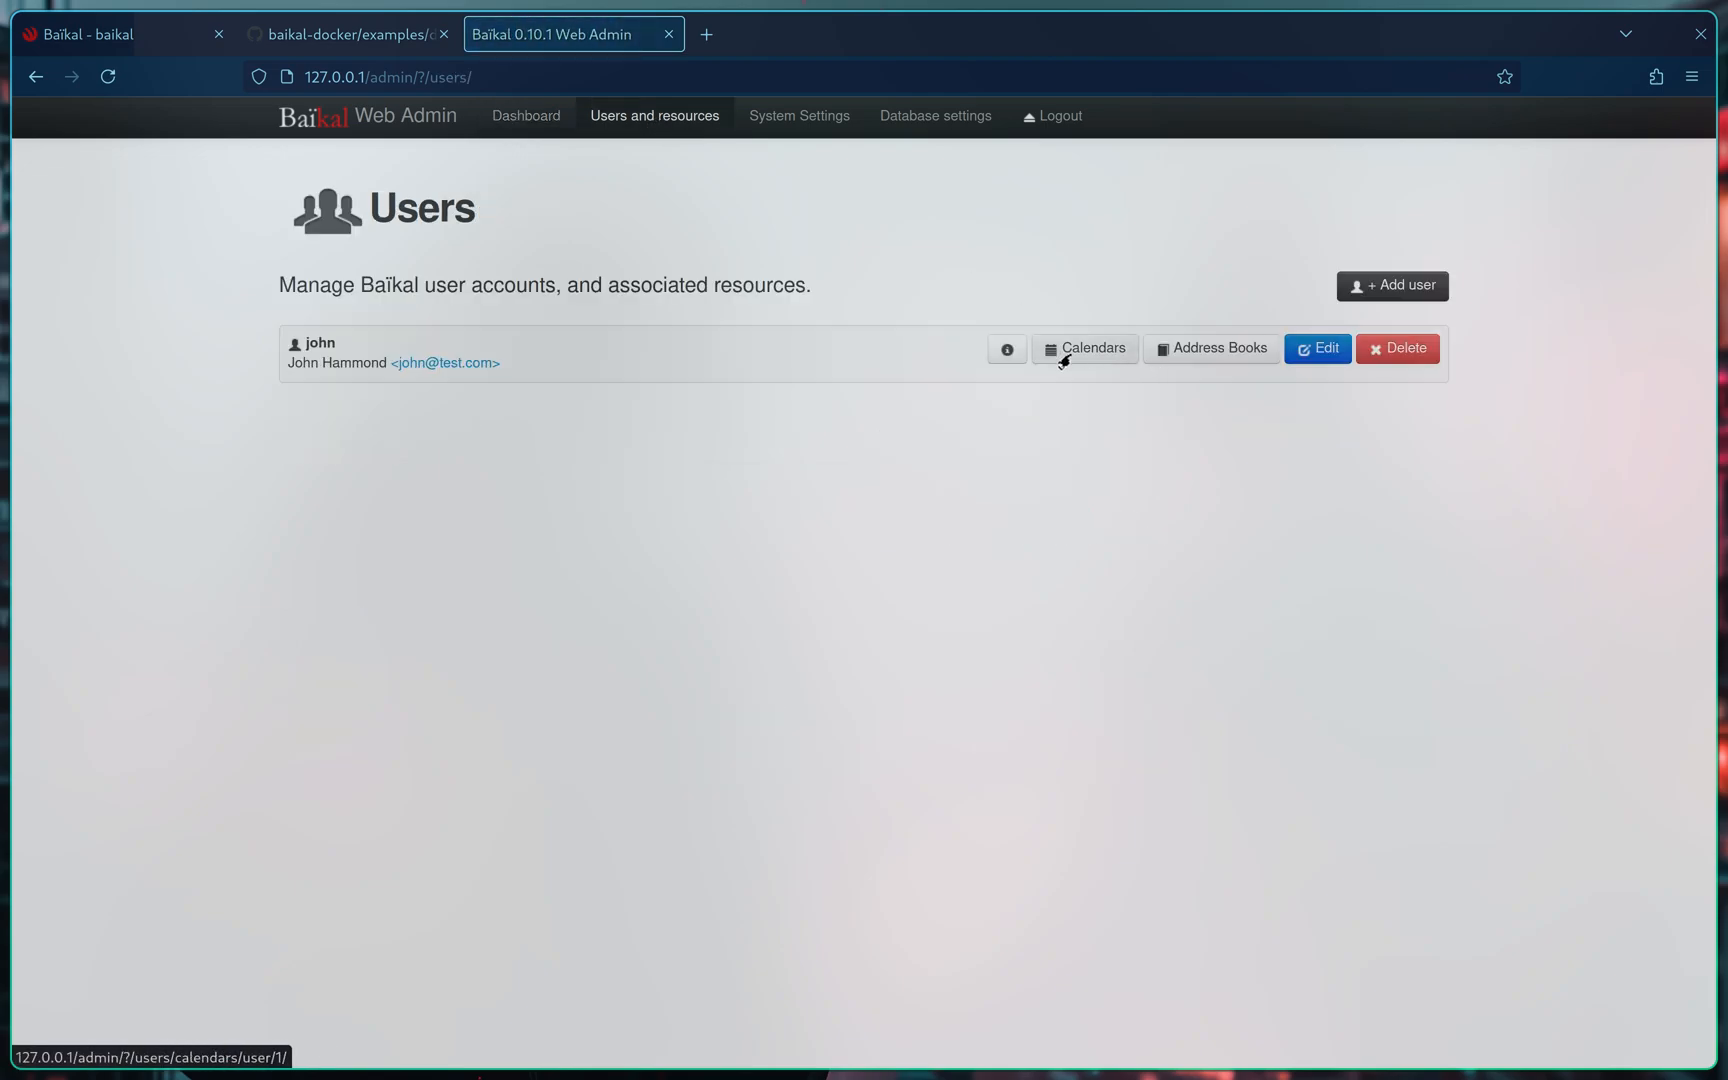
{"action": "left_click", "coordinate": [1084, 348]}
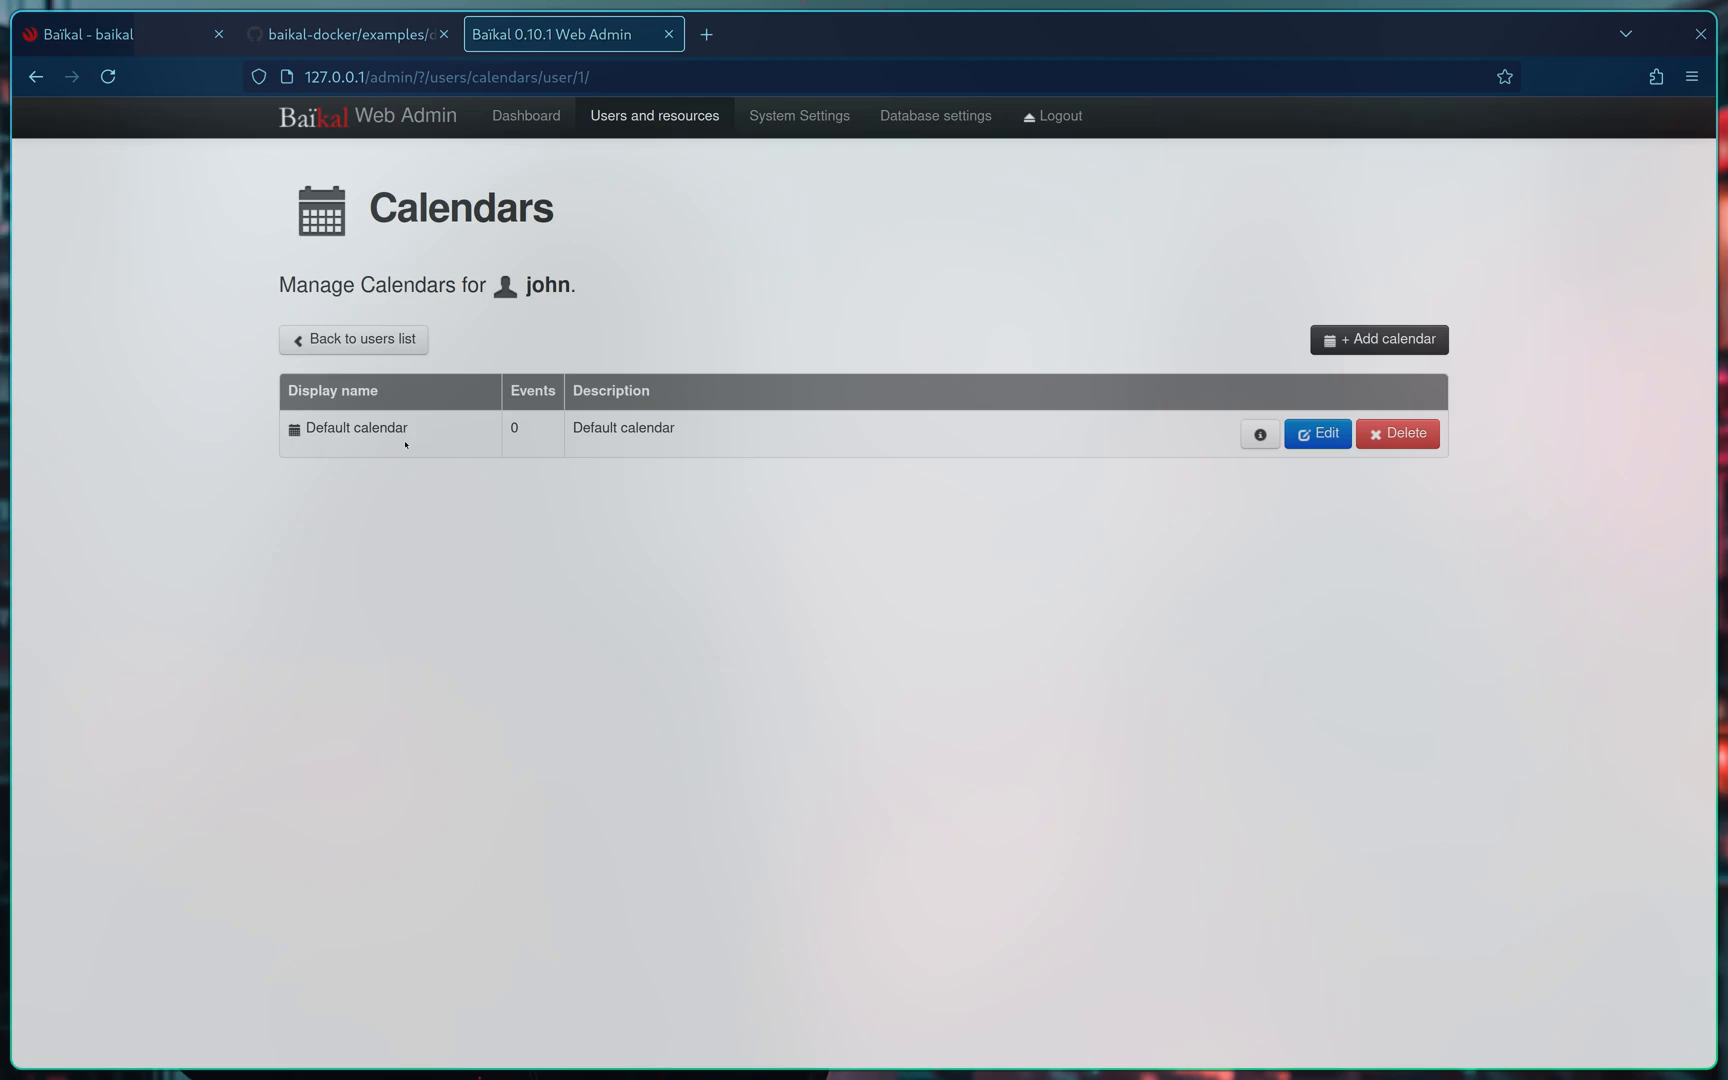
{"action": "mouse_move", "coordinate": [1358, 340]}
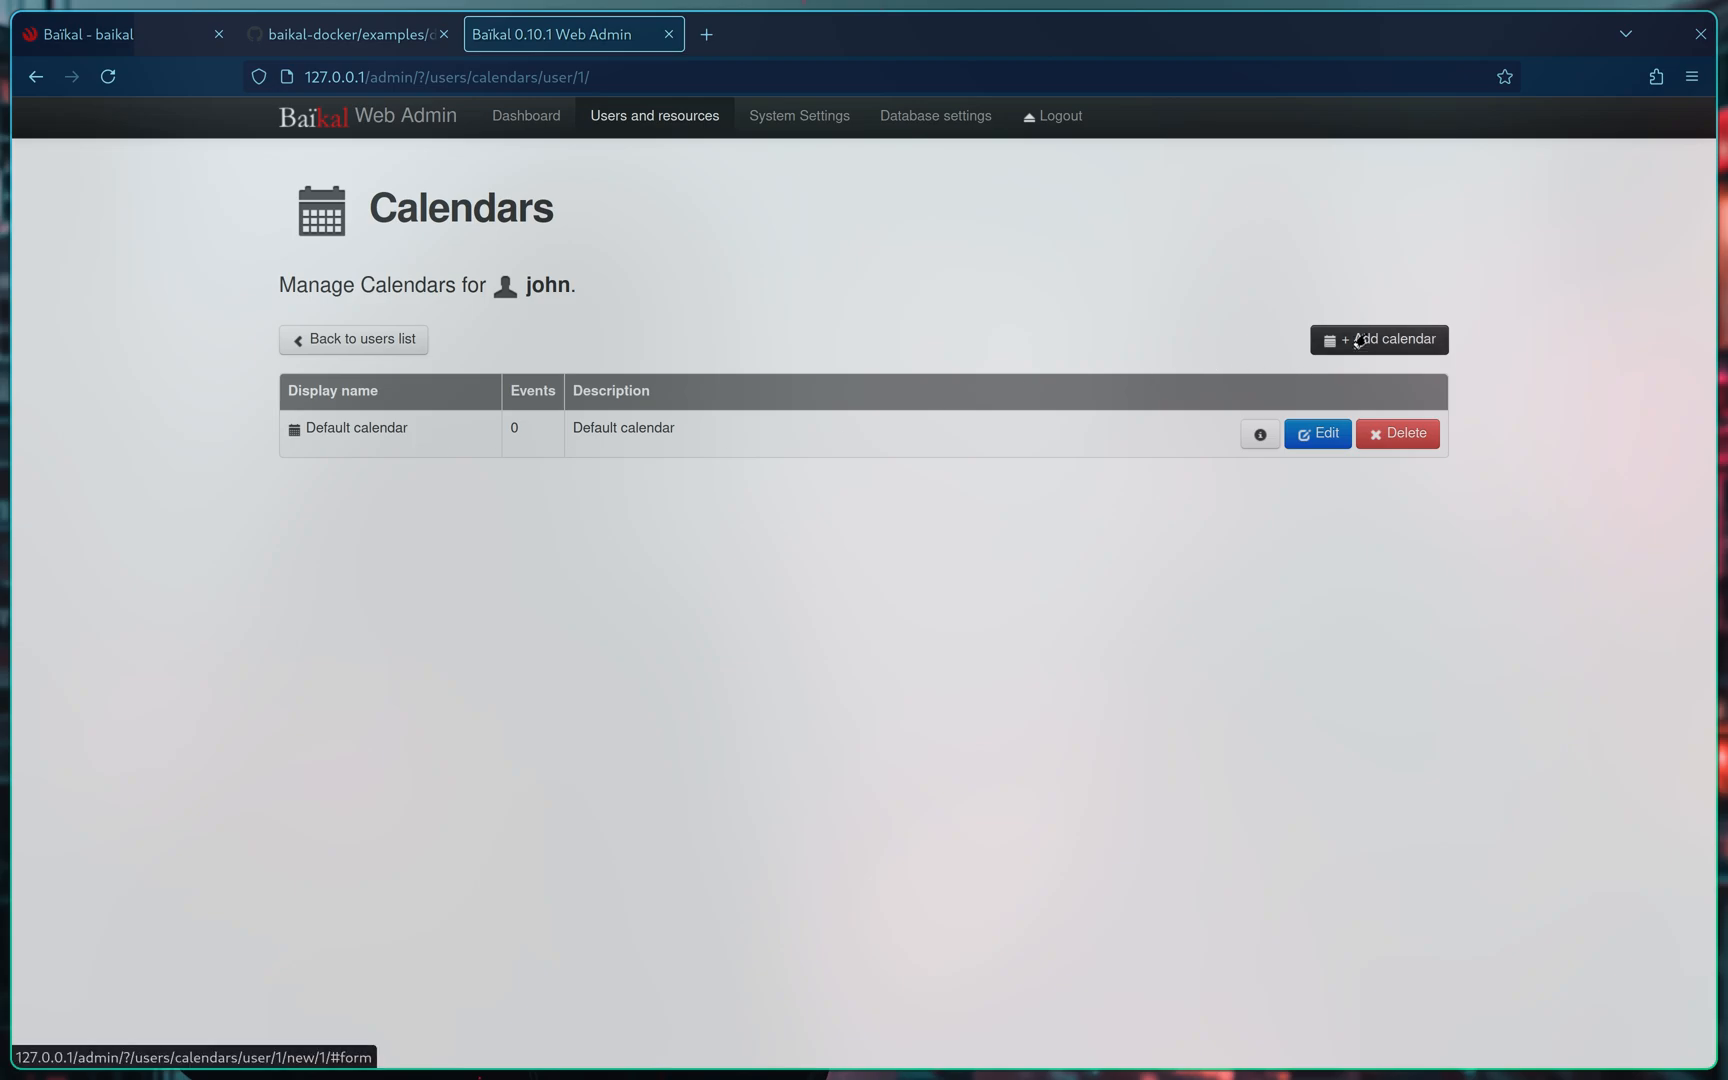
- Enable Notes on john's Default calendar, save it and return to the users list
{"action": "left_click", "coordinate": [1316, 434]}
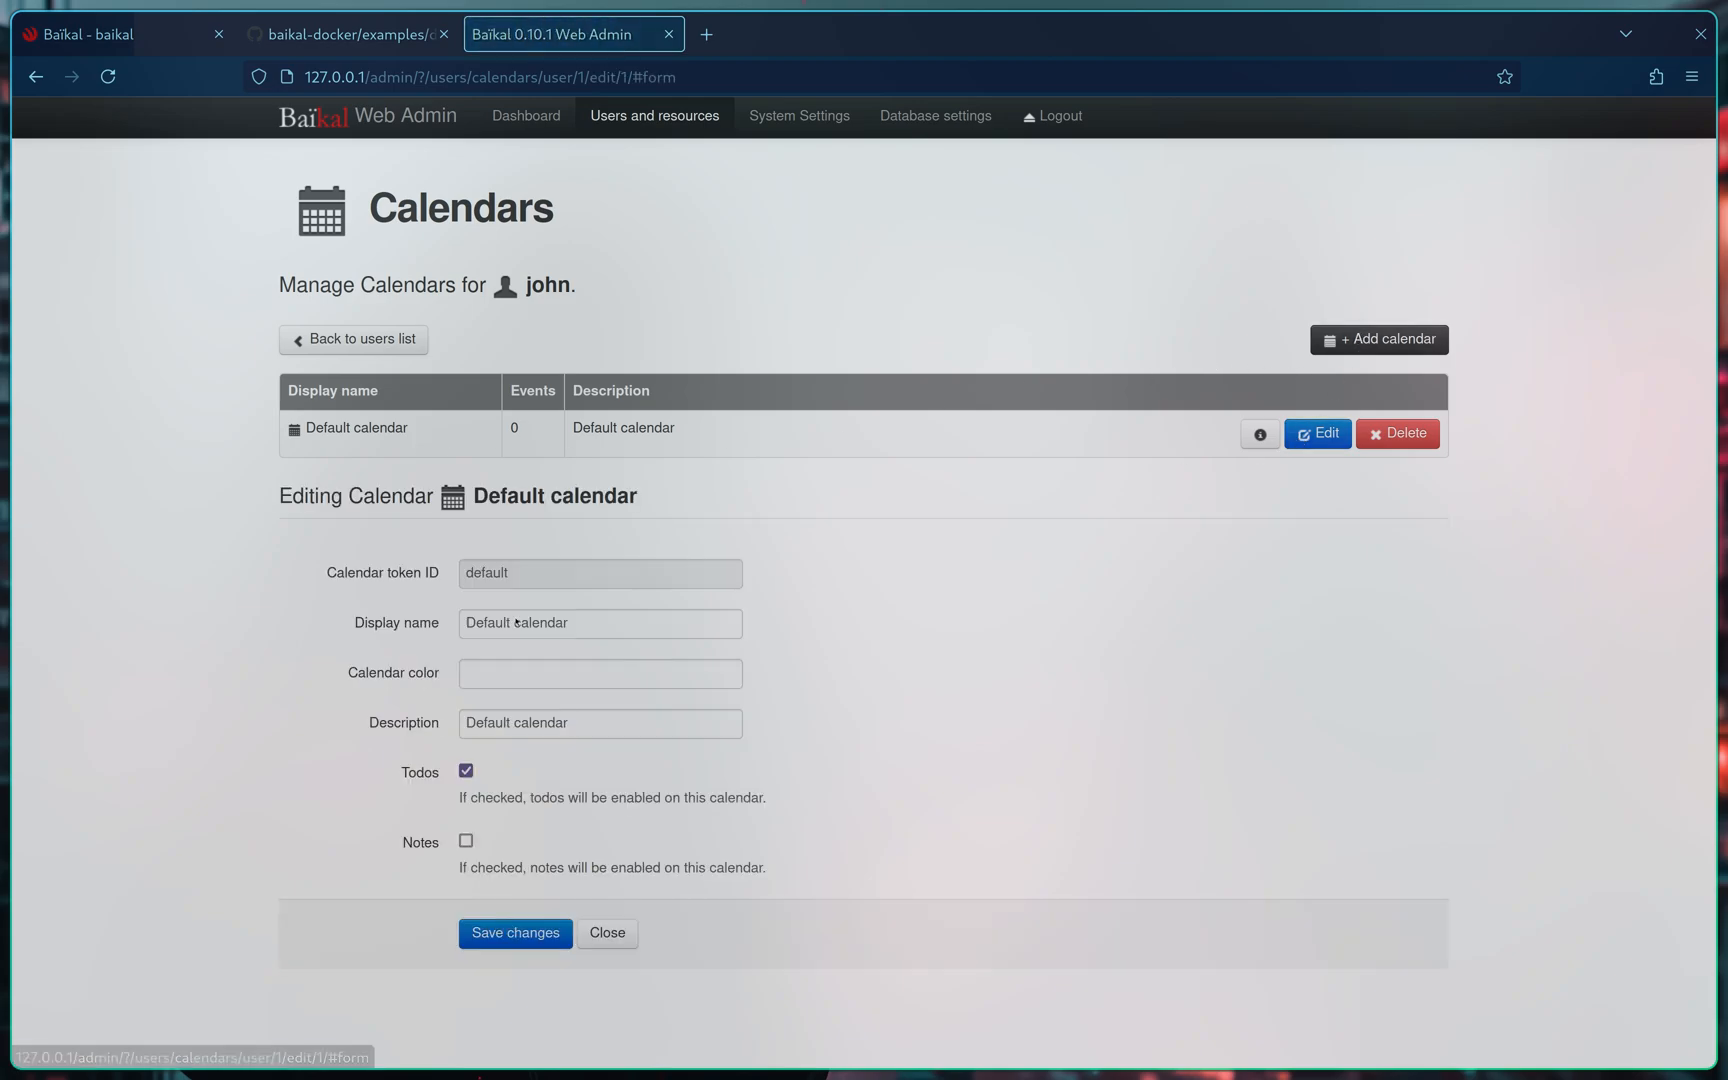
{"action": "left_click", "coordinate": [466, 842]}
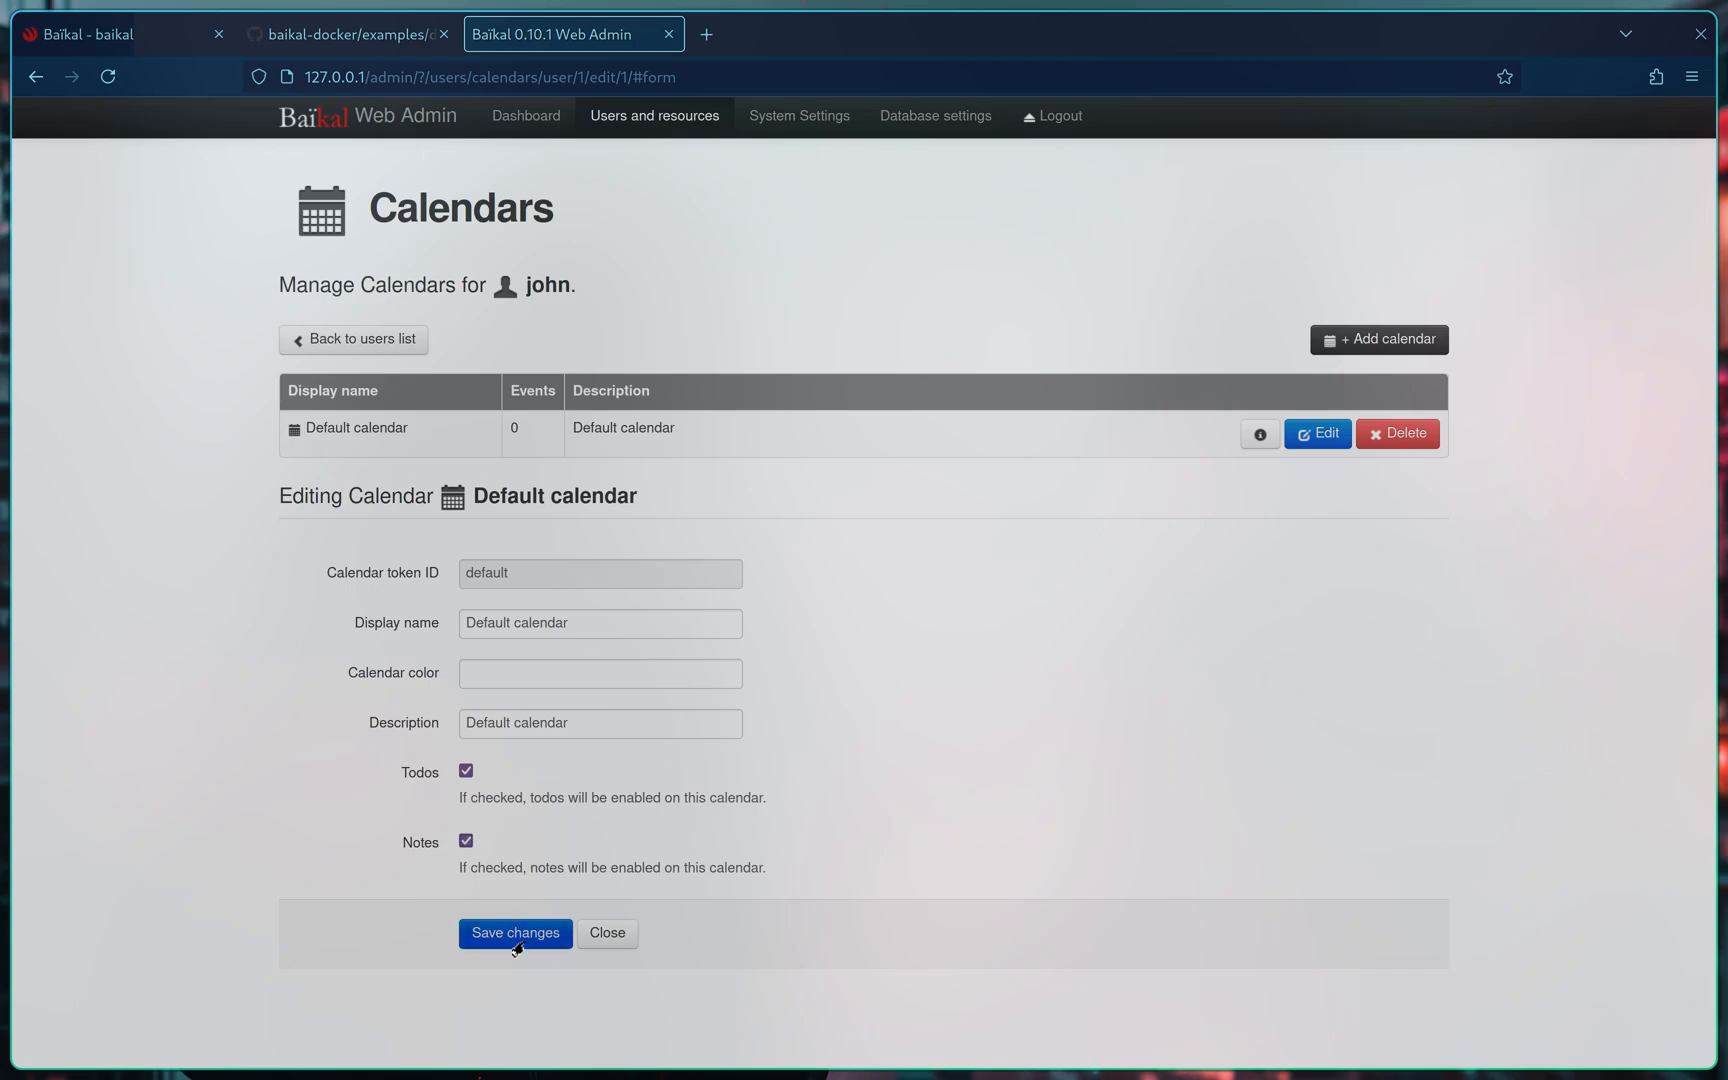
{"action": "left_click", "coordinate": [516, 932]}
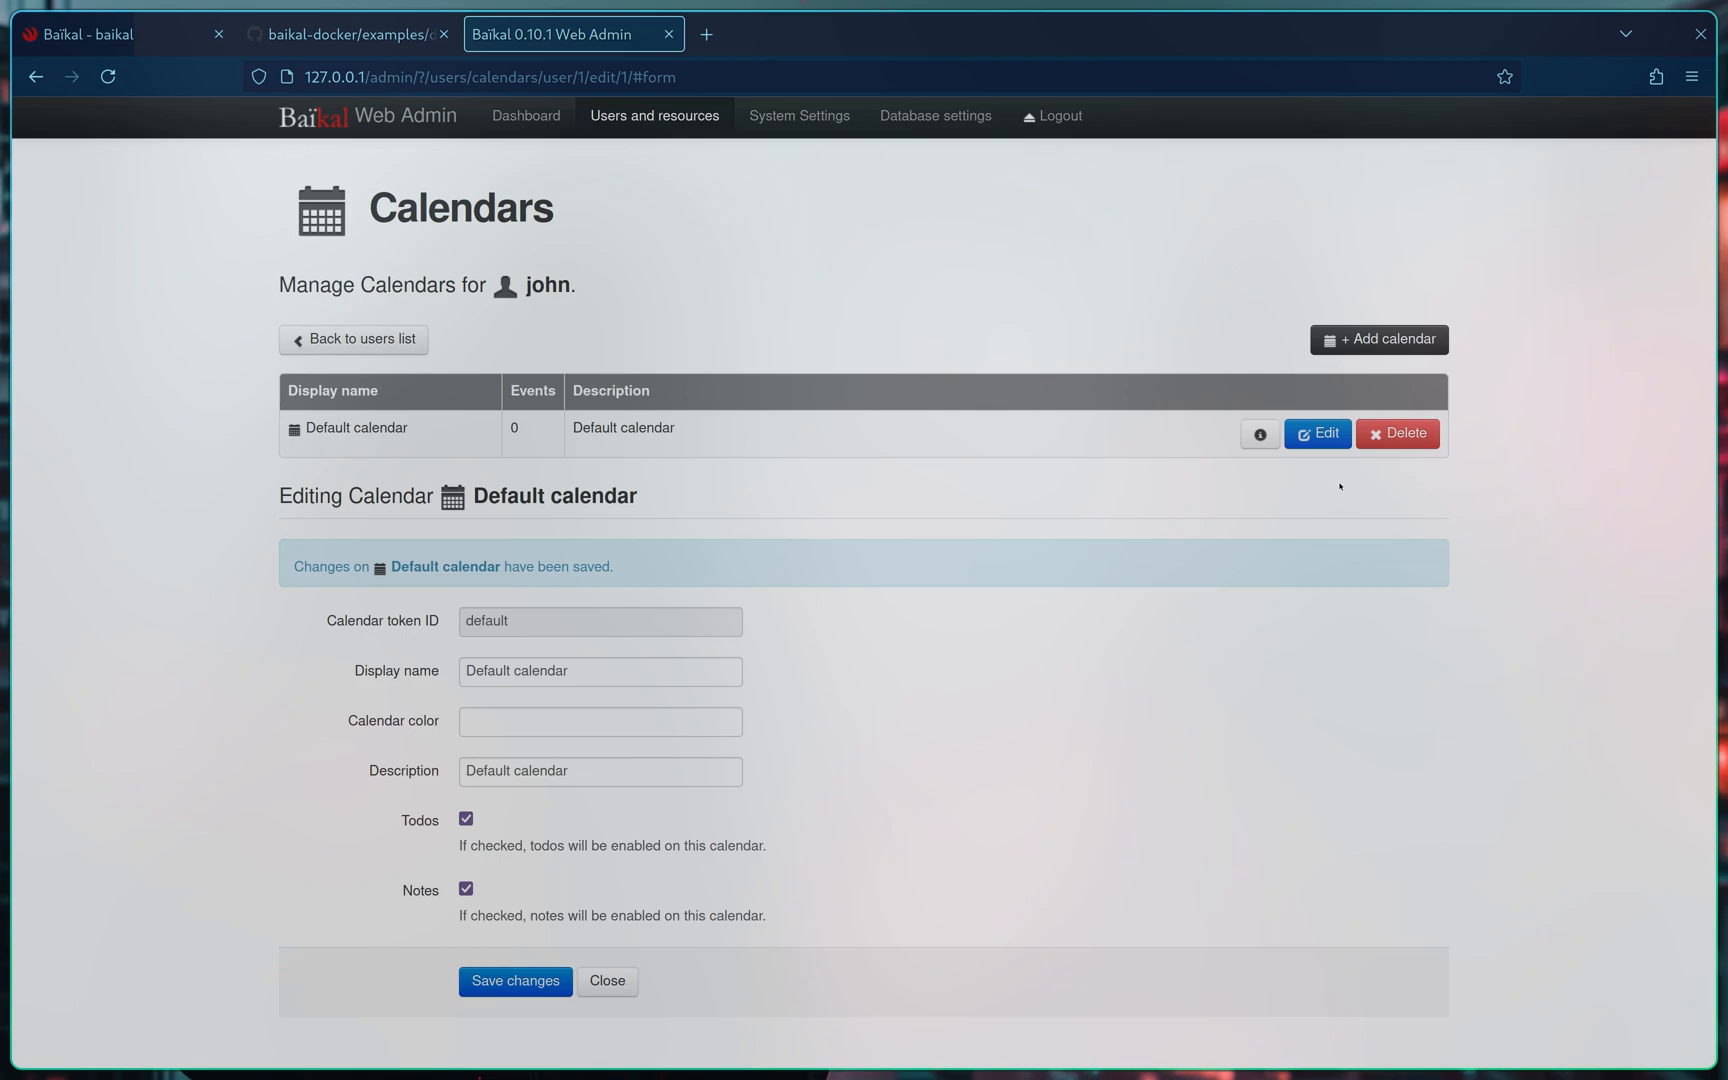
{"action": "left_click", "coordinate": [352, 340]}
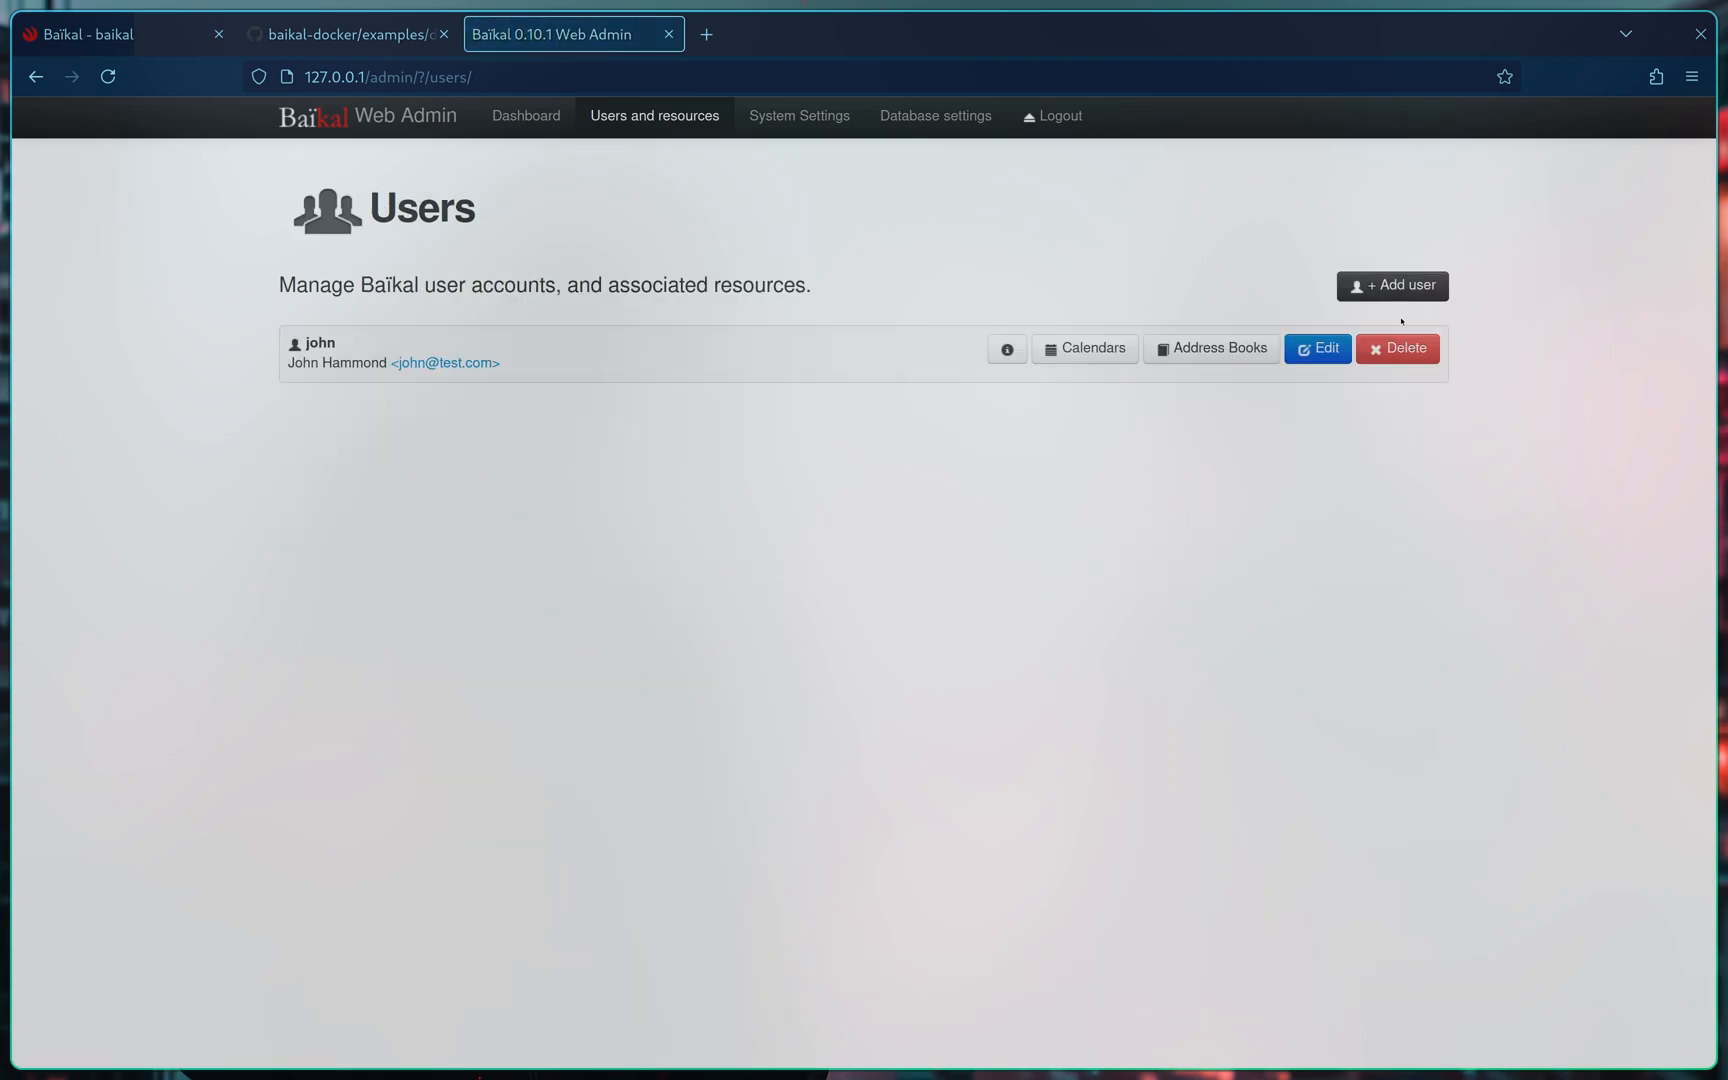
- Switch to the Morgen app on the empty week of February 9–15, 2025
{"action": "left_click", "coordinate": [1008, 348]}
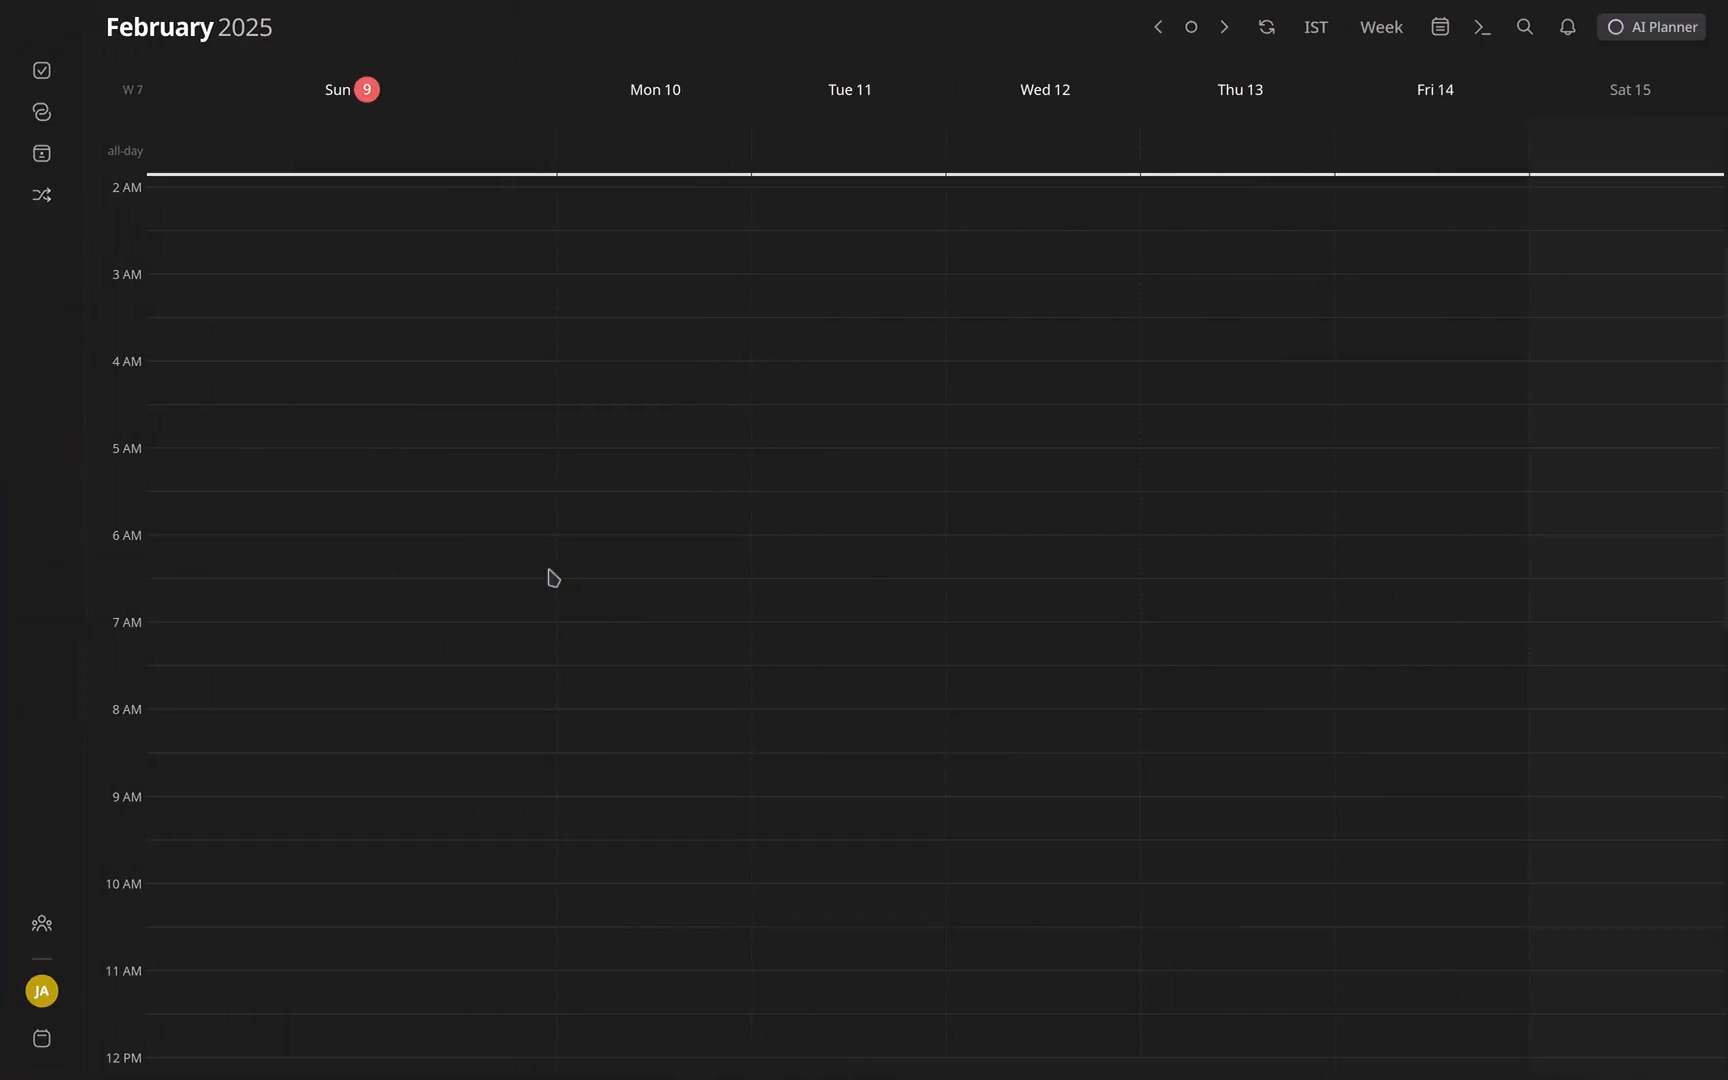
- Reach the Calendars preferences via the avatar menu and start adding a new account
{"action": "left_click", "coordinate": [38, 992]}
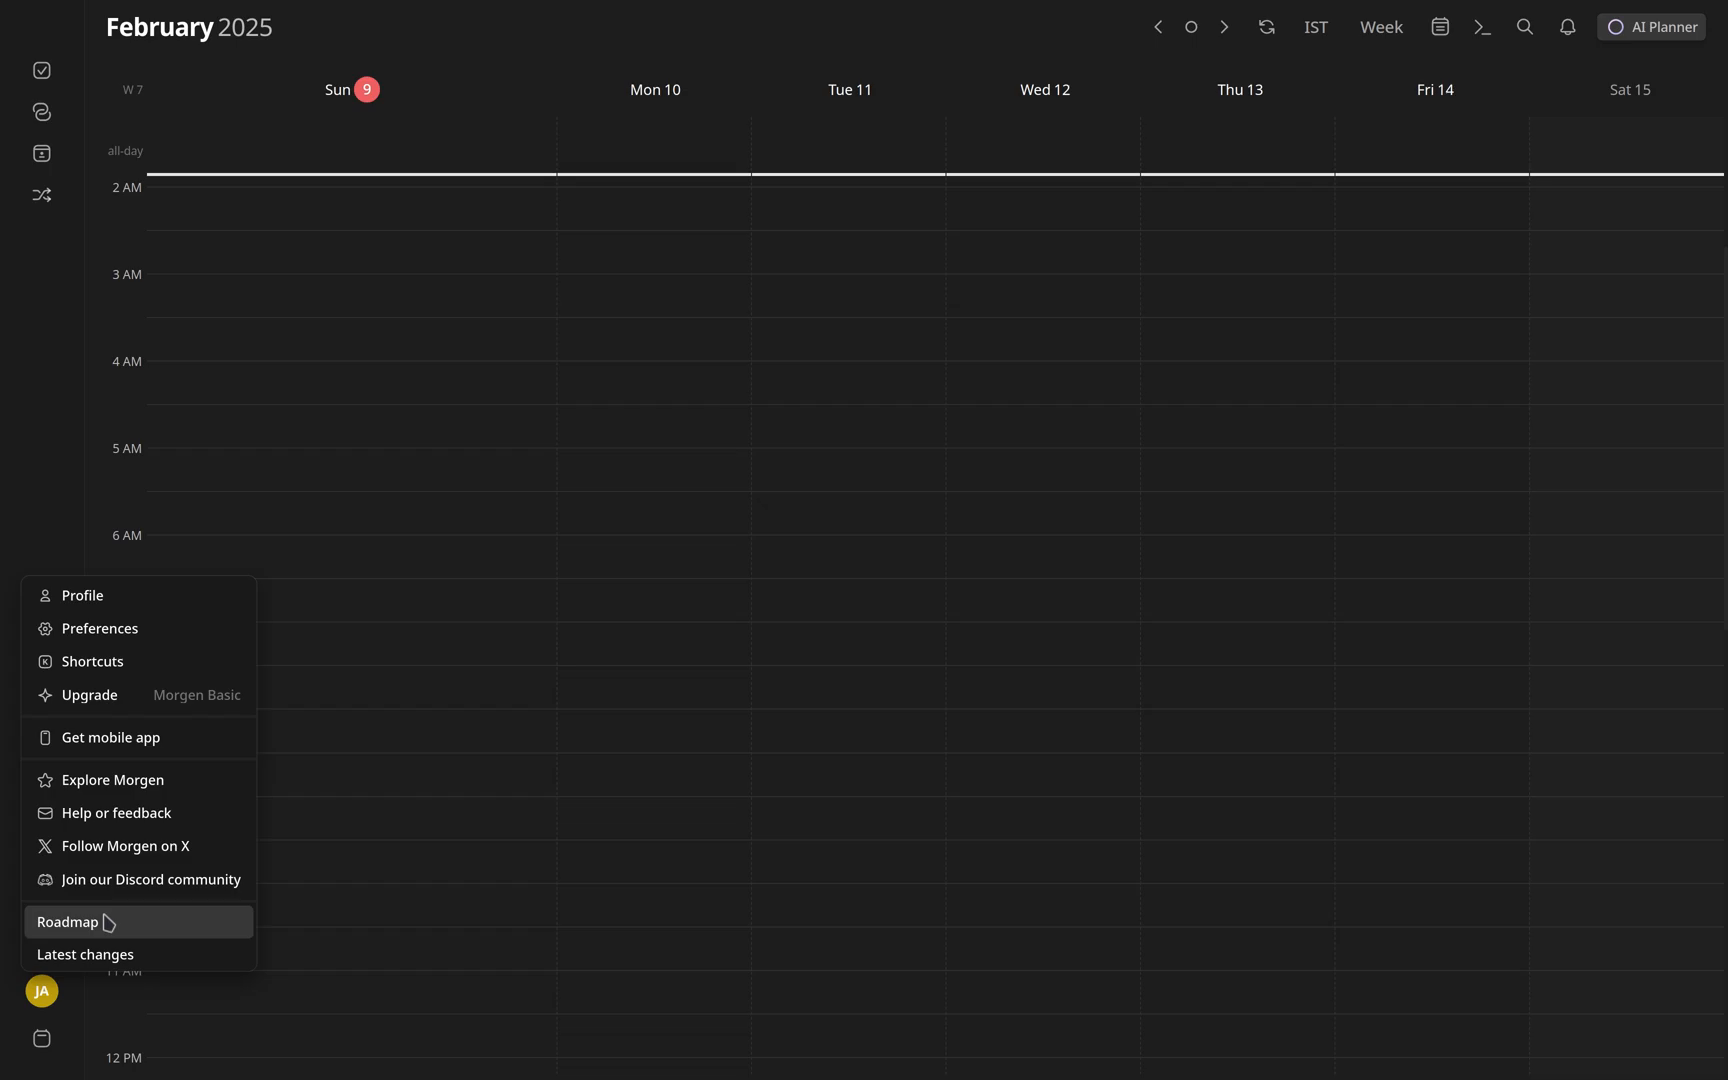
{"action": "left_click", "coordinate": [100, 628]}
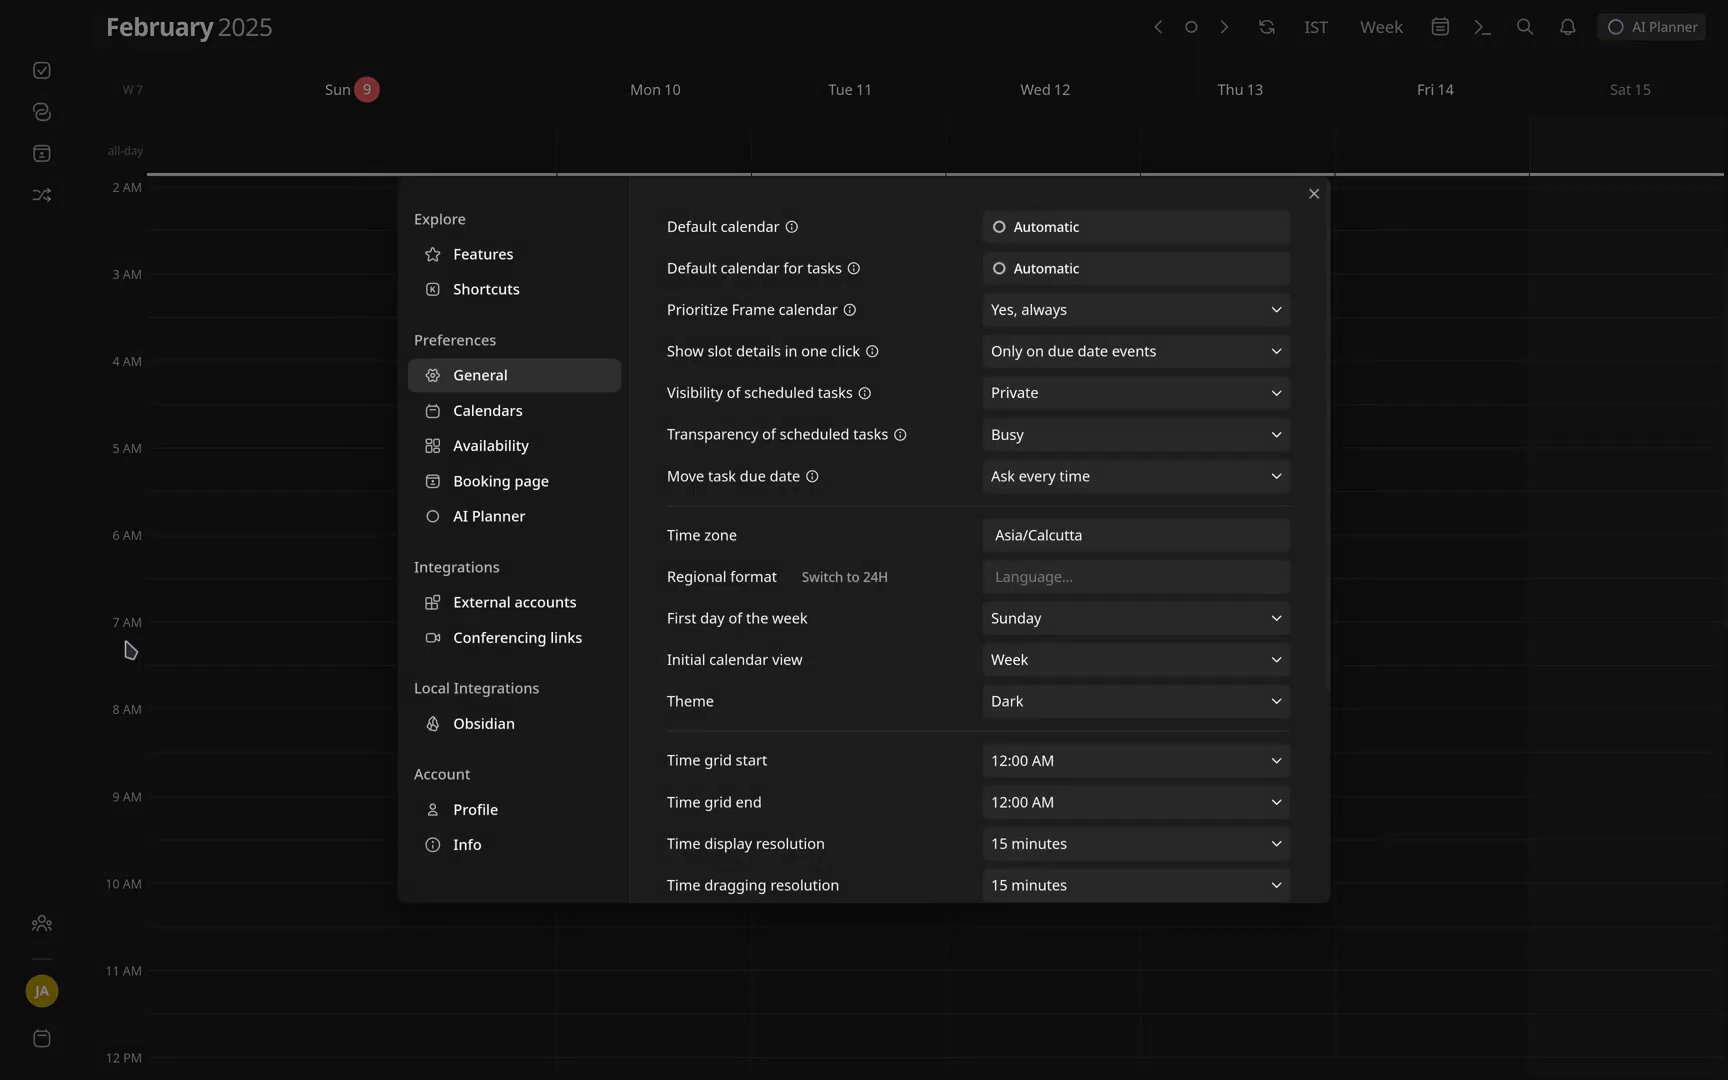
{"action": "left_click", "coordinate": [488, 410]}
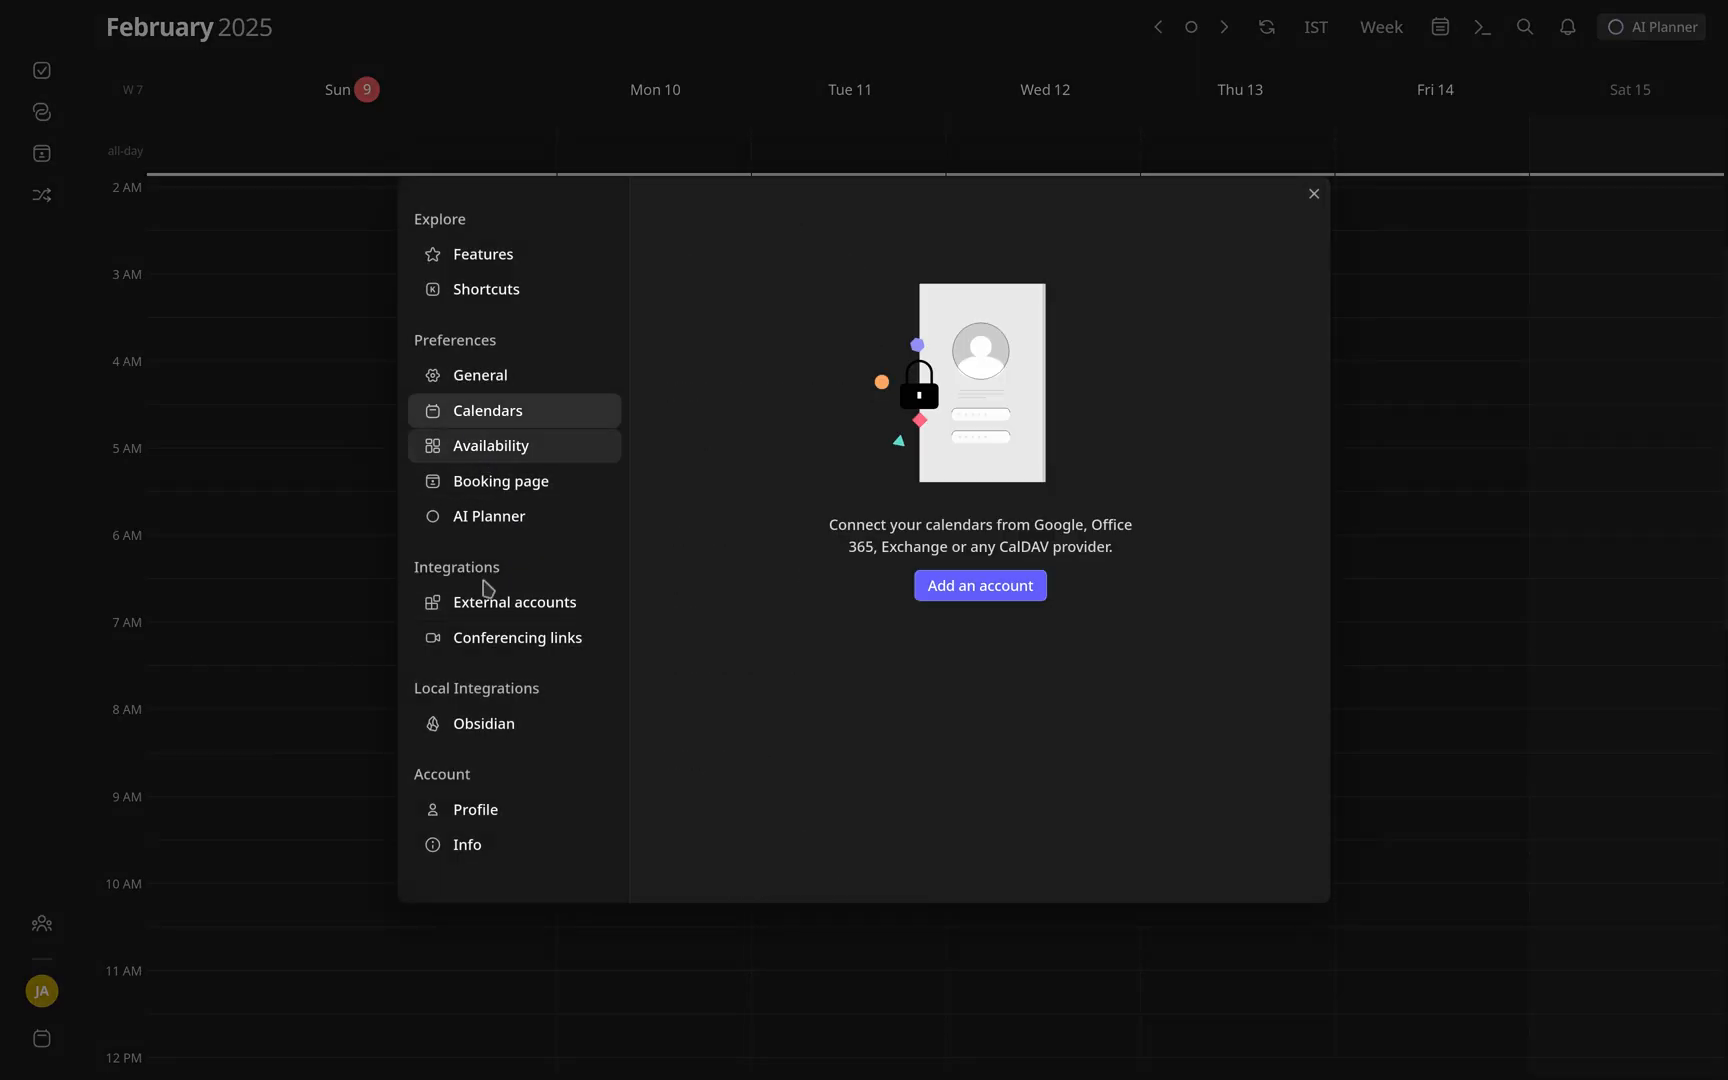
{"action": "left_click", "coordinate": [514, 602]}
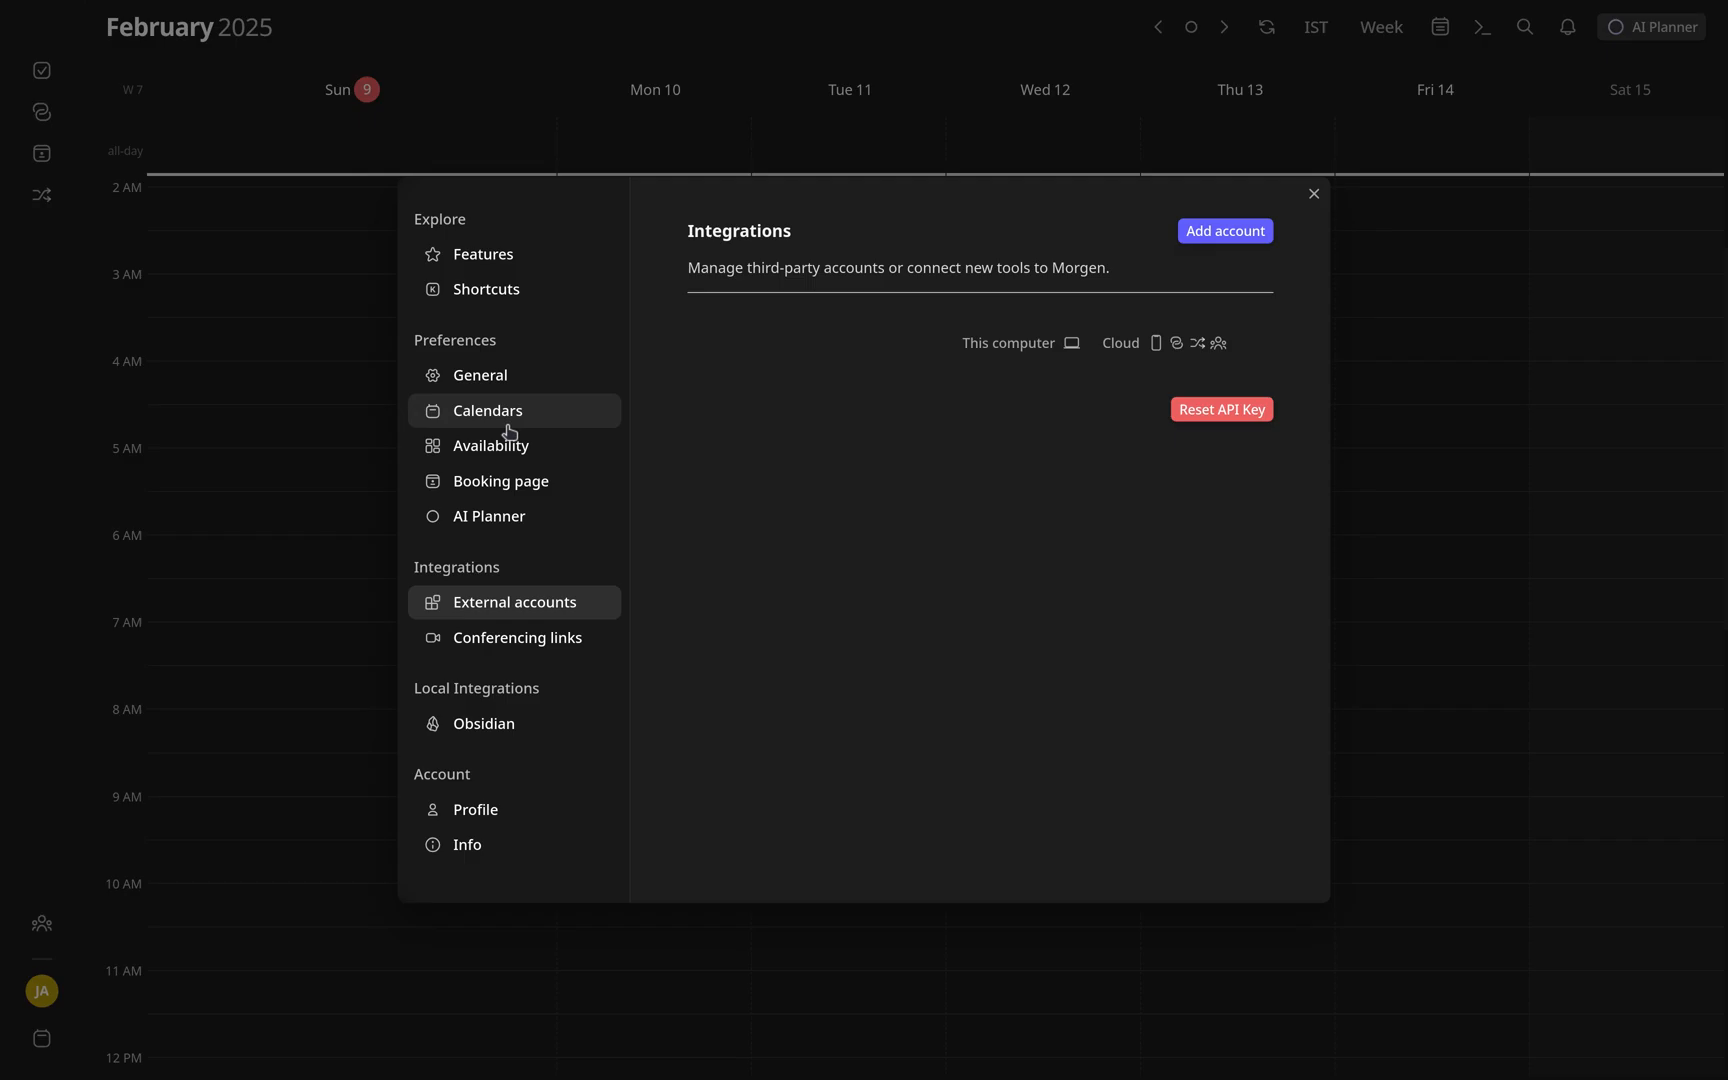
{"action": "left_click", "coordinate": [488, 410]}
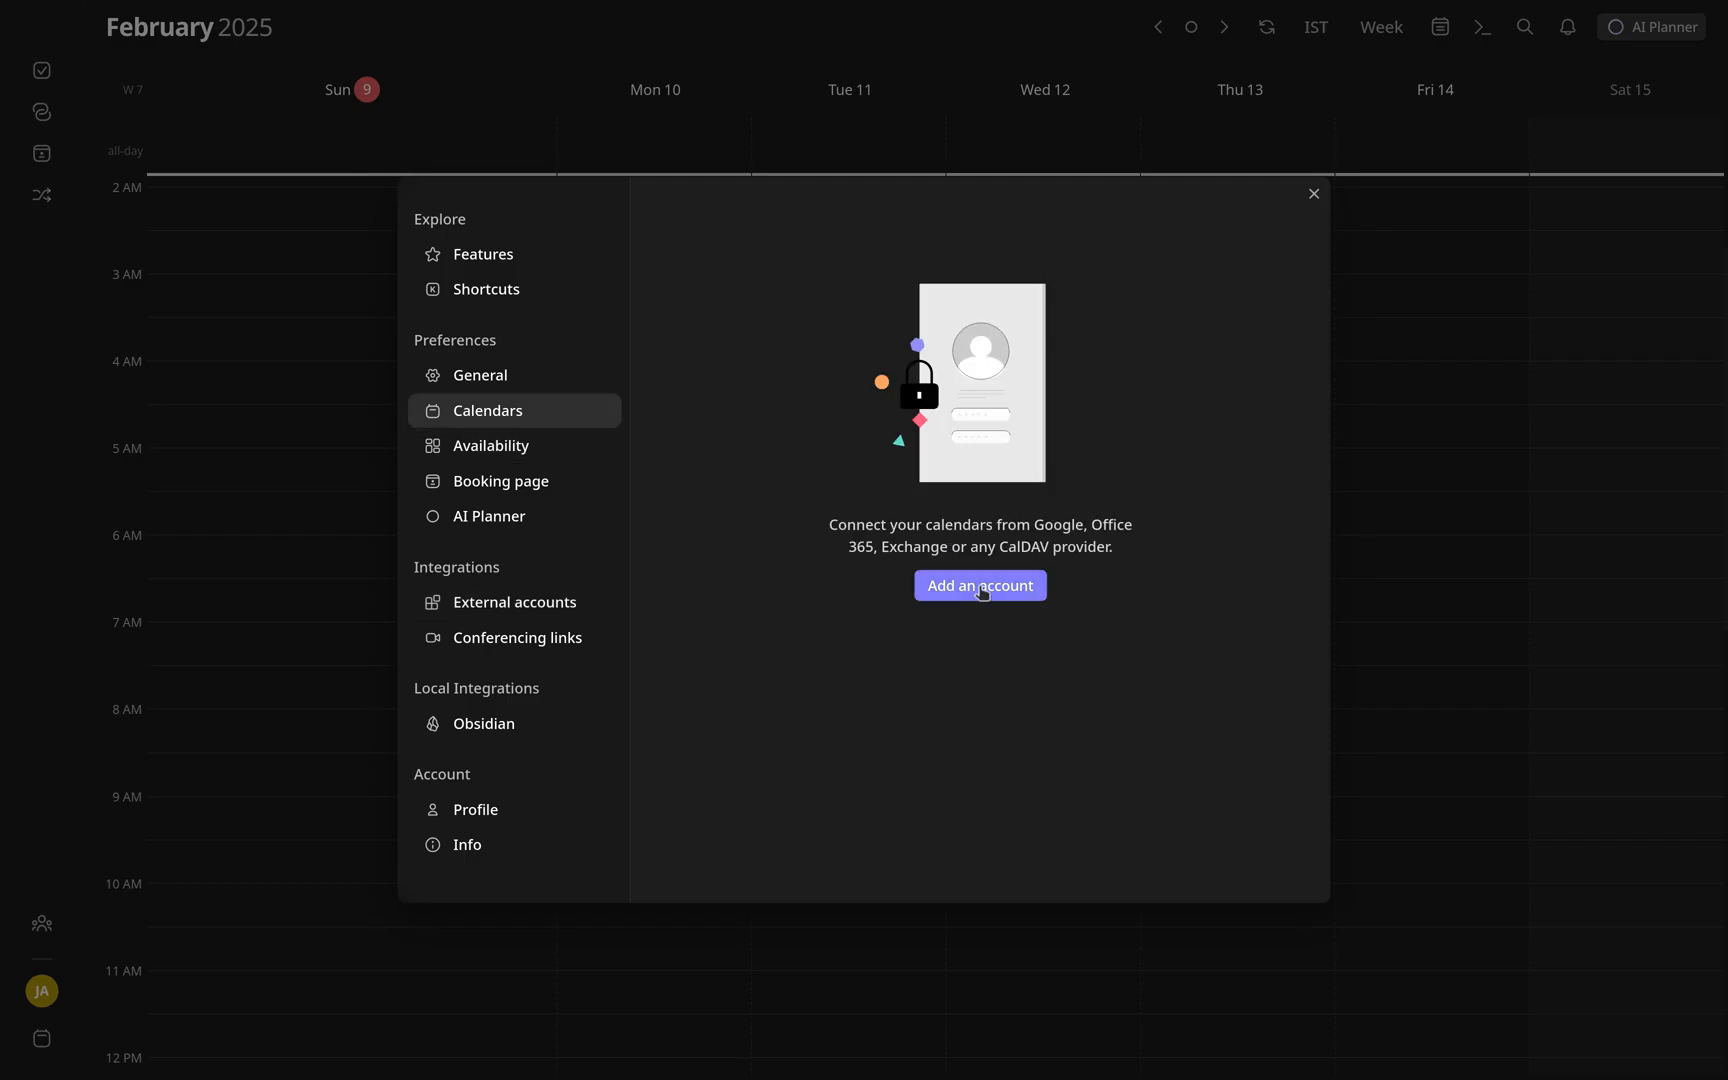
{"action": "left_click", "coordinate": [980, 586]}
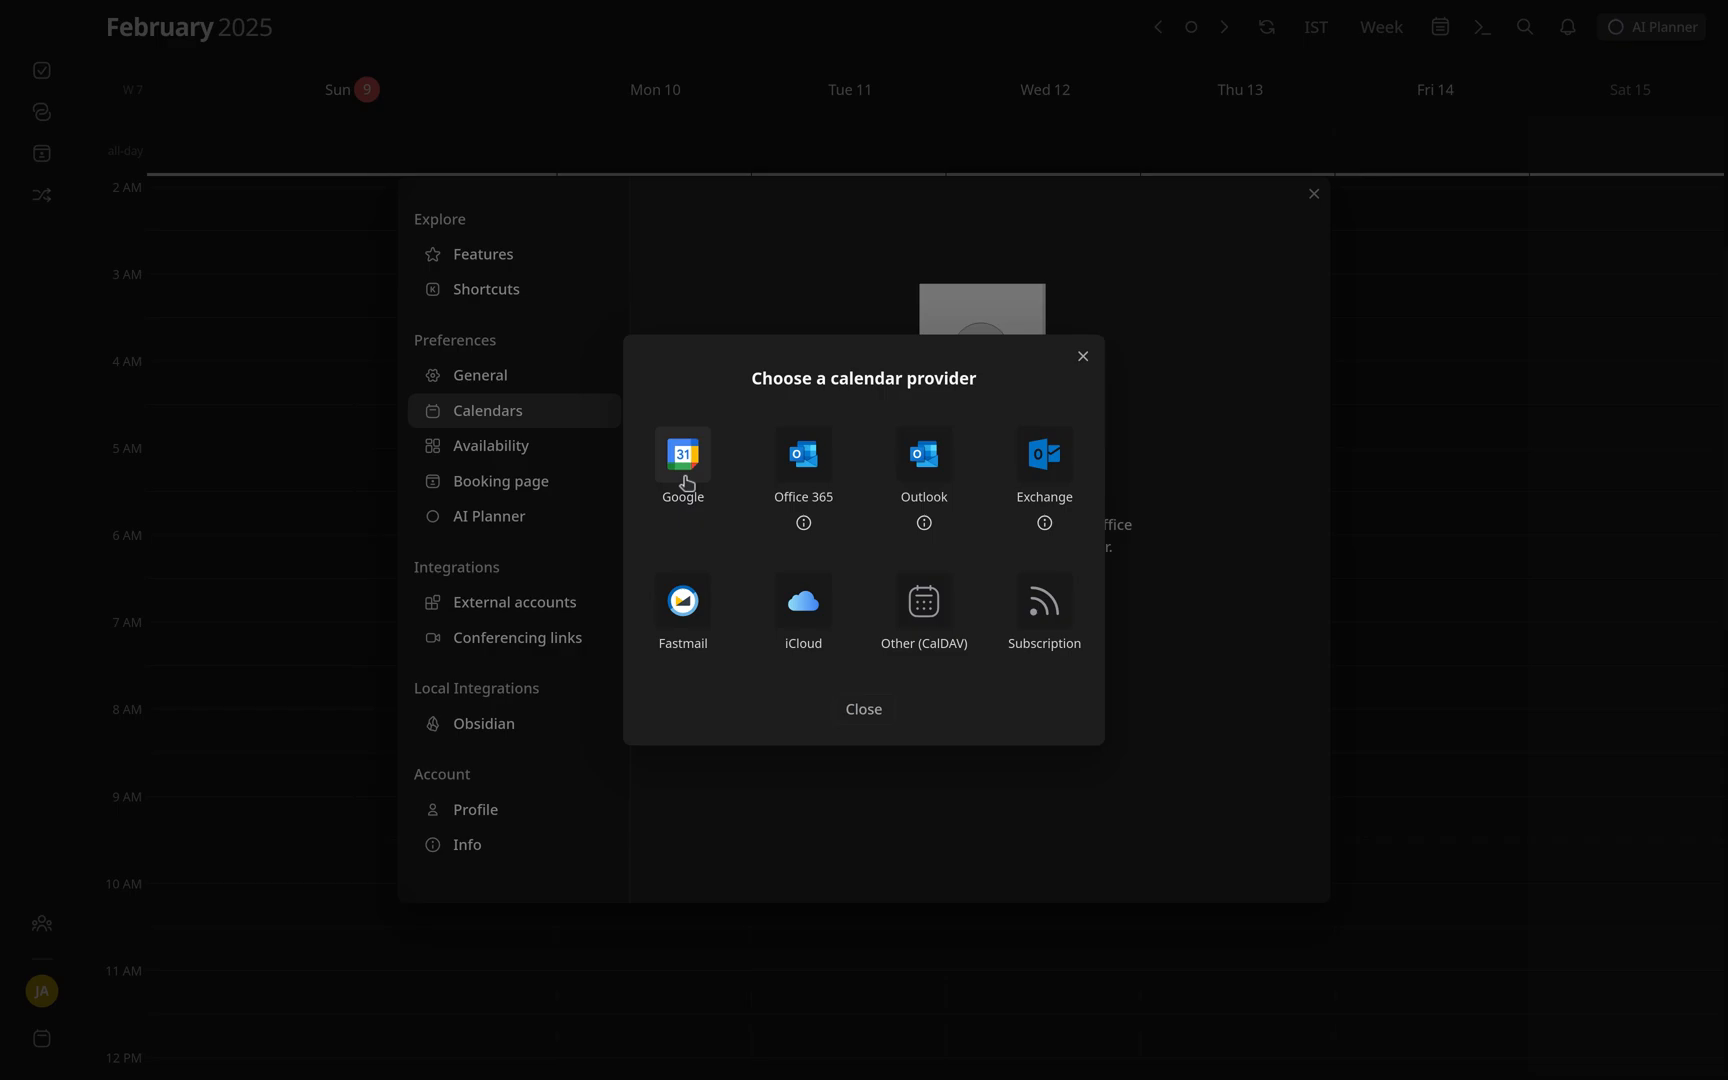
{"action": "mouse_move", "coordinate": [736, 548]}
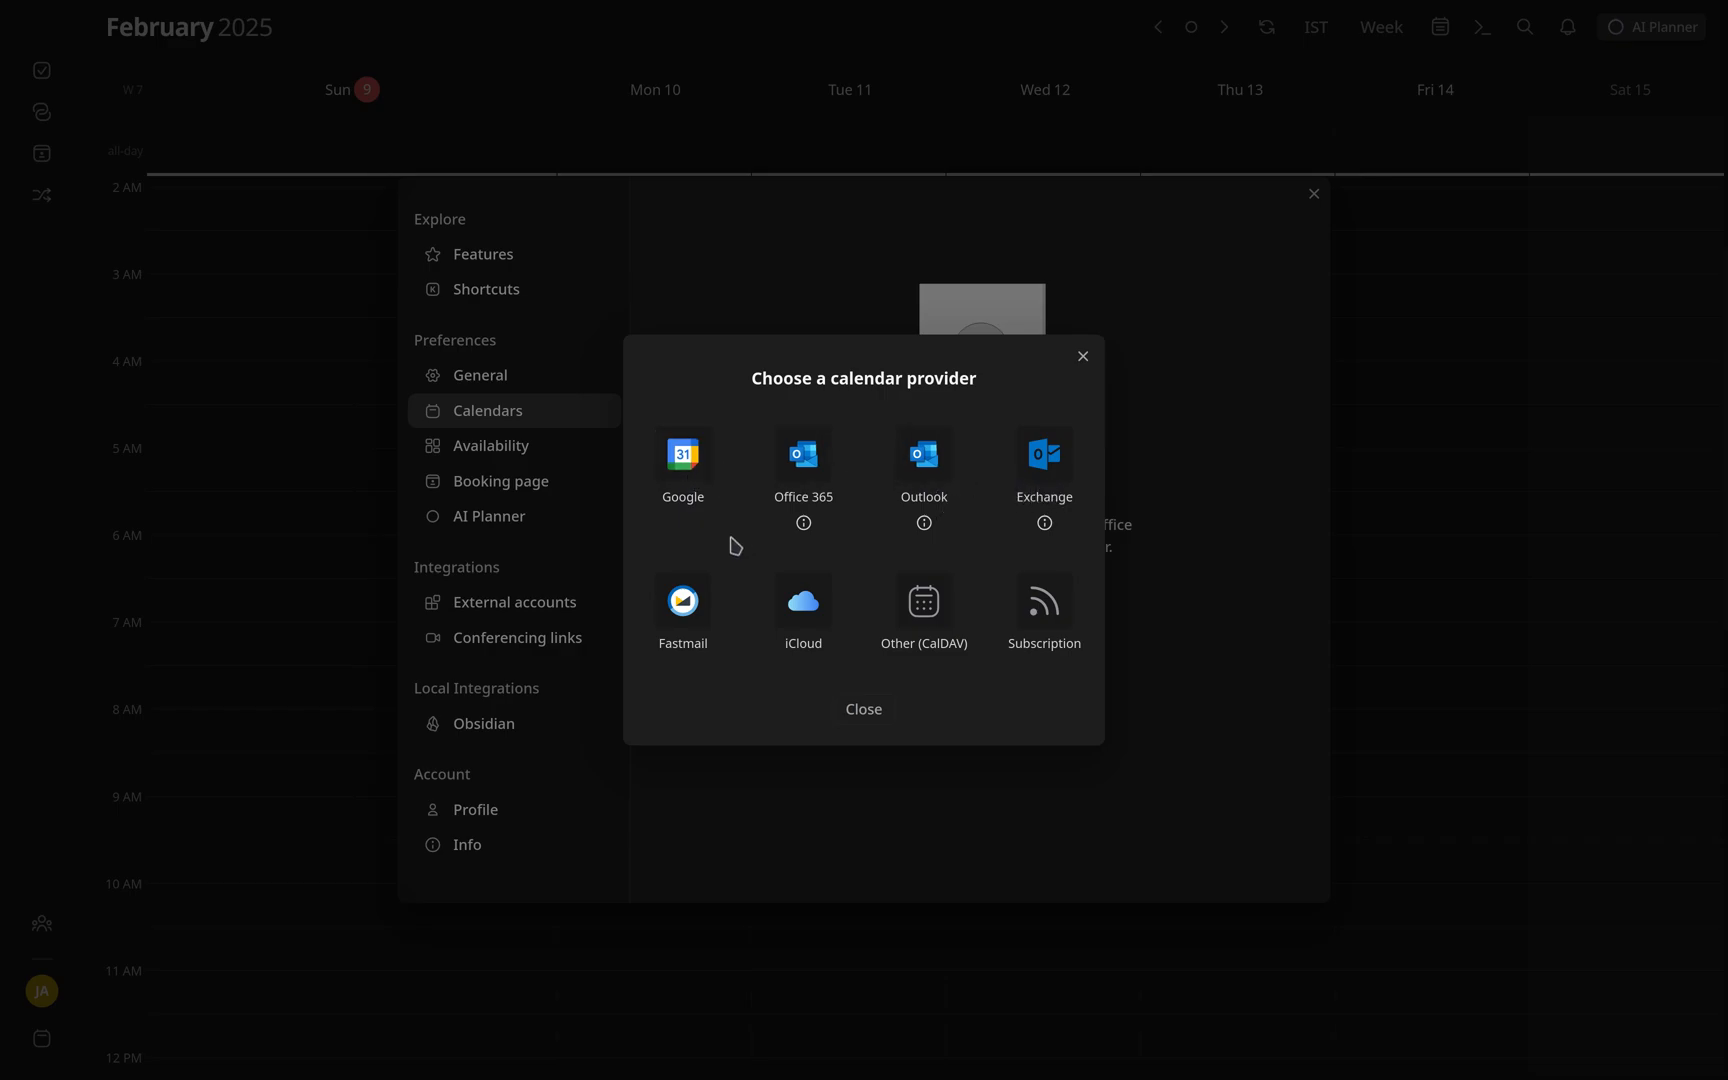
{"action": "mouse_move", "coordinate": [722, 488]}
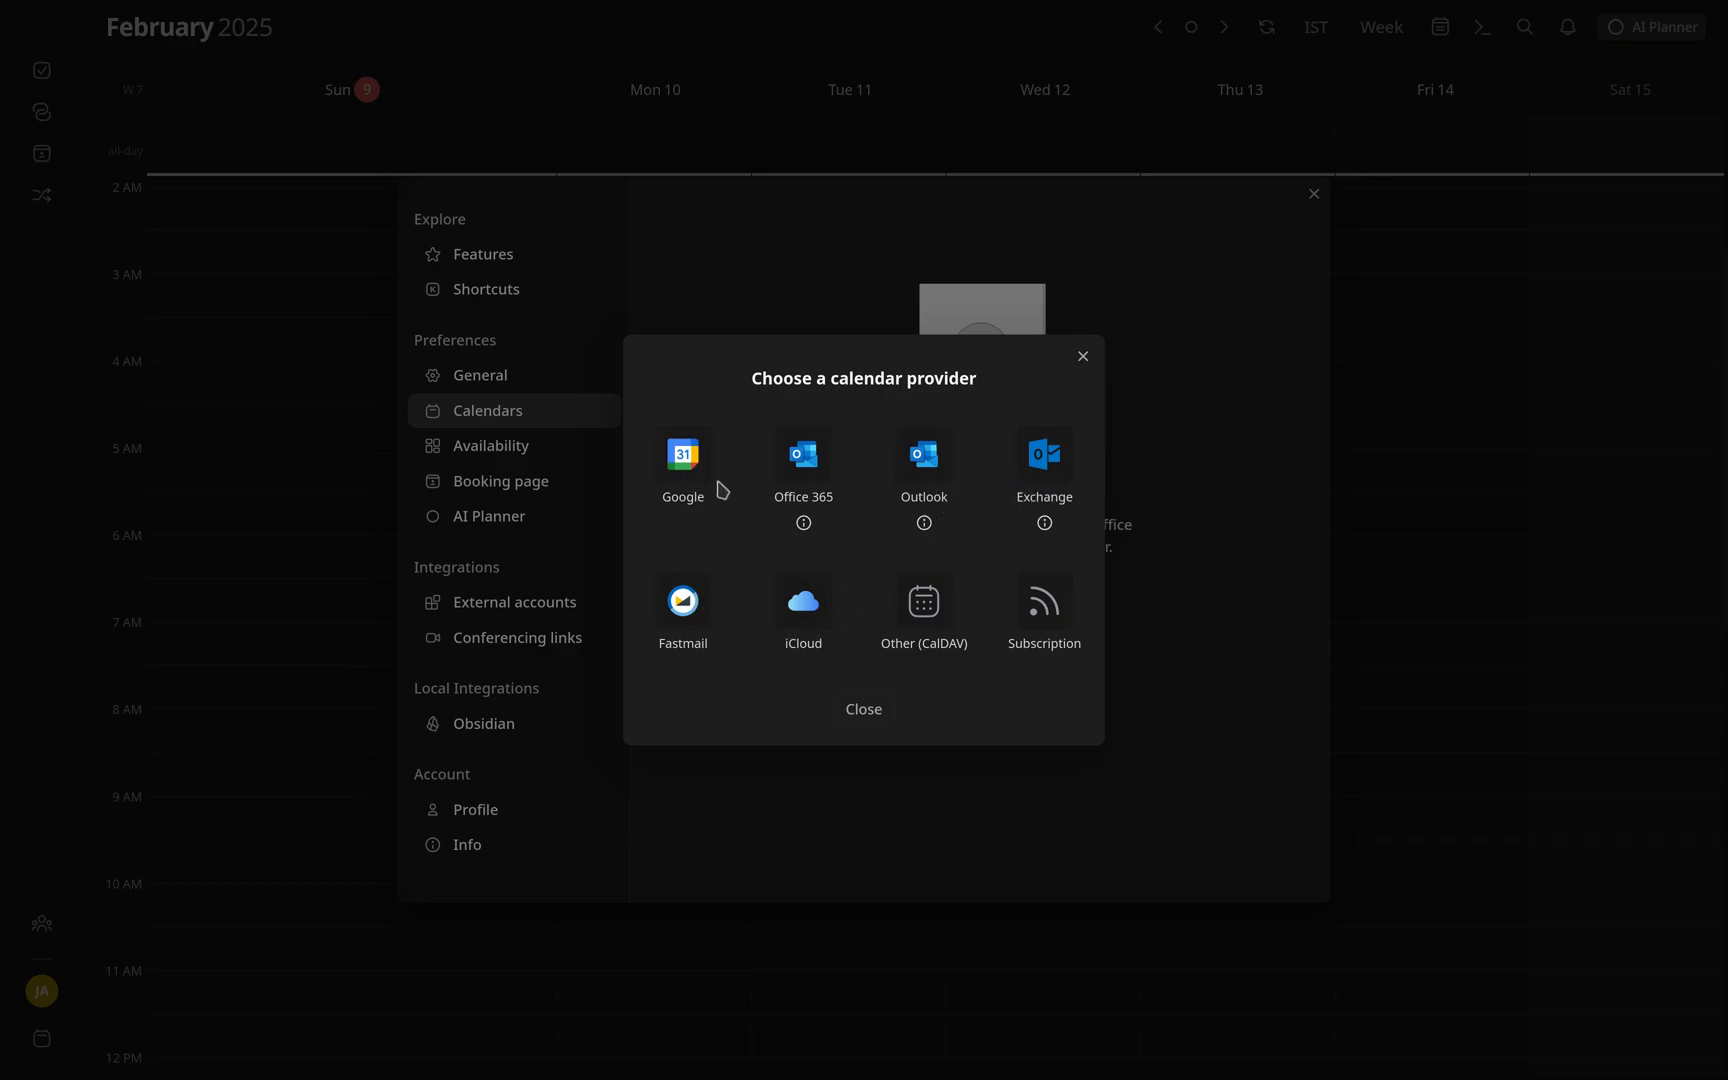
{"action": "mouse_move", "coordinate": [900, 572]}
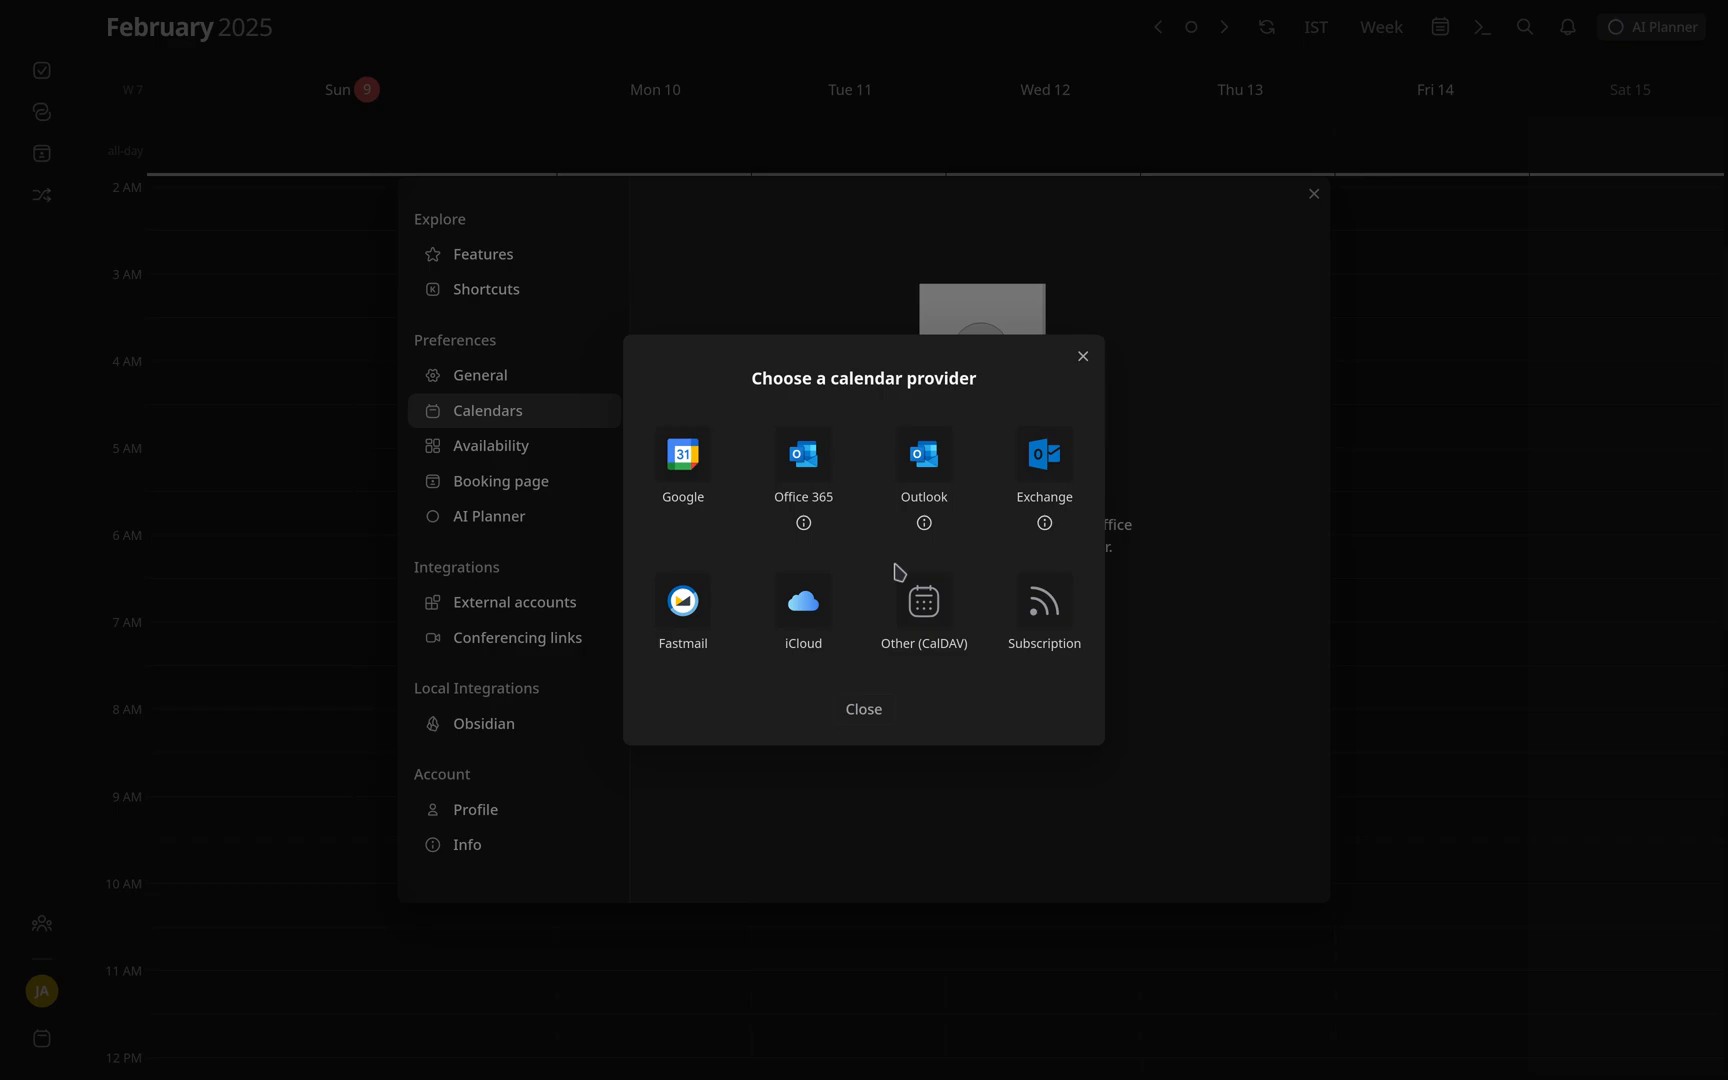
{"action": "mouse_move", "coordinate": [924, 602]}
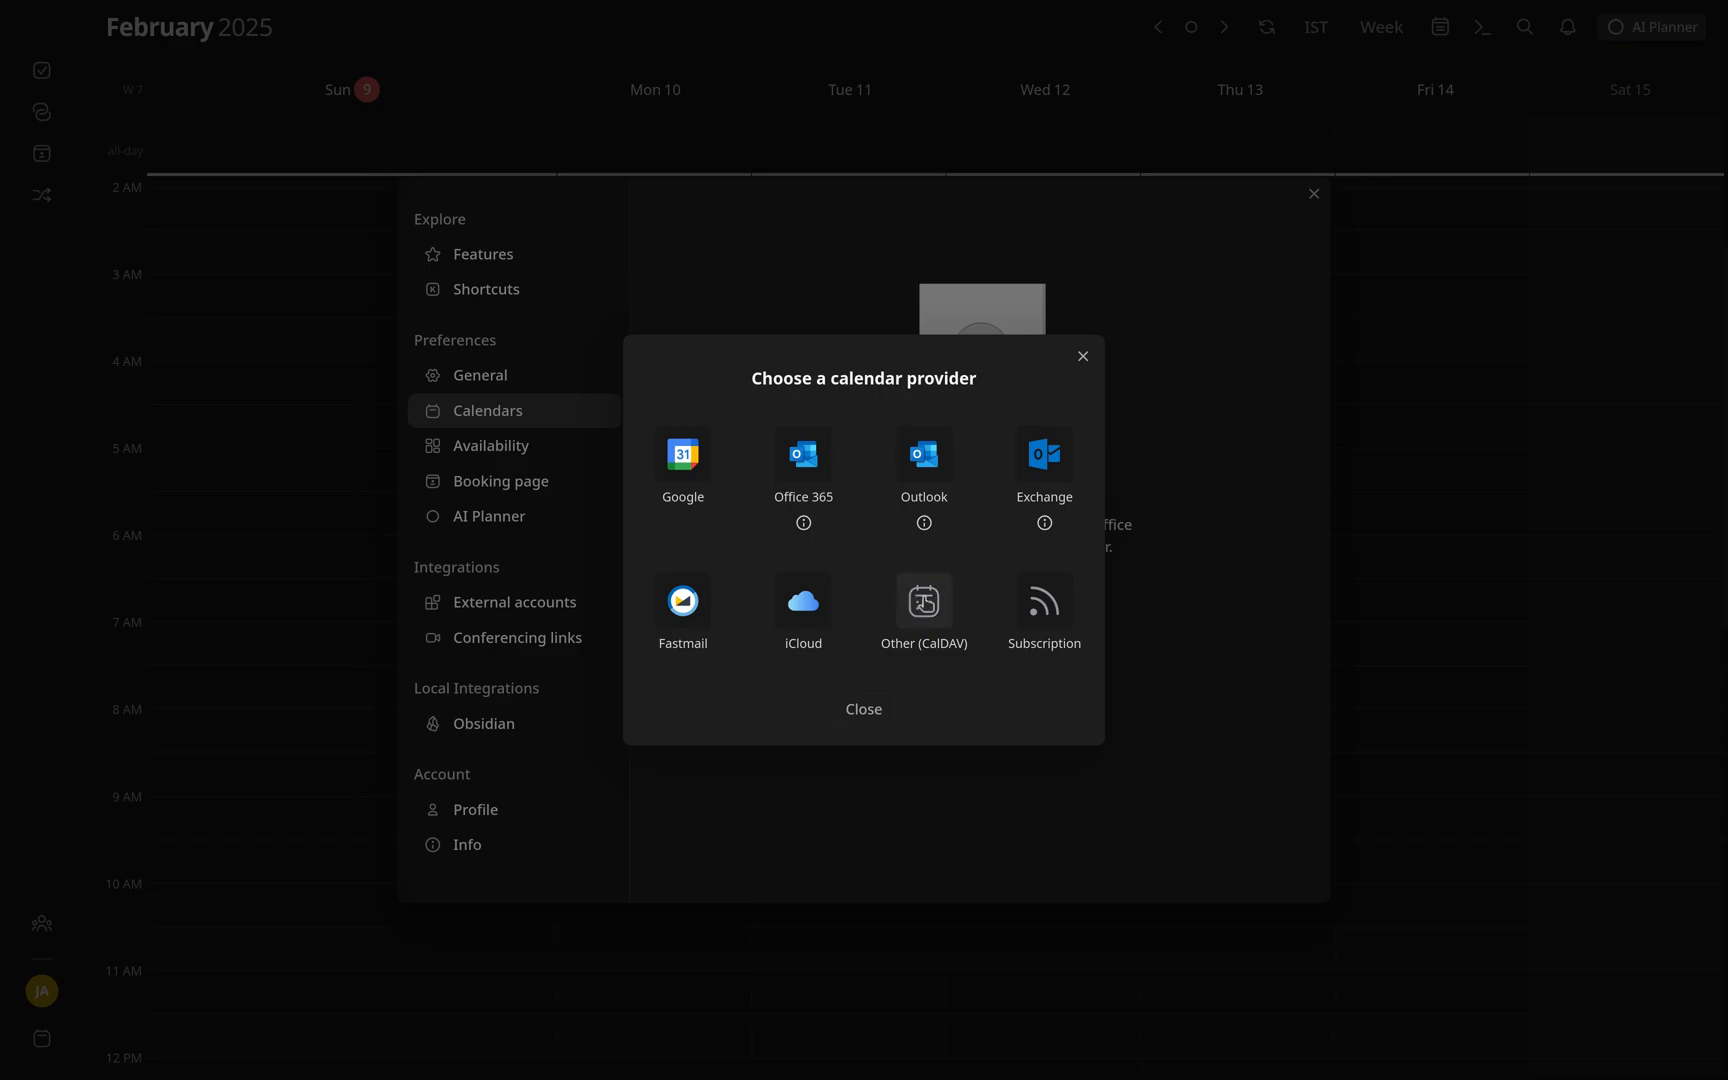
{"action": "left_click", "coordinate": [924, 600]}
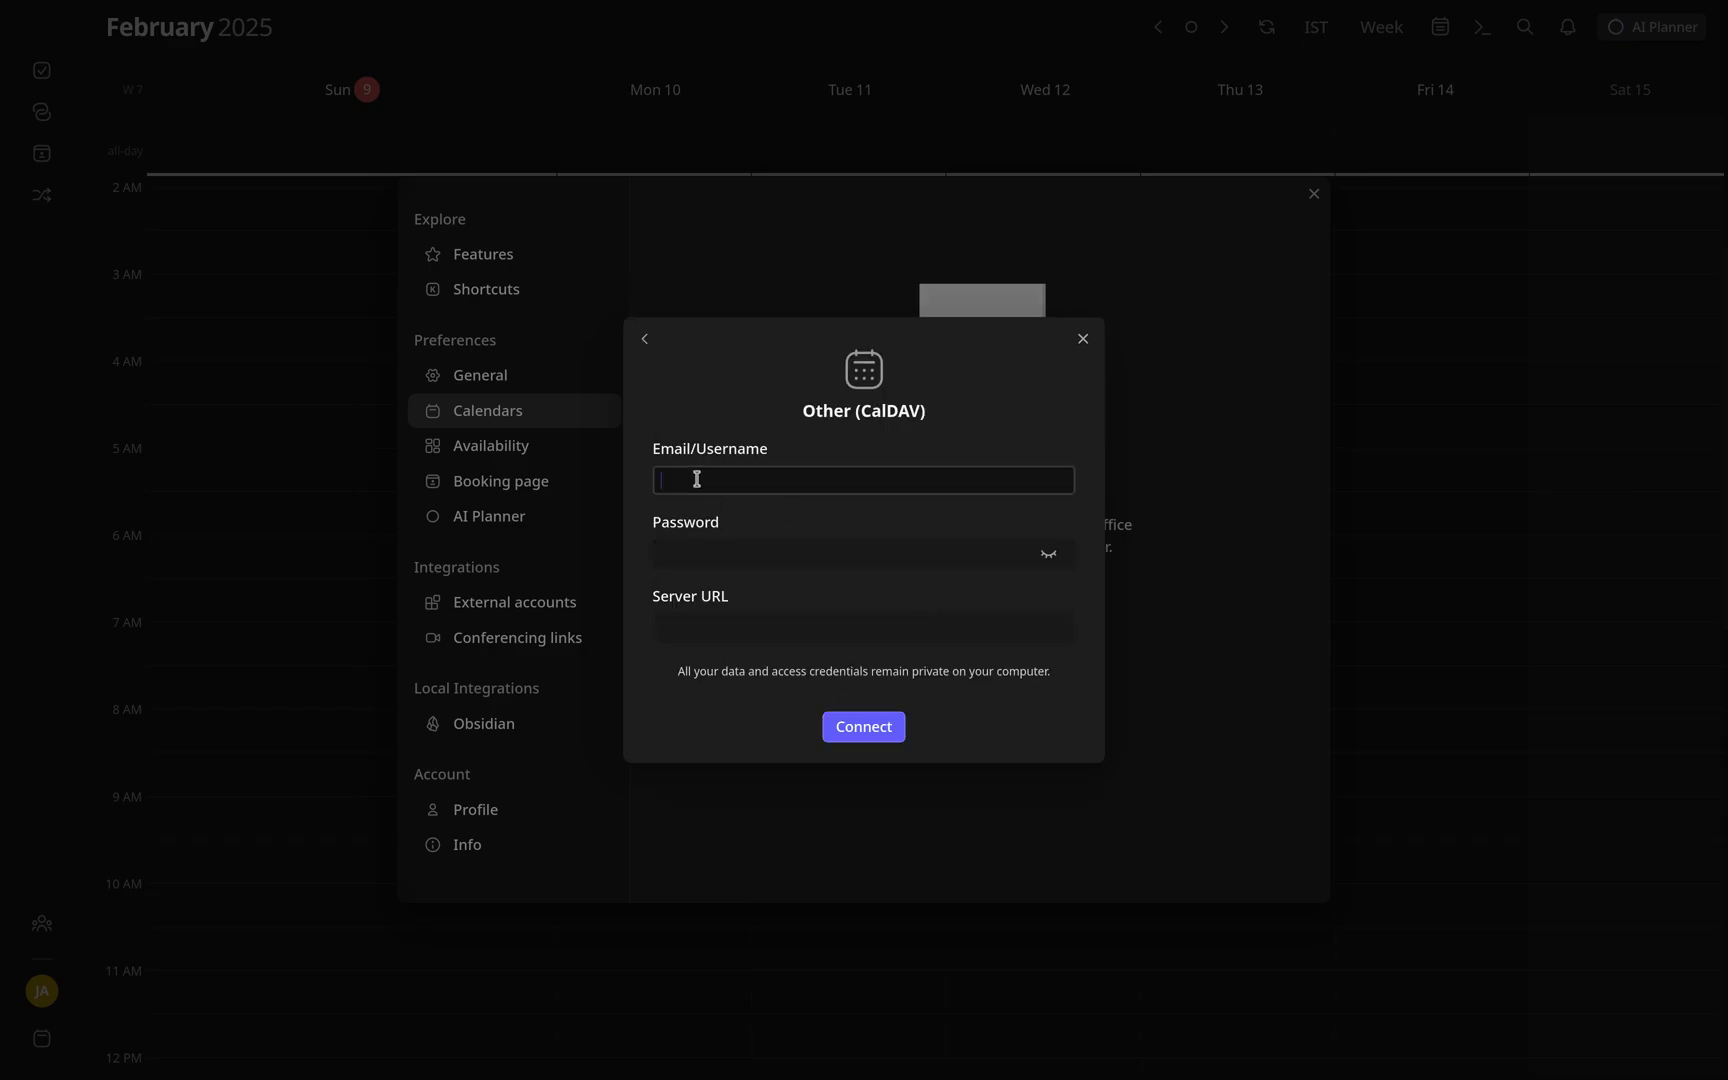
{"action": "type", "text": "john"}
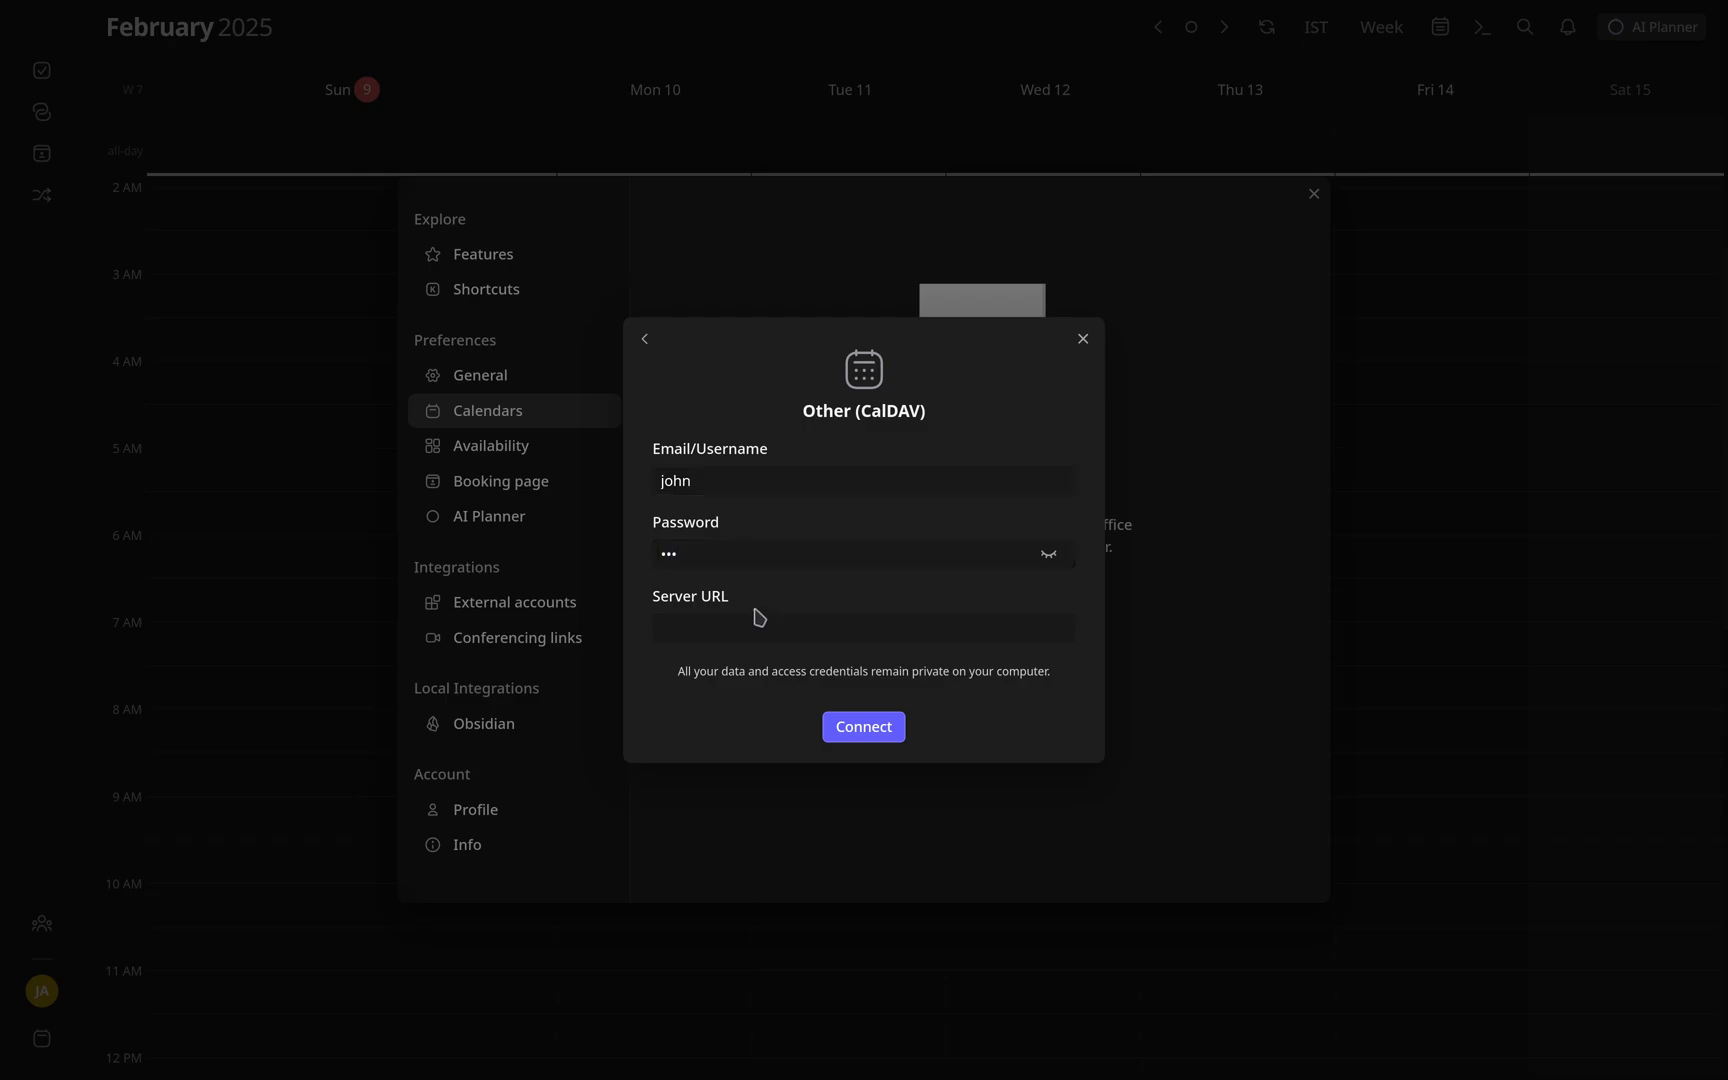
{"action": "type", "text": "http://127.0.0.1/dav.php"}
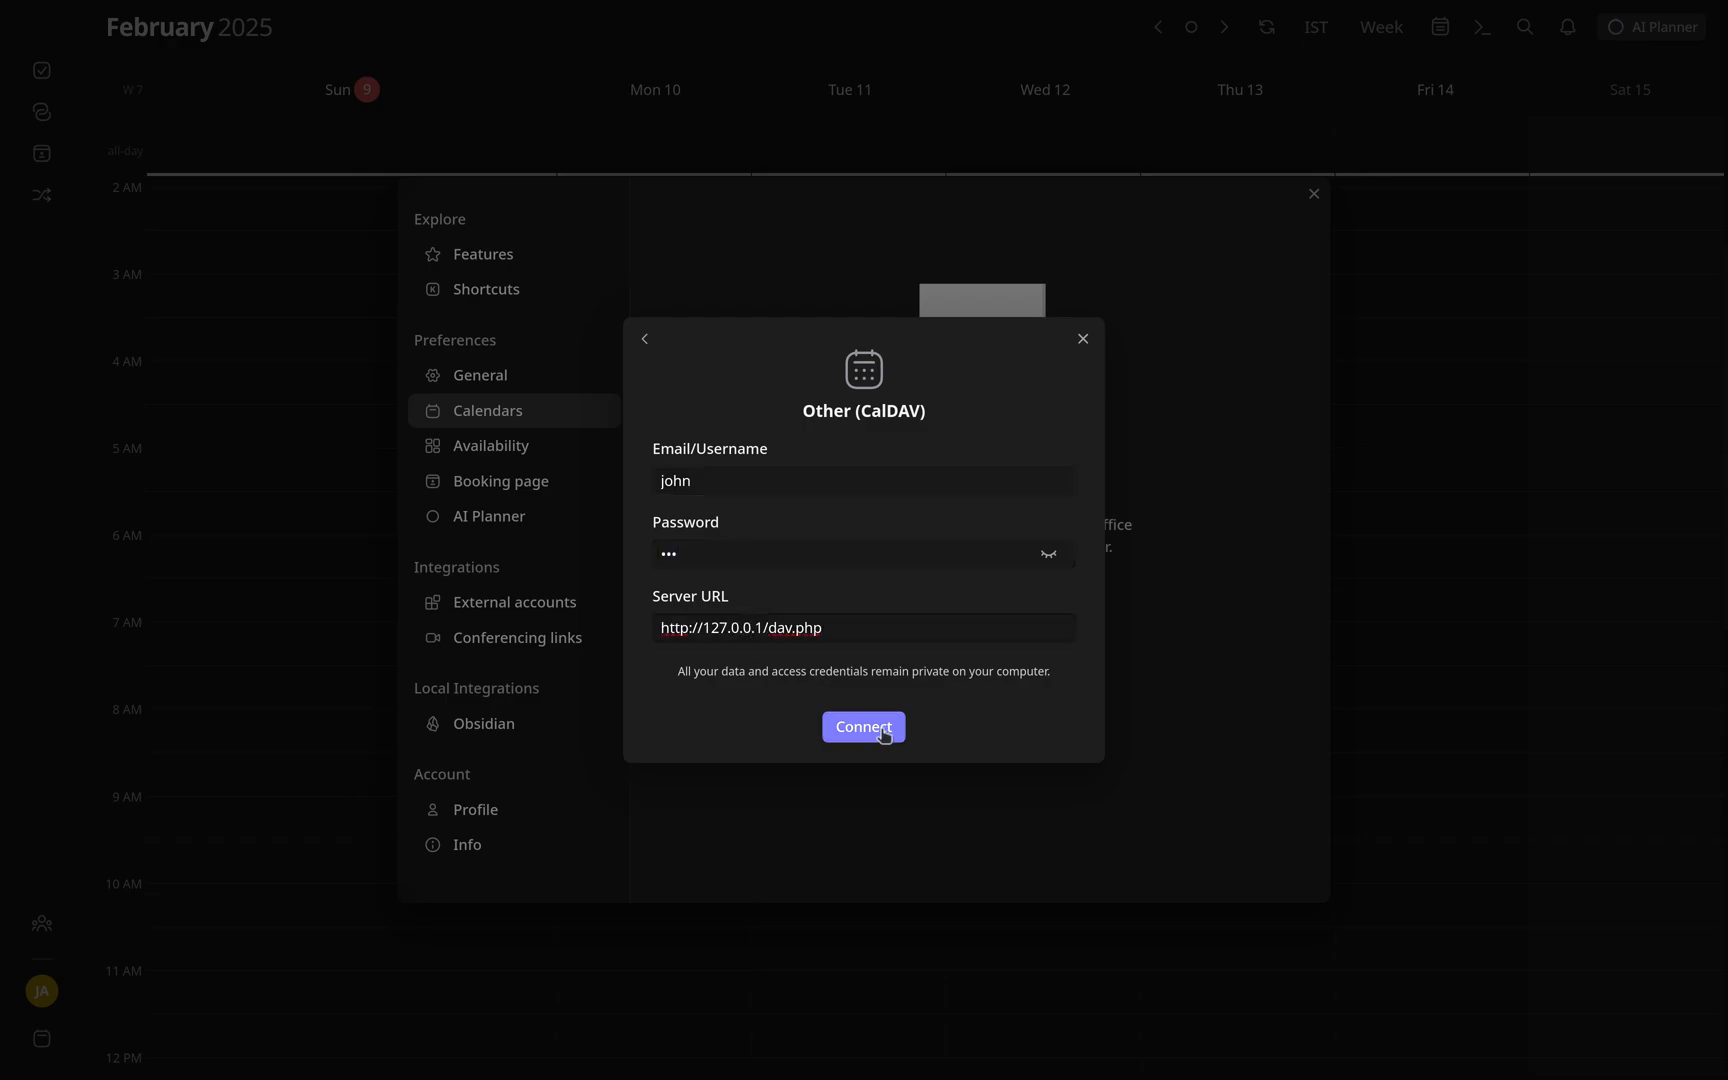
{"action": "left_click", "coordinate": [864, 728]}
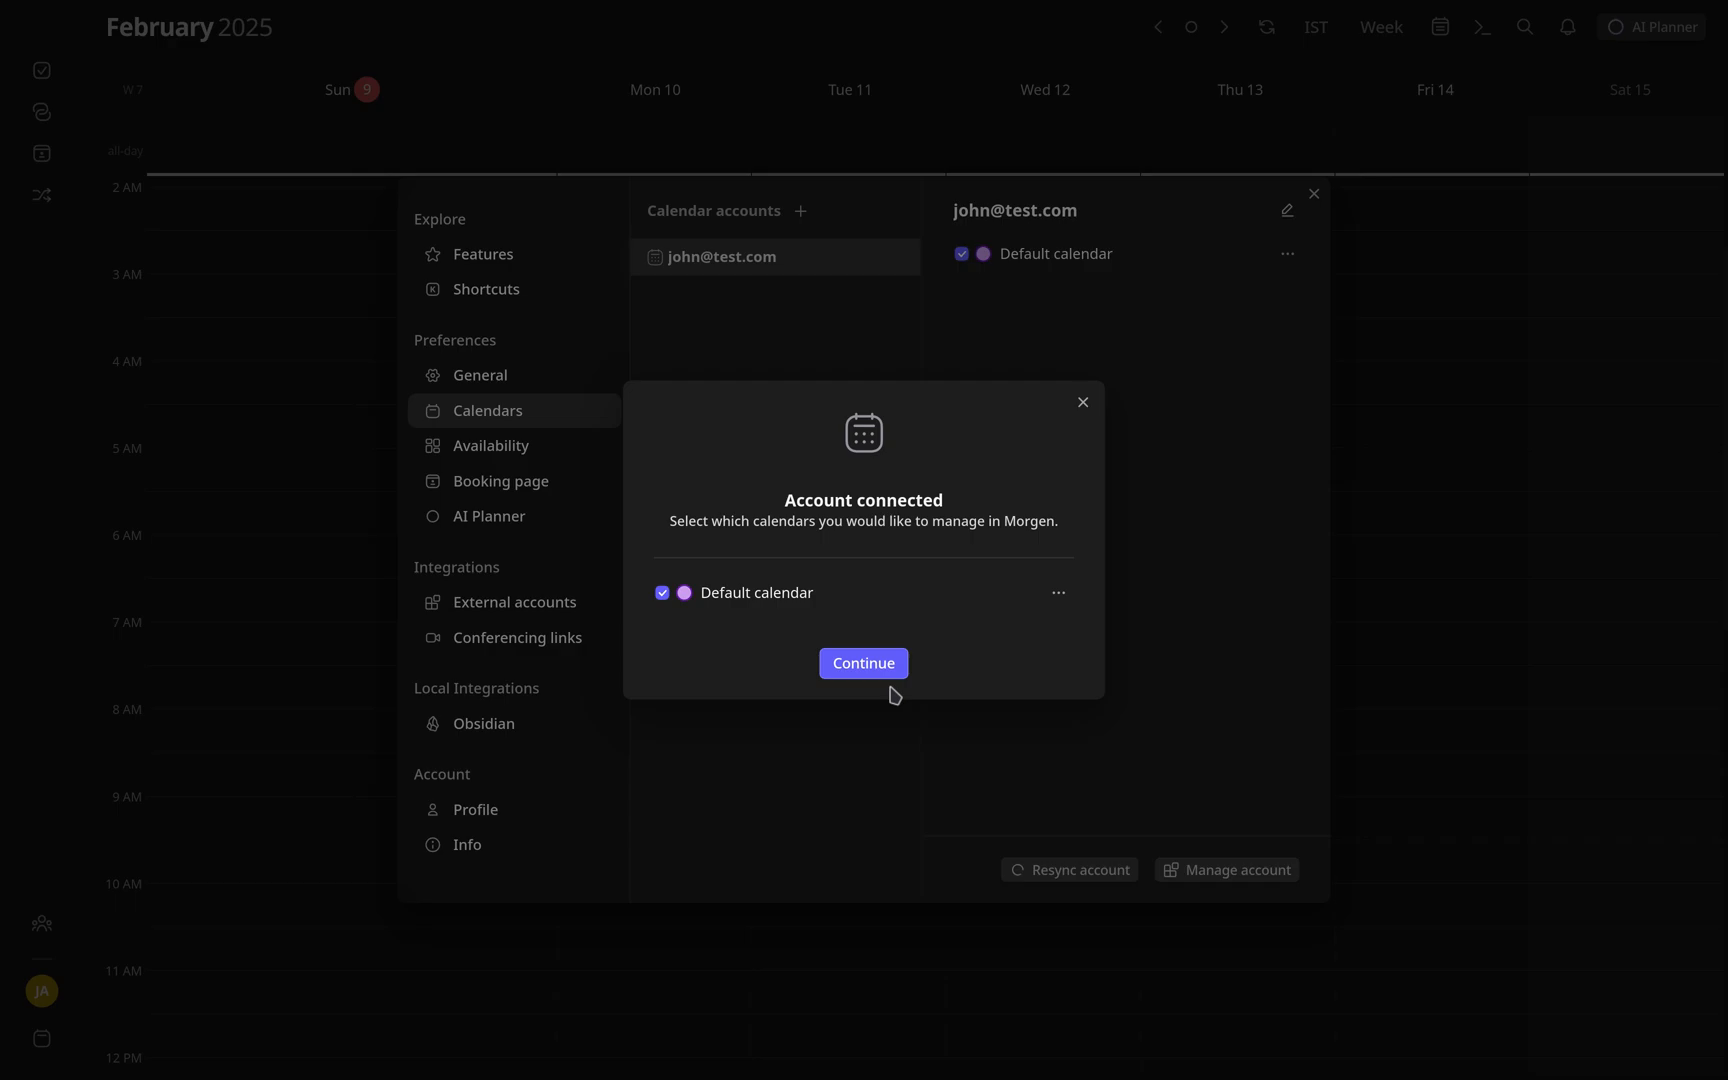
- Keep the Default calendar, skip Morgen Cloud linking, and return to the week view
{"action": "left_click", "coordinate": [864, 664]}
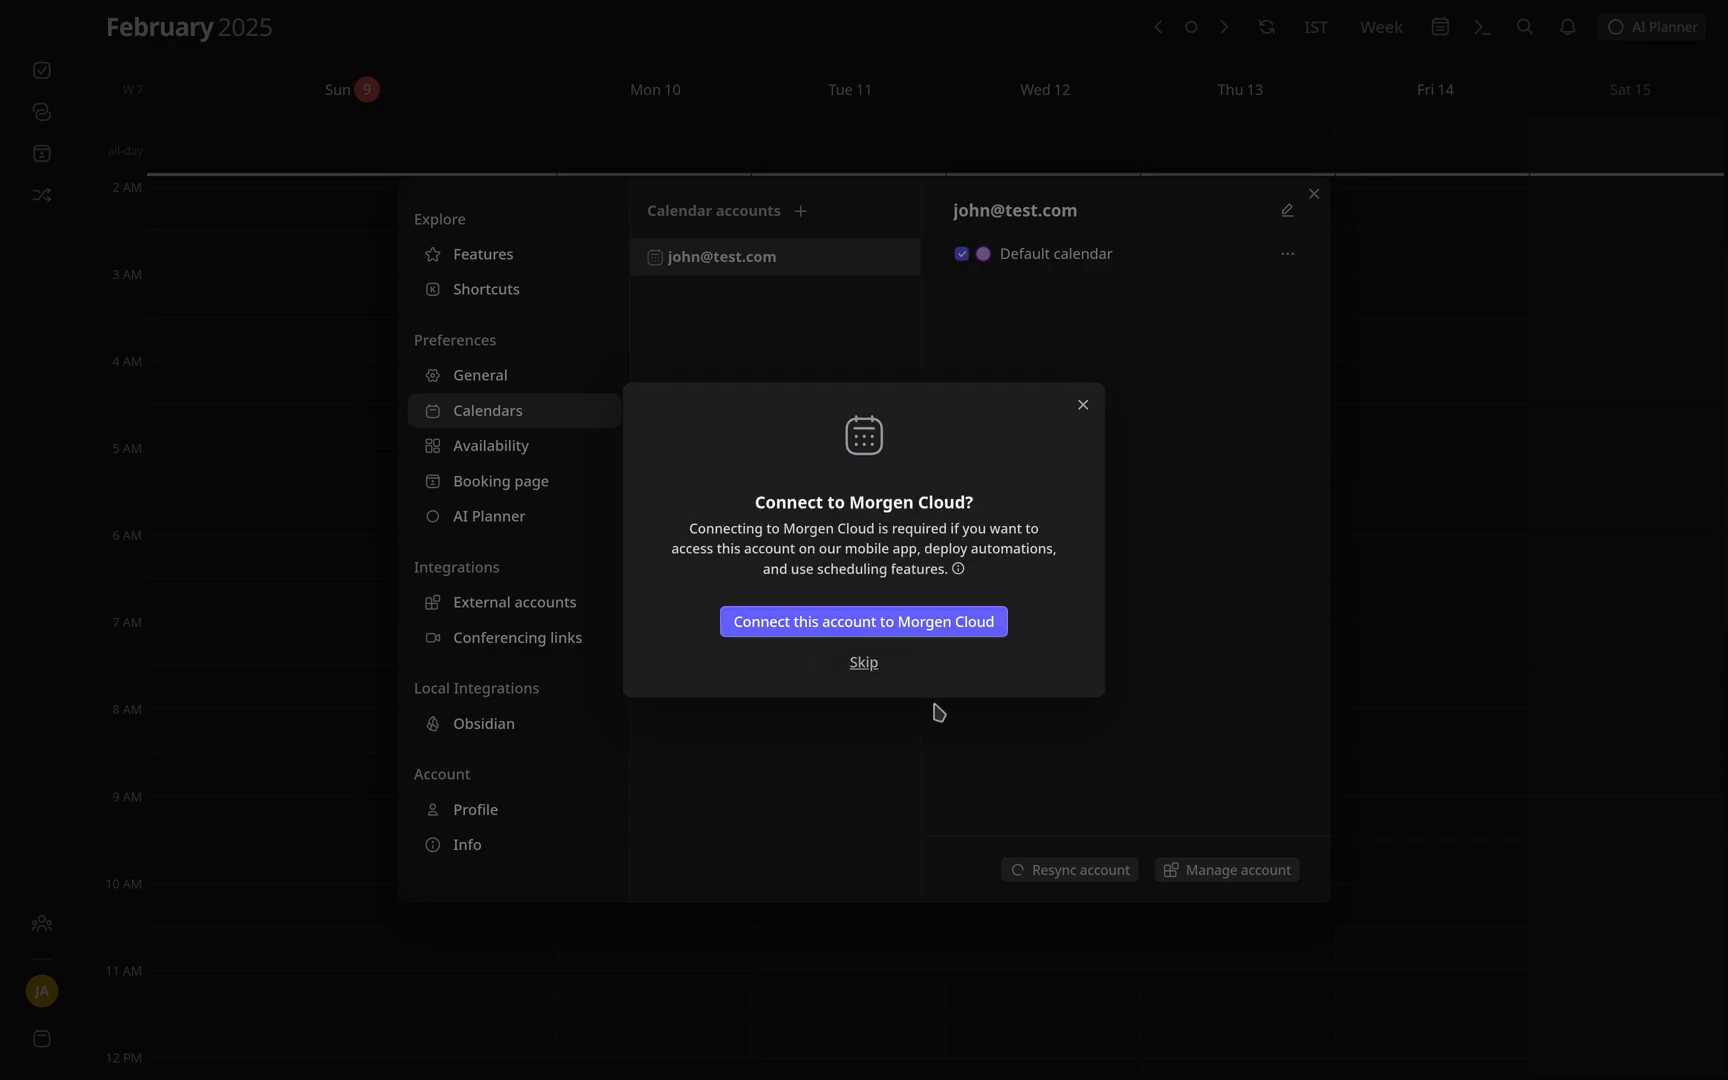
{"action": "mouse_move", "coordinate": [864, 666]}
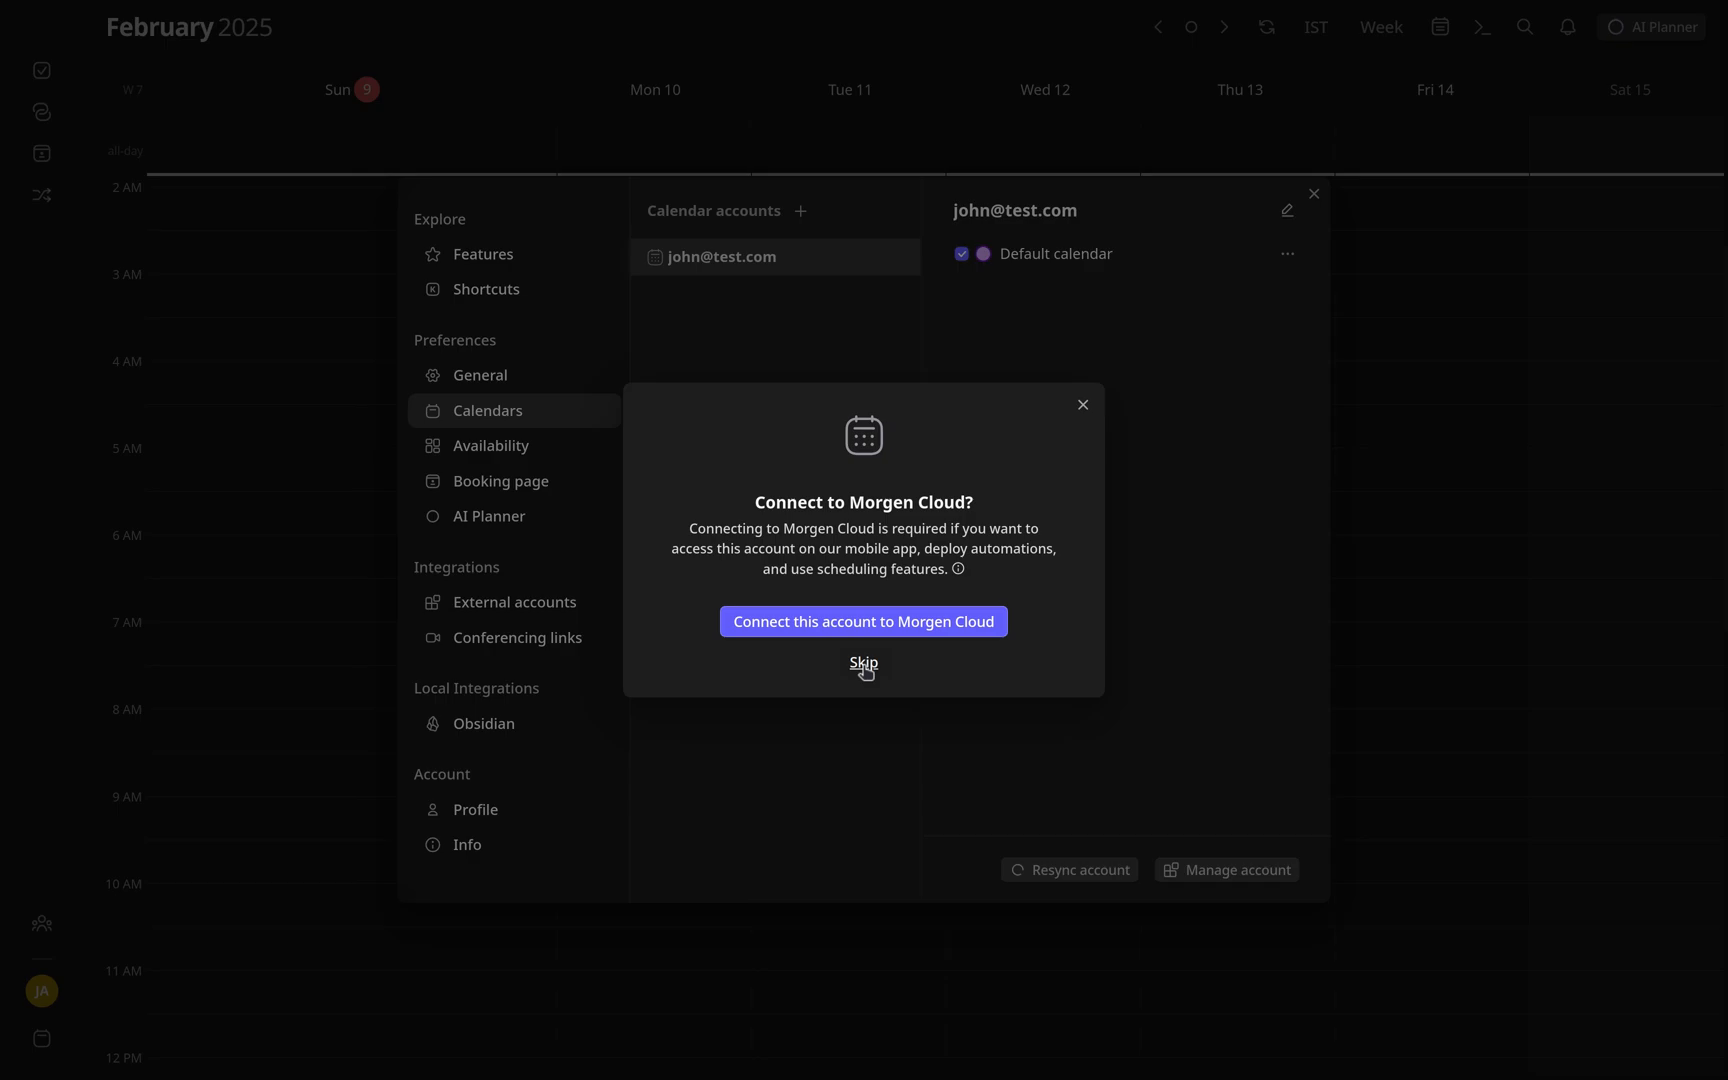
{"action": "left_click", "coordinate": [864, 664]}
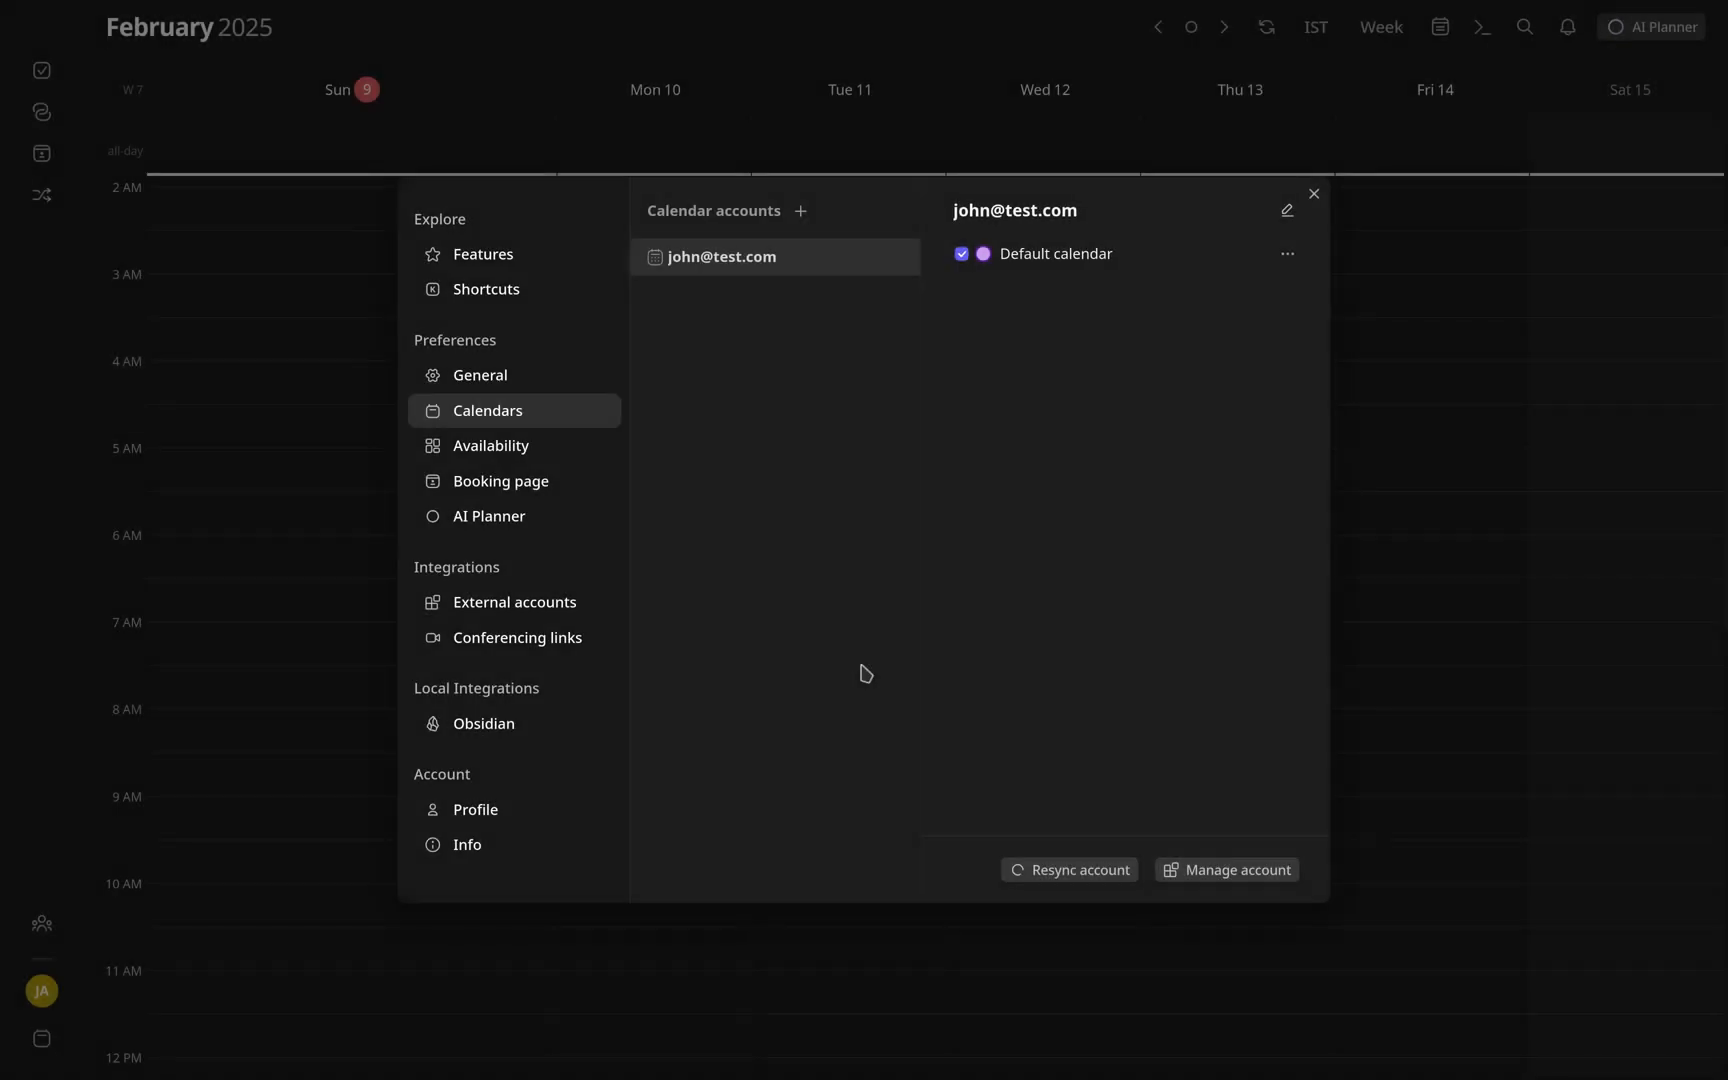
{"action": "mouse_move", "coordinate": [1312, 194]}
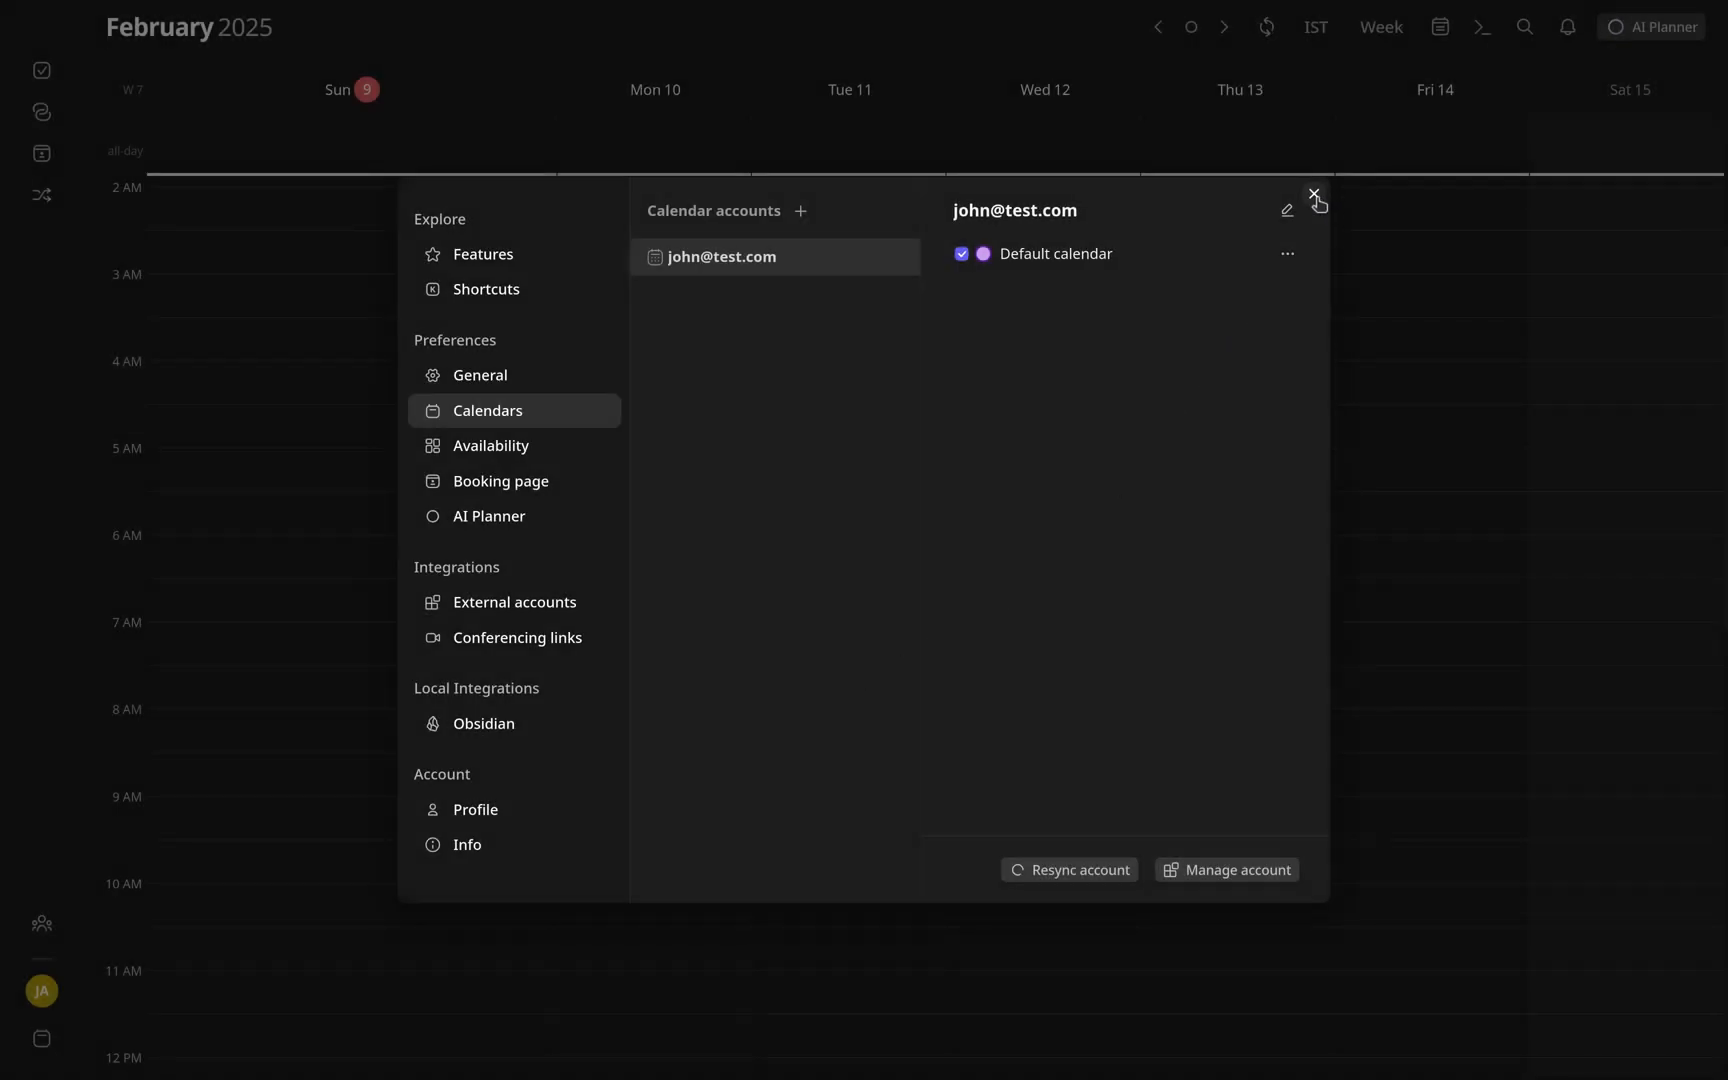
{"action": "left_click", "coordinate": [1310, 210]}
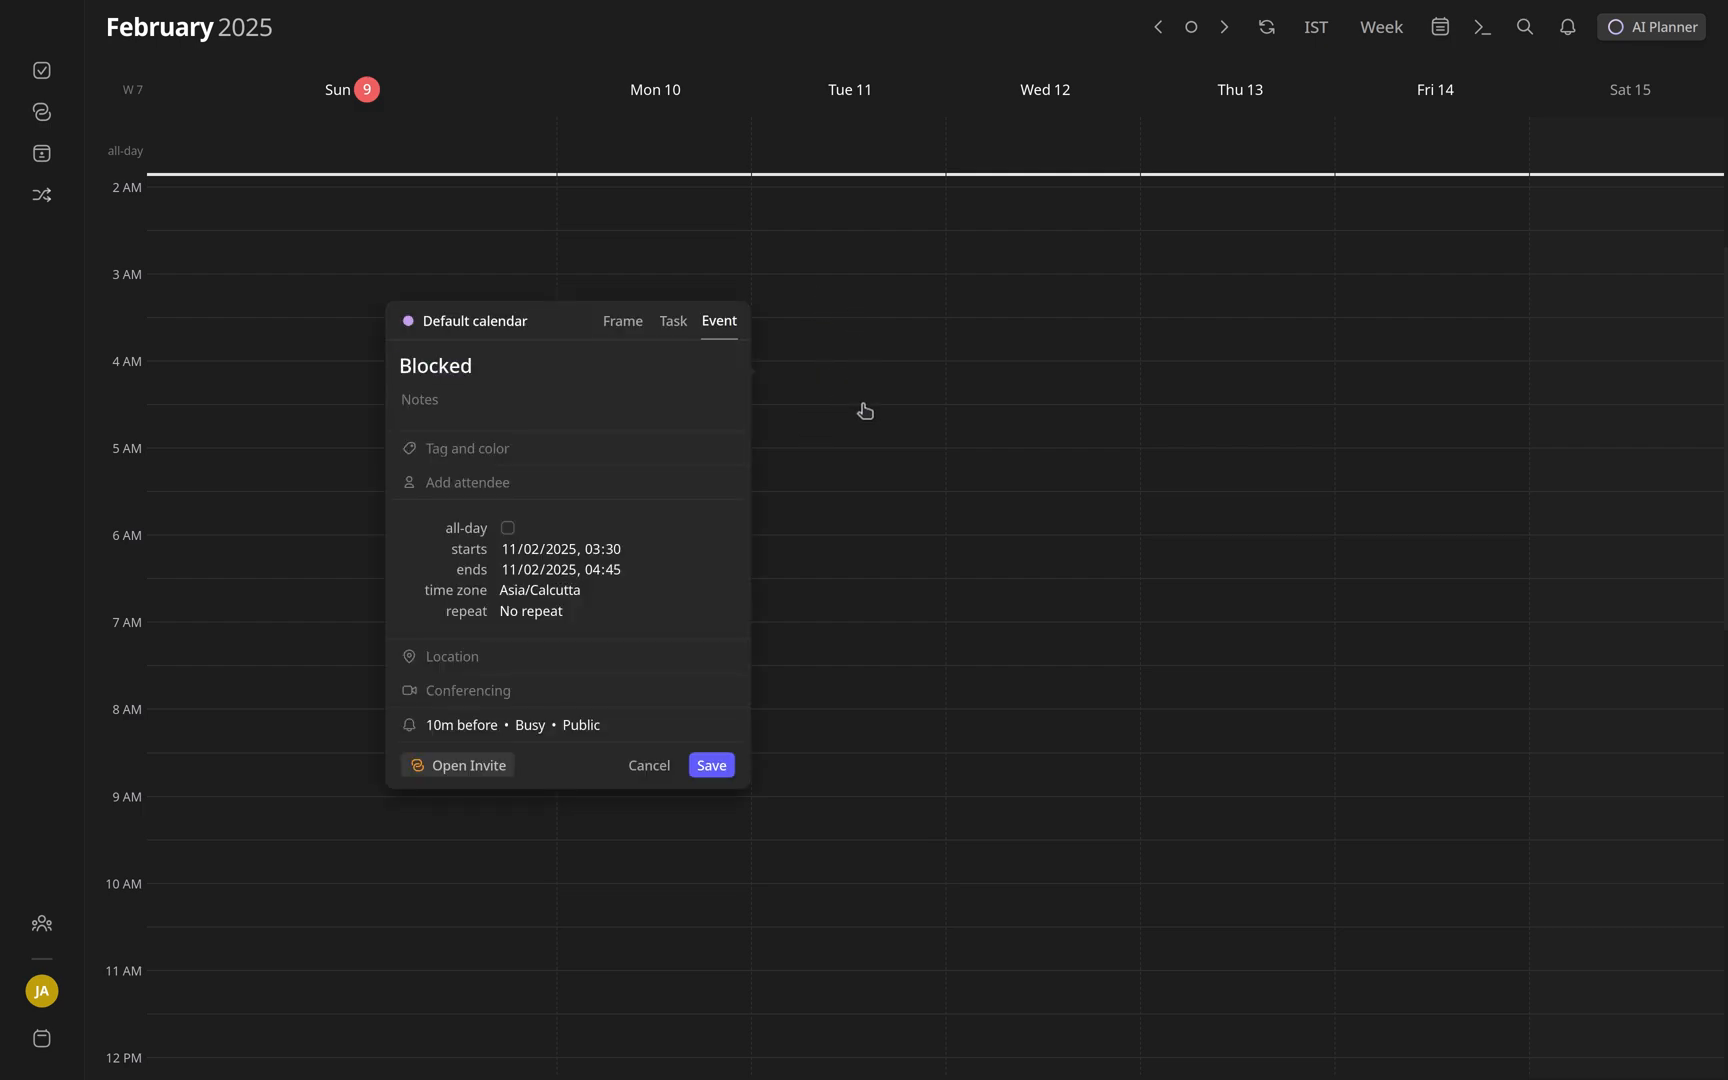
- Create events 'this' and 'Test2' on Tuesday 11 and 'Test 3' on Friday 14, saving each
{"action": "type", "text": "this"}
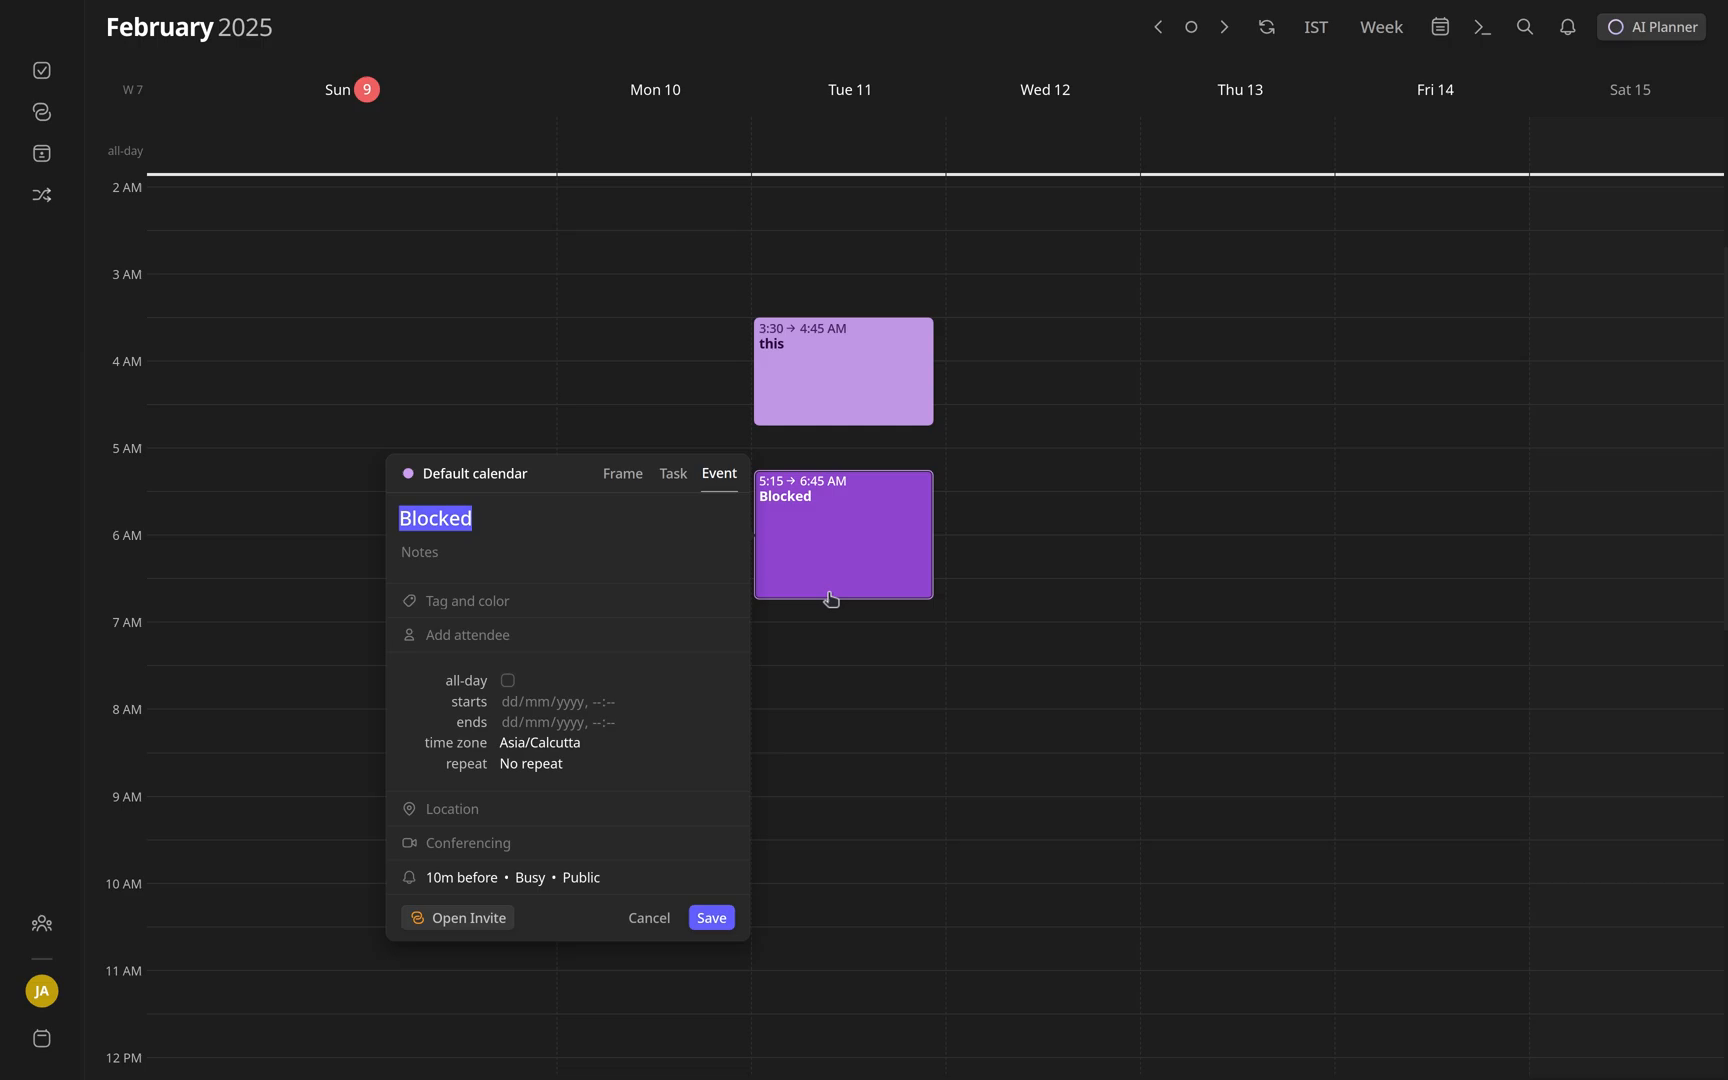
{"action": "type", "text": "Tes"}
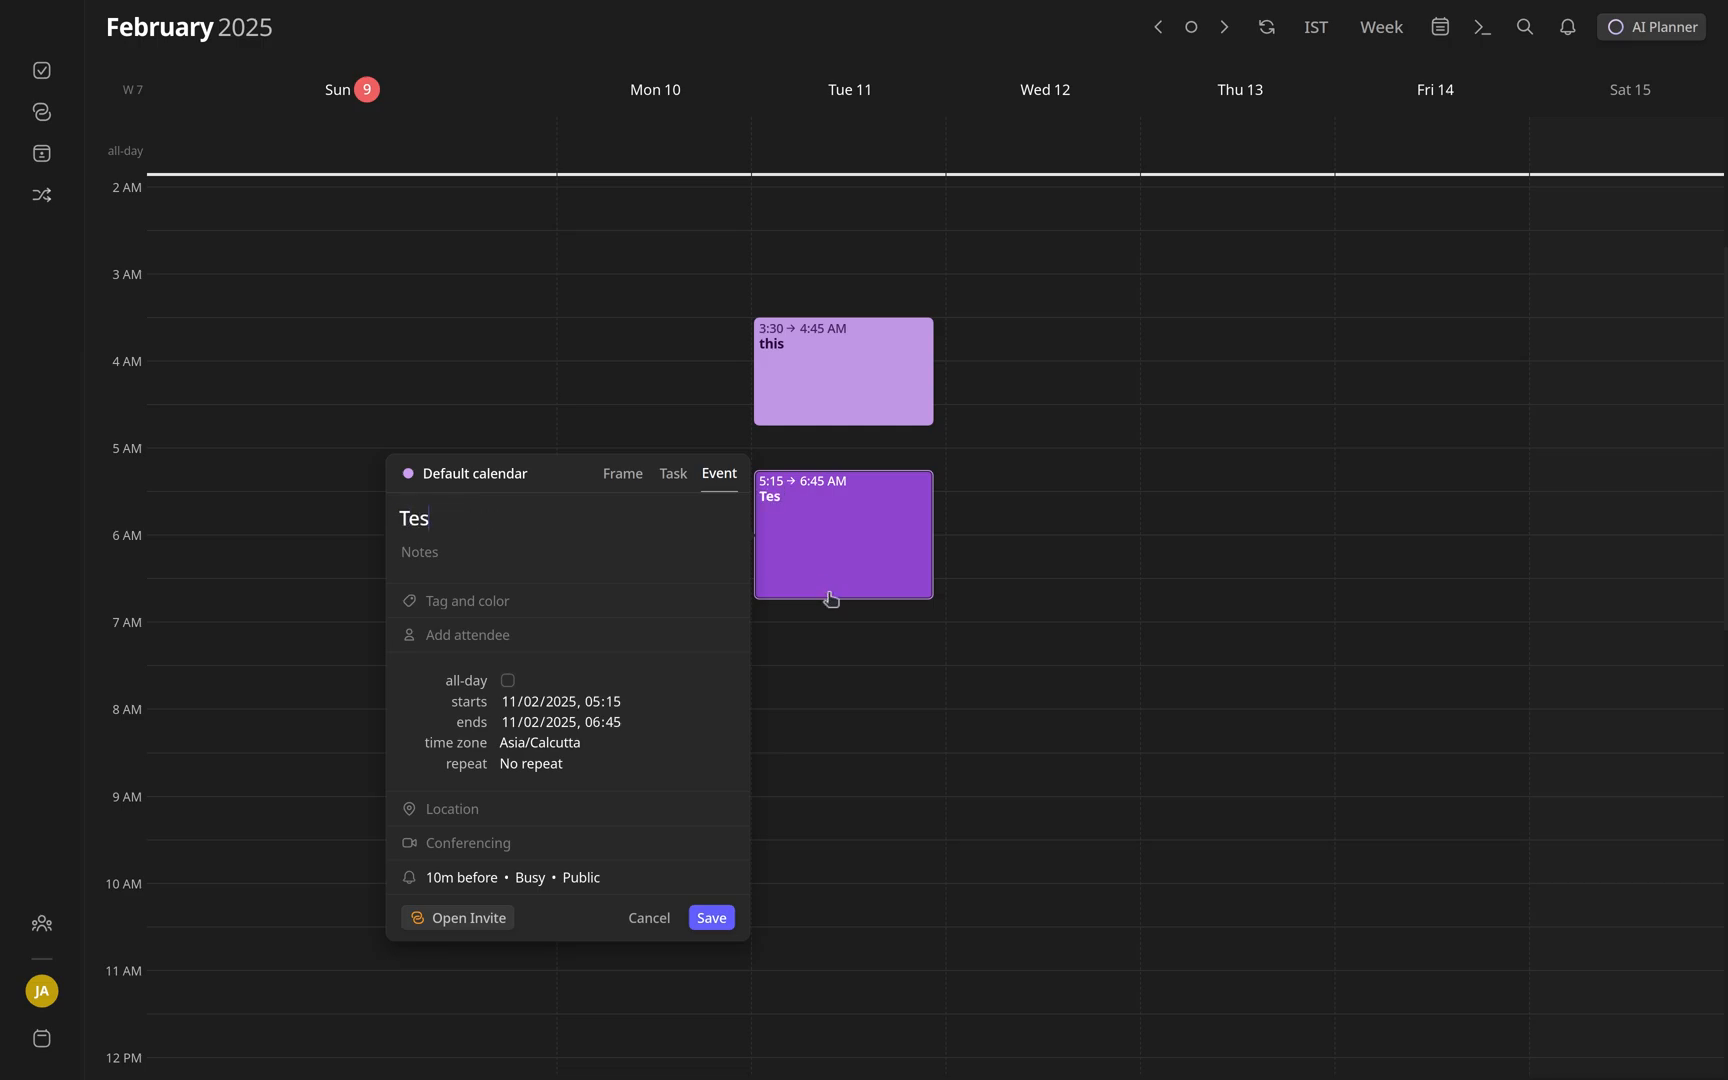
{"action": "left_click", "coordinate": [712, 918]}
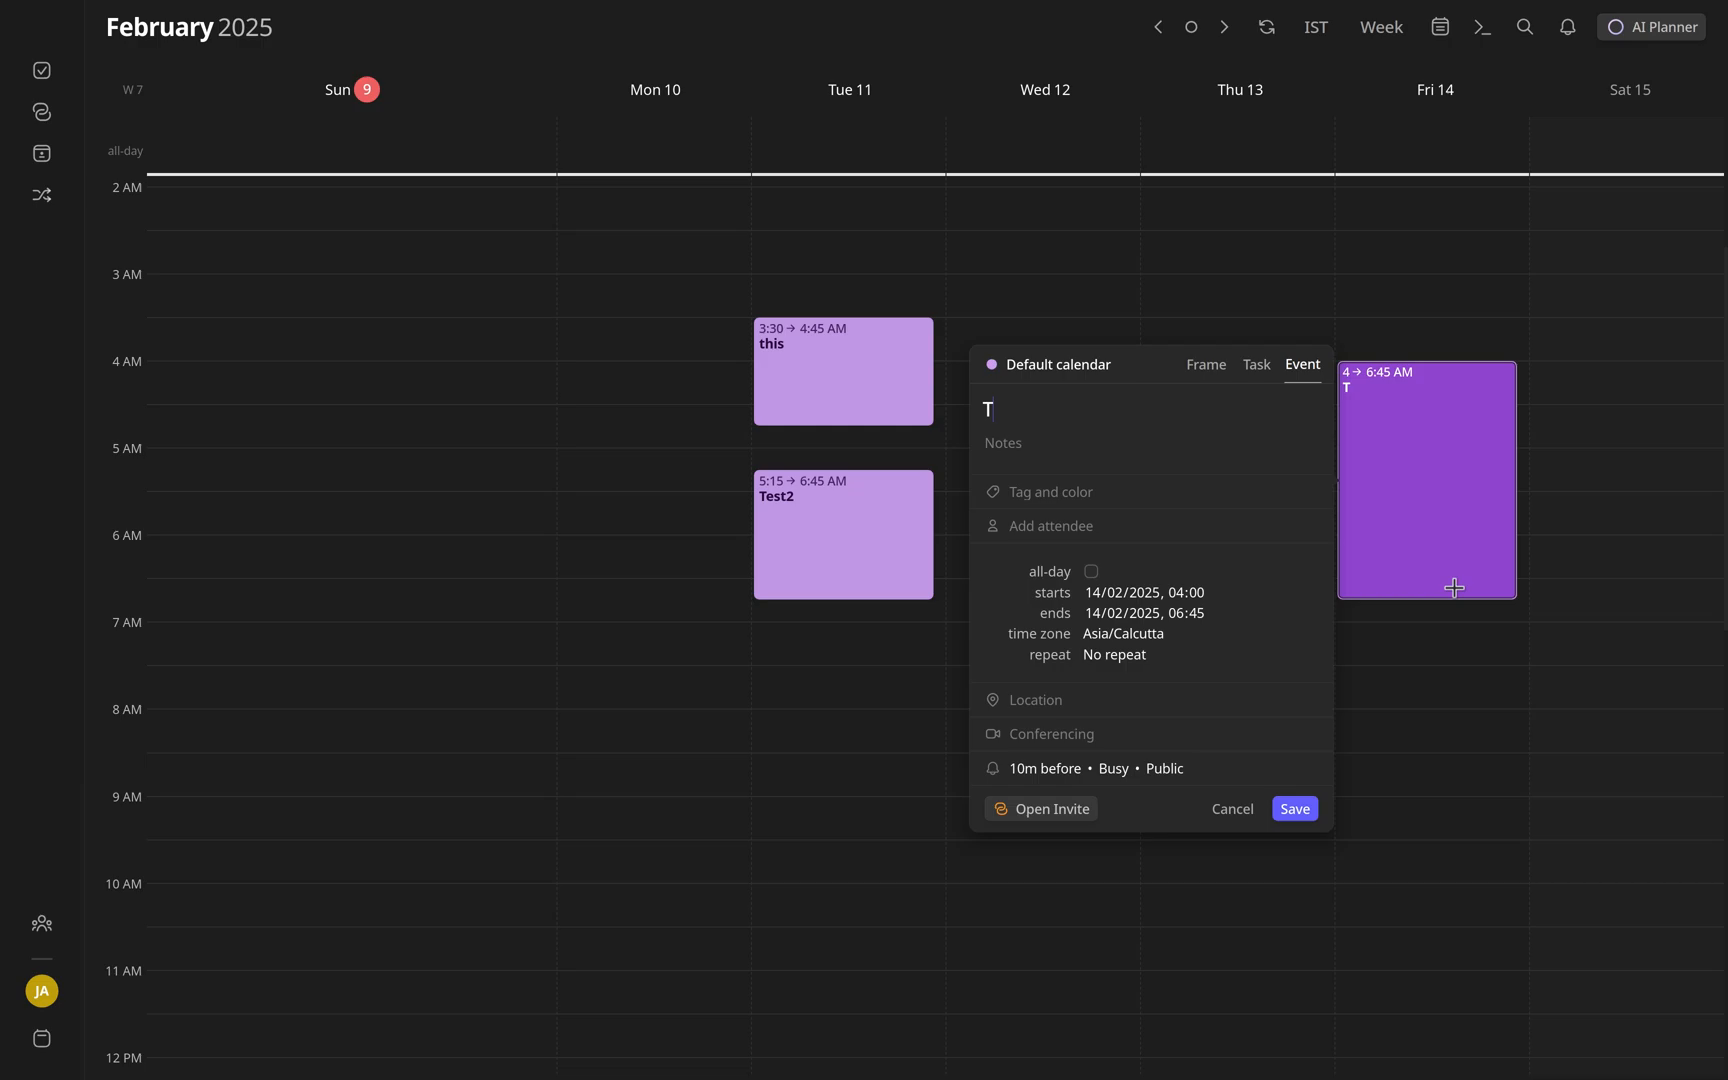
{"action": "type", "text": "est 3"}
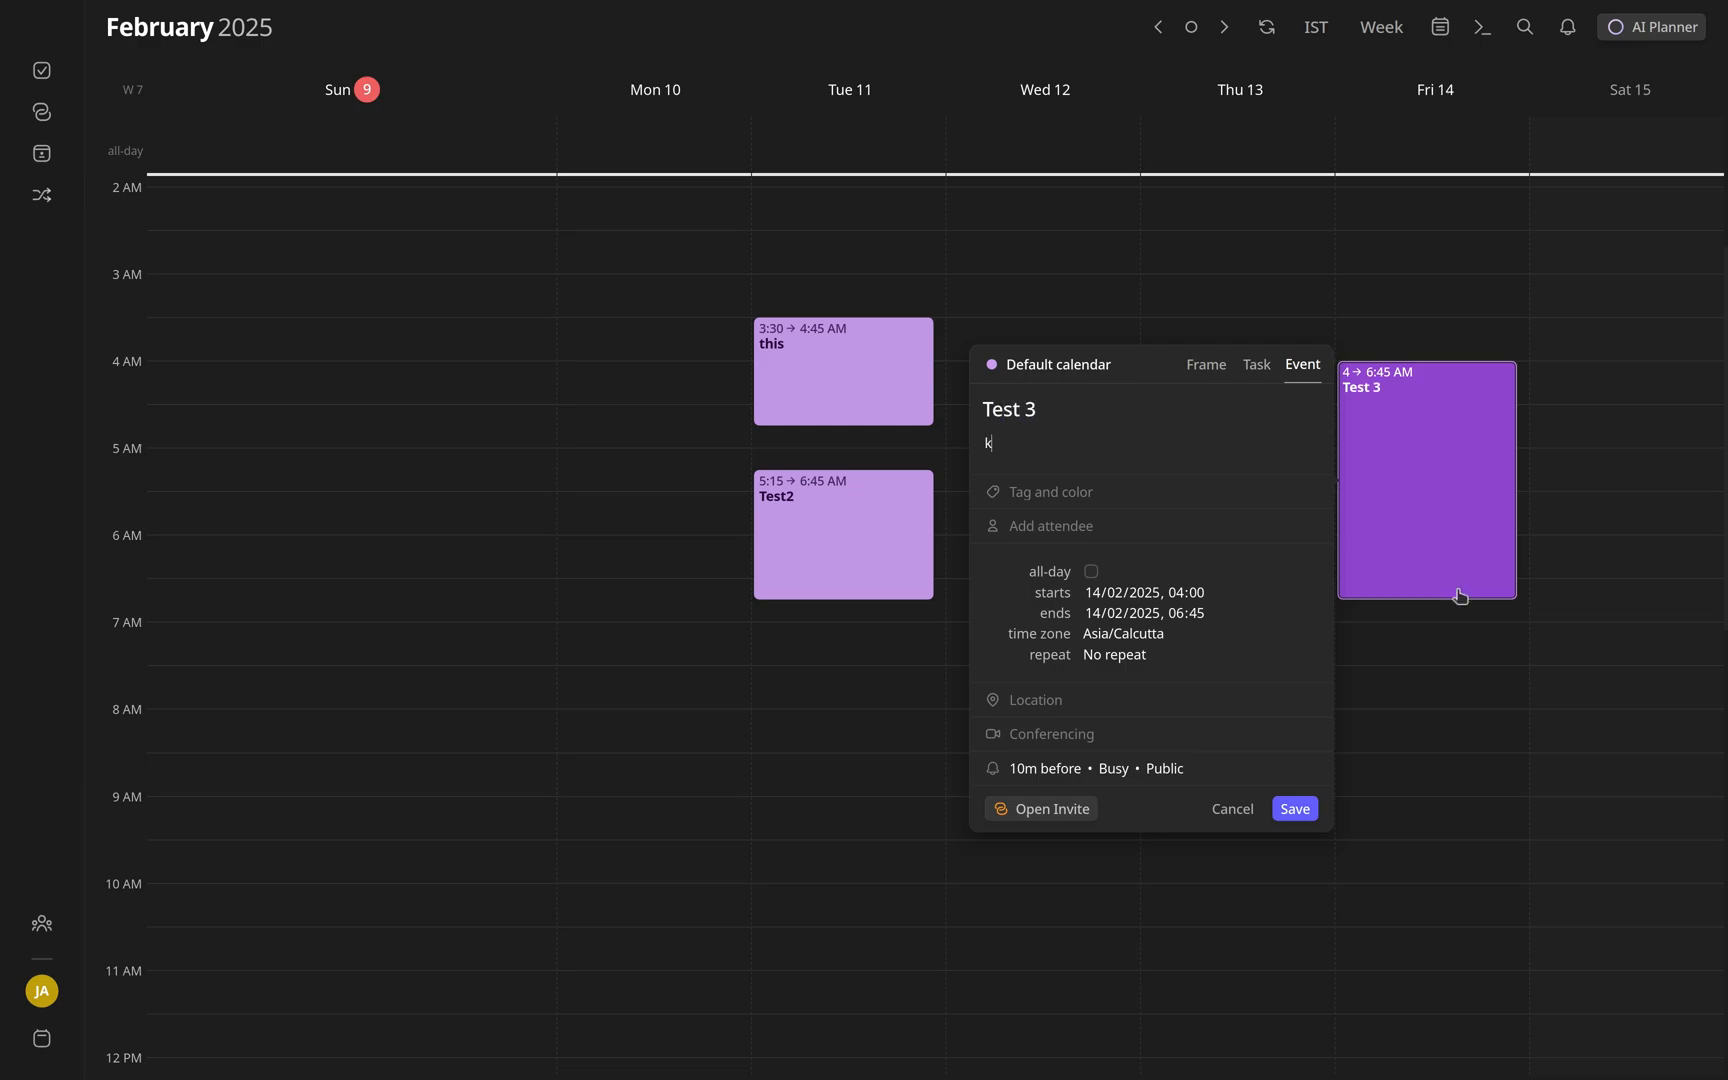
{"action": "left_click", "coordinate": [1294, 808]}
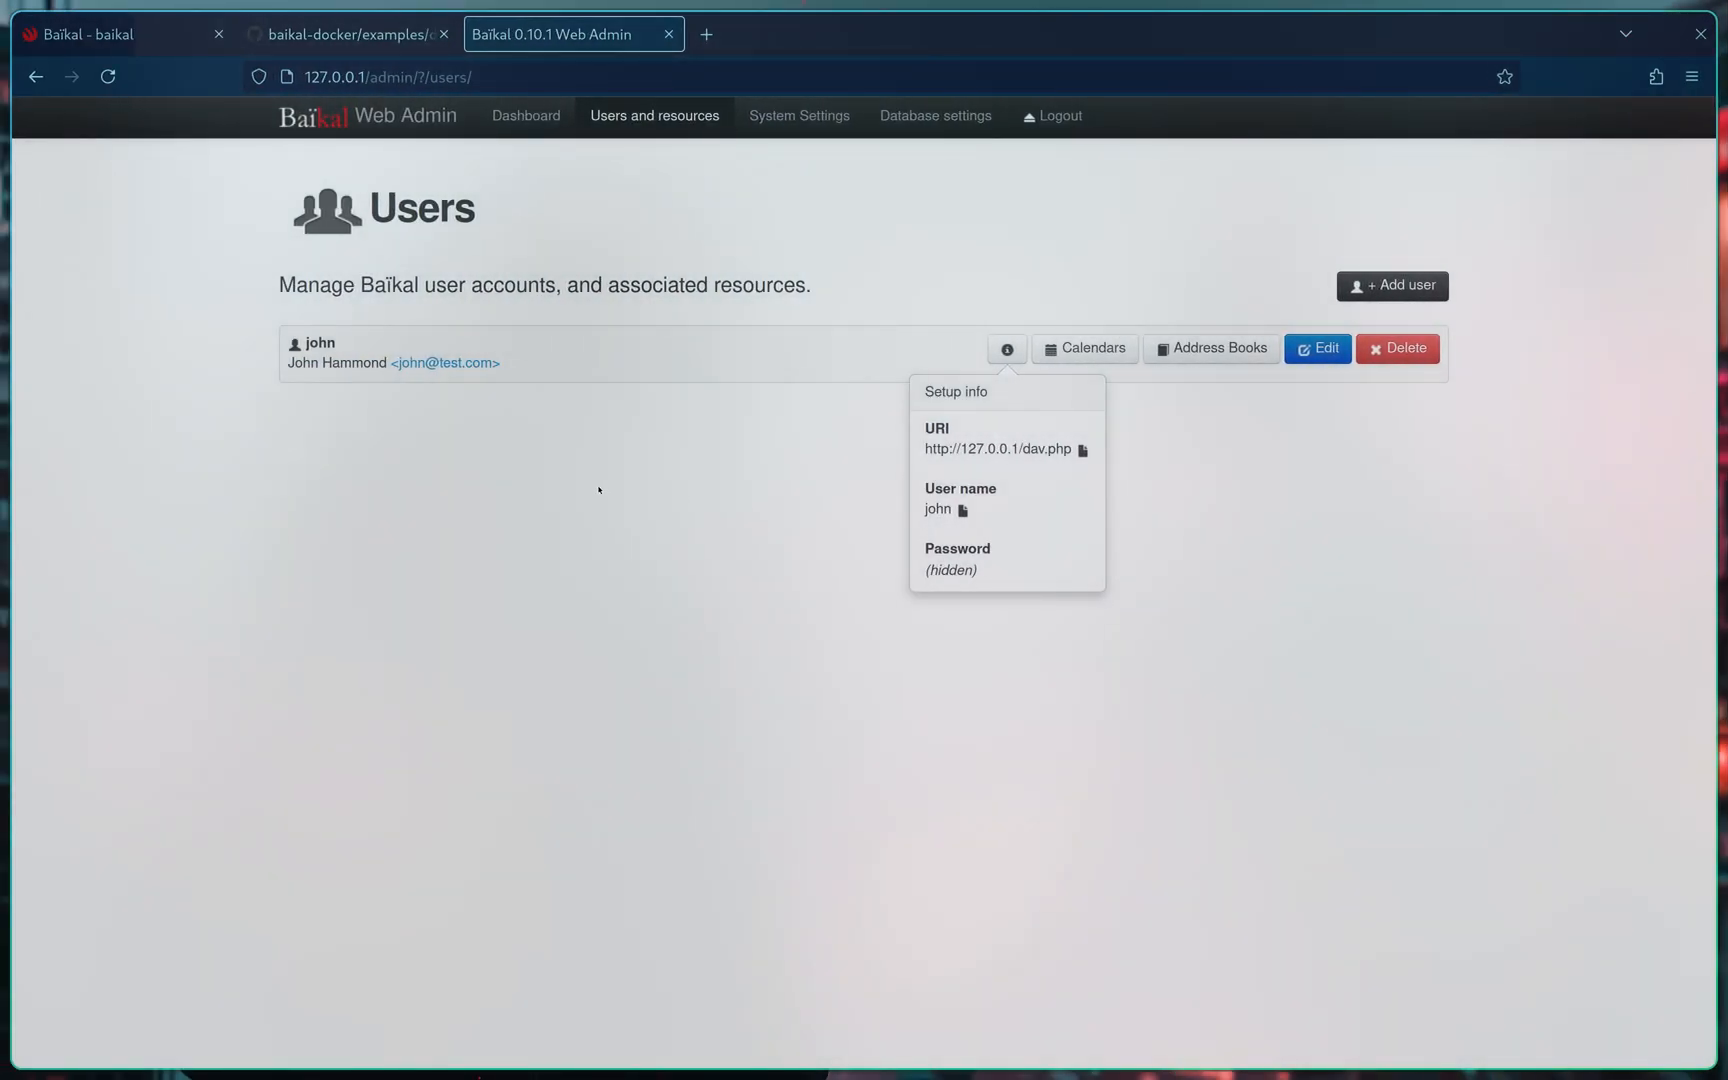
{"action": "mouse_move", "coordinate": [1040, 362]}
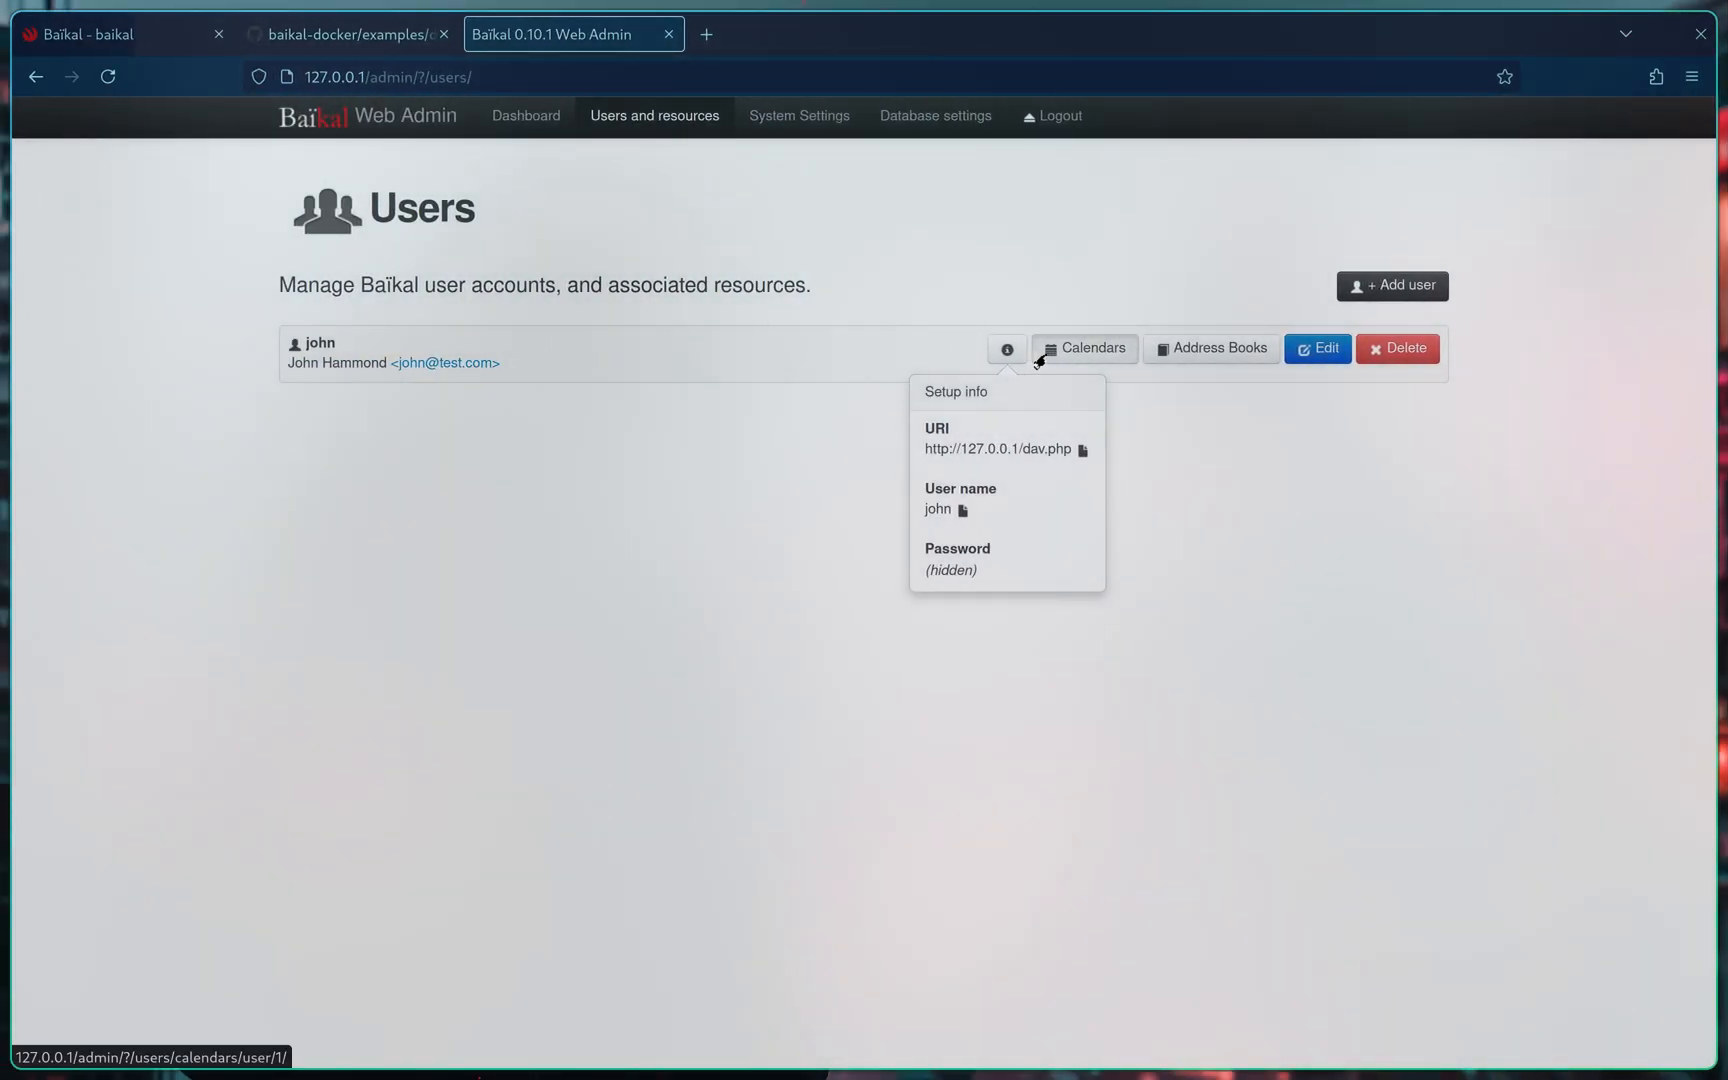
- View john's Calendars page listing the Default calendar and its event count
{"action": "left_click", "coordinate": [1084, 348]}
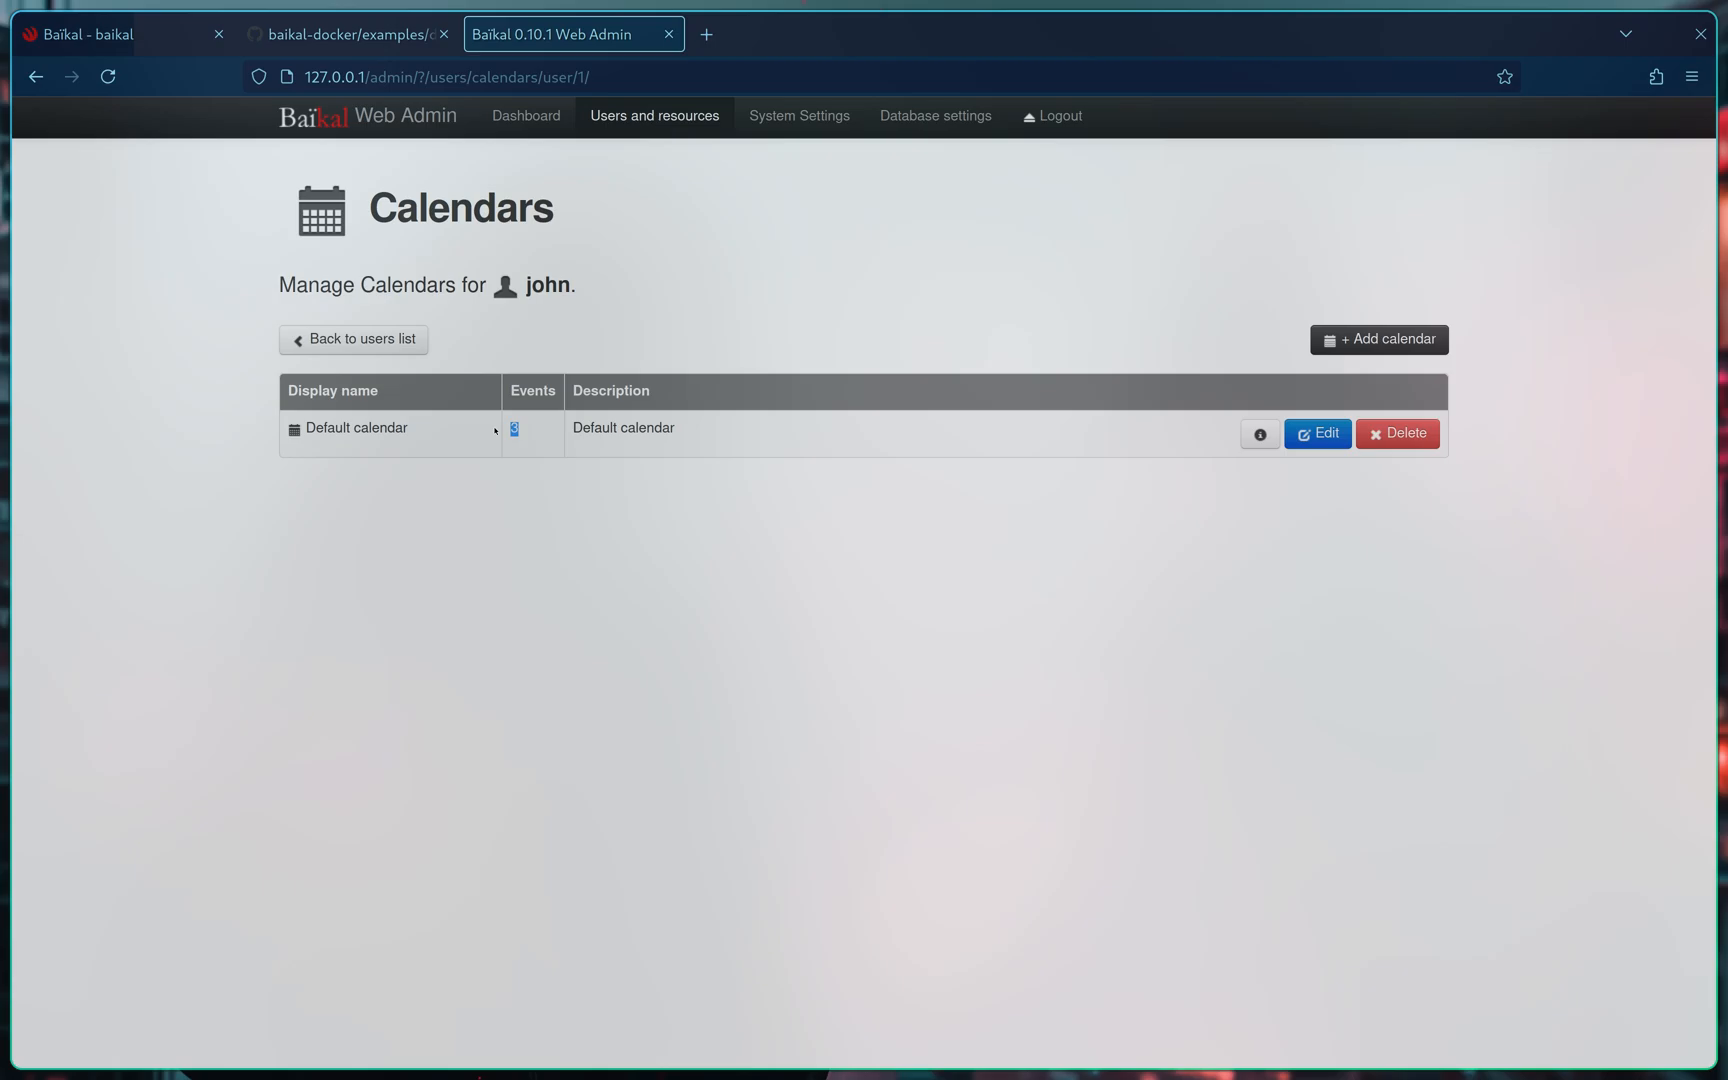